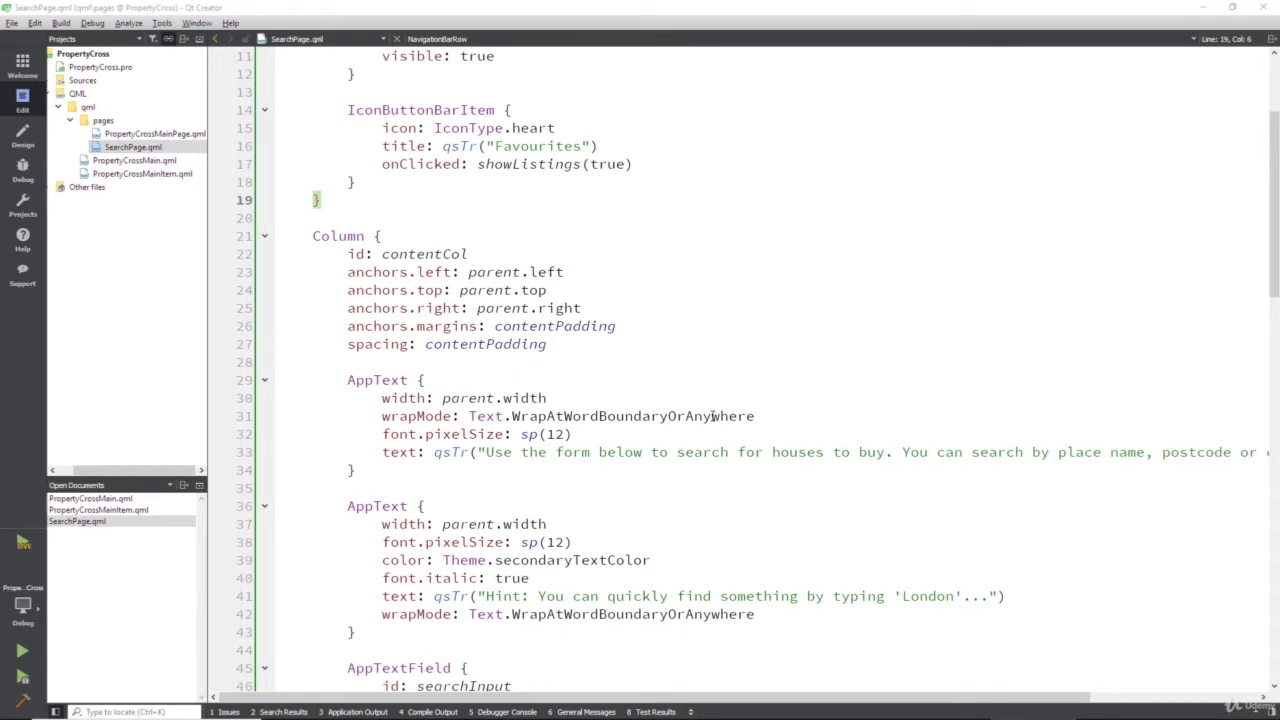
mouse_move(727, 376)
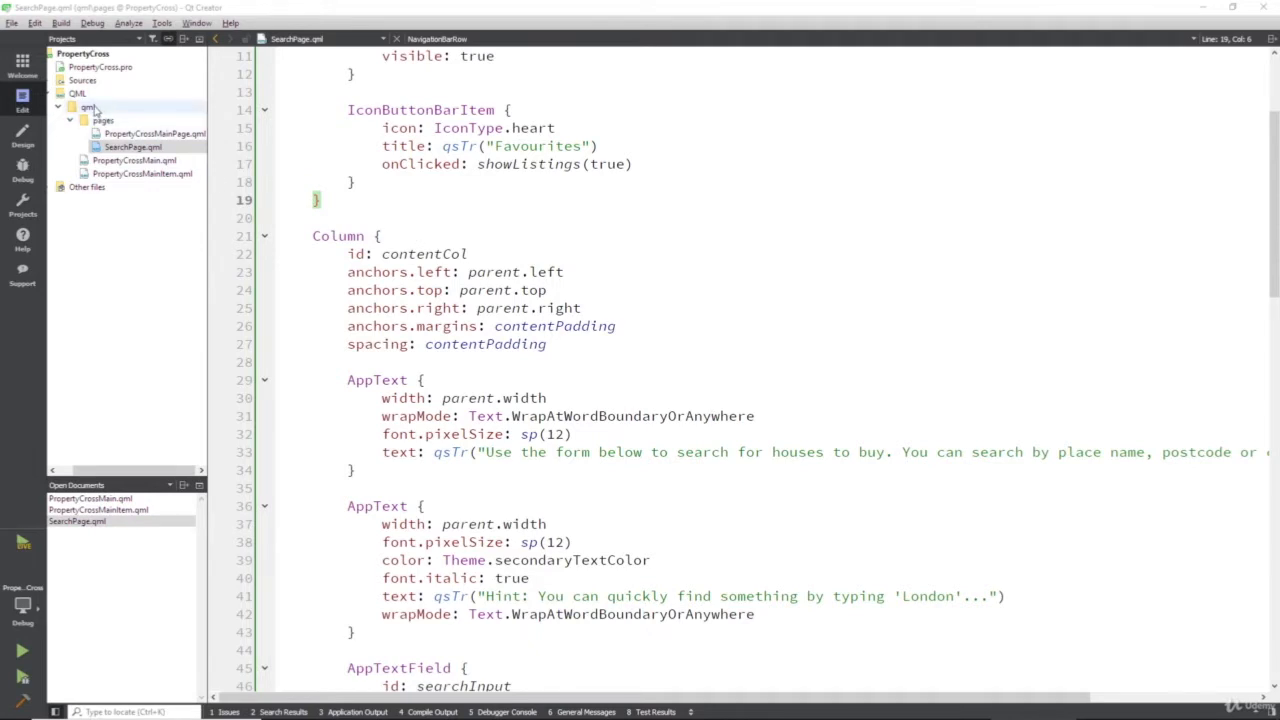
Start adding a new V-Play Apps Item file to the qml folder.
right_click(89, 107)
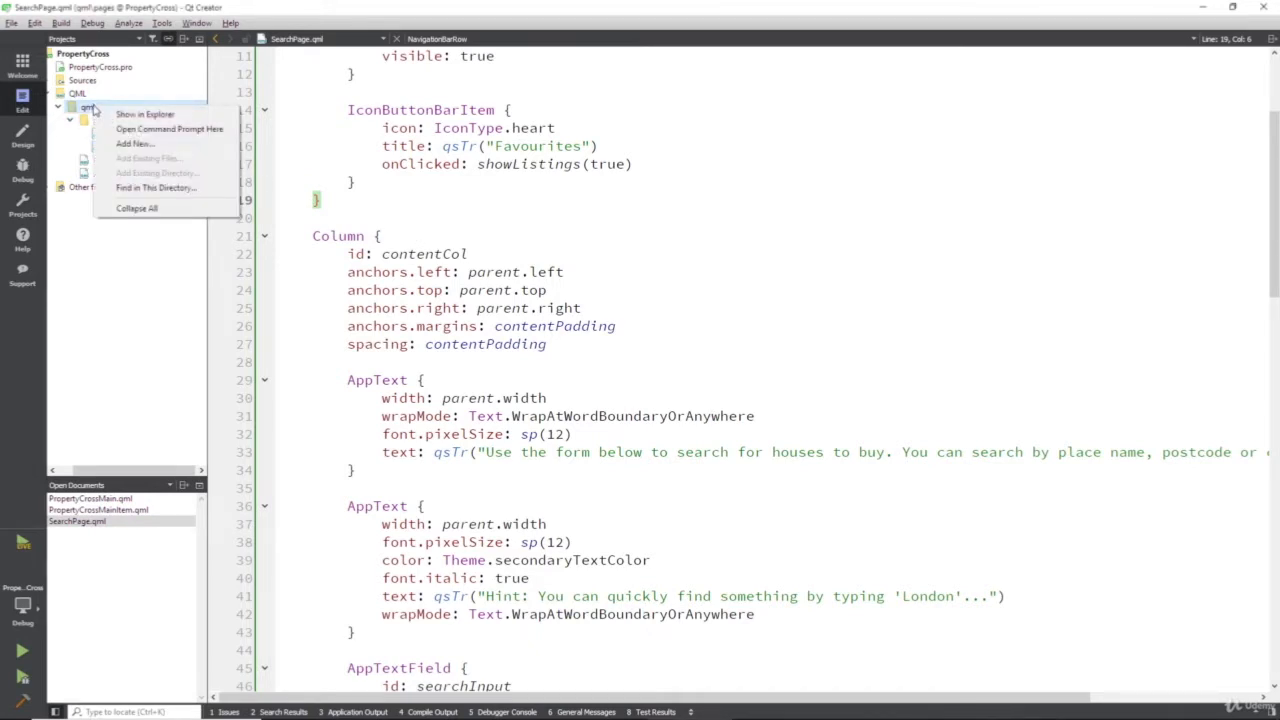
left_click(134, 143)
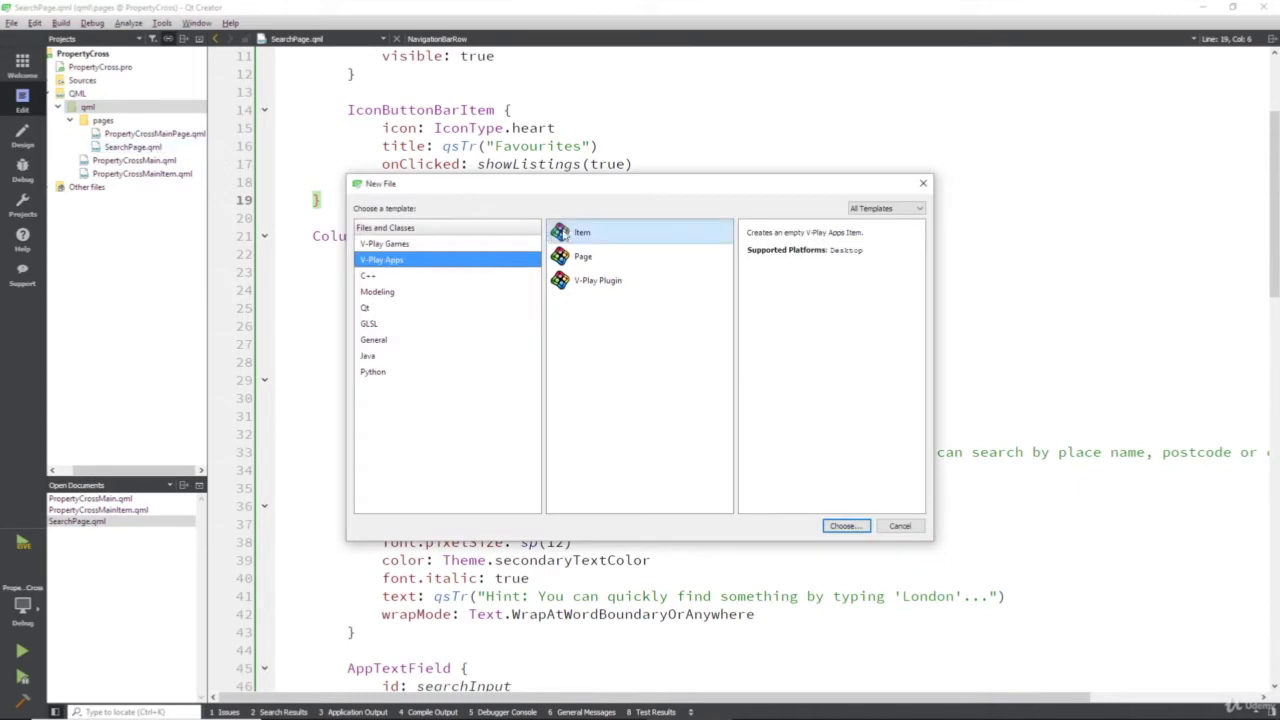
mouse_move(625, 242)
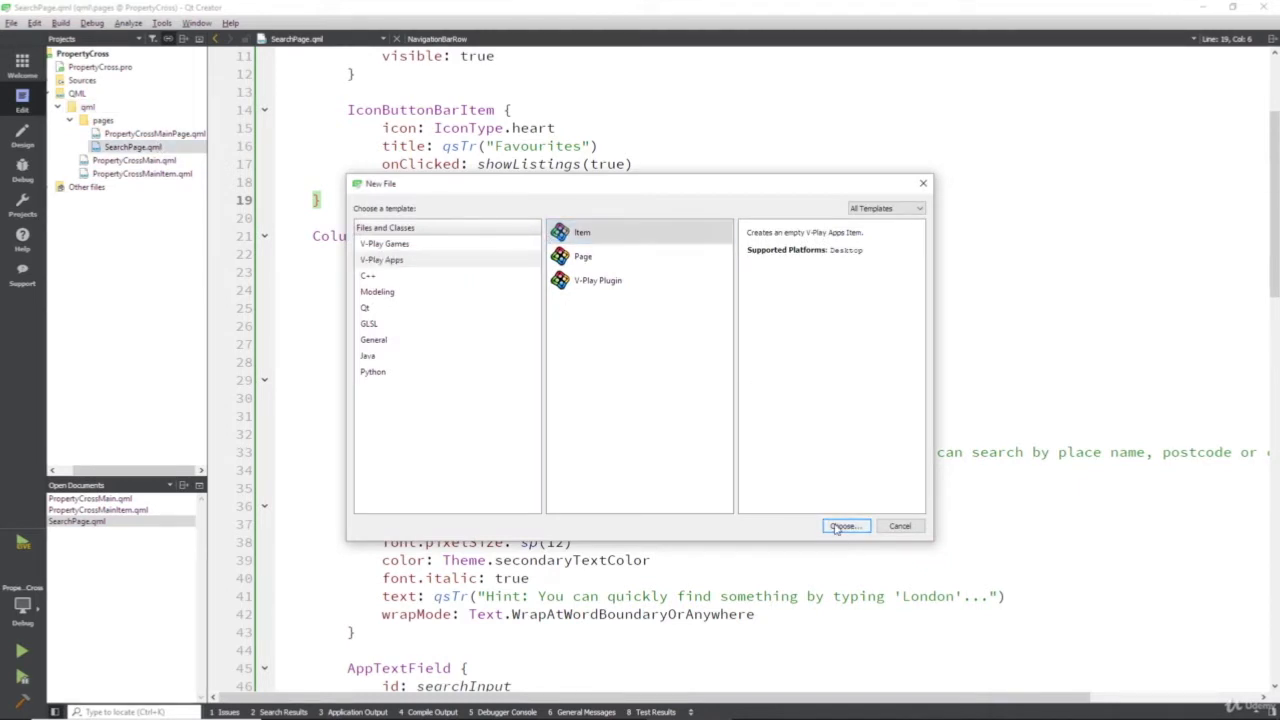
left_click(845, 526)
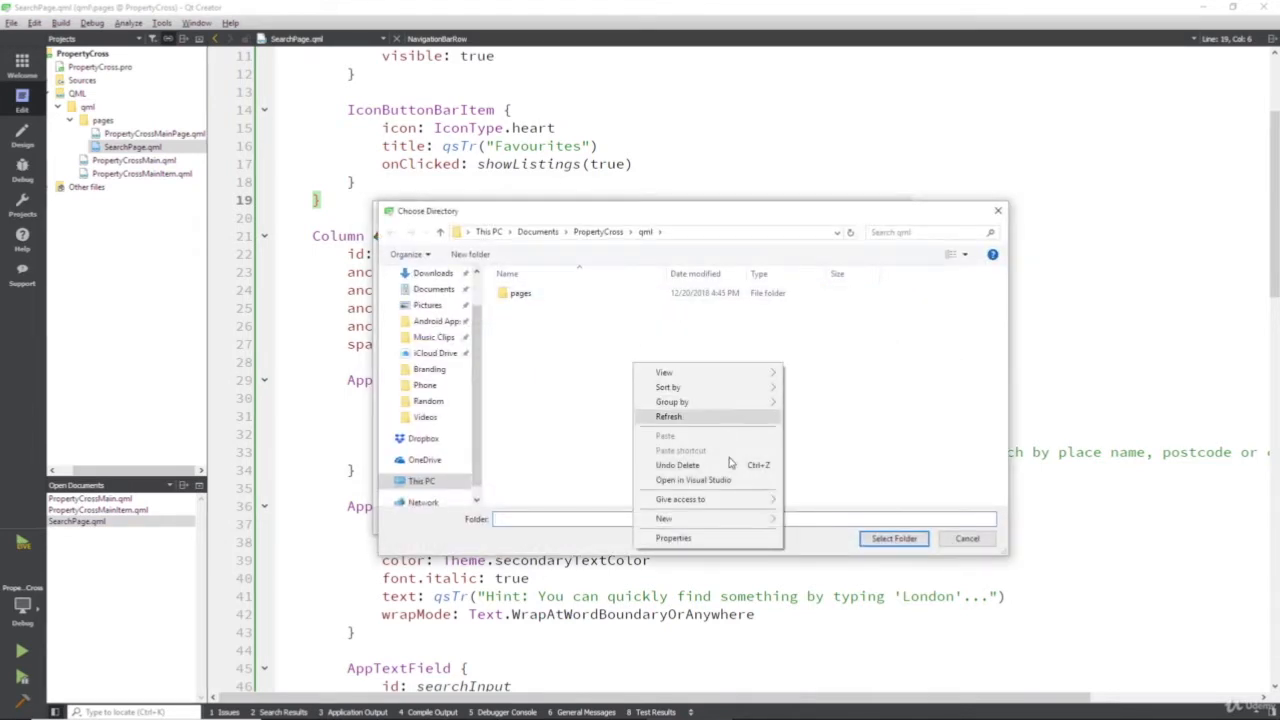
Place the Item in a new 'model' folder and name the file 'Client'.
left_click(663, 518)
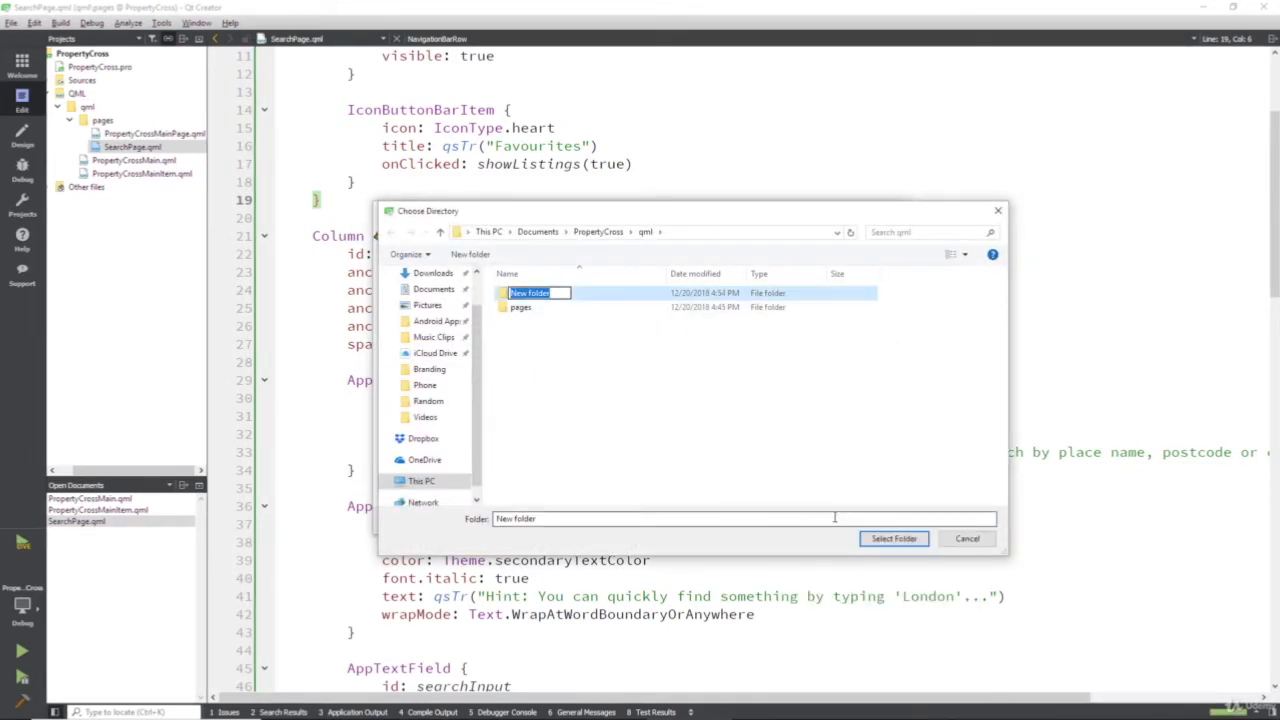
type("model")
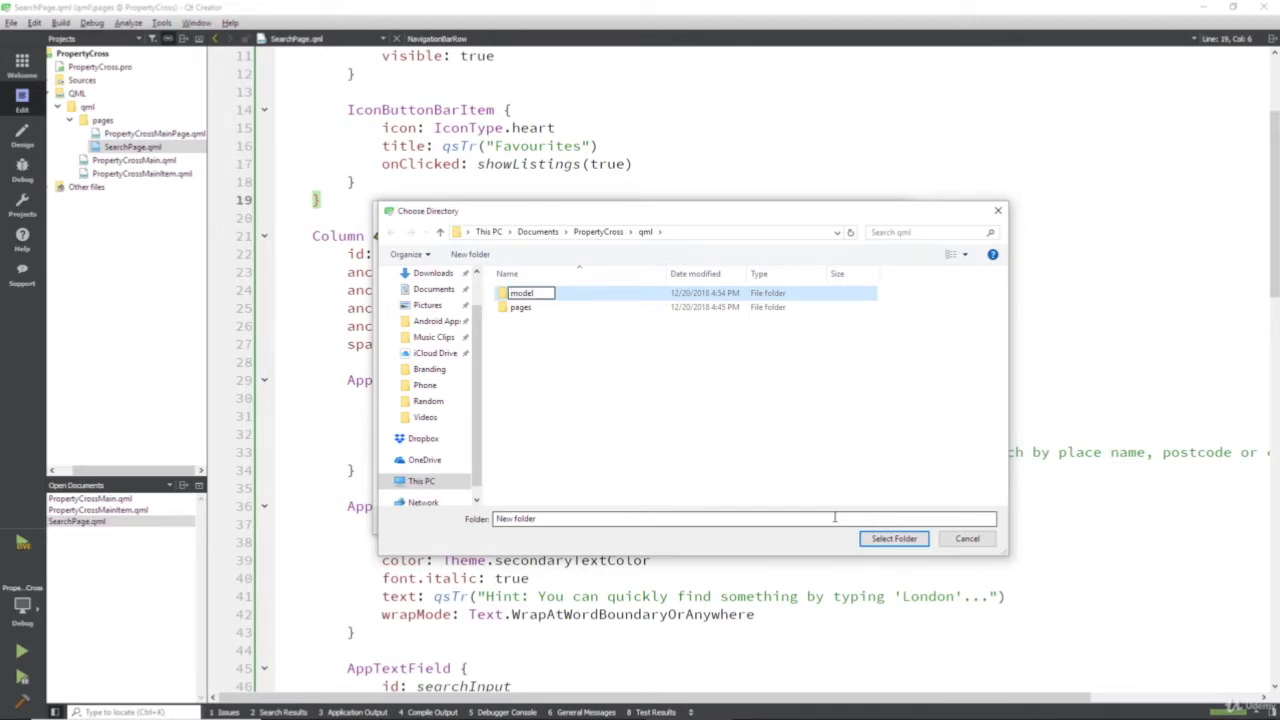
left_click(522, 293)
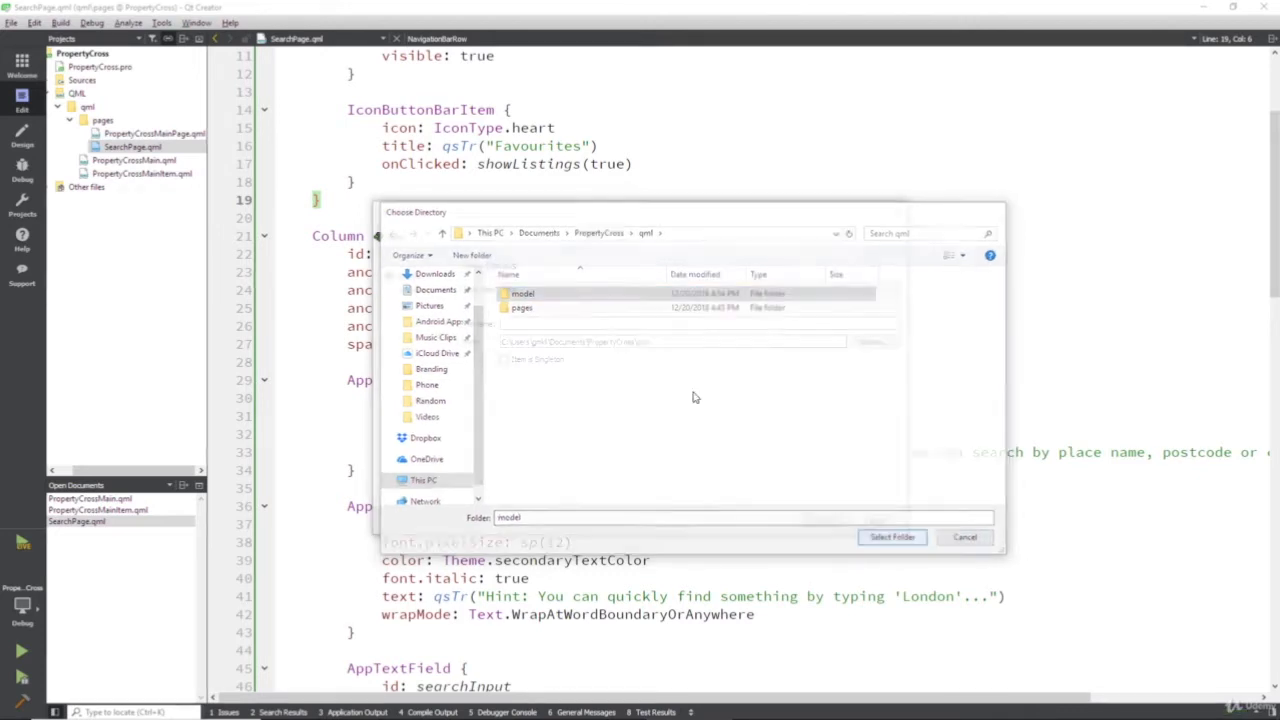
left_click(890, 537)
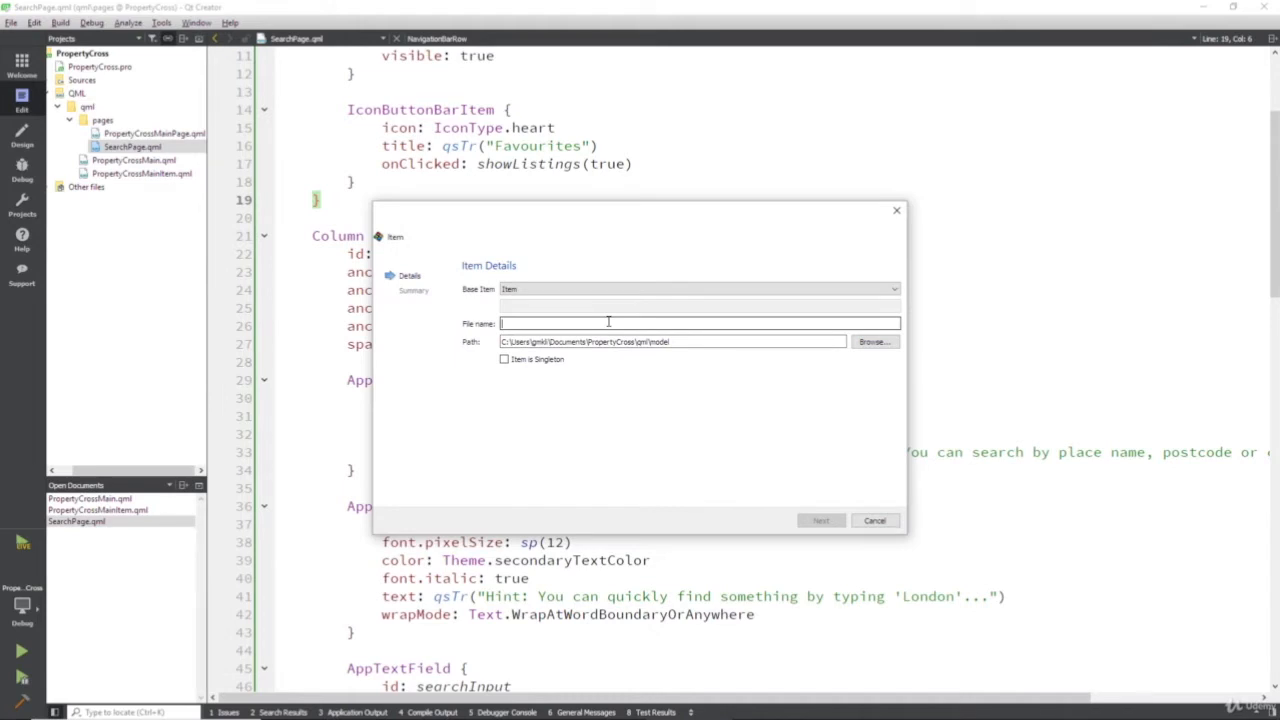
type("Client")
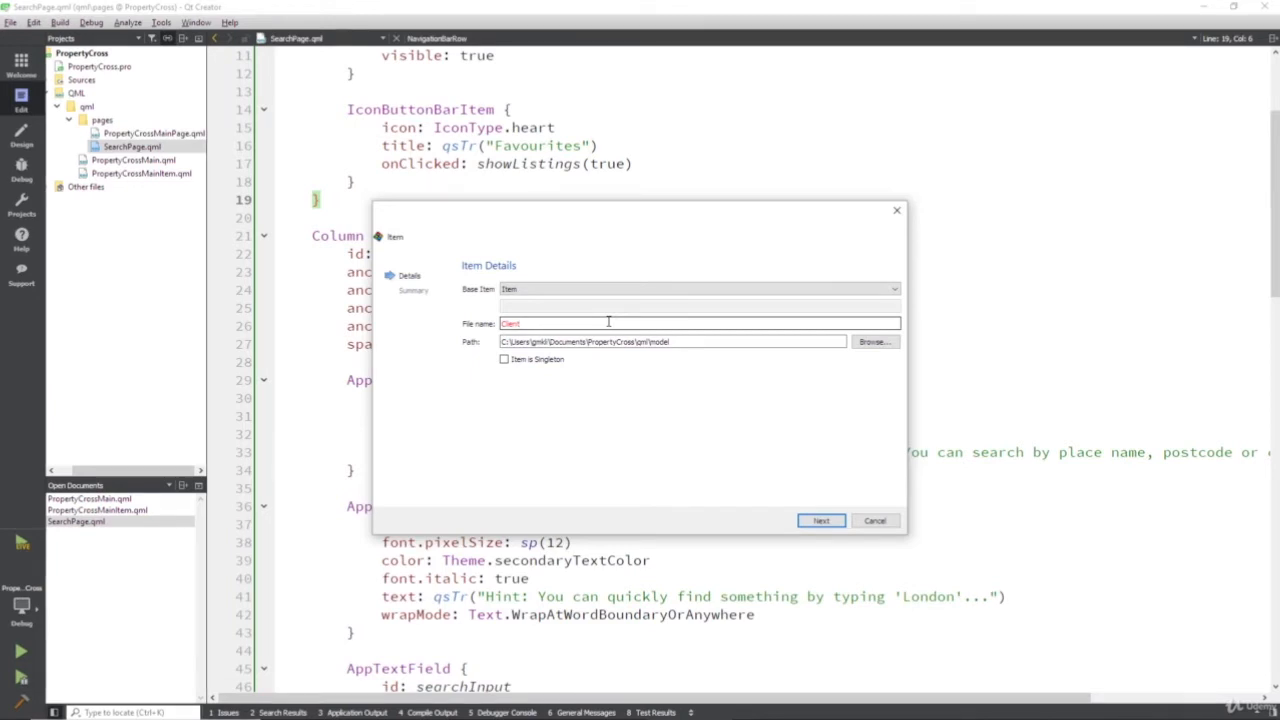
Finish creating Client.qml and delete its default 'id: item' line.
left_click(821, 520)
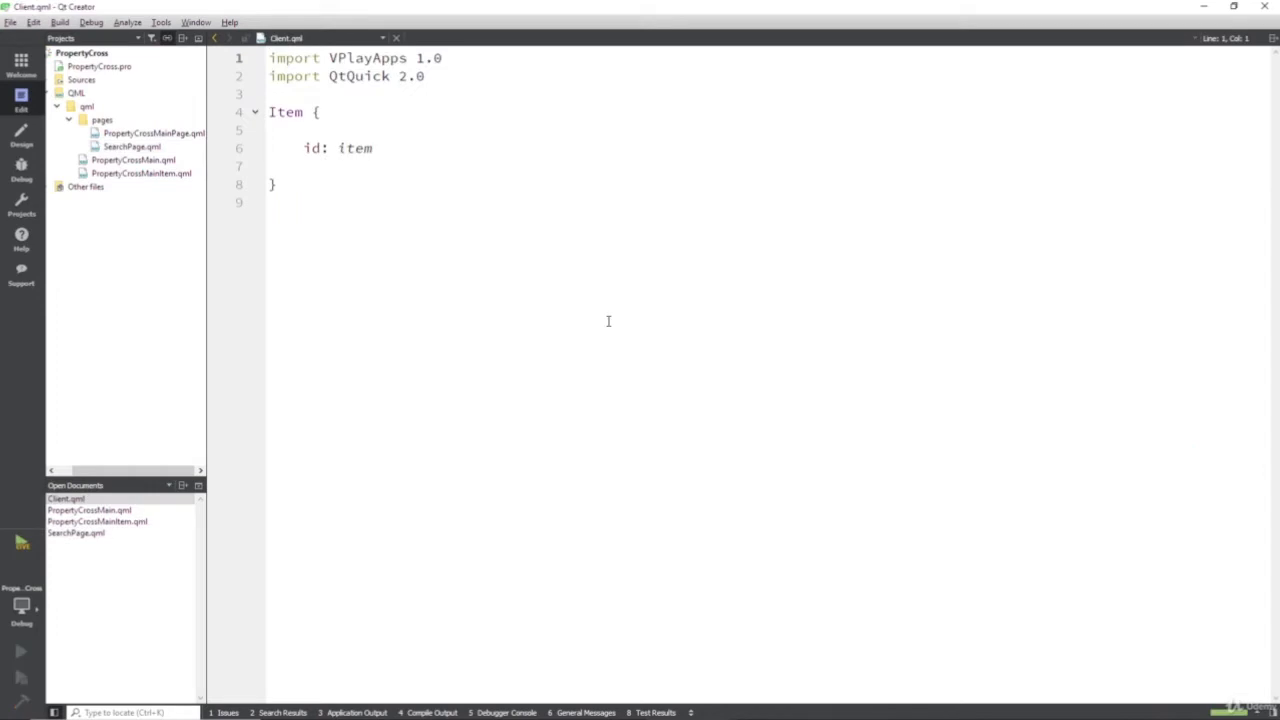
mouse_move(470, 205)
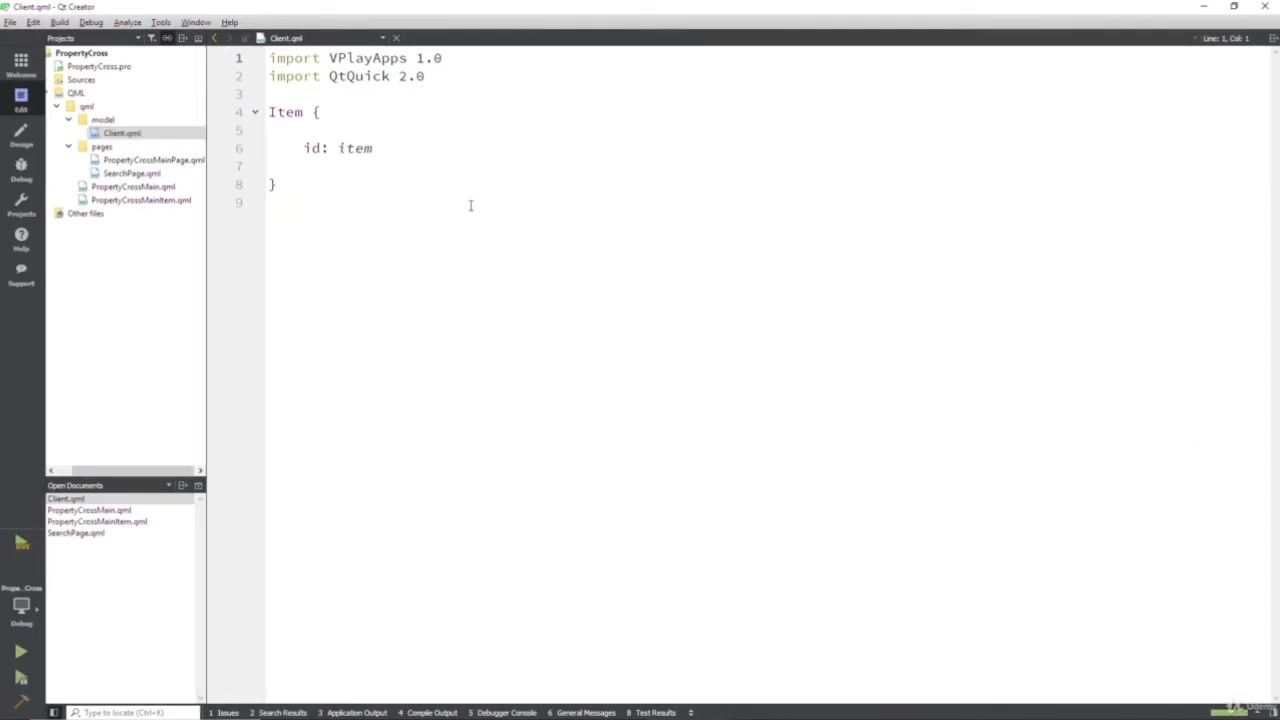
double_click(337, 148)
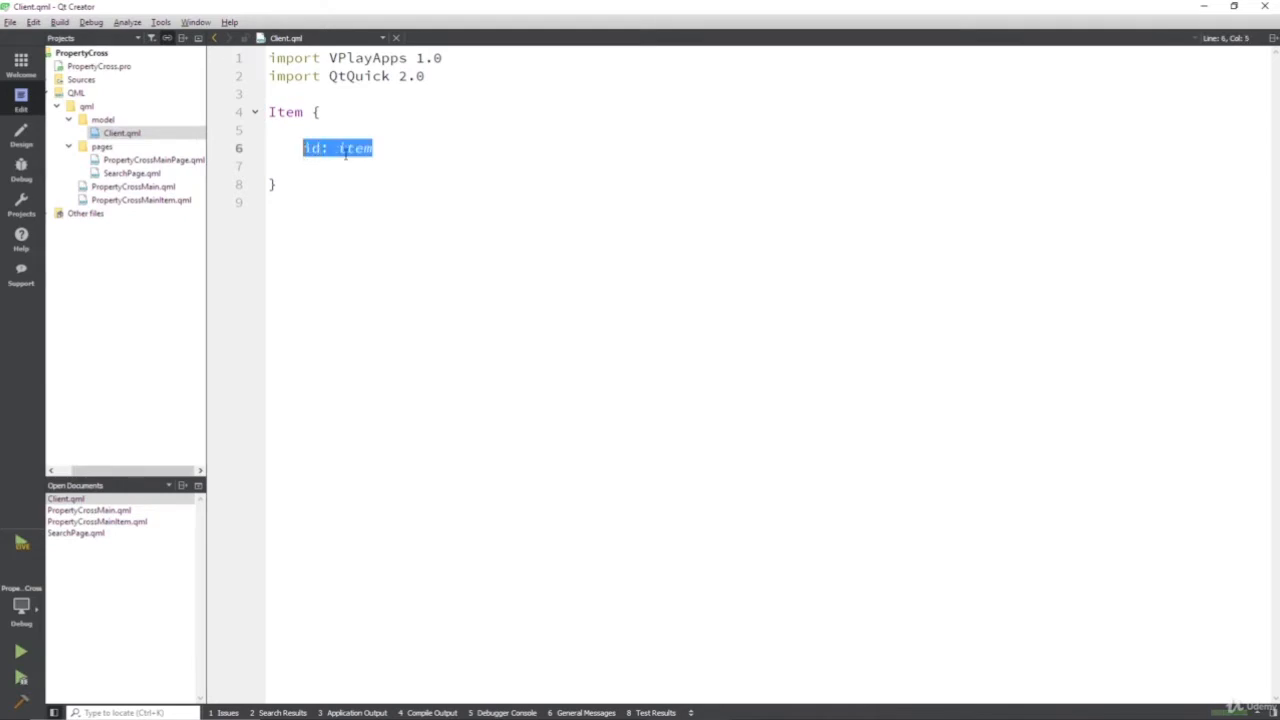
key("Delete")
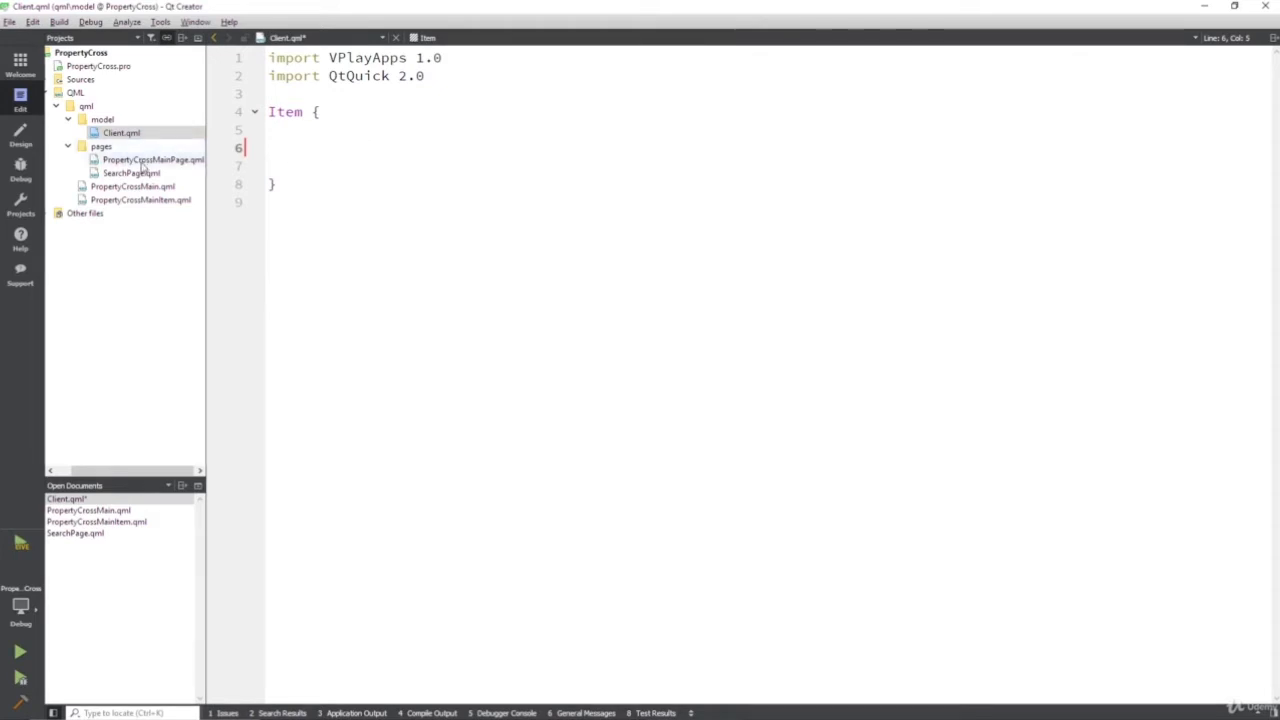
mouse_move(152, 160)
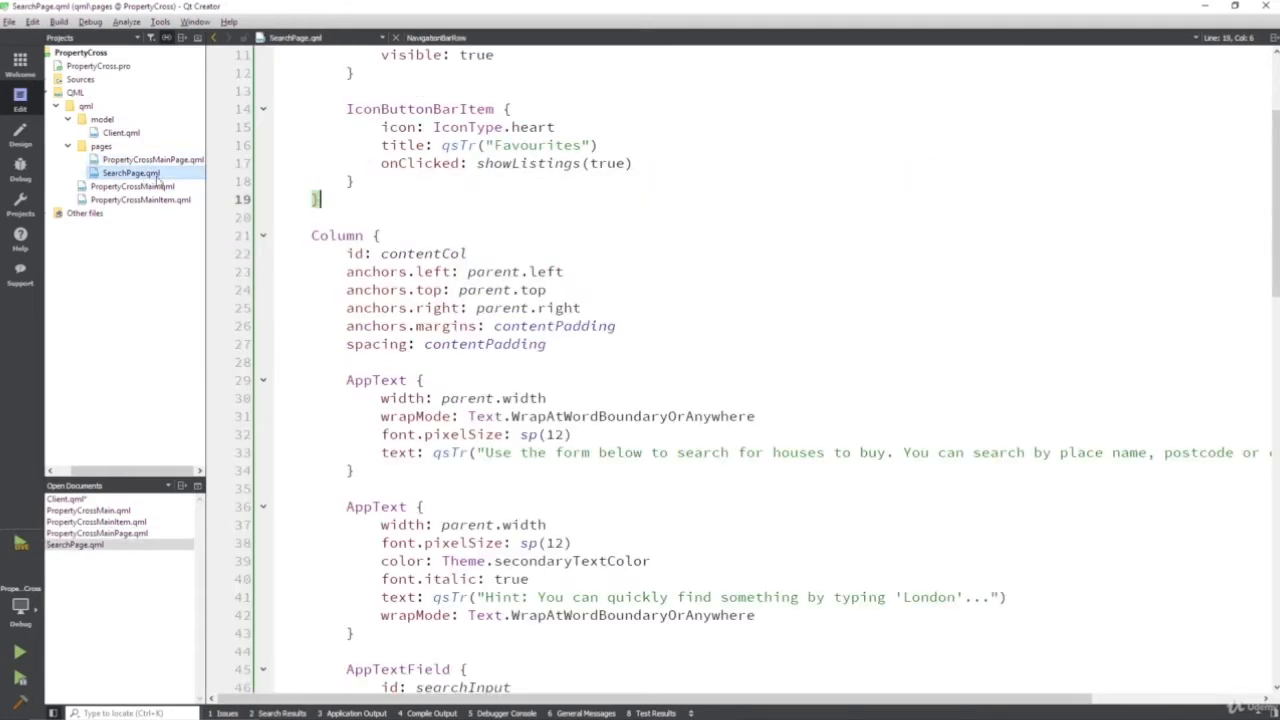
scroll("up", 3)
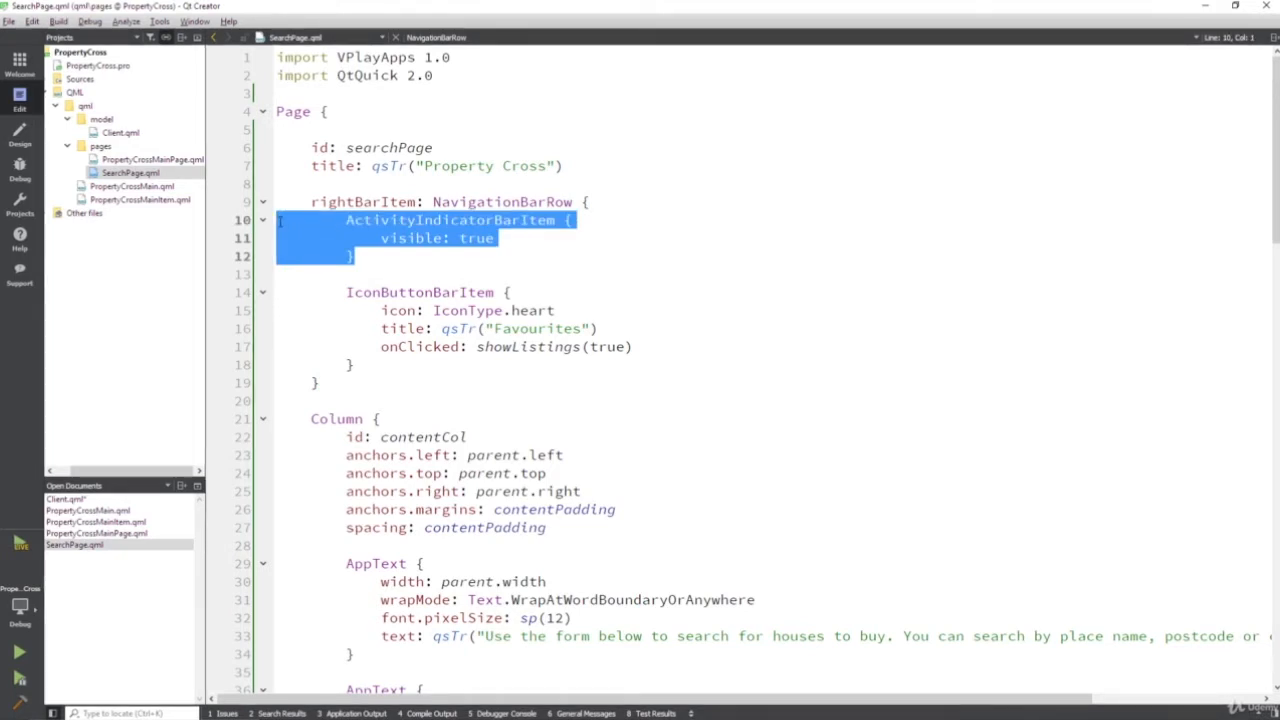
double_click(476, 238)
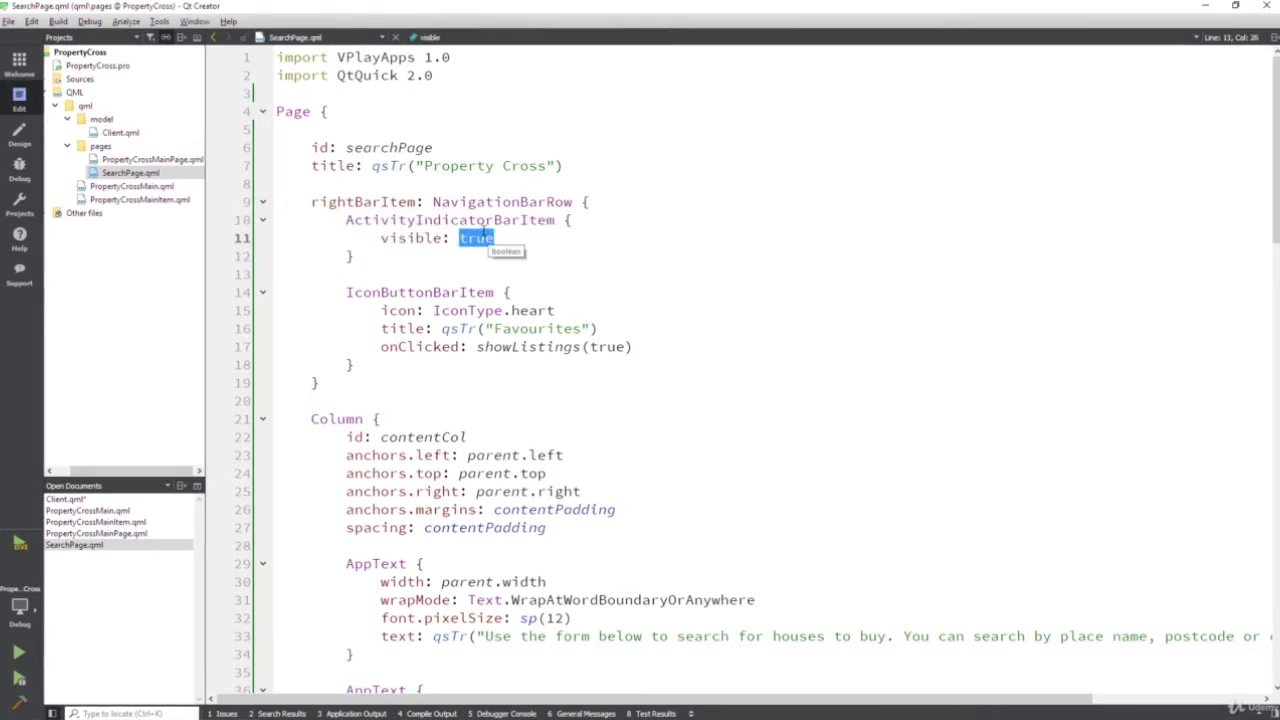
mouse_move(458, 207)
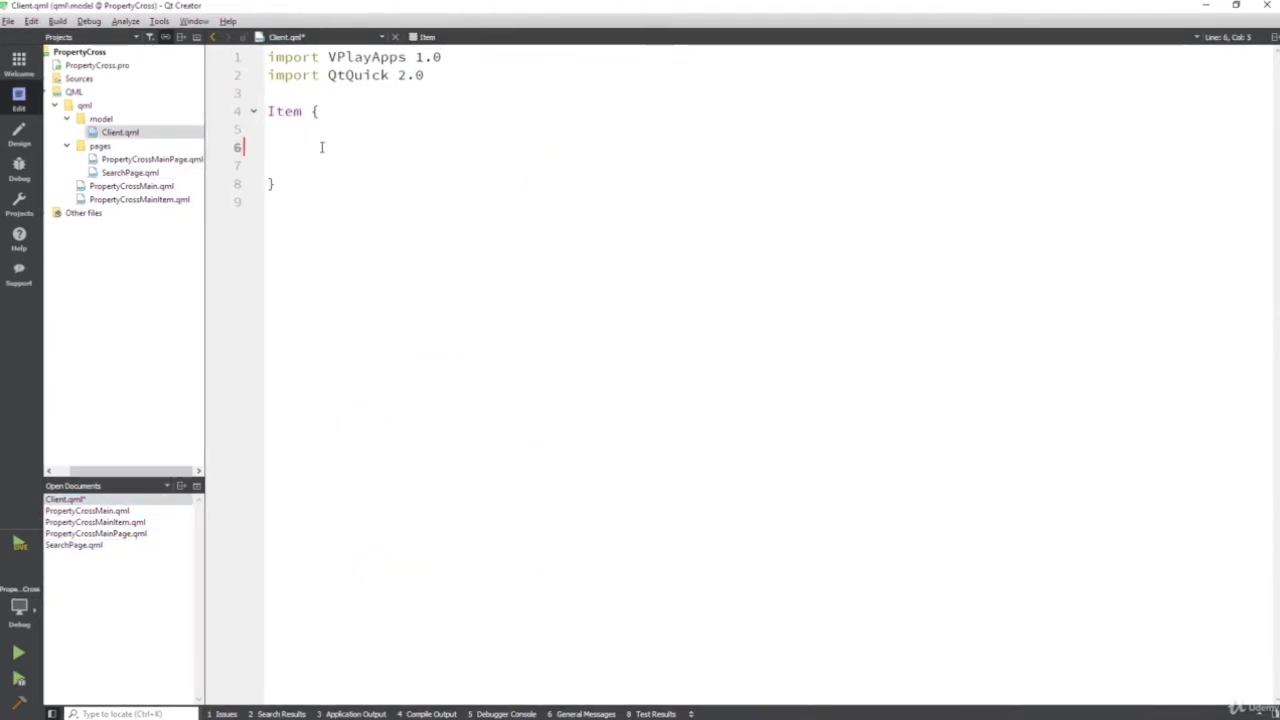
Declare a readonly bool property named loading in Client.qml.
type("readonly")
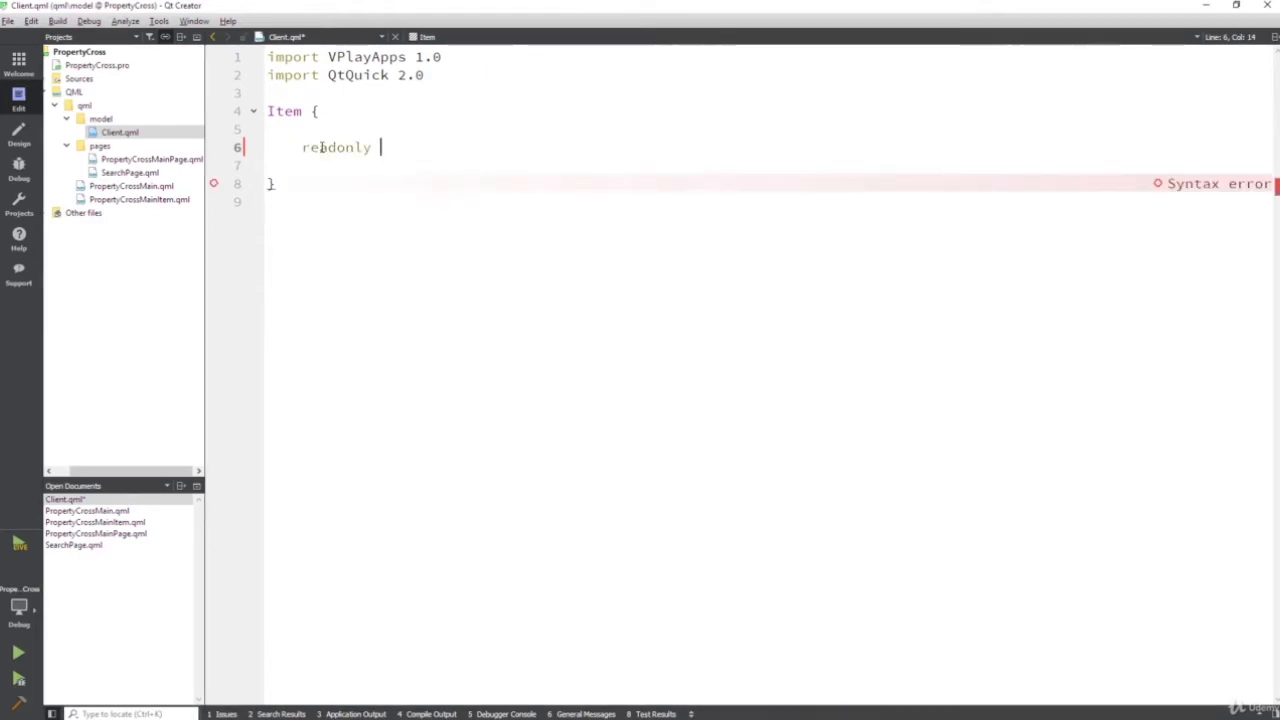
type("property type name: value")
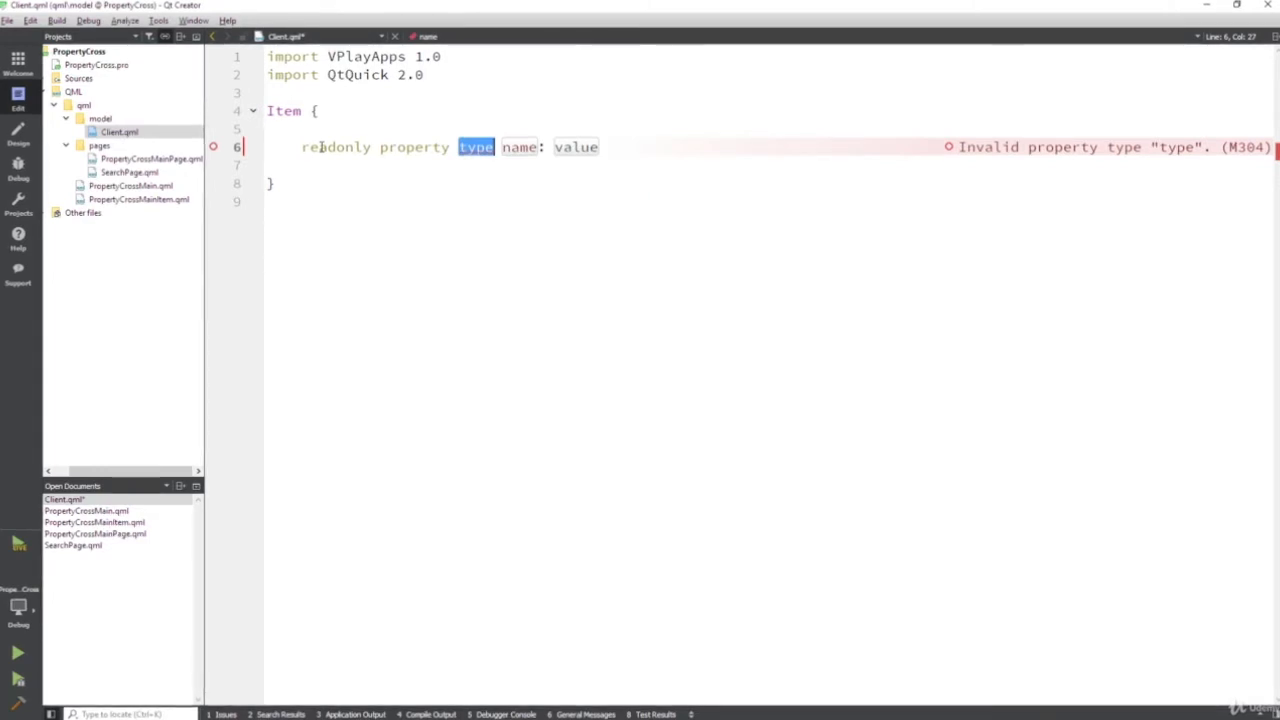
type("bool")
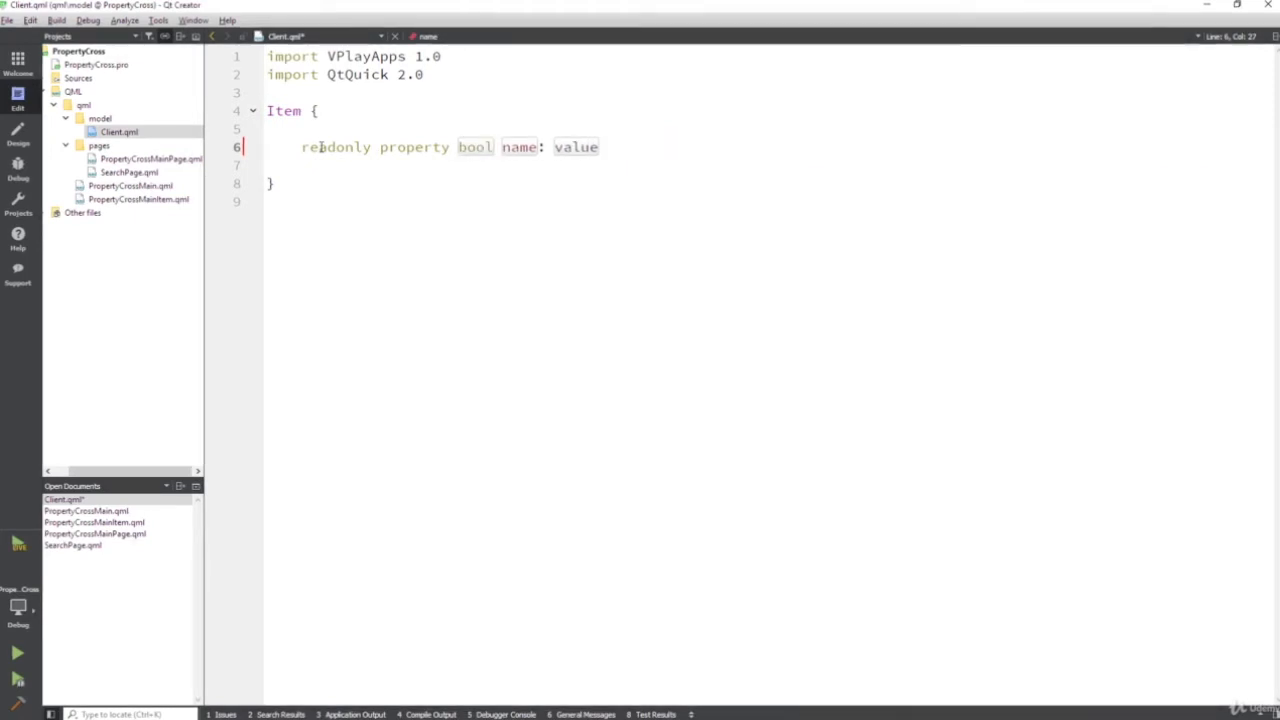
double_click(519, 147)
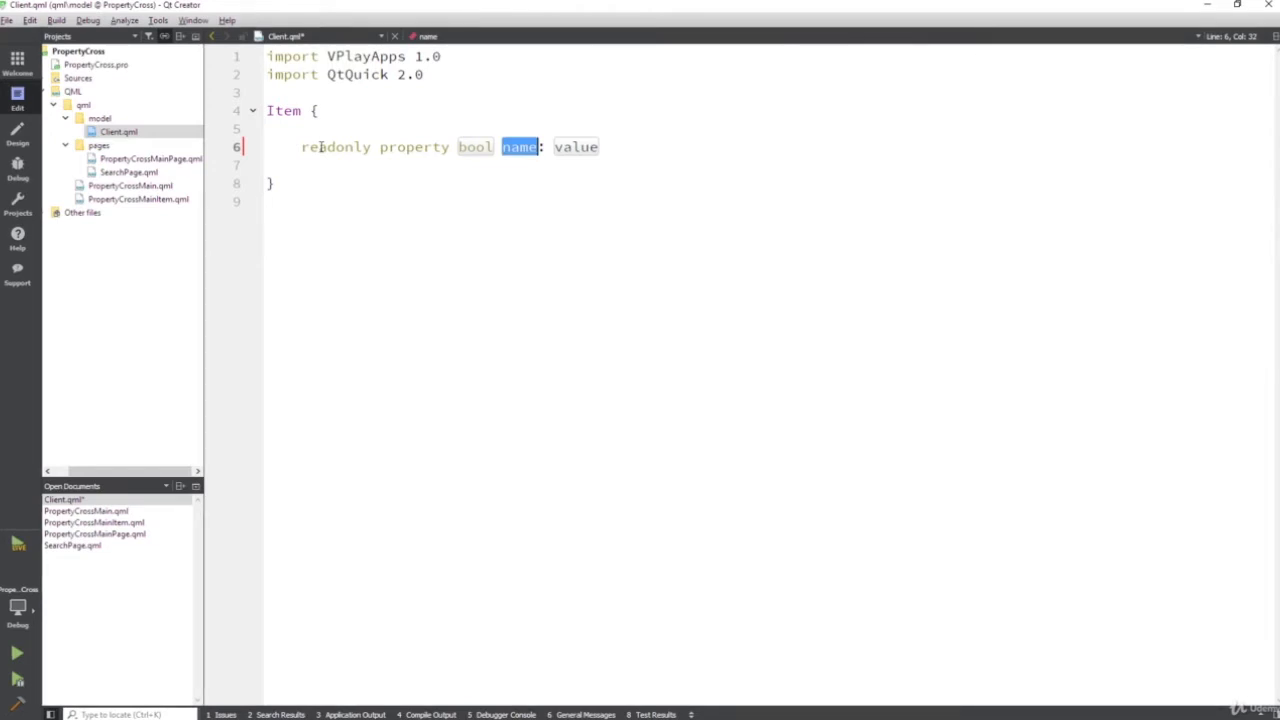
double_click(474, 146)
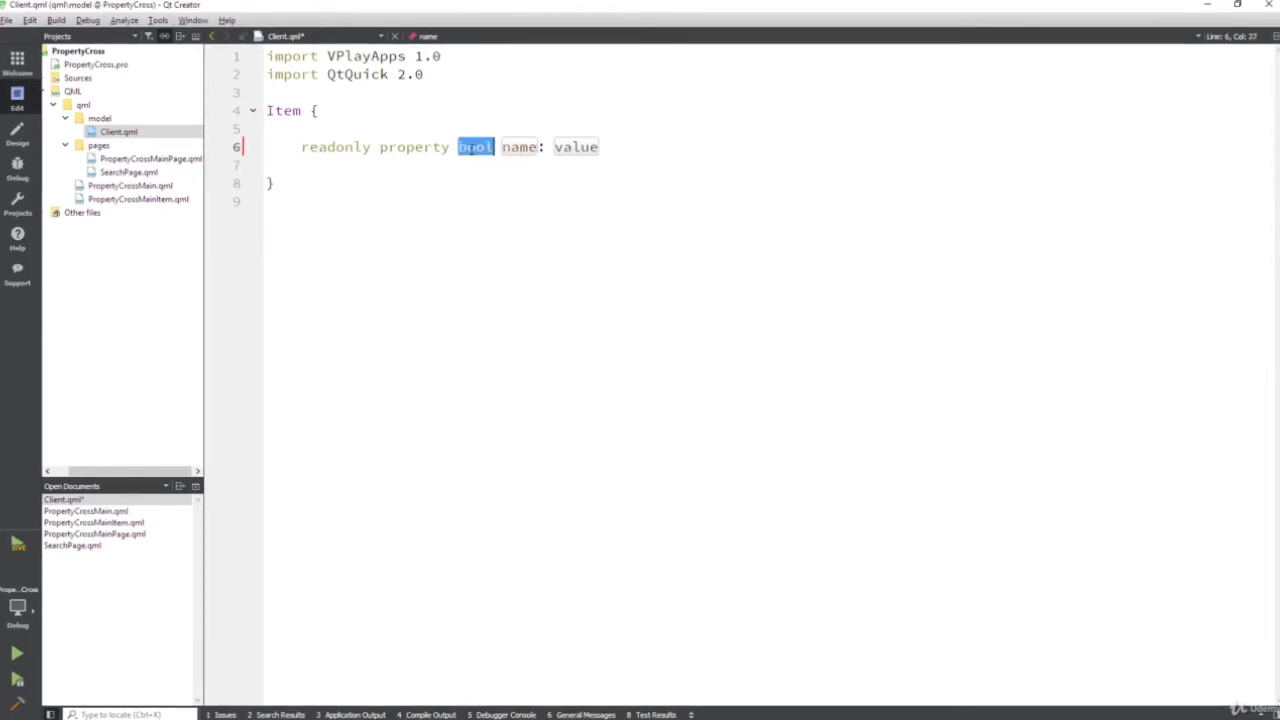
left_click(475, 146)
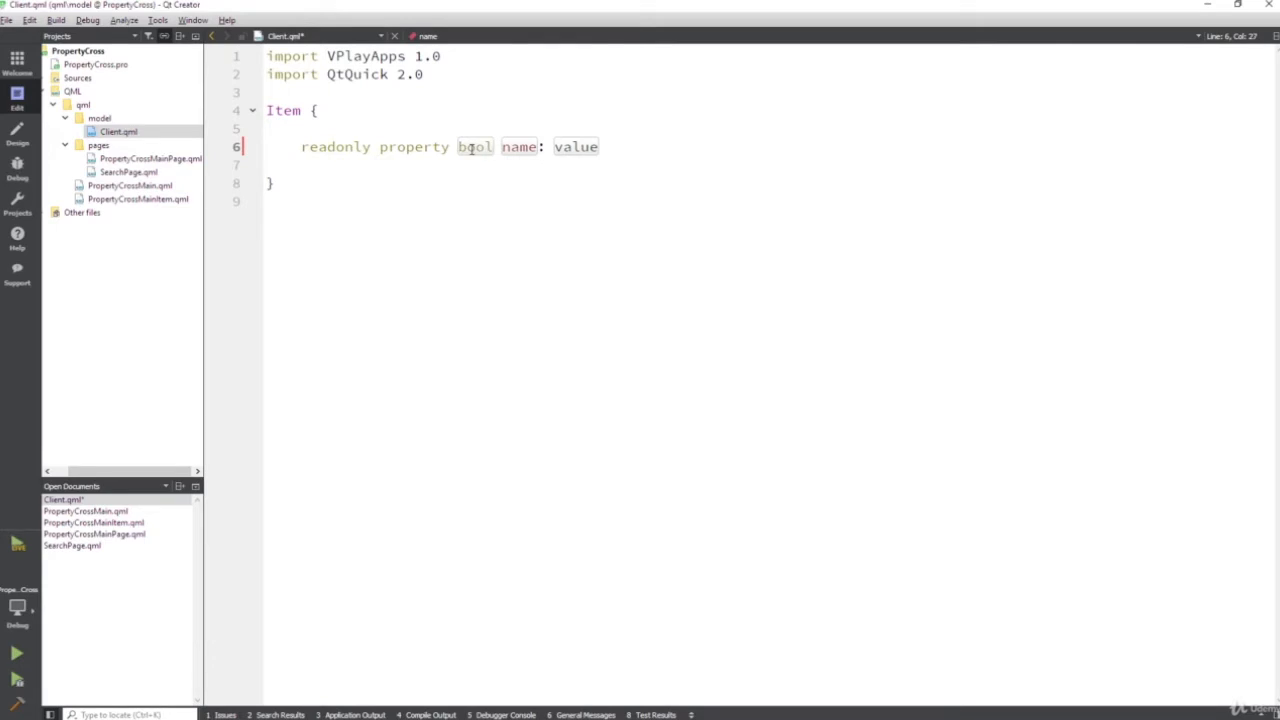
double_click(475, 146)
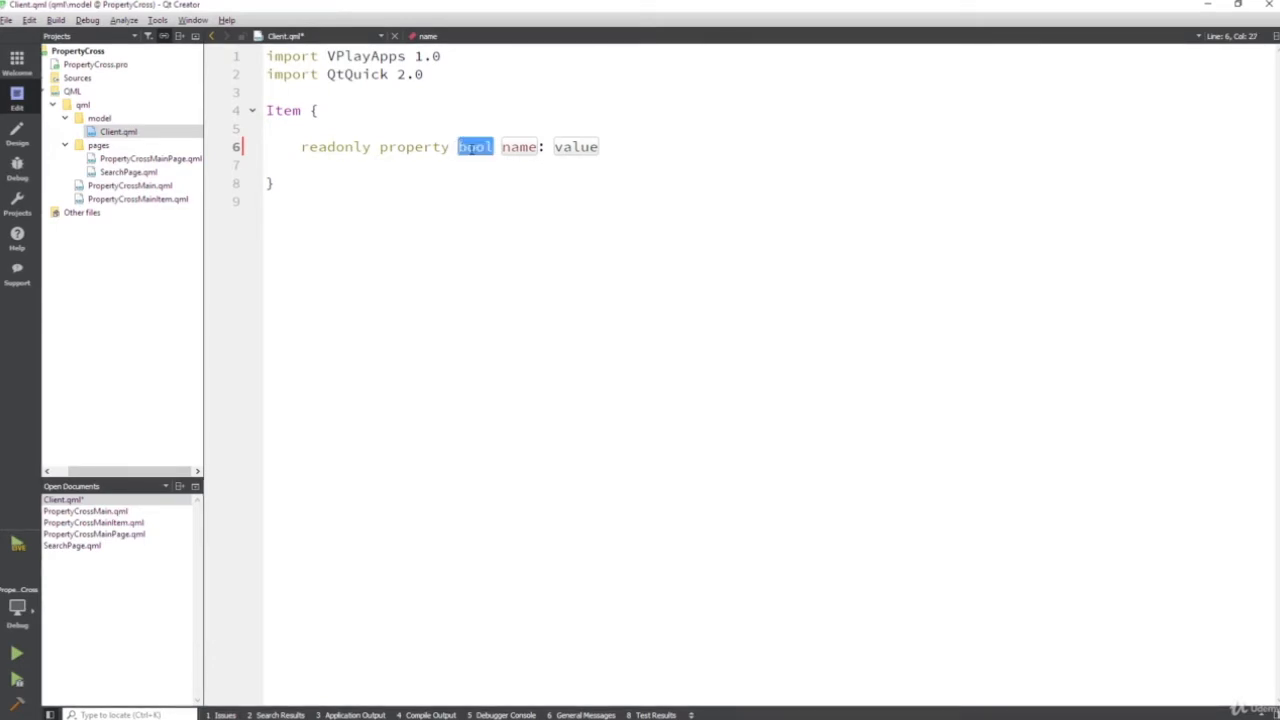
double_click(519, 146)
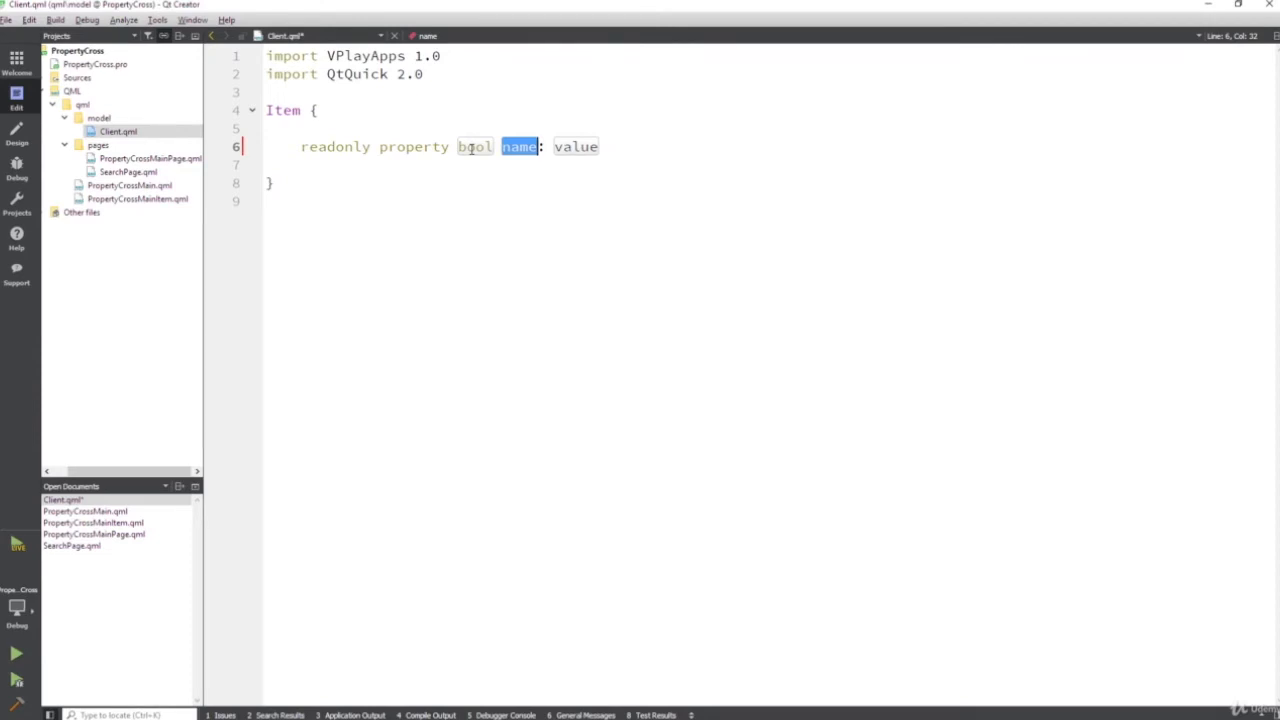
type("loading")
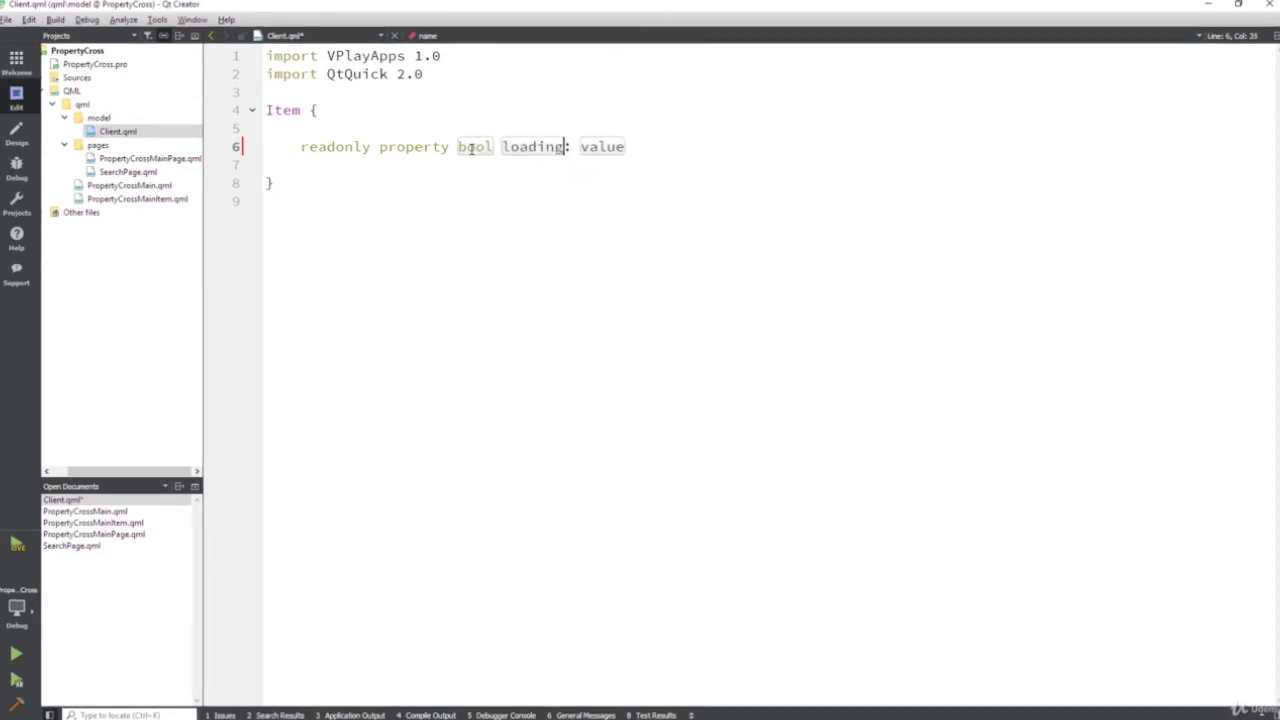
Set loading's value to HttpNetworkActivityIndicator.enabled.
double_click(601, 146)
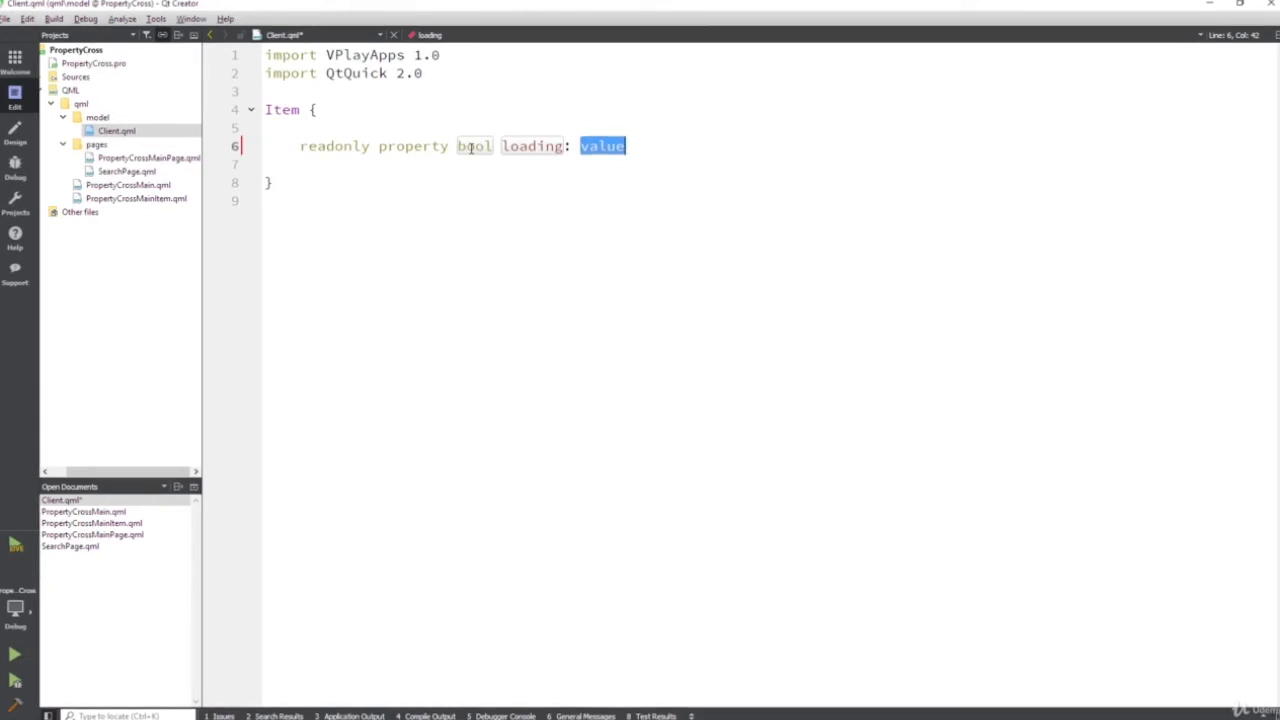
type("Http")
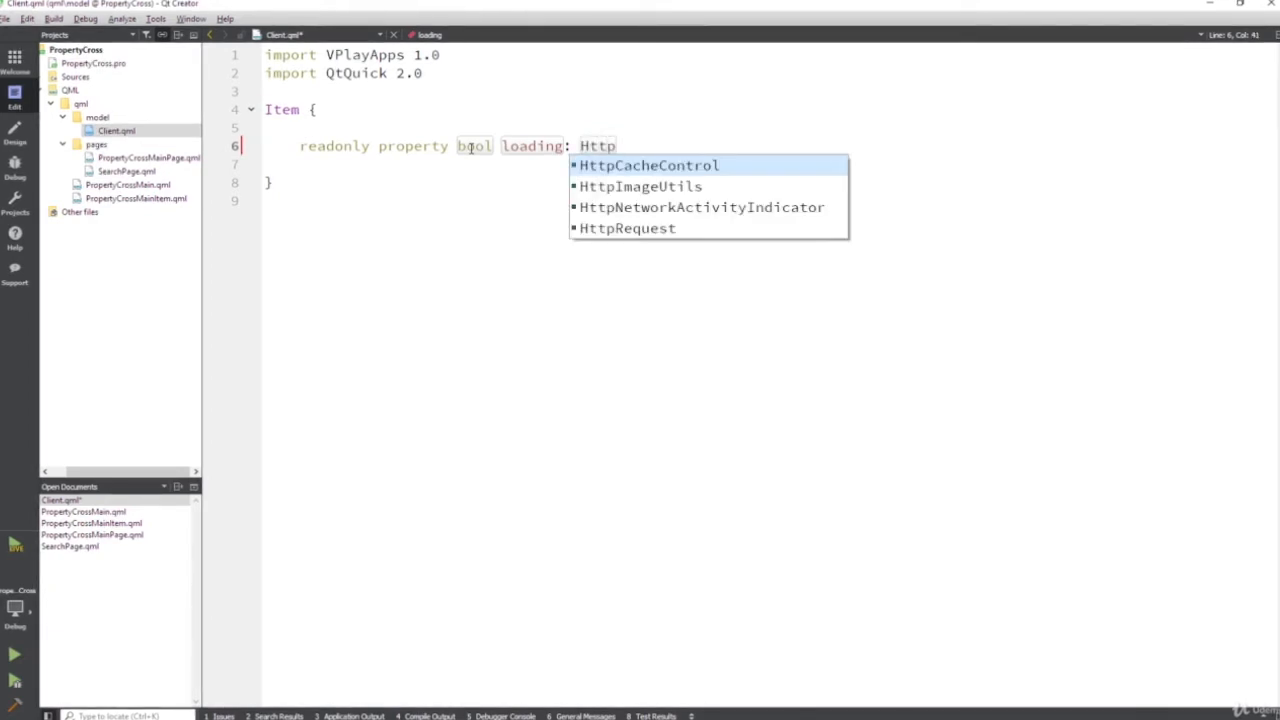
type("Ne")
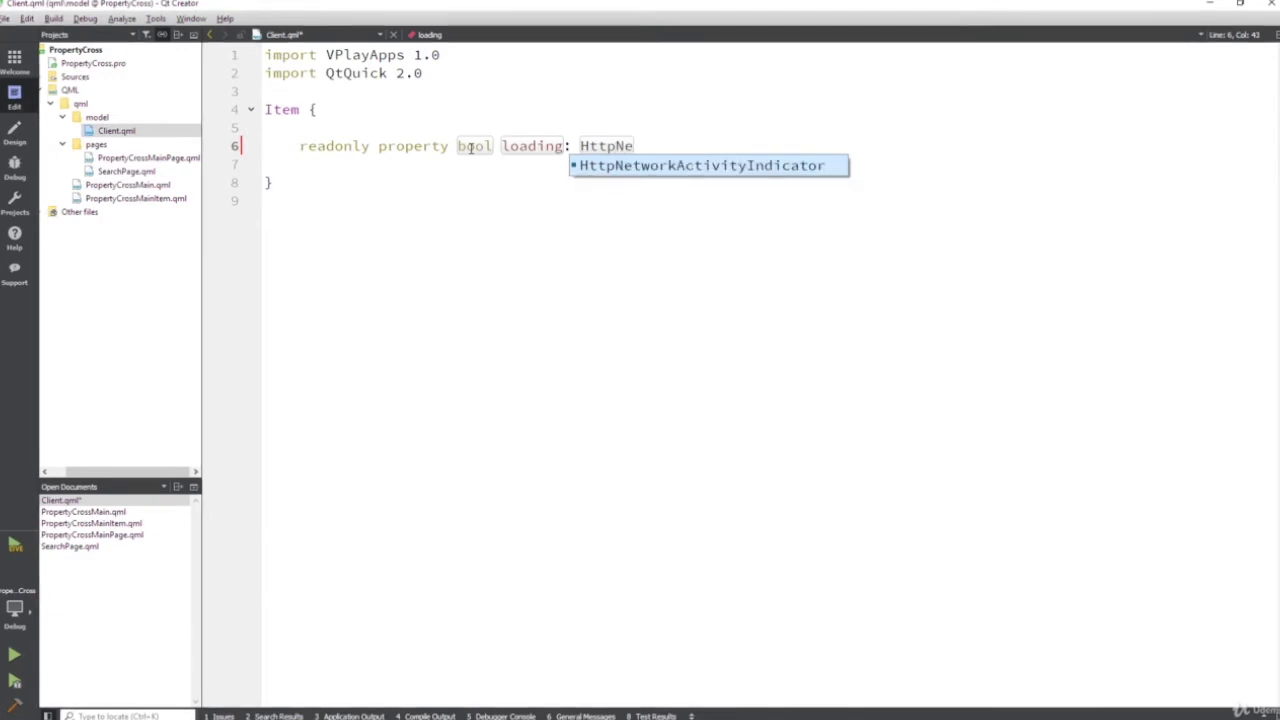
key("Return")
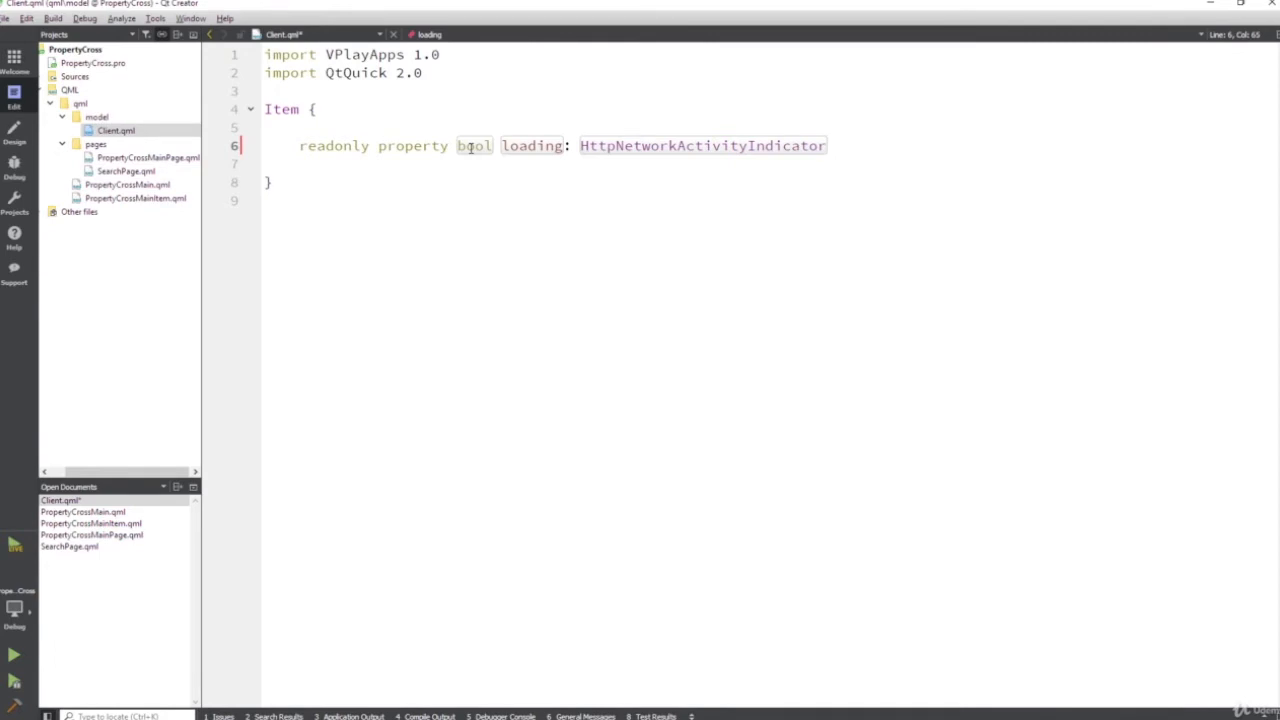
left_click(826, 145)
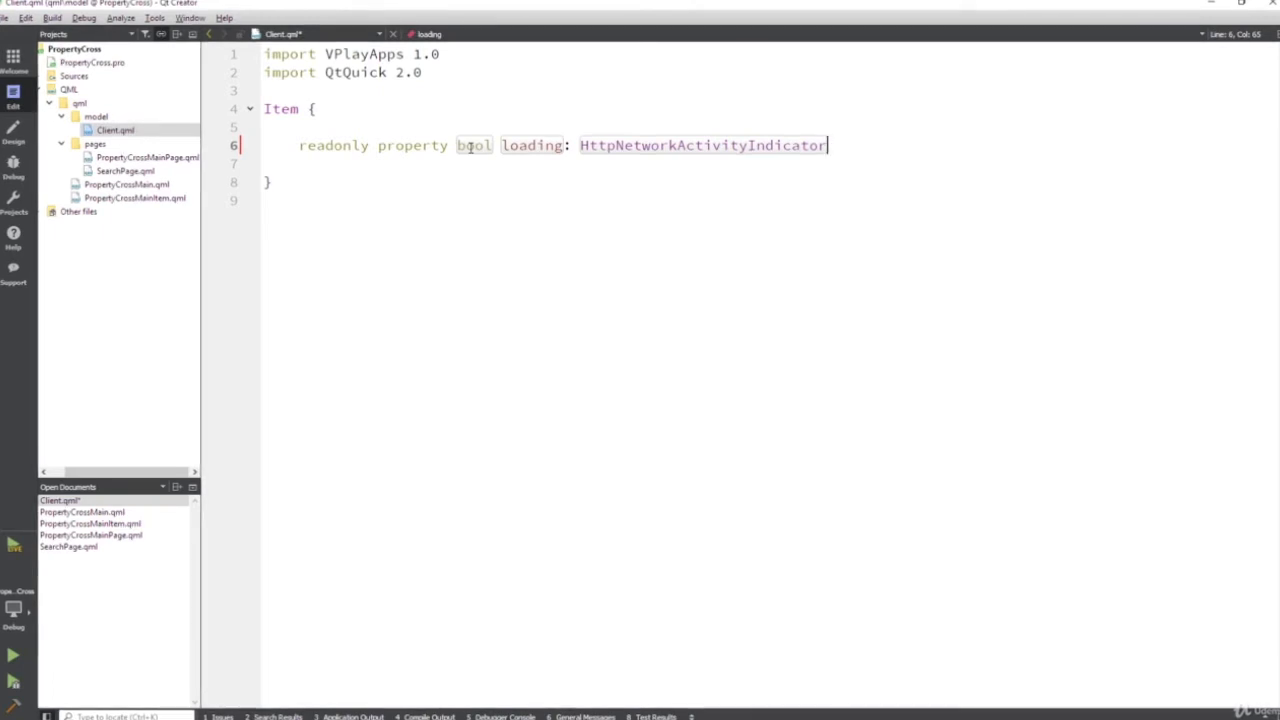
type(".enabled")
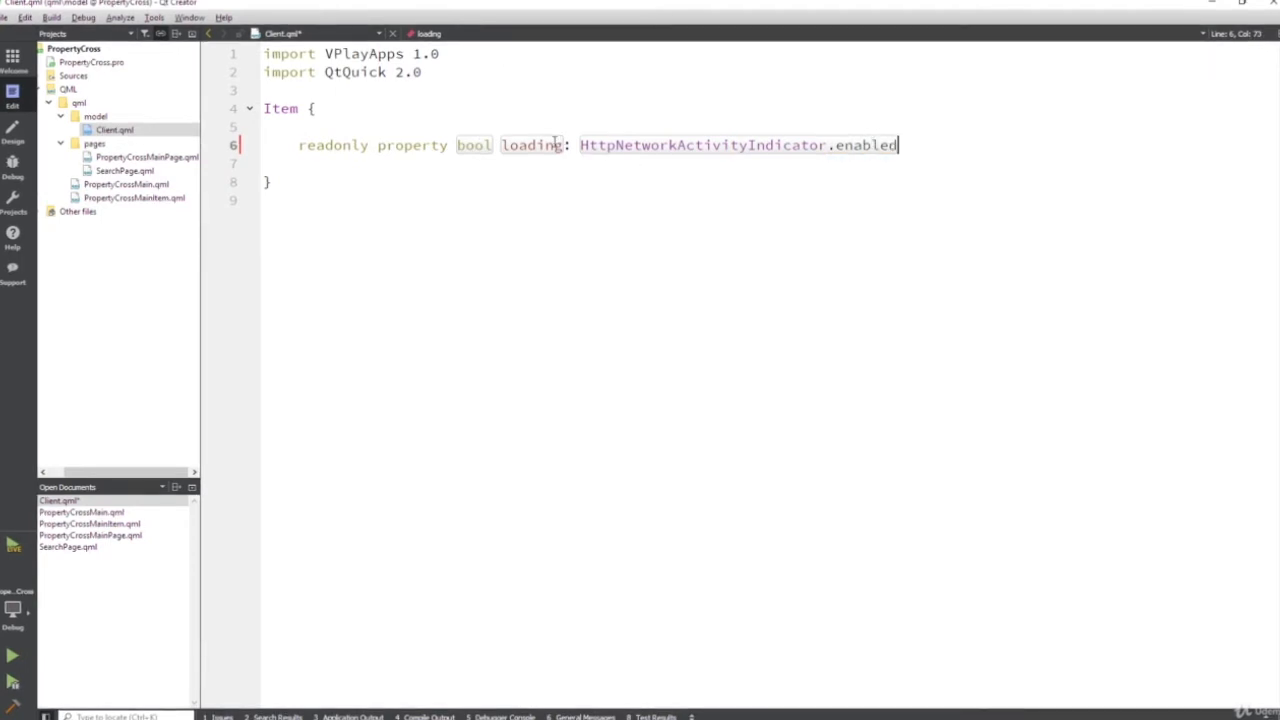
double_click(531, 145)
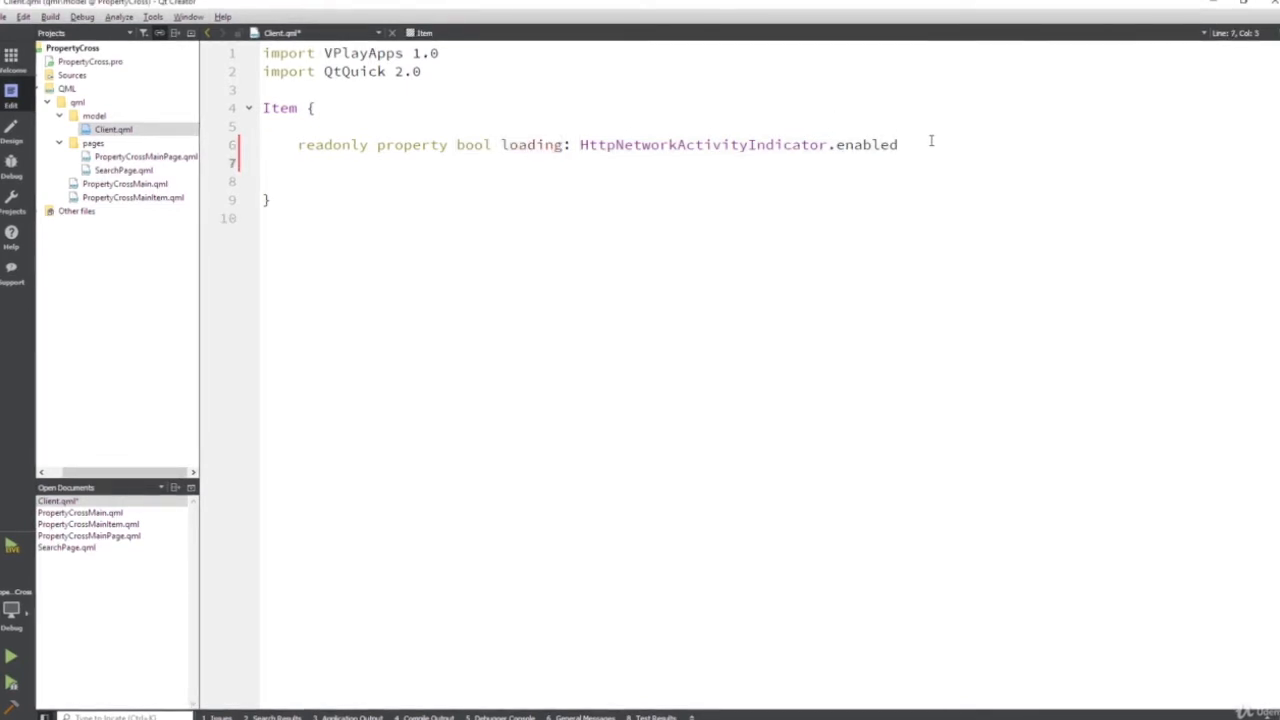
Add an empty Component.onCompleted: { } block to Client.qml.
type("Component")
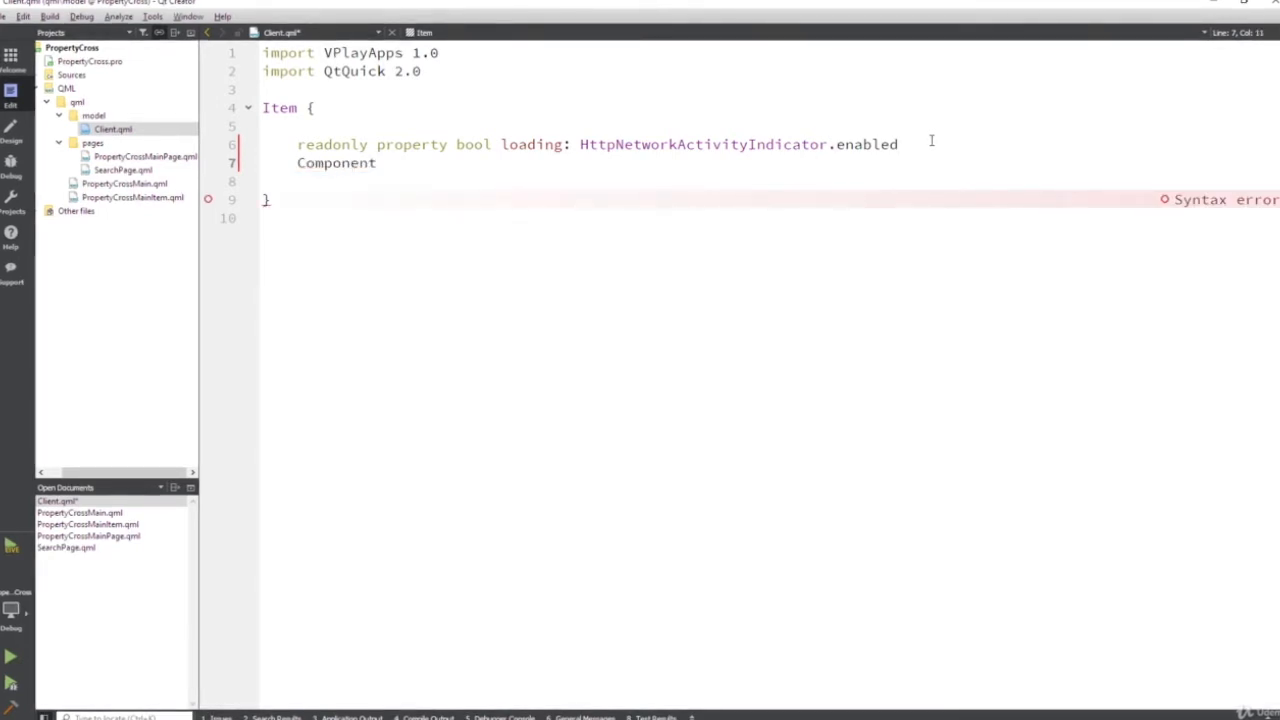
key("Return")
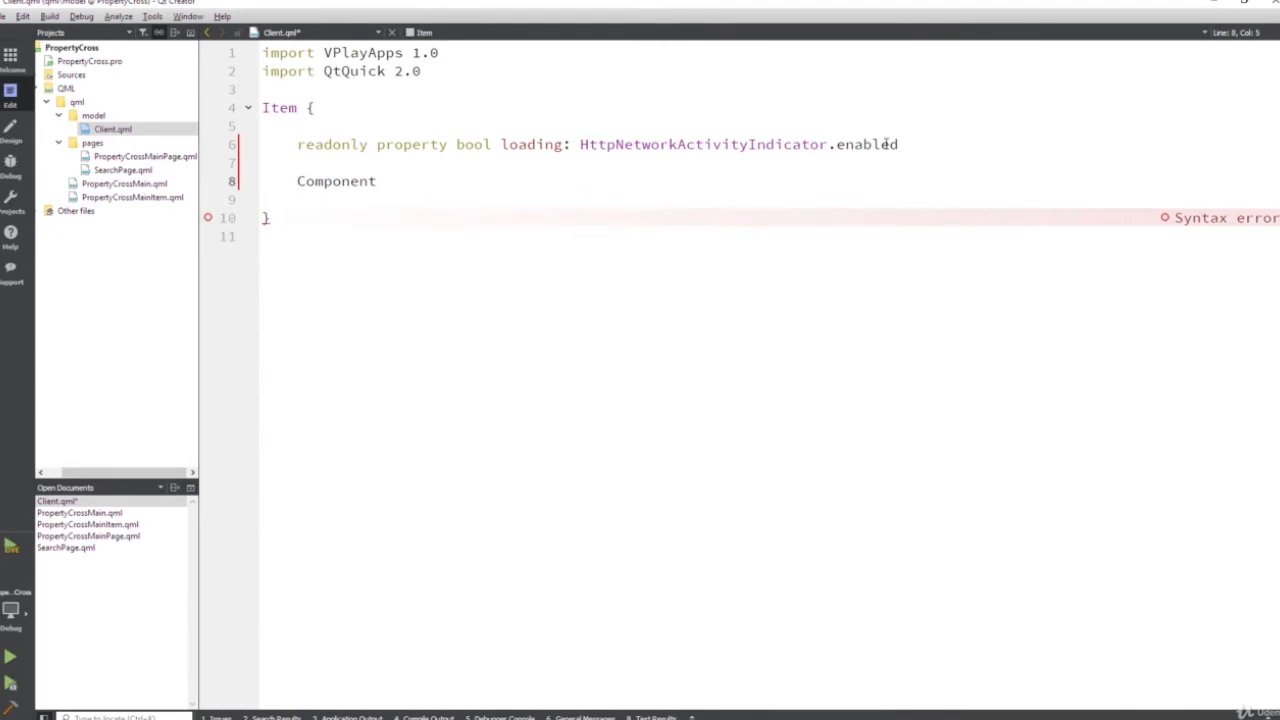
double_click(281, 107)
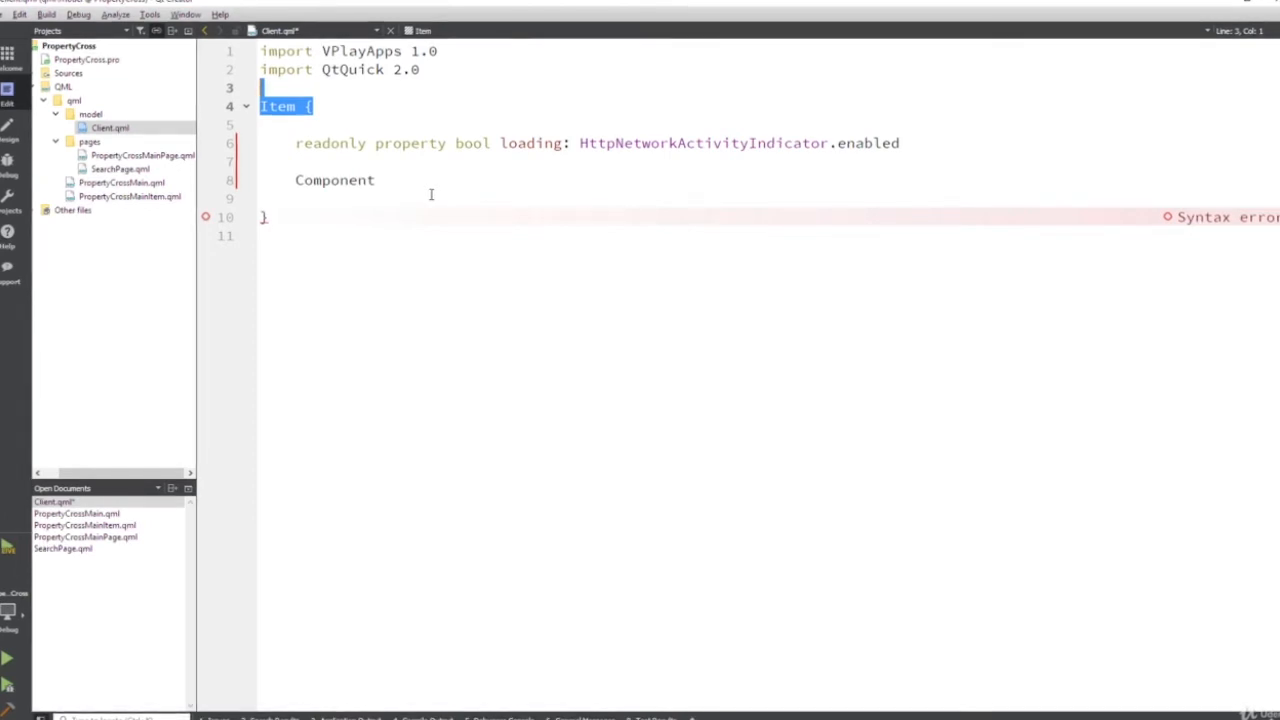
left_click(377, 180)
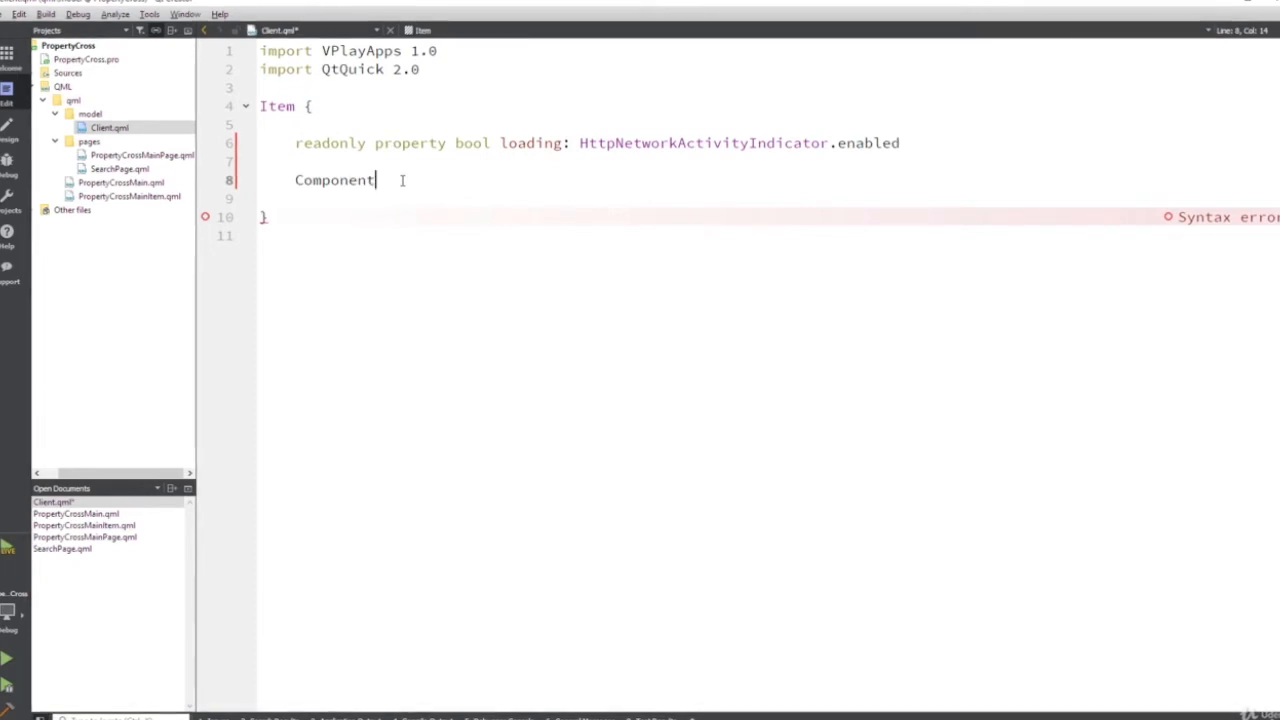
type(".onCompleted:")
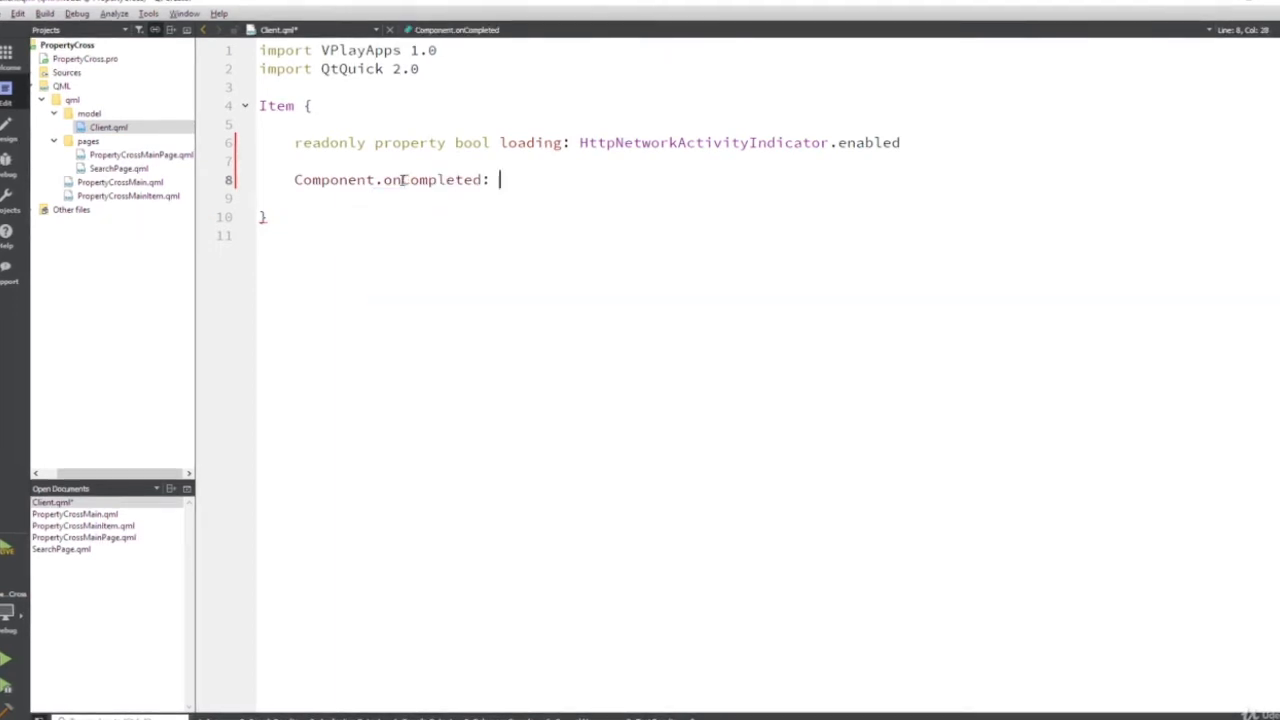
type("{")
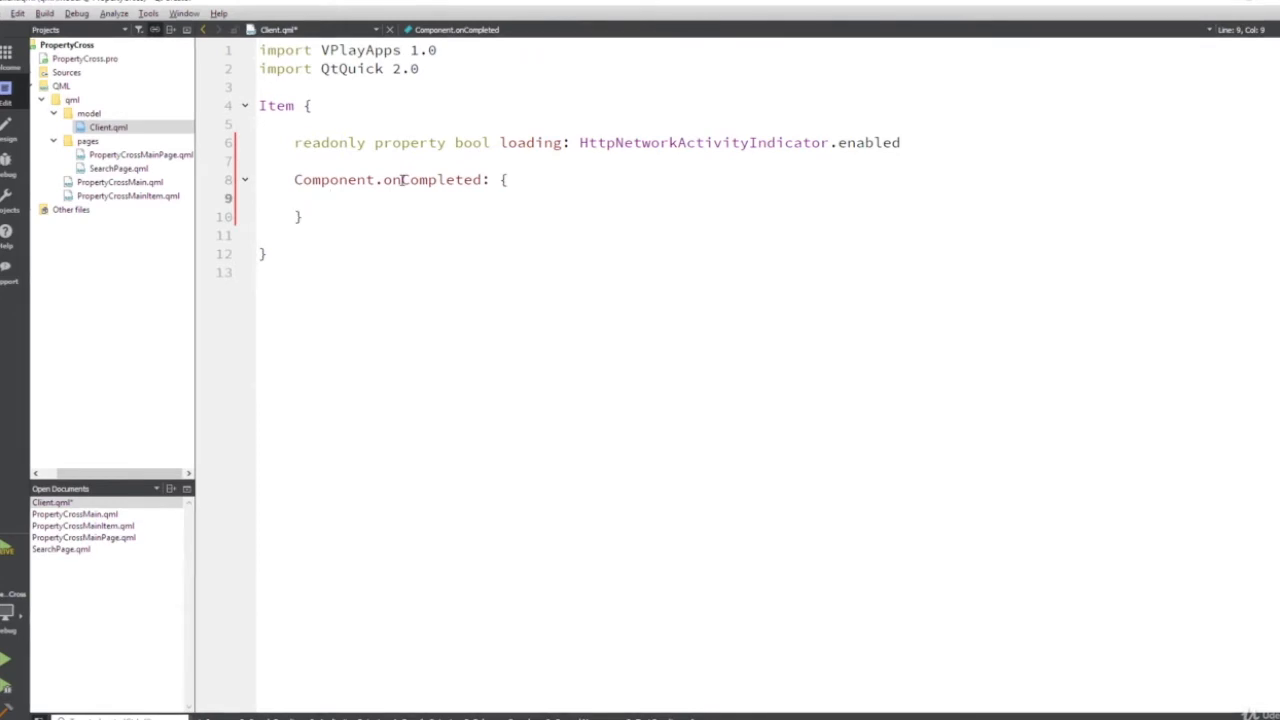
Set HttpNetworkActivityIndicator.activationDelay = 0 inside the onCompleted handler.
left_click(330, 197)
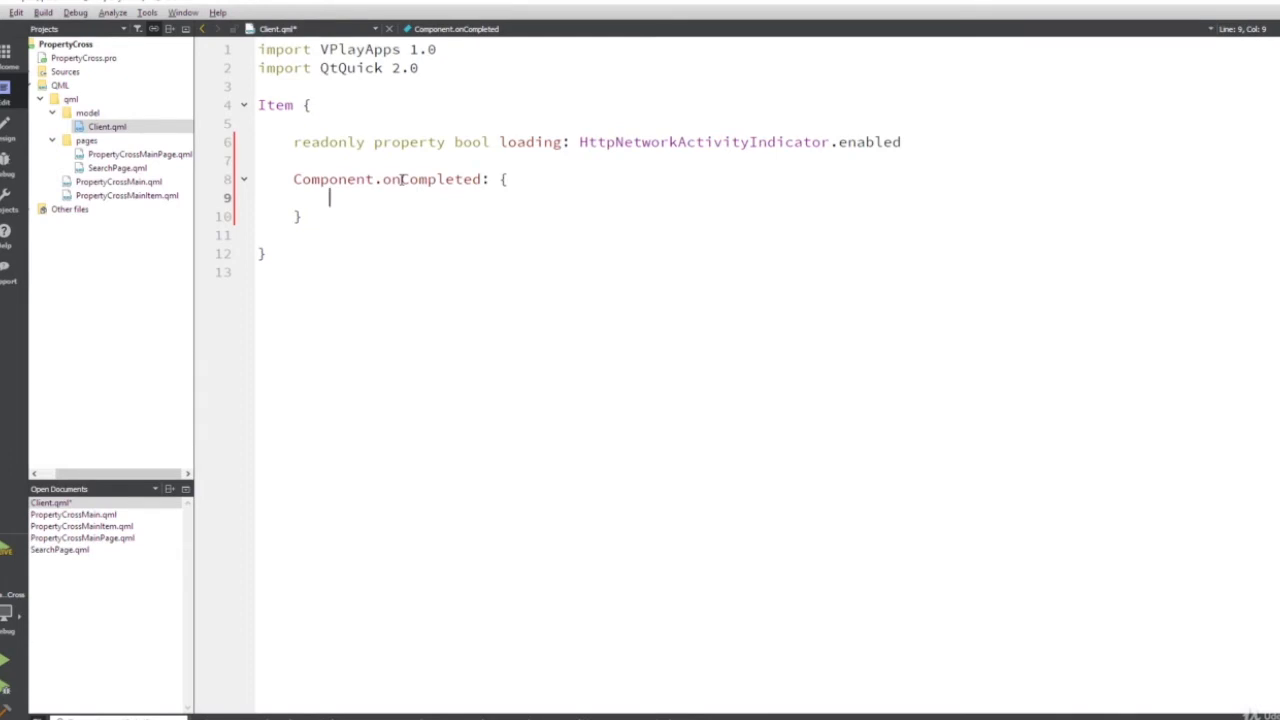
type("httpn")
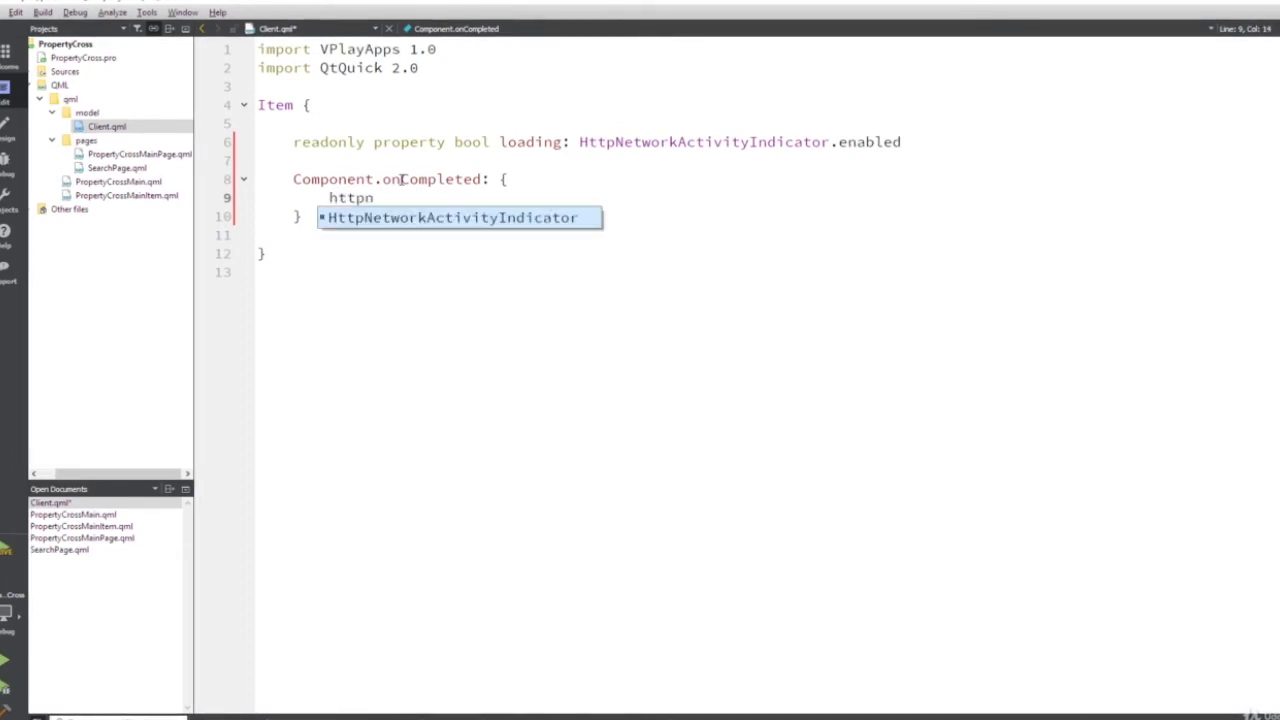
key("Return")
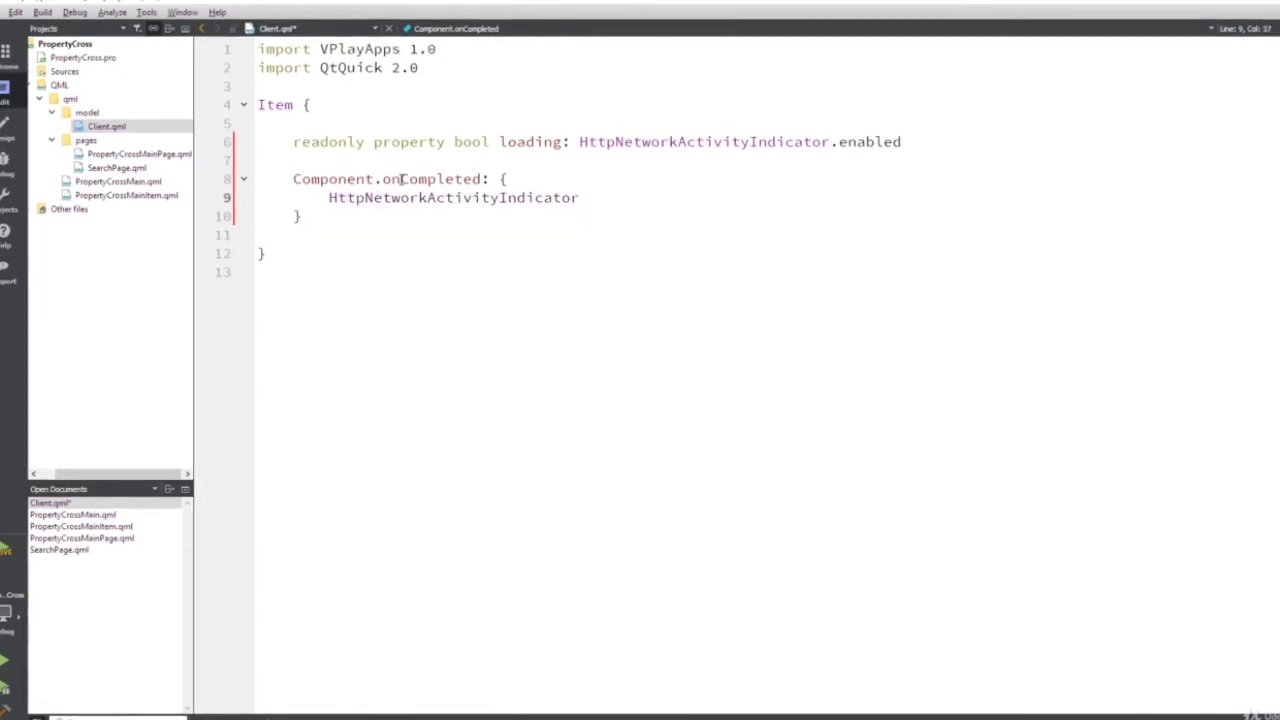
type(".activationDelay")
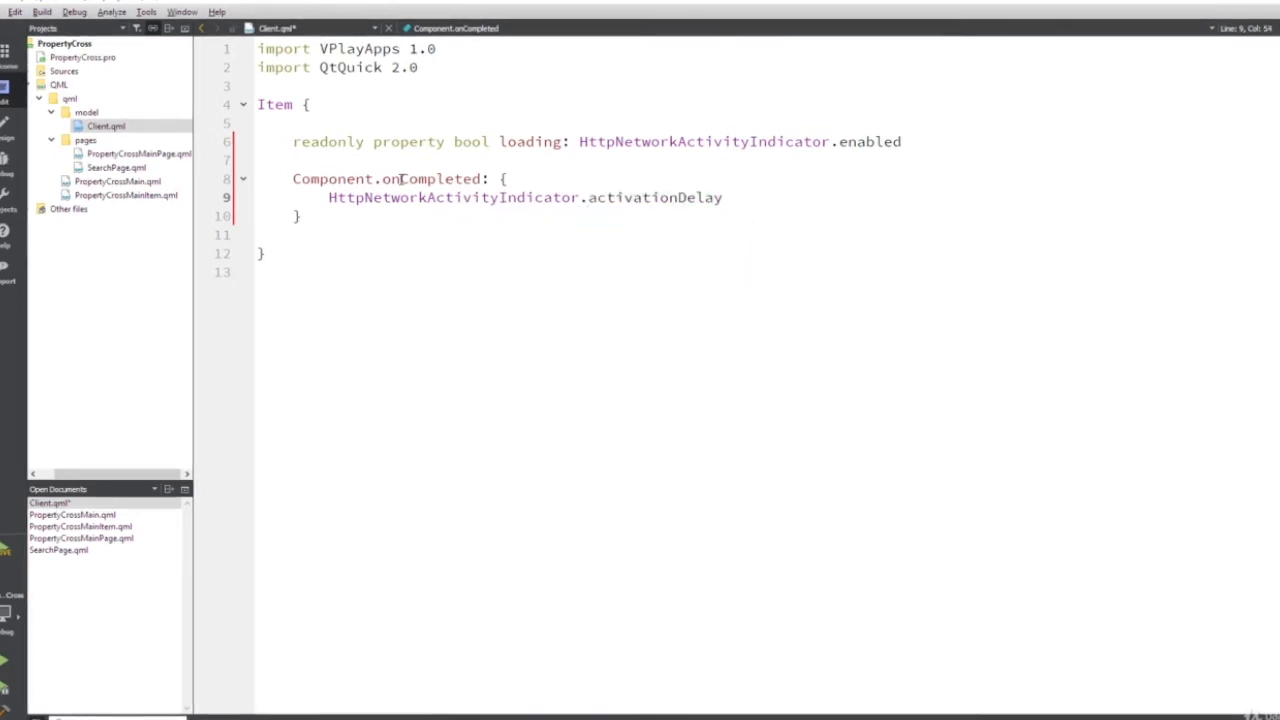
type("= 0")
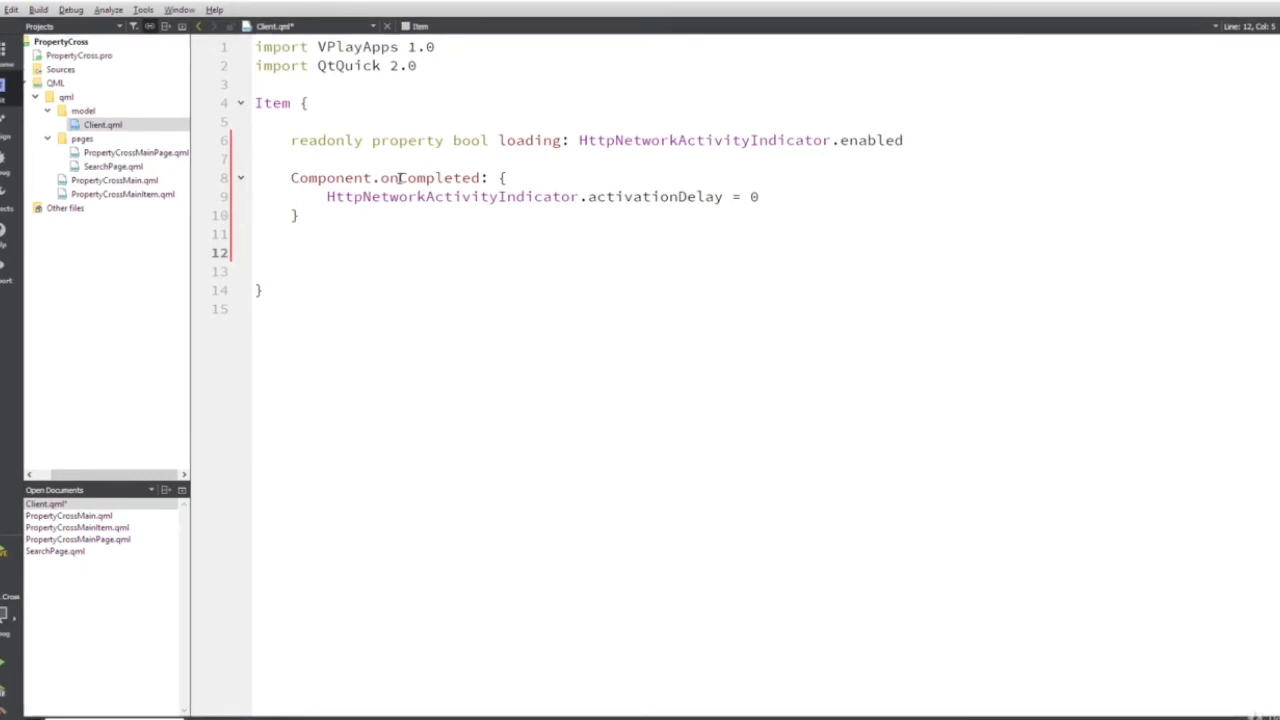
Type Item { id: _ //private member } and open a new line inside it.
type("Item")
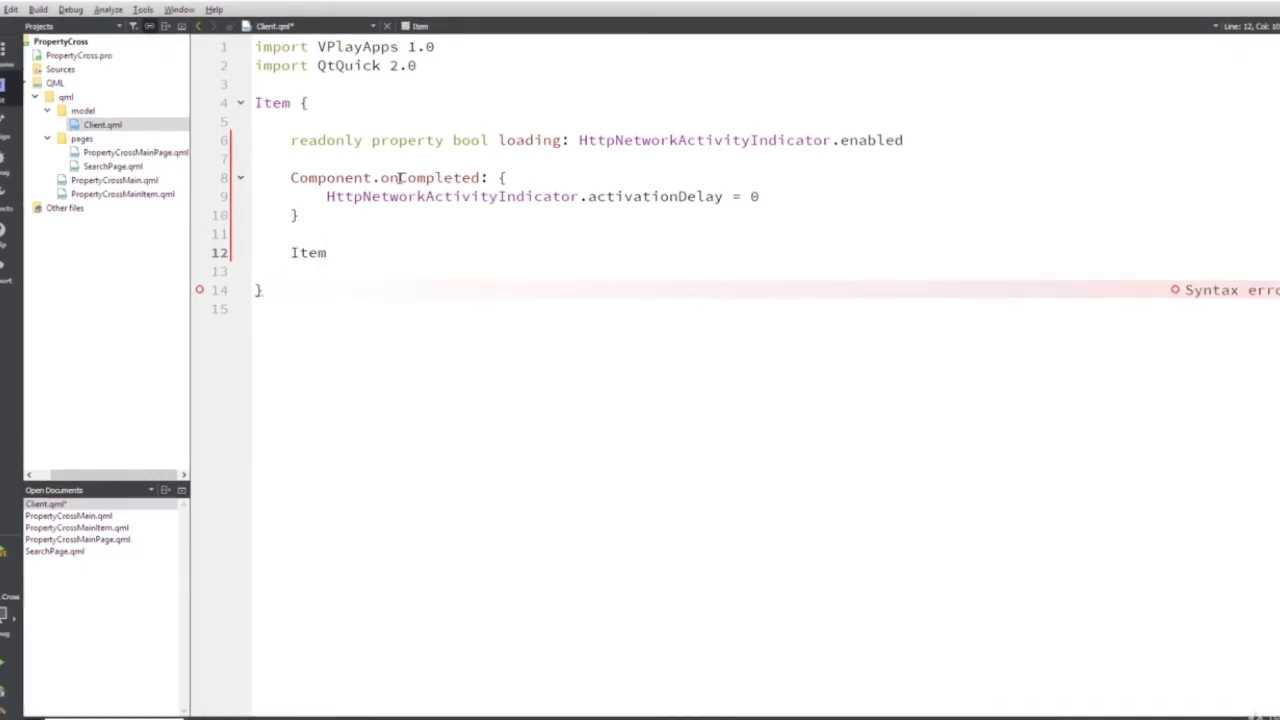
type("{")
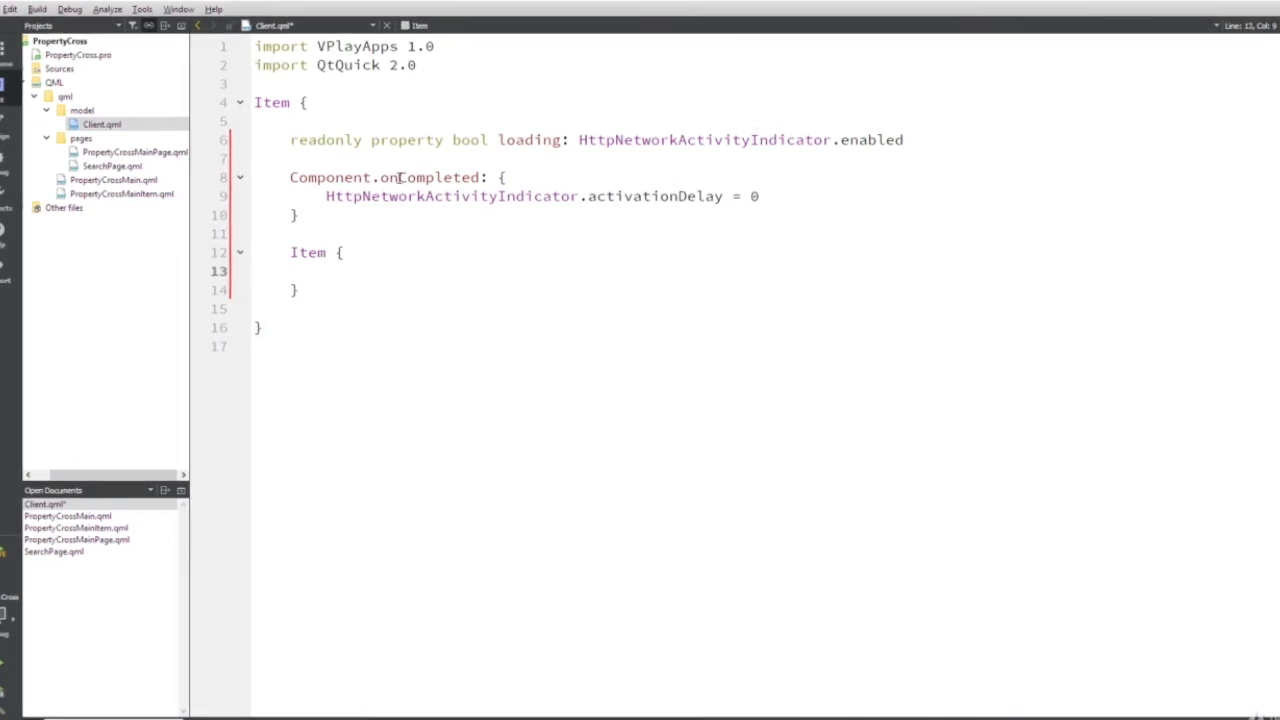
type("i")
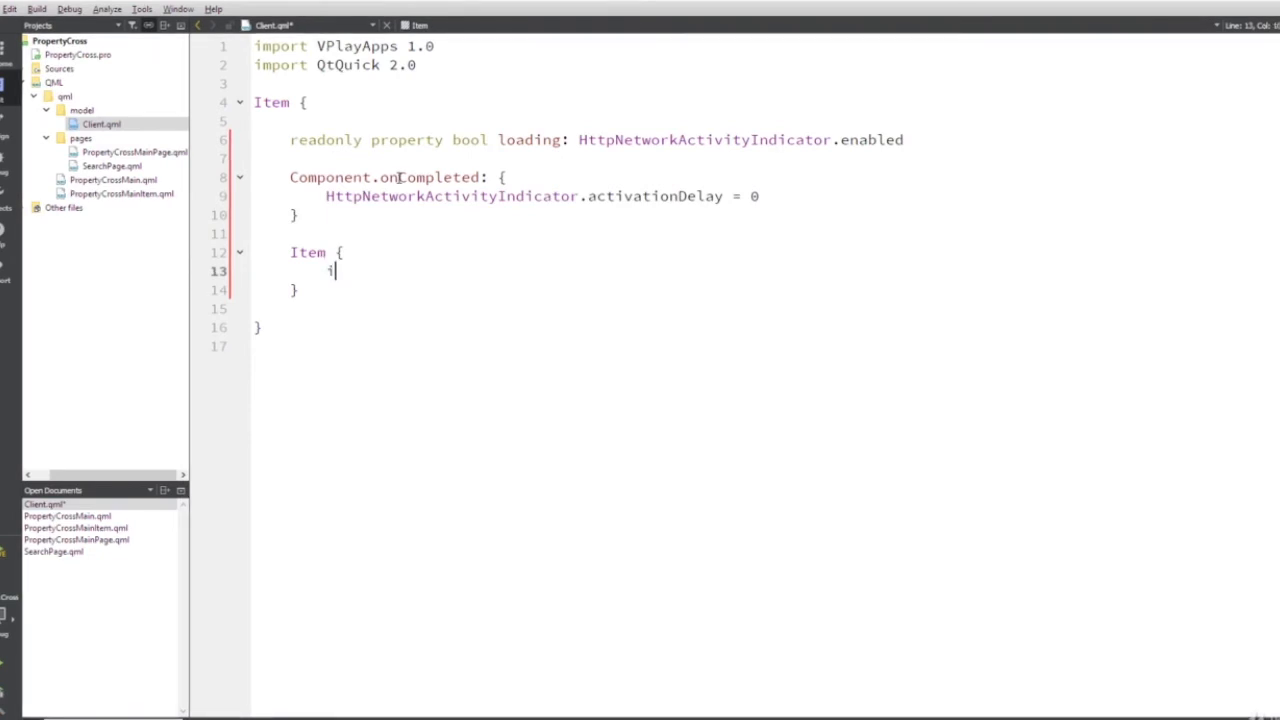
type("id:")
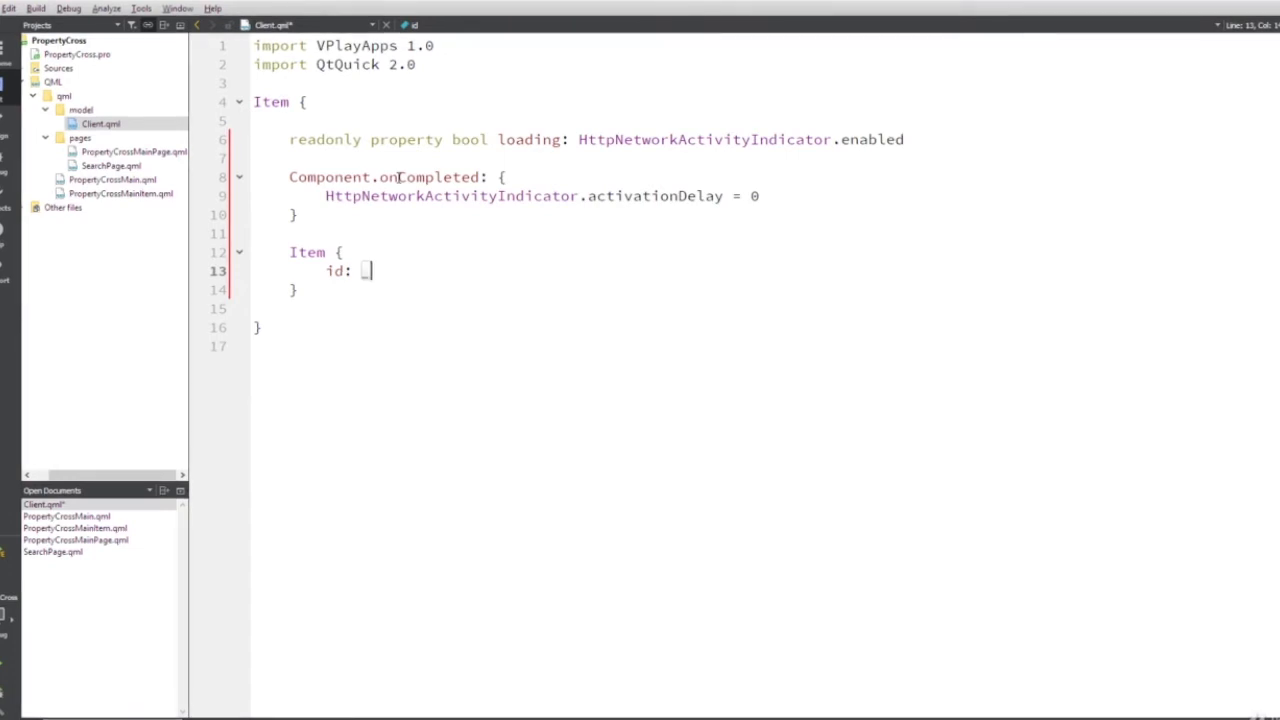
type("//")
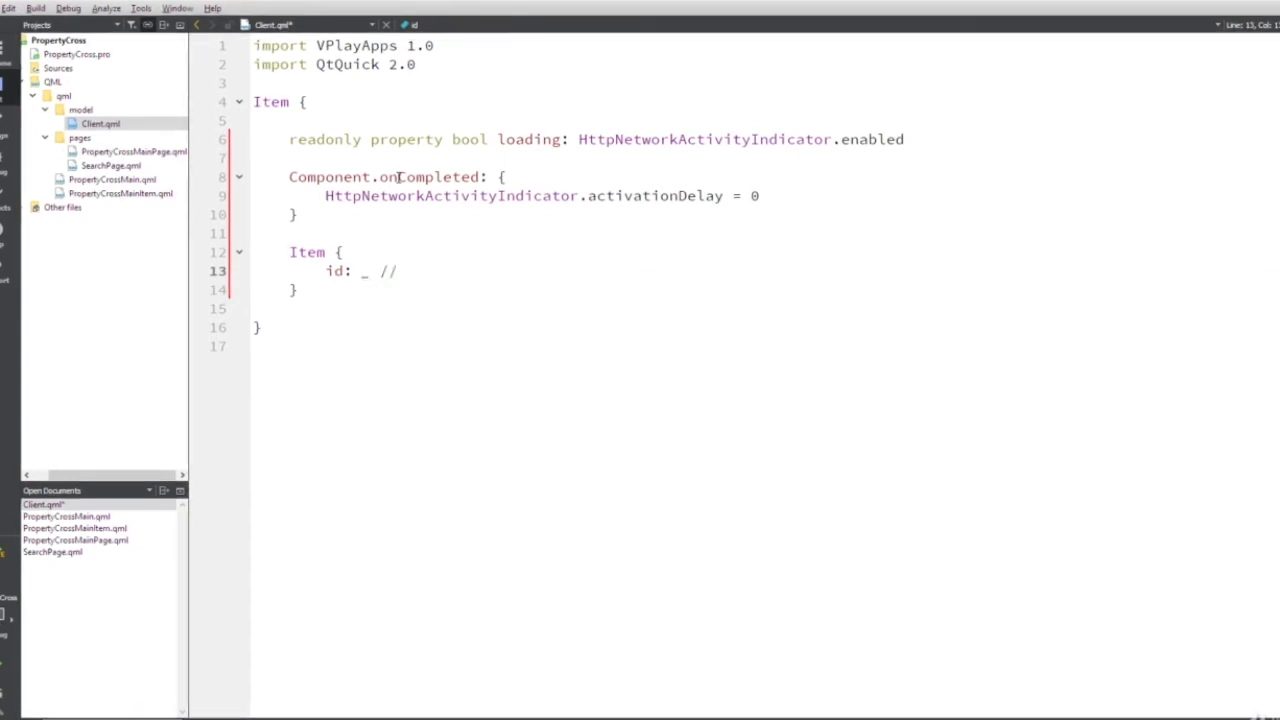
type("priva")
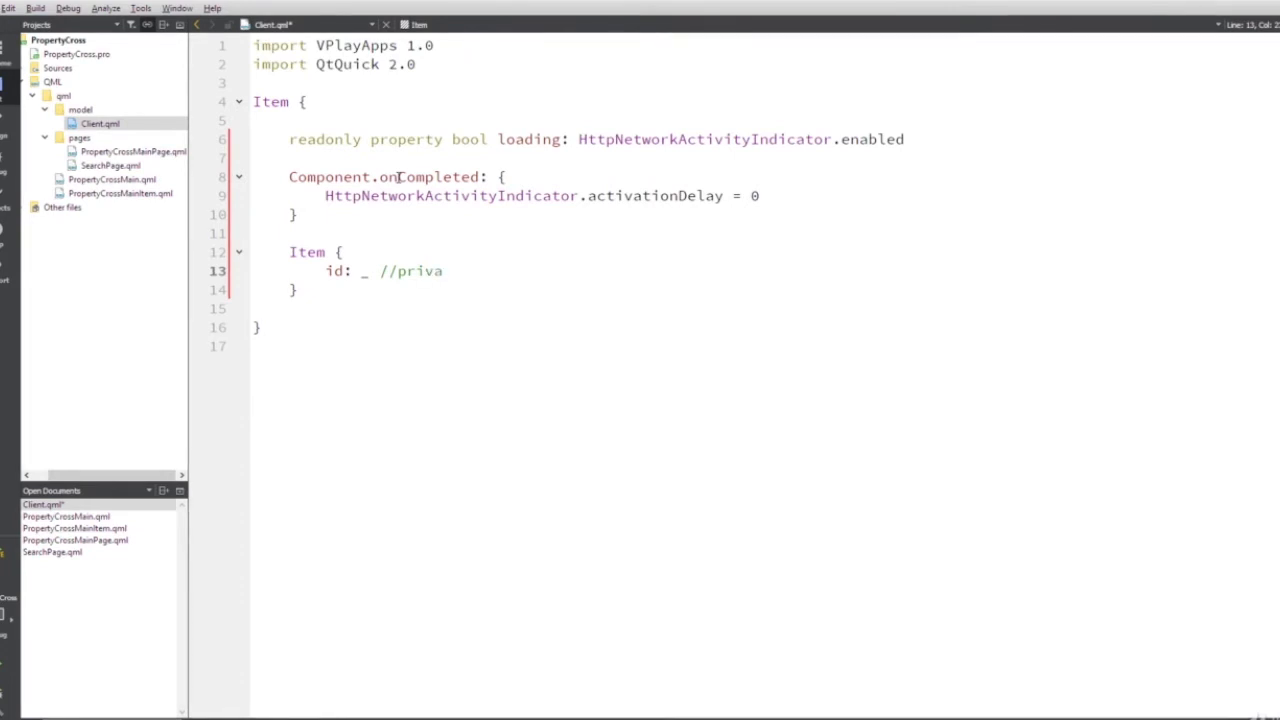
type("te")
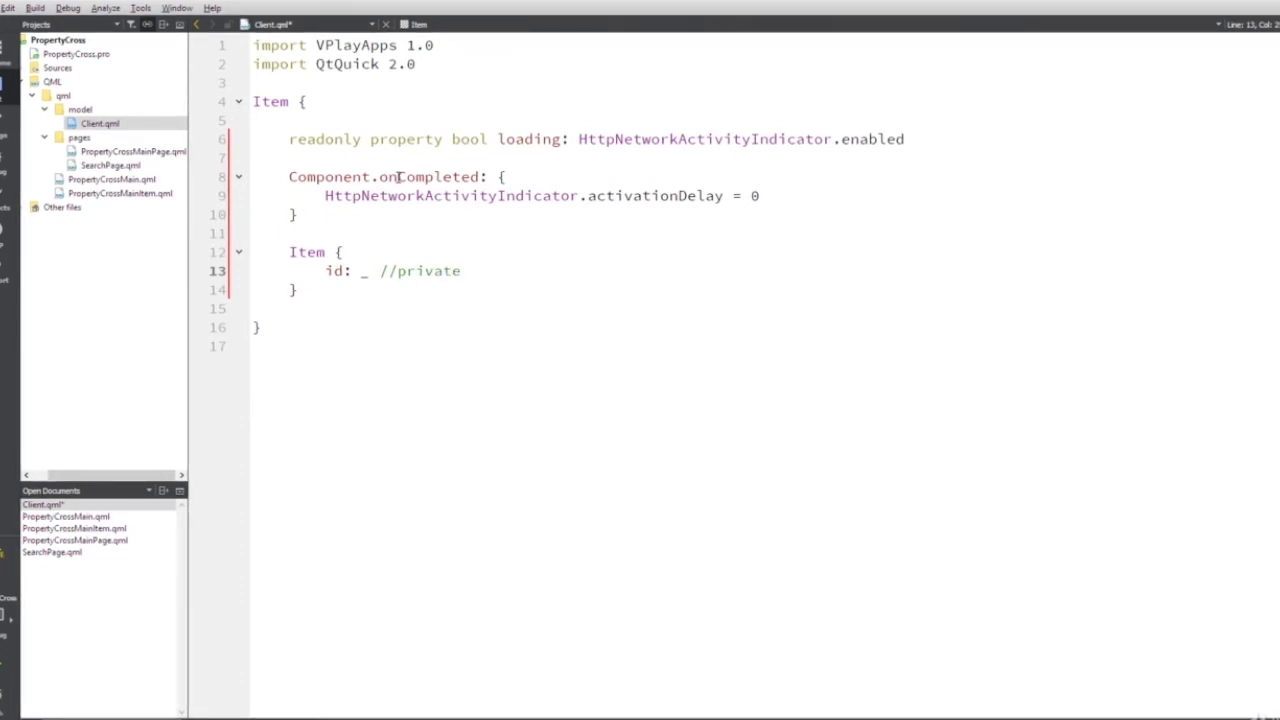
type("member")
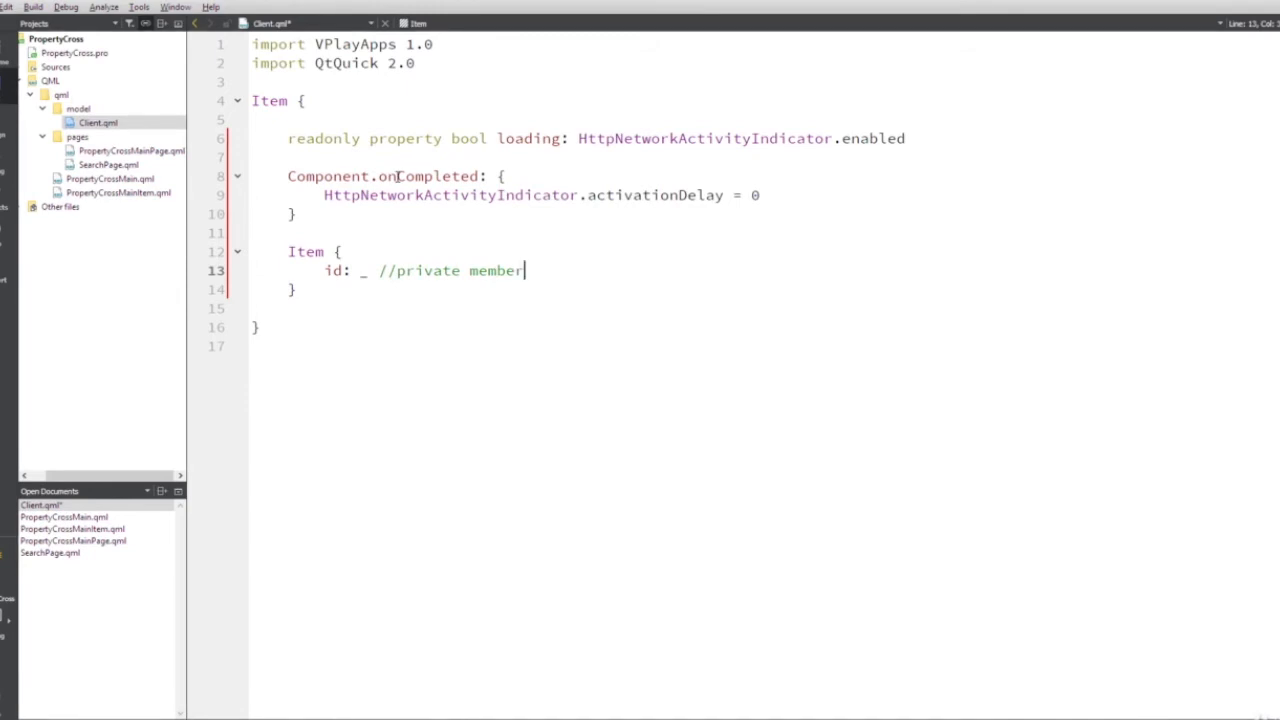
key("Return")
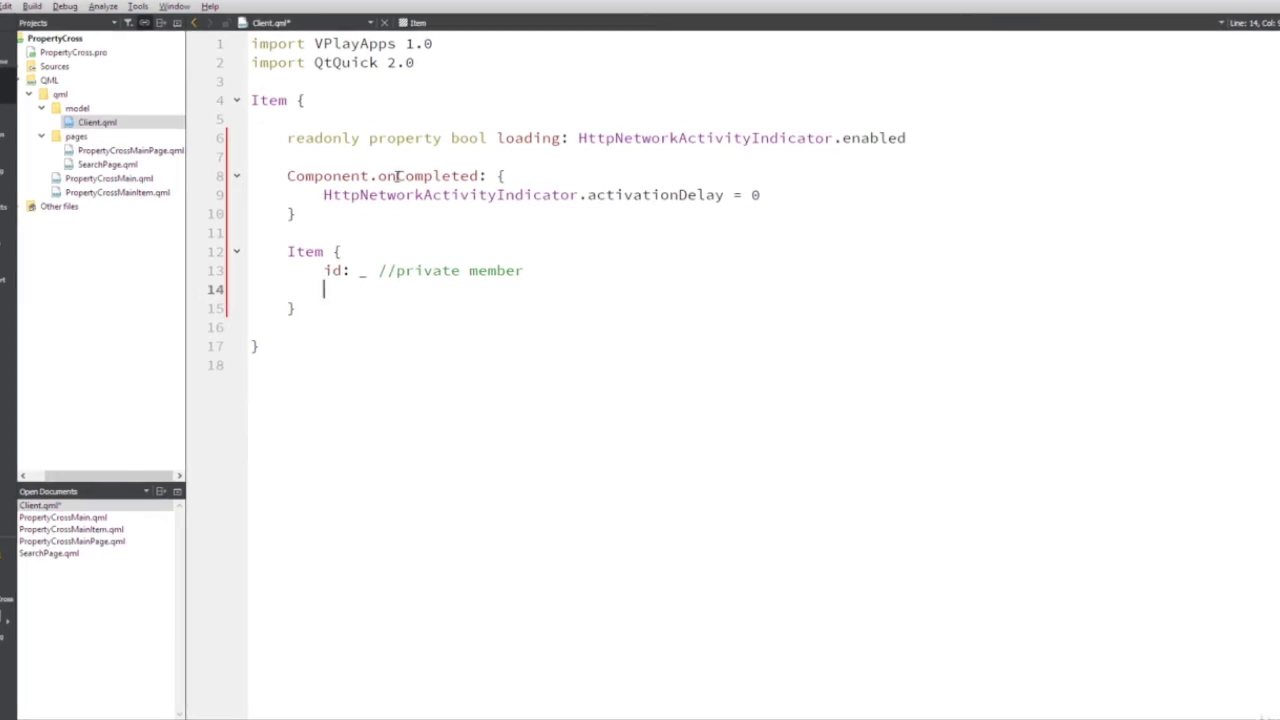
Declare a readonly string property serverUrl in the nested Item.
type("readonl")
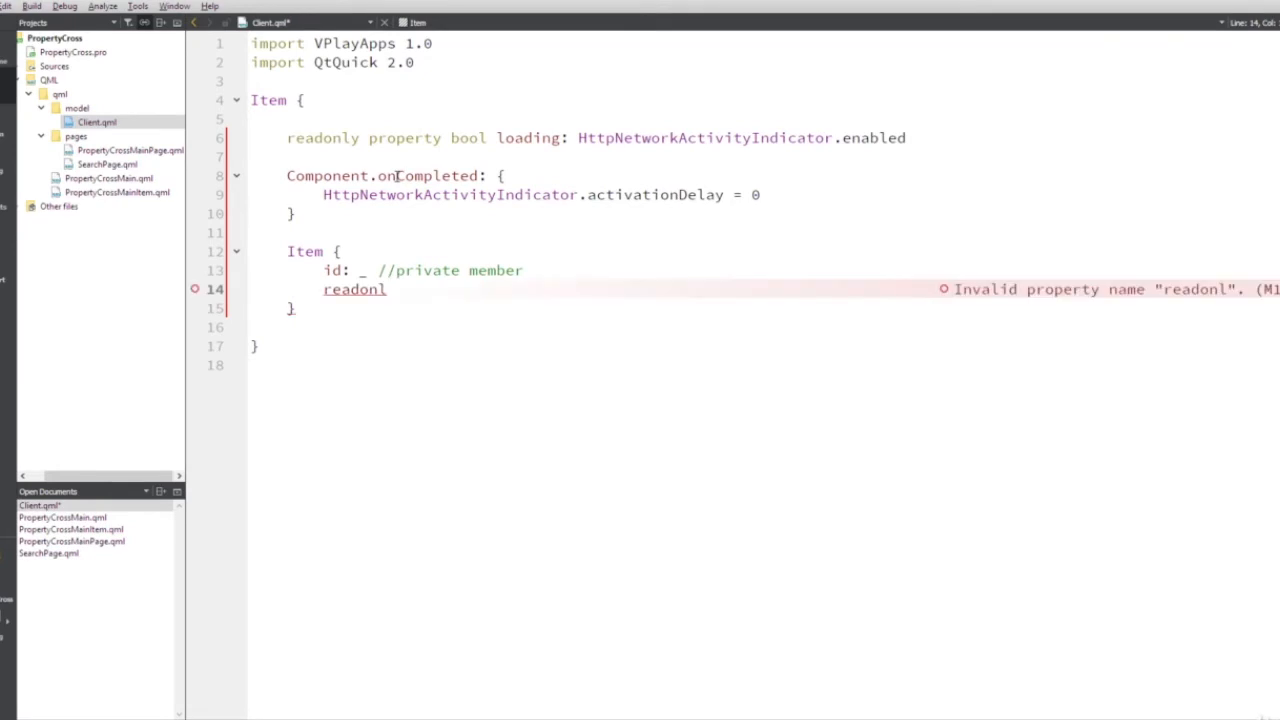
type("y")
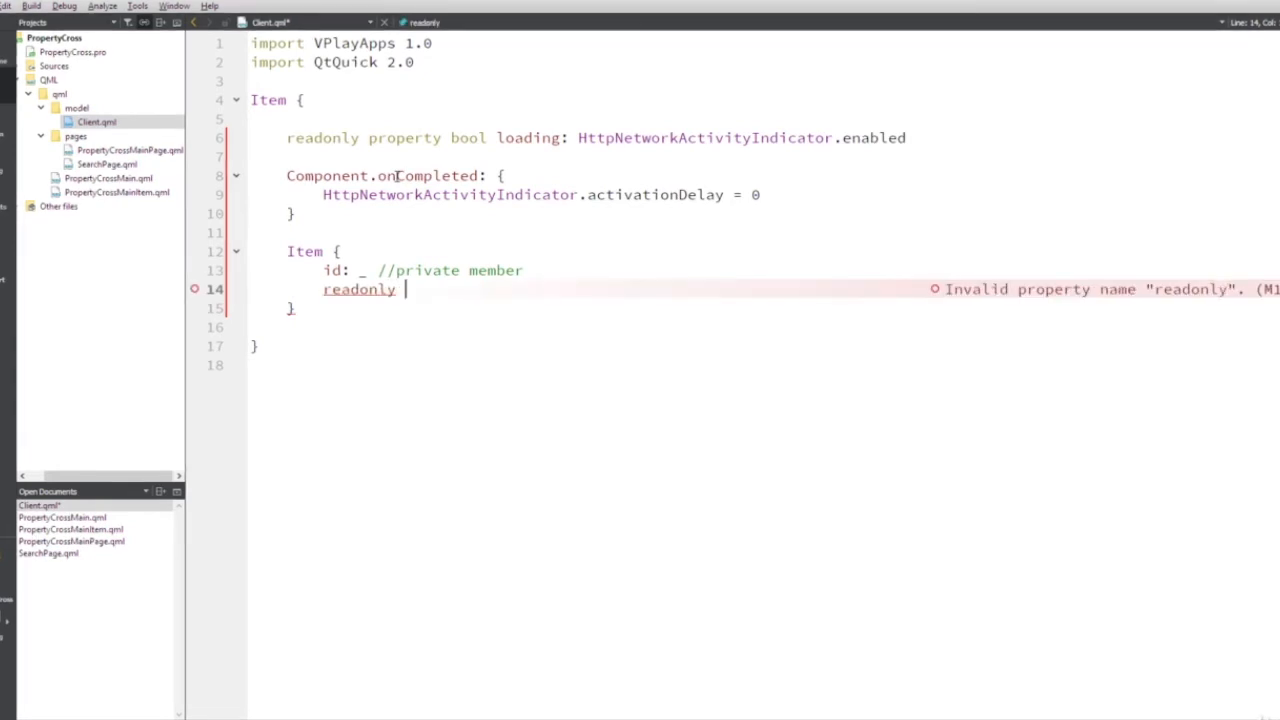
type("property")
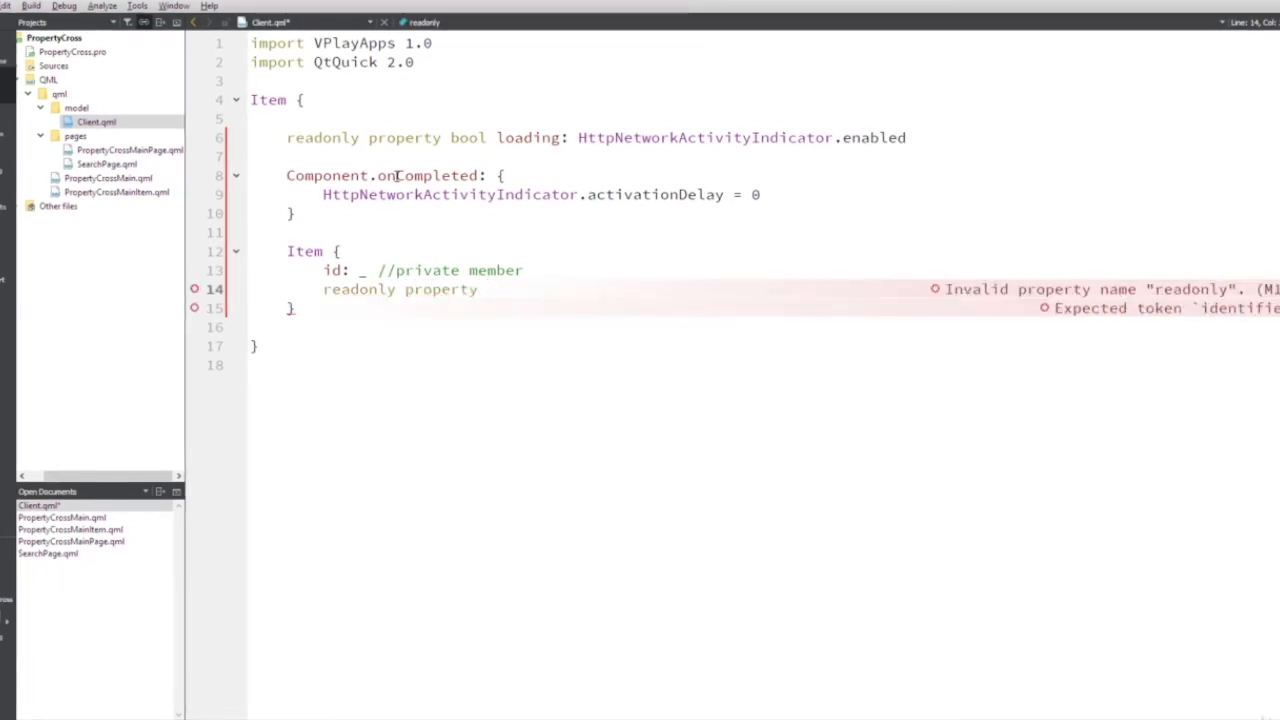
type("string")
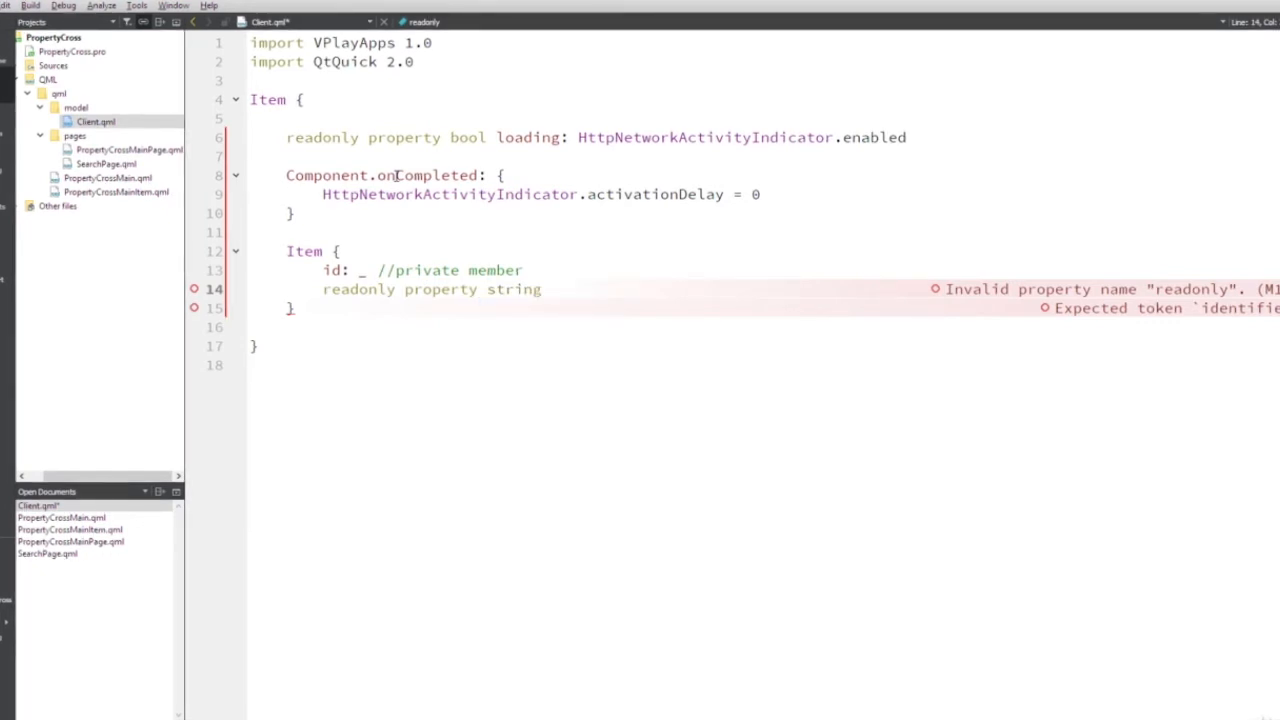
type("serverUrl: \"")
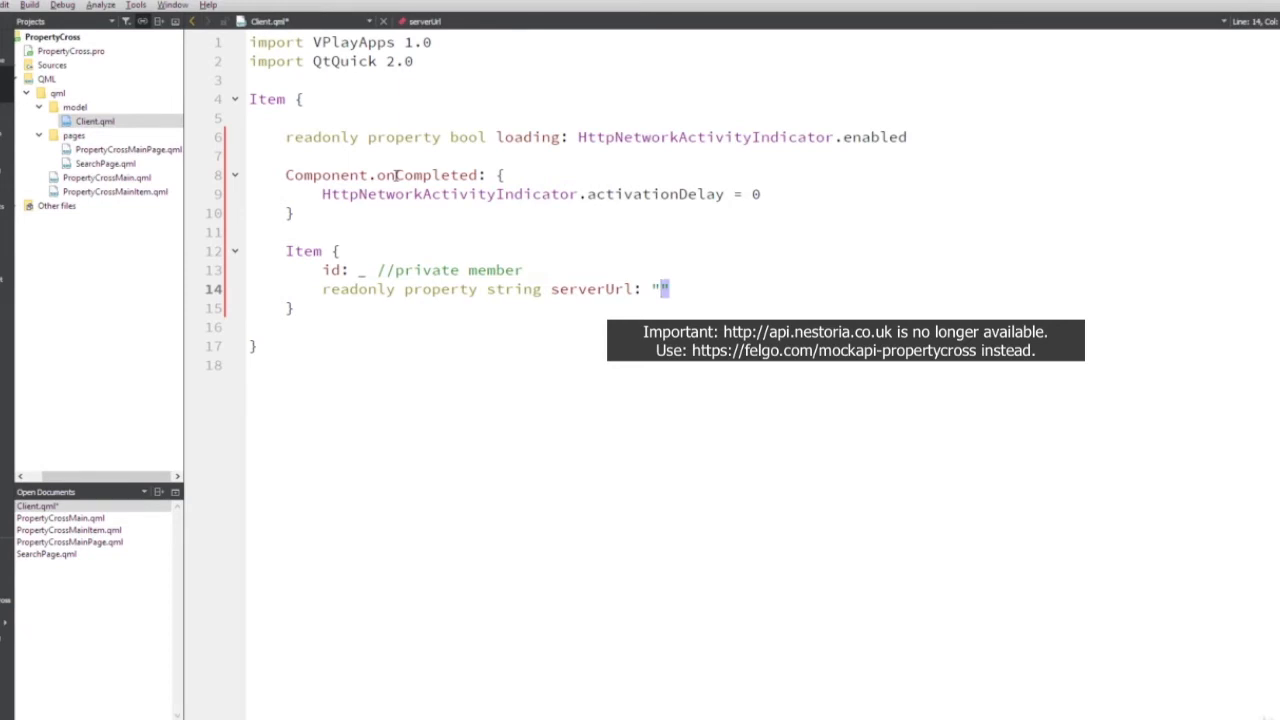
type("http")
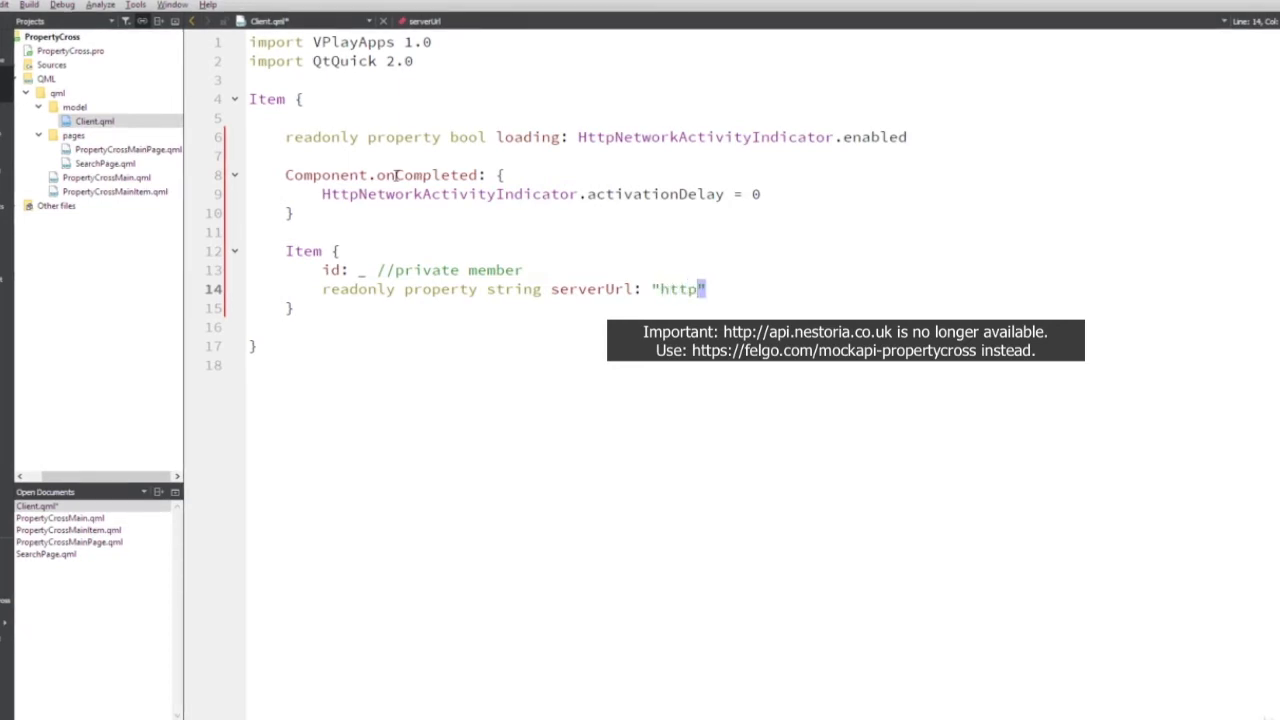
type("://ap")
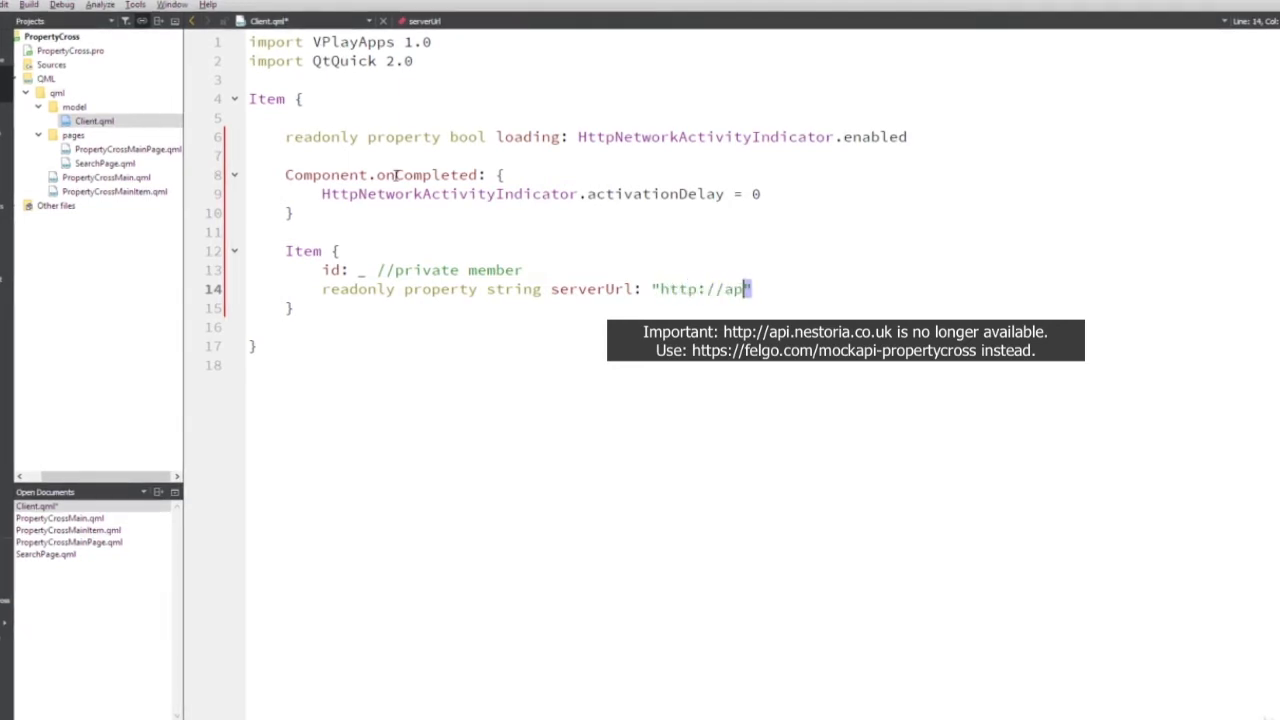
type("i.nestor")
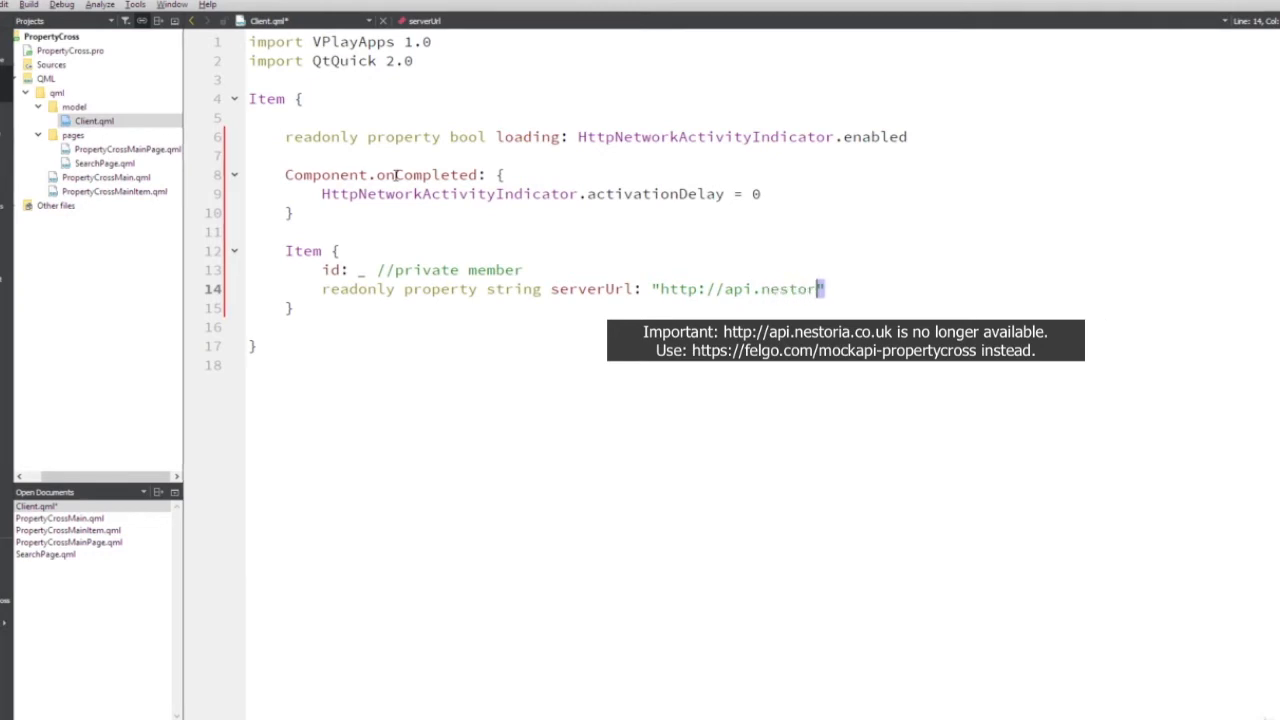
type(".")
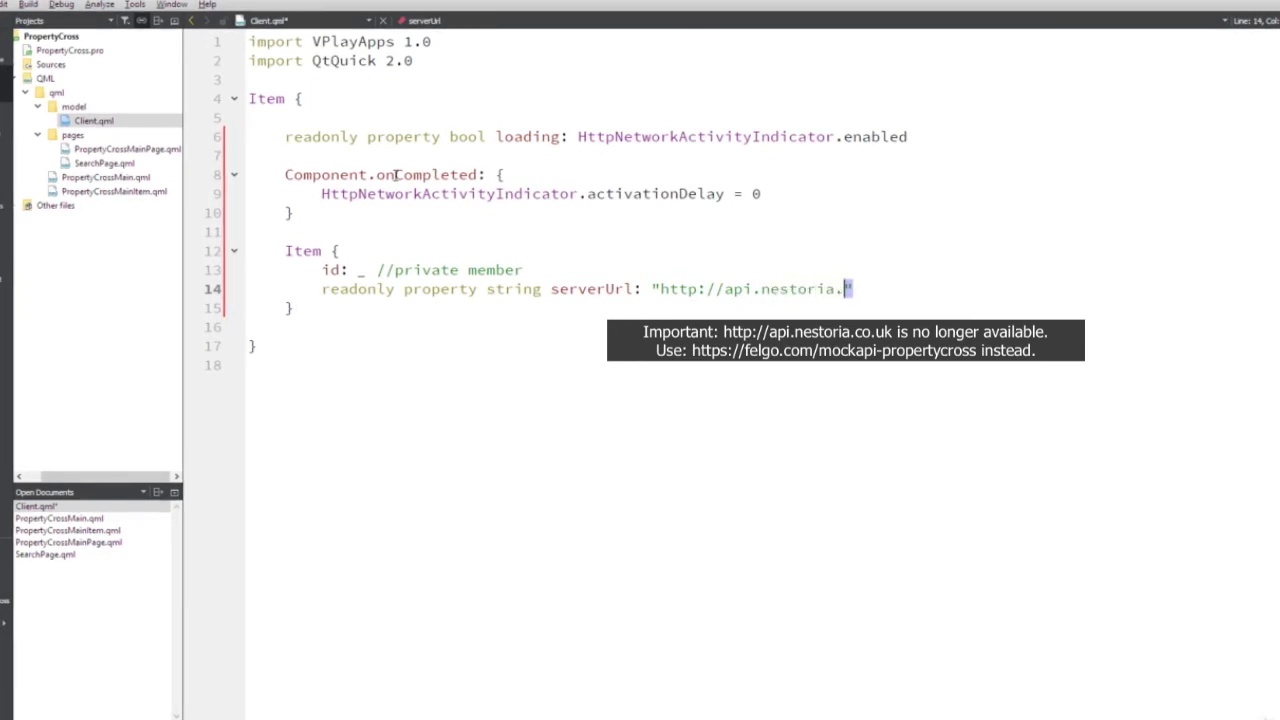
type("co.uk")
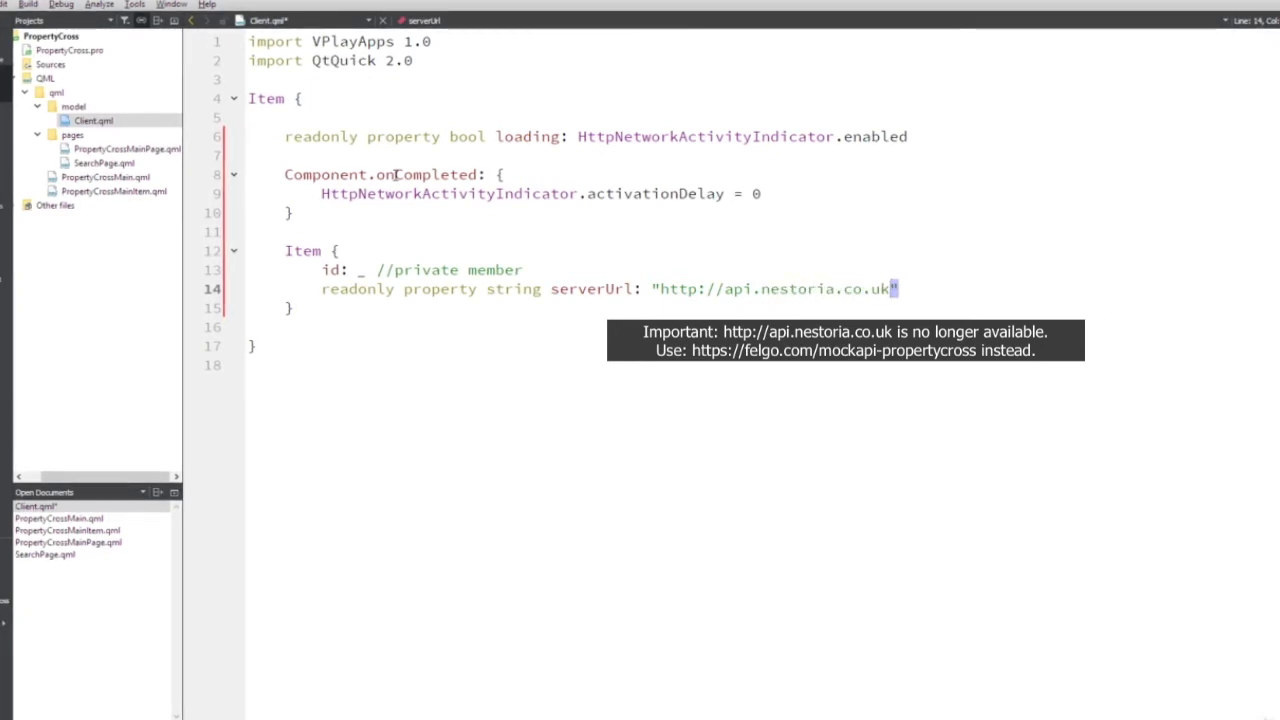
type("/api")
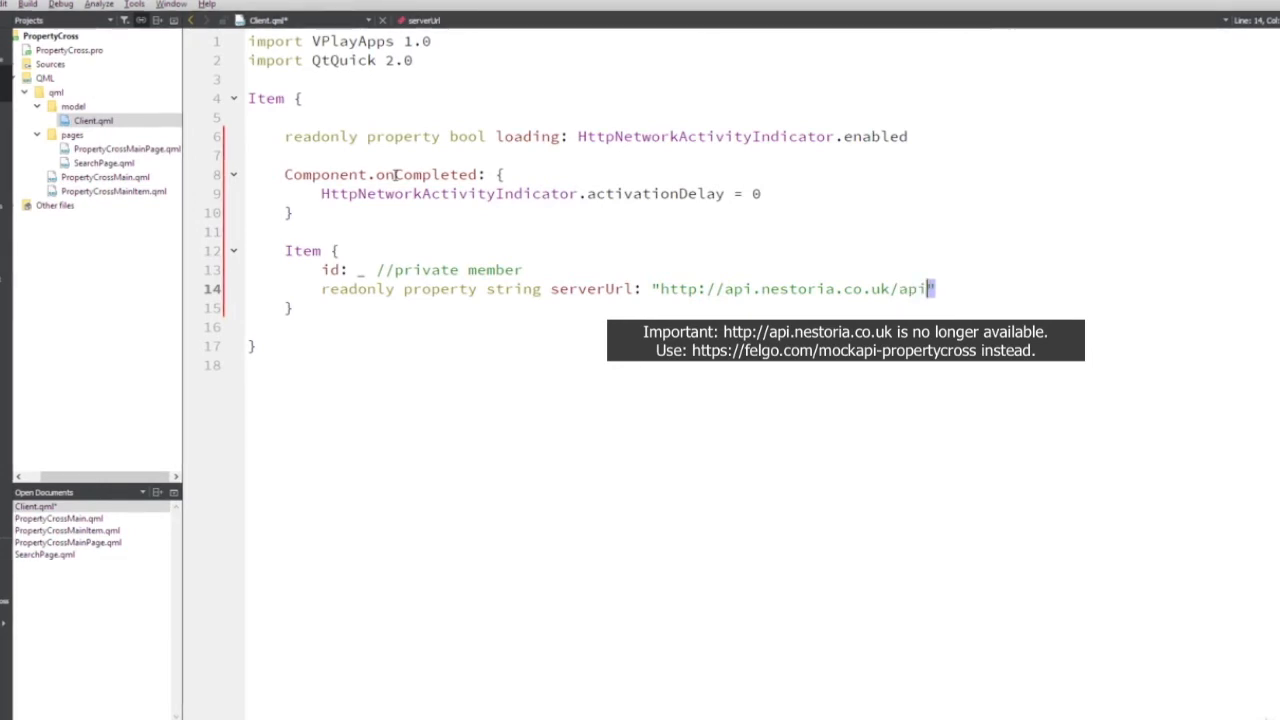
type("?")
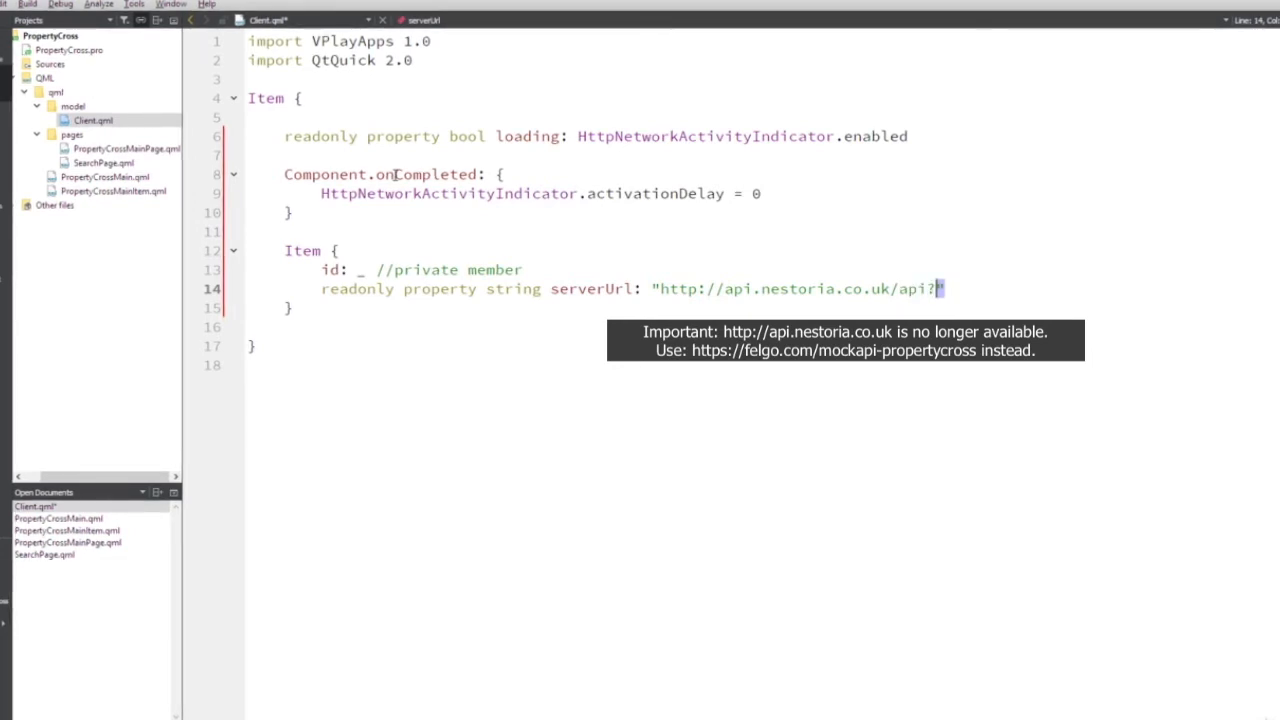
type("country")
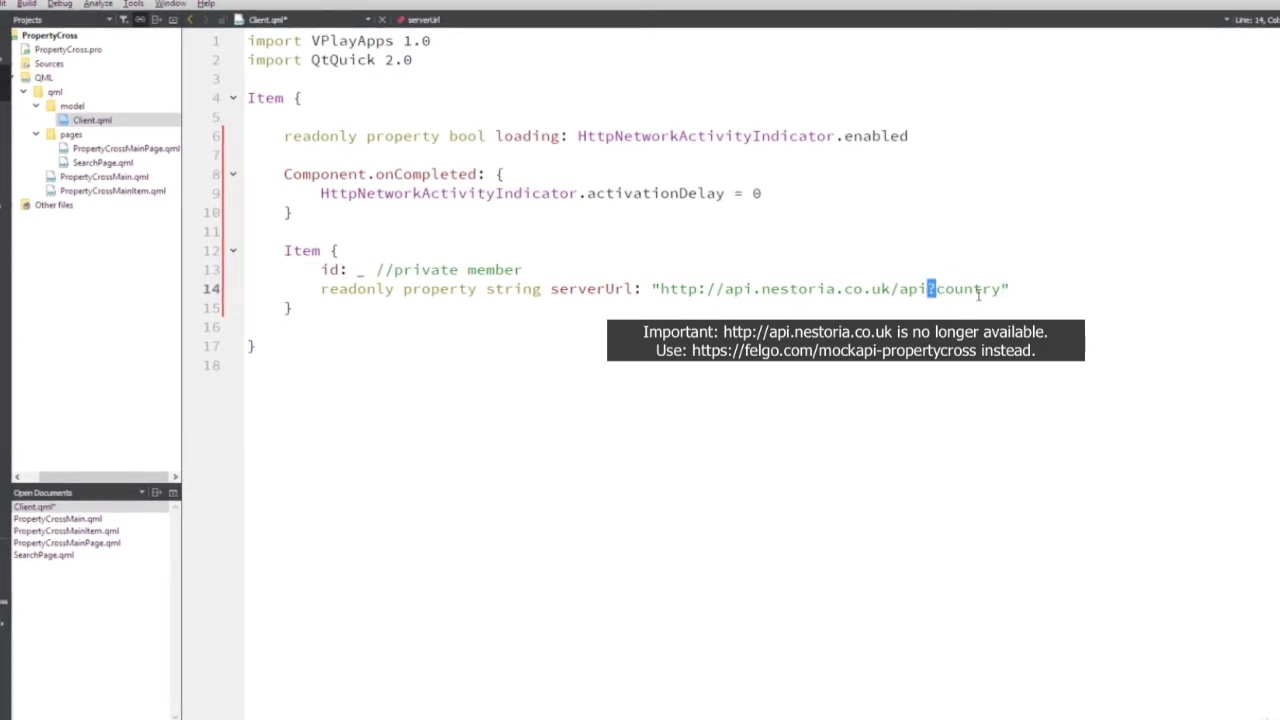
double_click(968, 288)
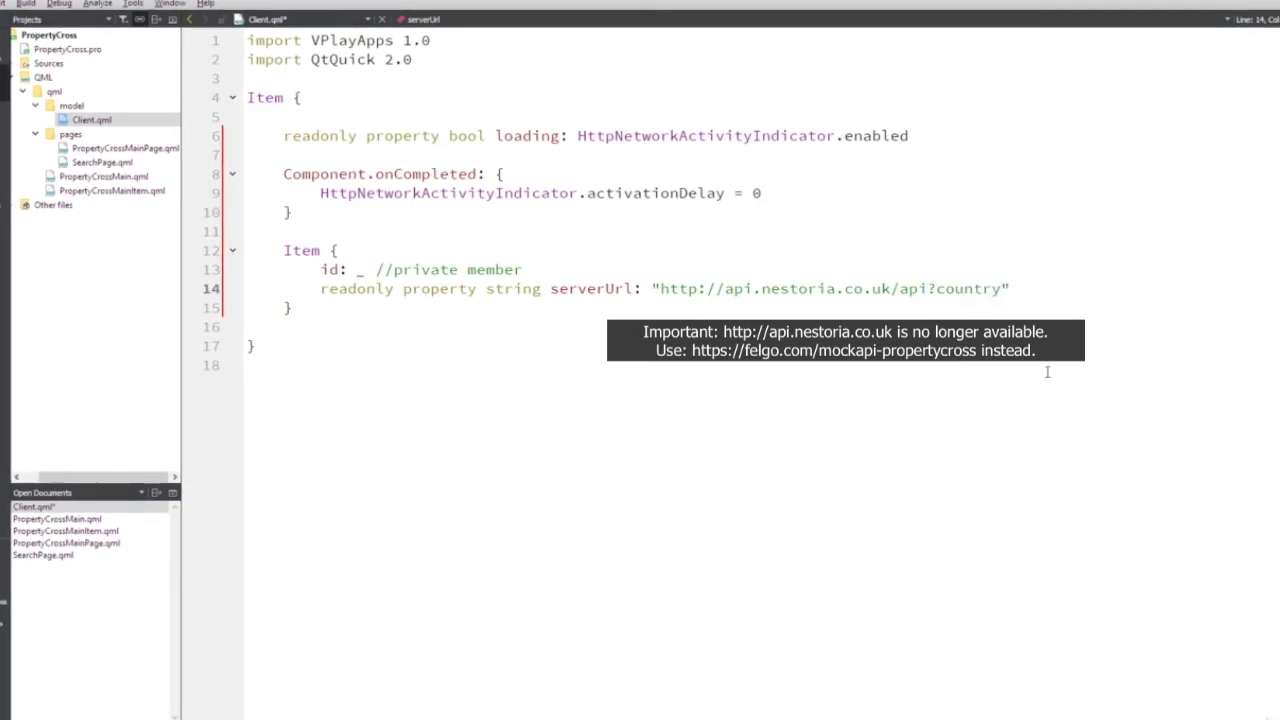
Add the query parameters country=uk, pretty=1 and encoding=json, then a blank line.
type("=")
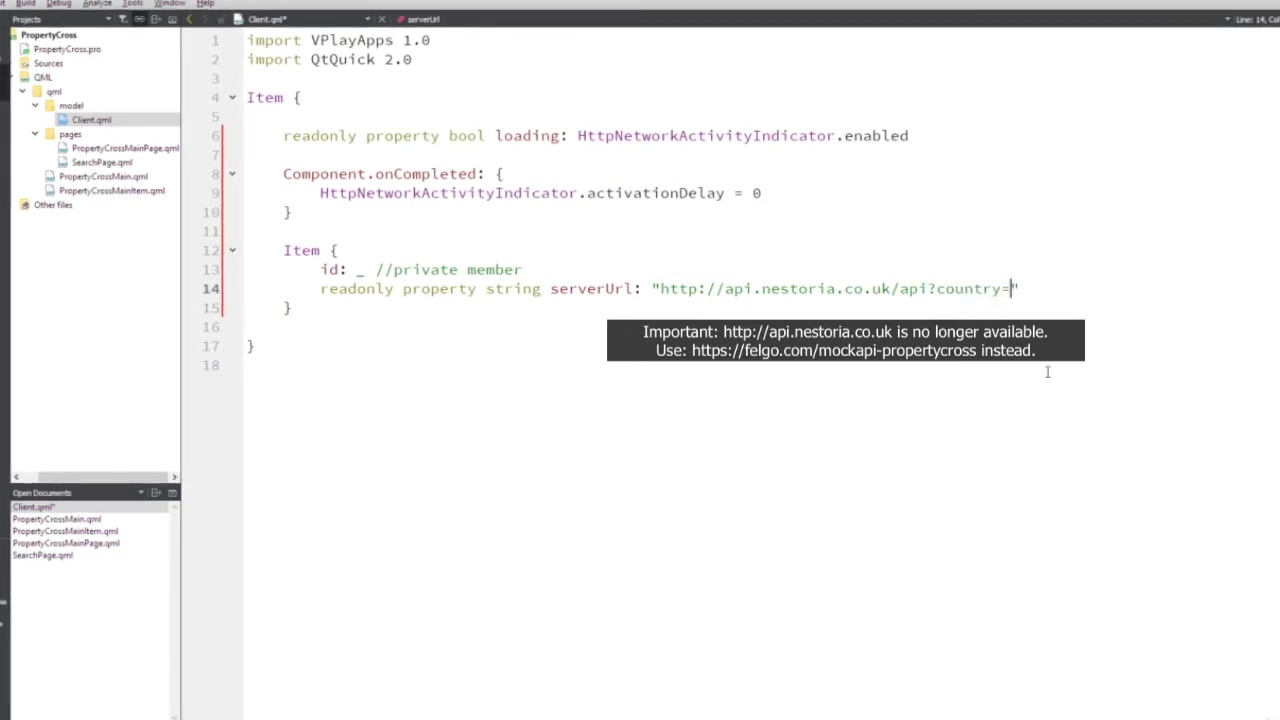
type("uk")
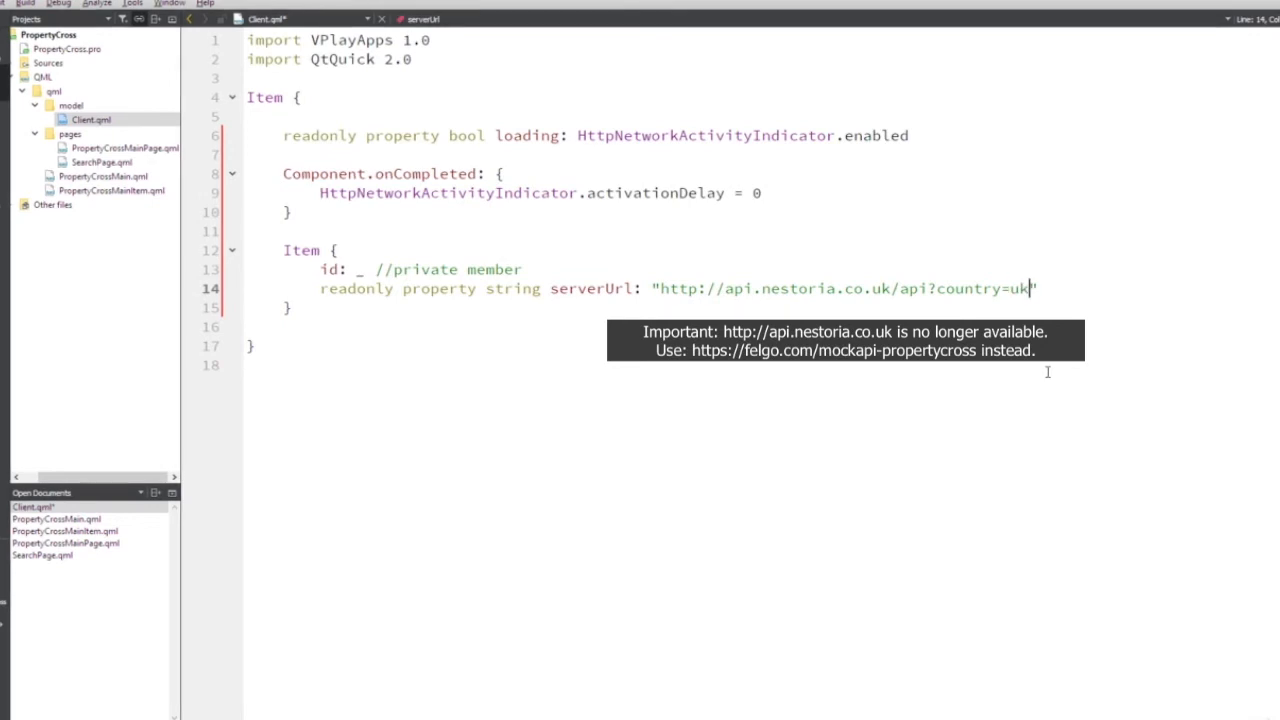
type("&pretty")
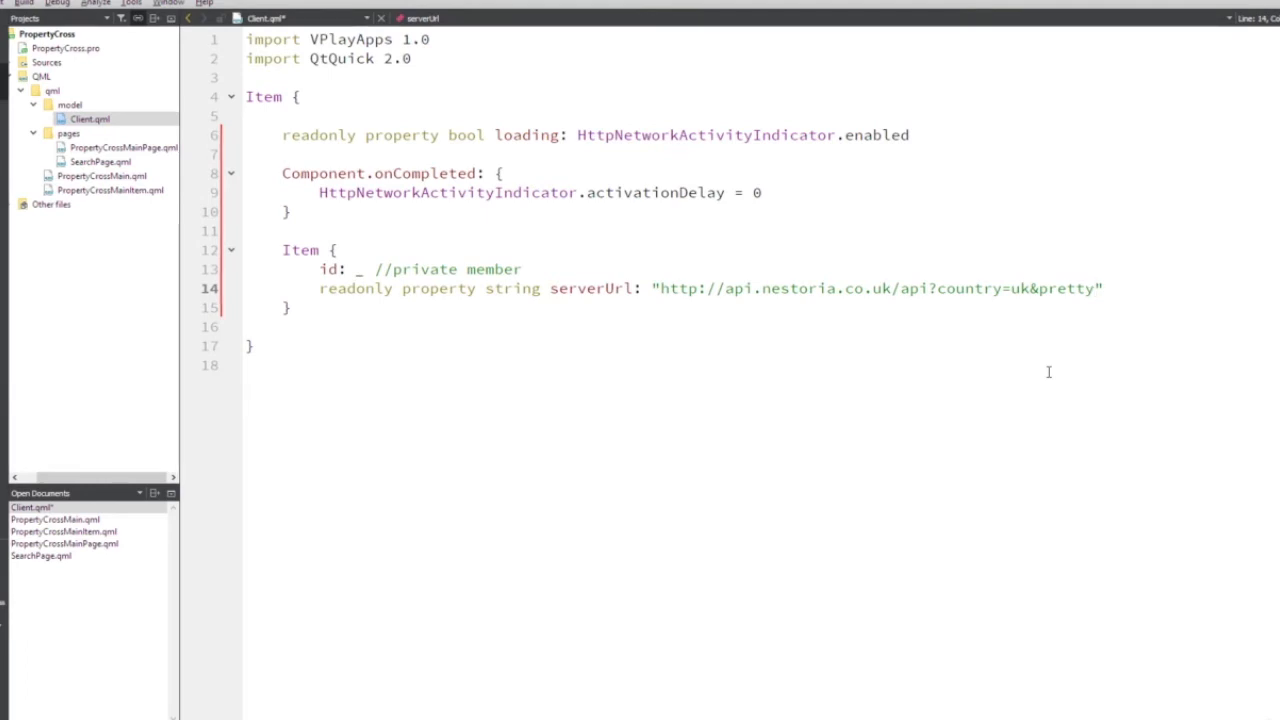
type("=1")
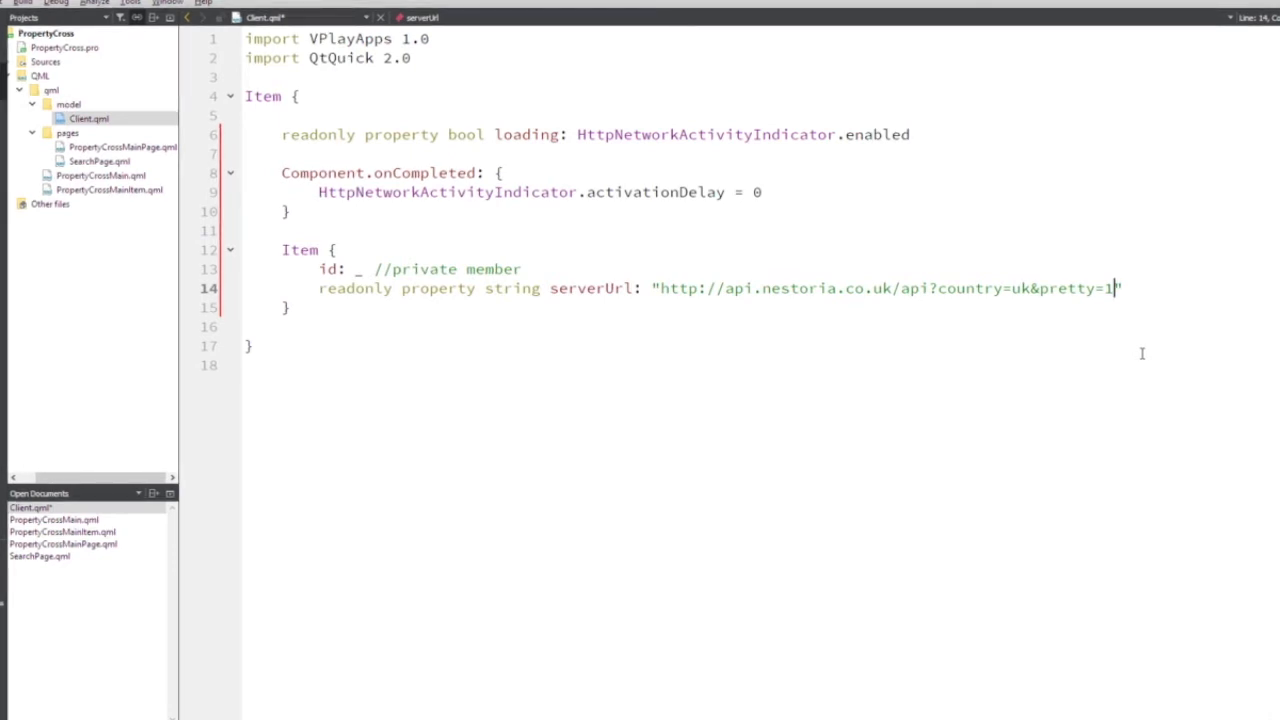
type("&")
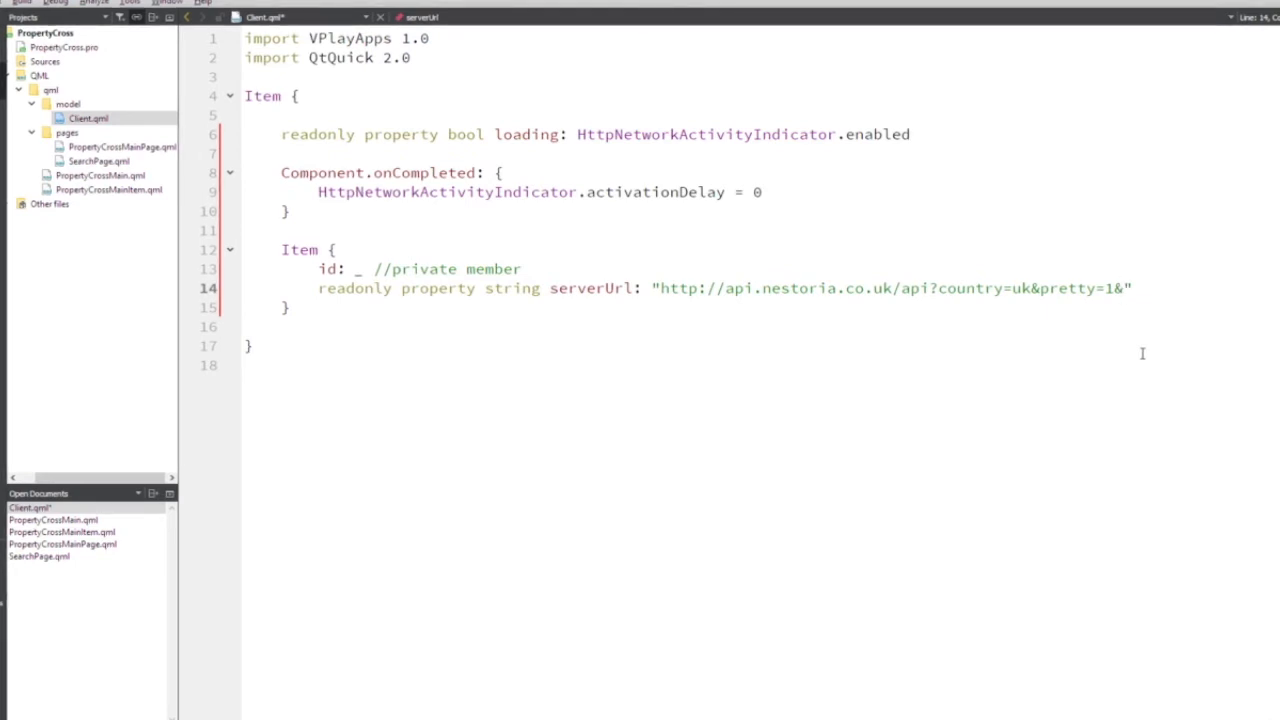
type("encodin")
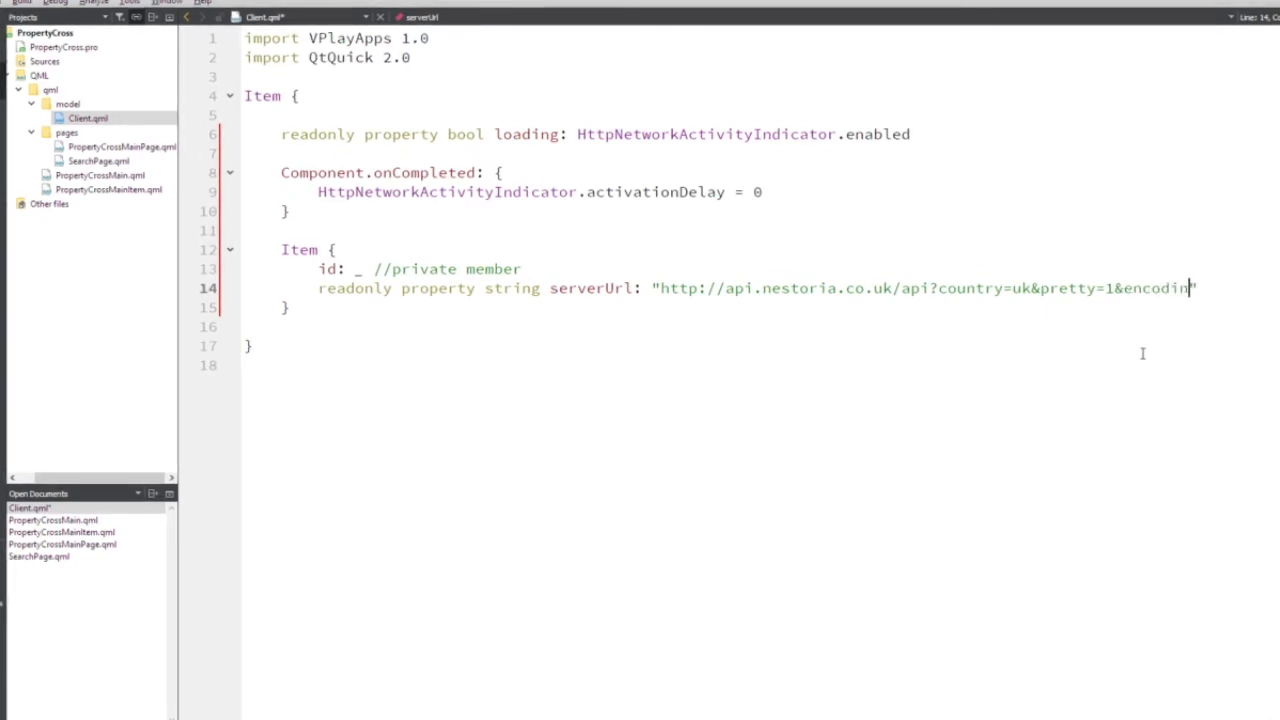
type("g")
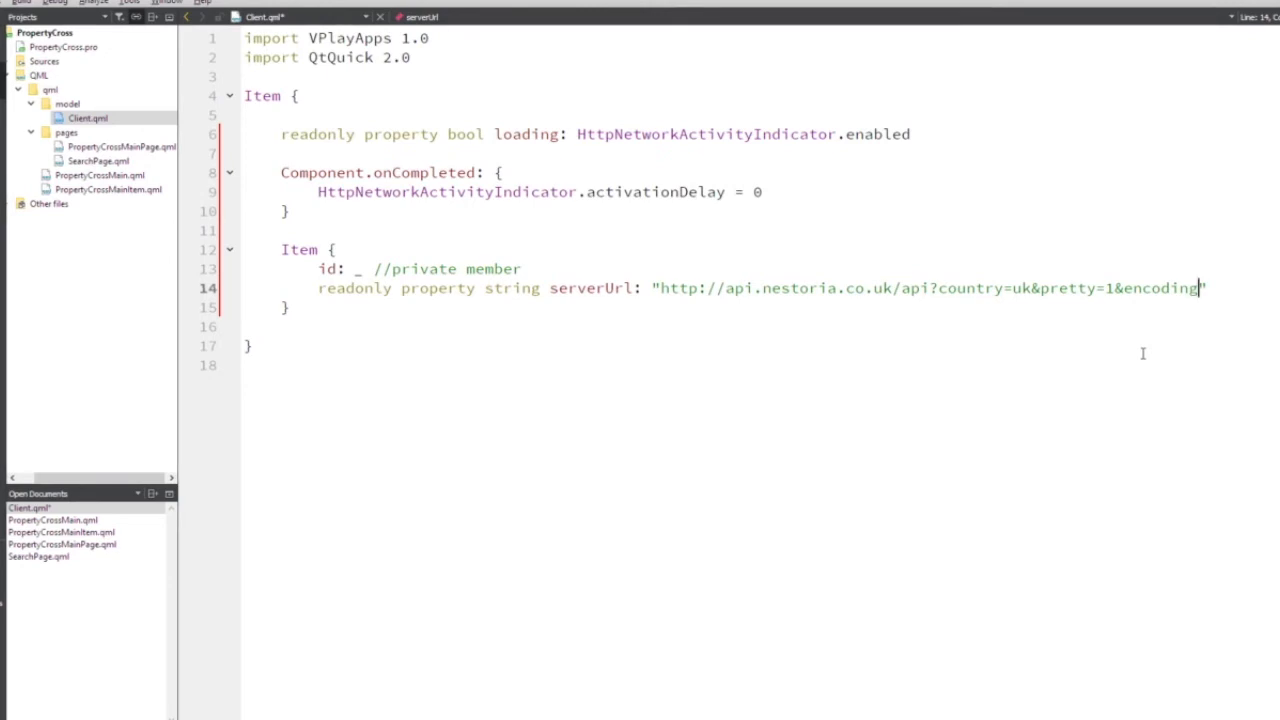
type("=json\"")
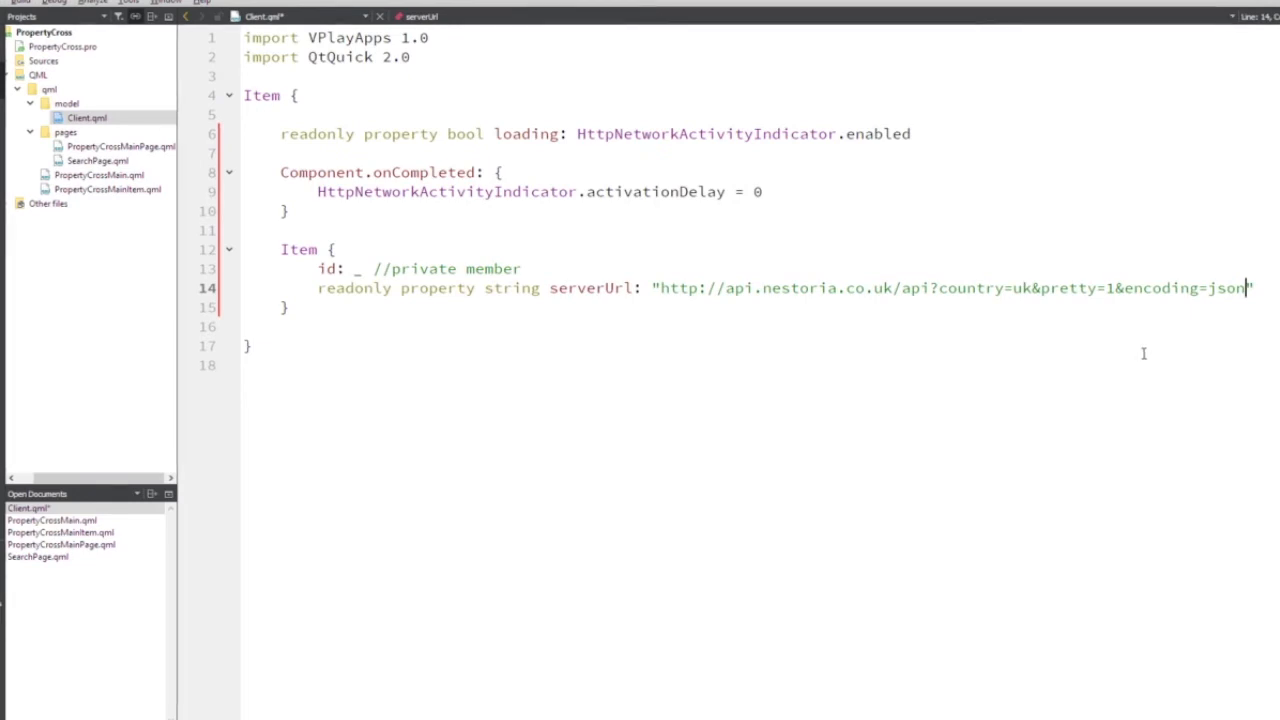
type("&listi")
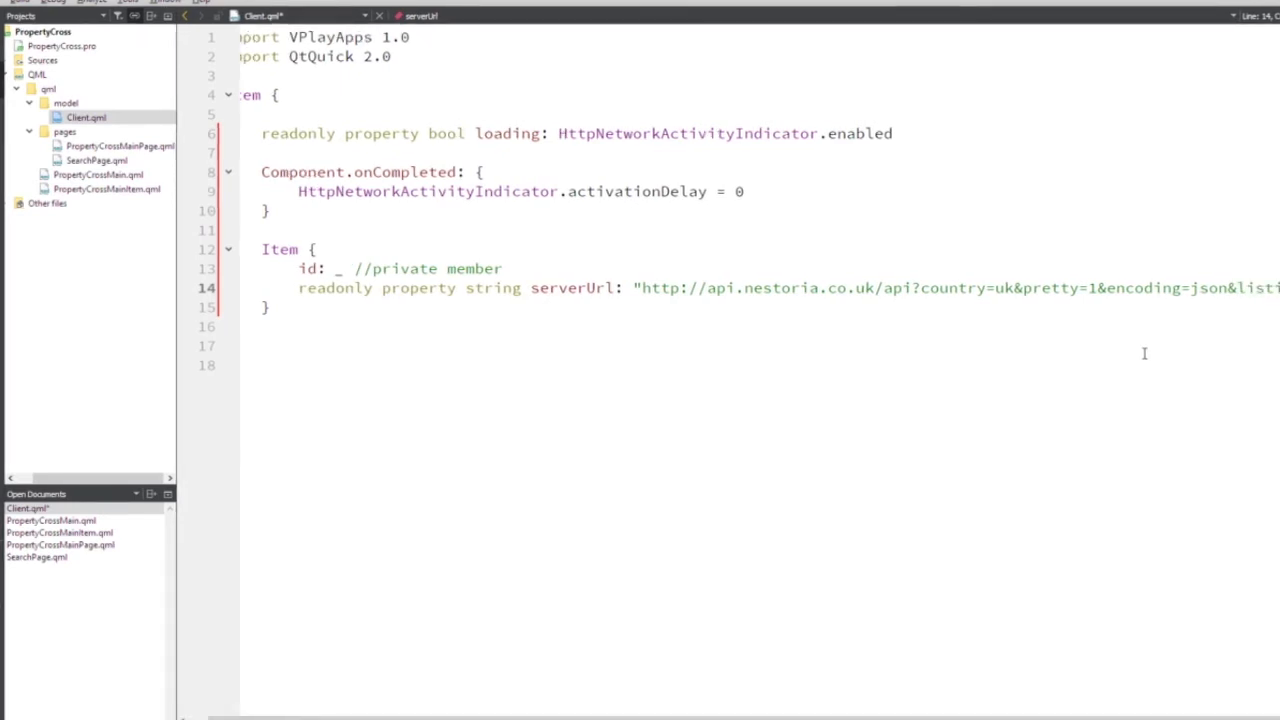
scroll("left", 3)
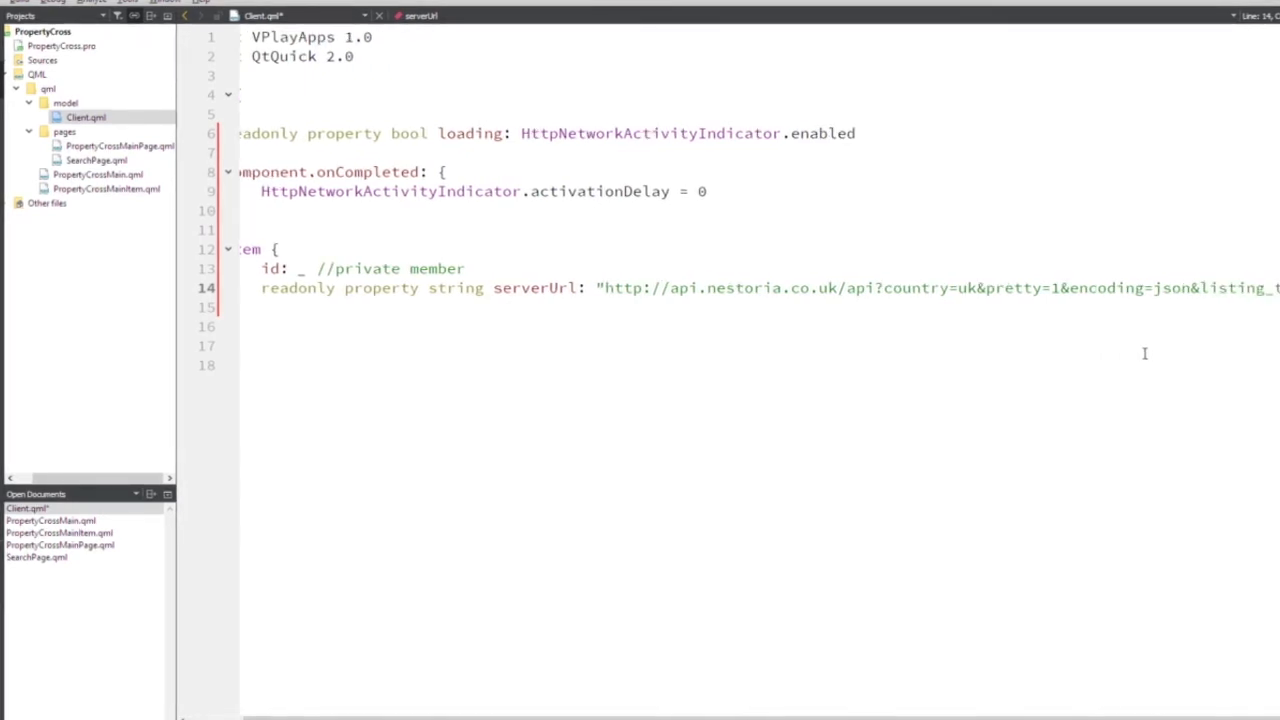
scroll("right", 3)
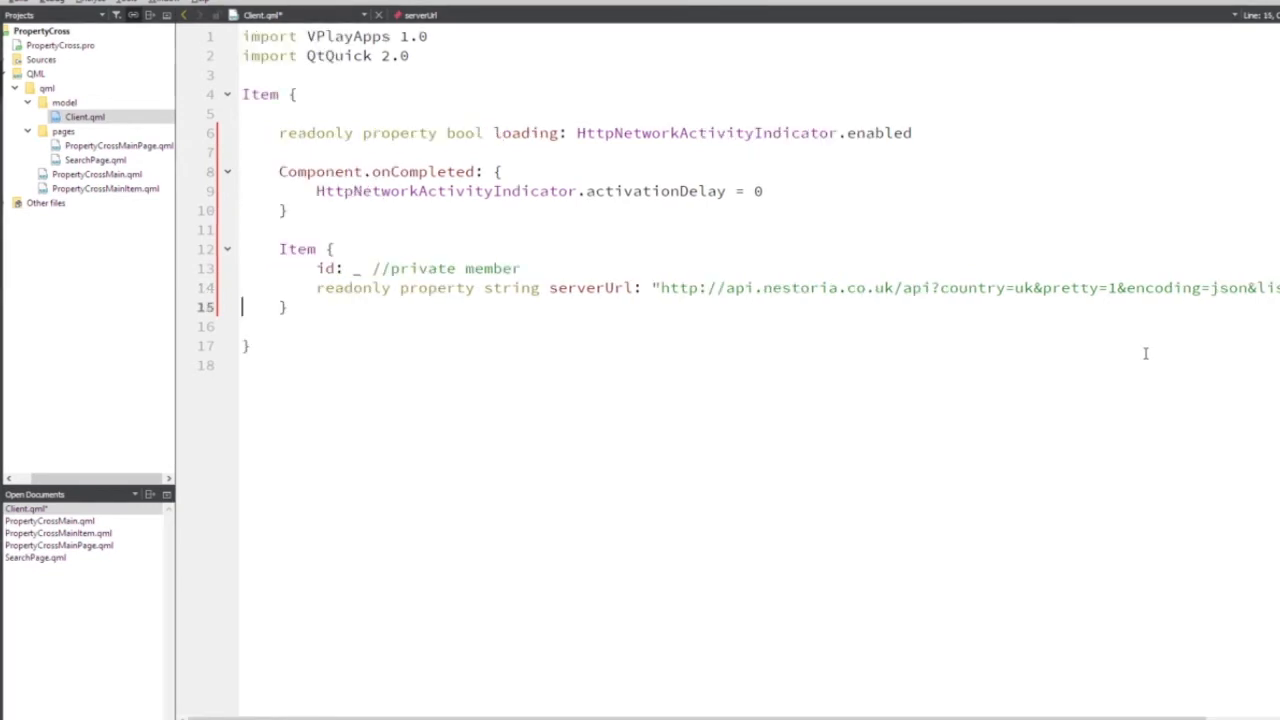
key("Return")
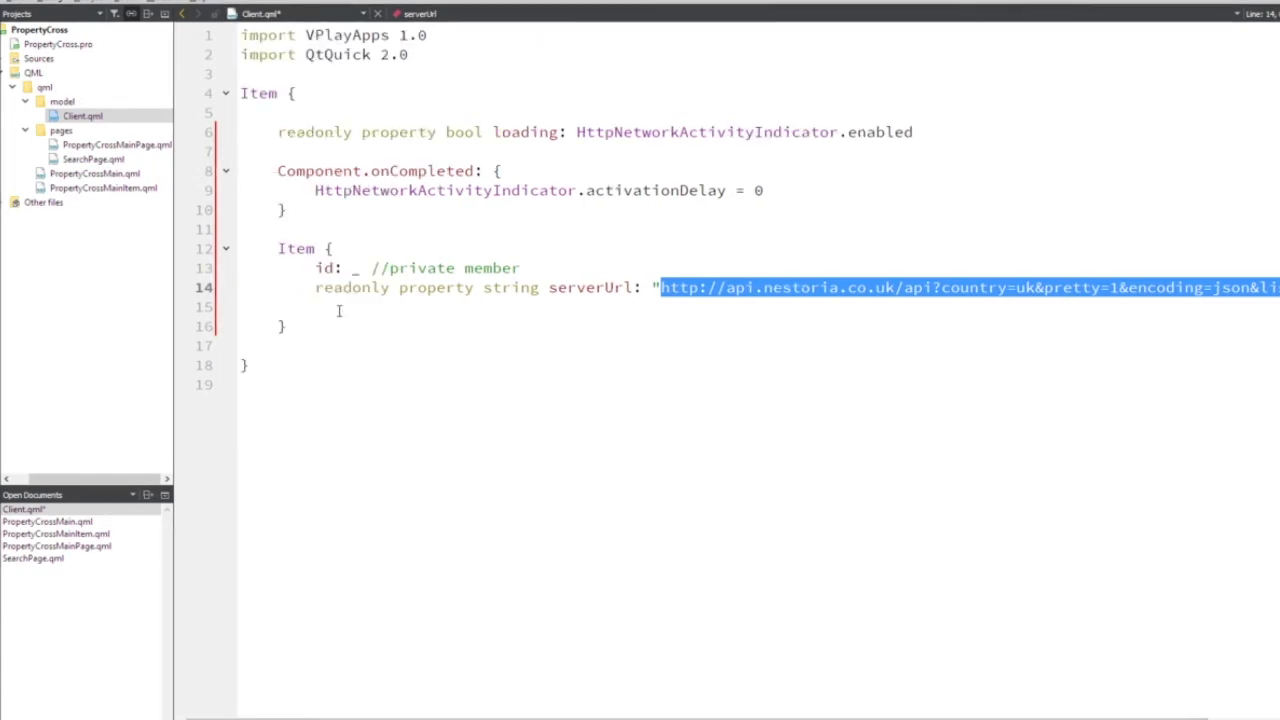
Start a buildUrl(paramMap) function below serverUrl.
left_click(340, 307)
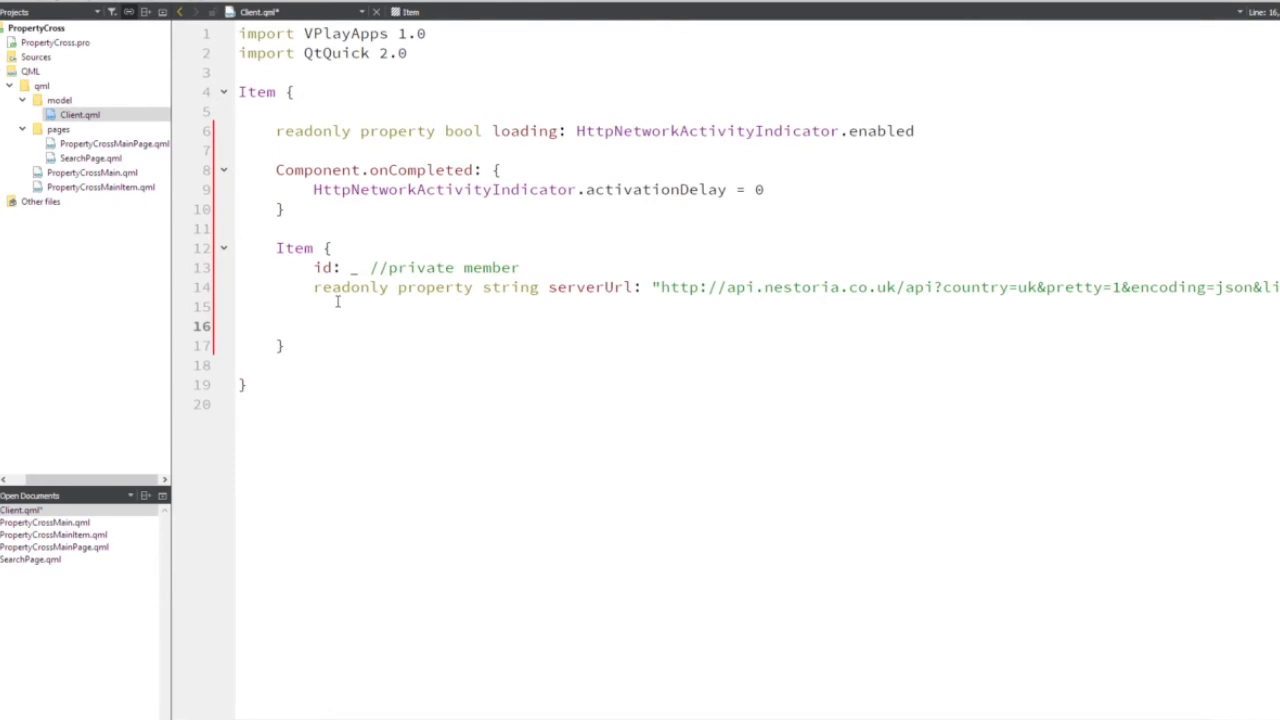
type("function")
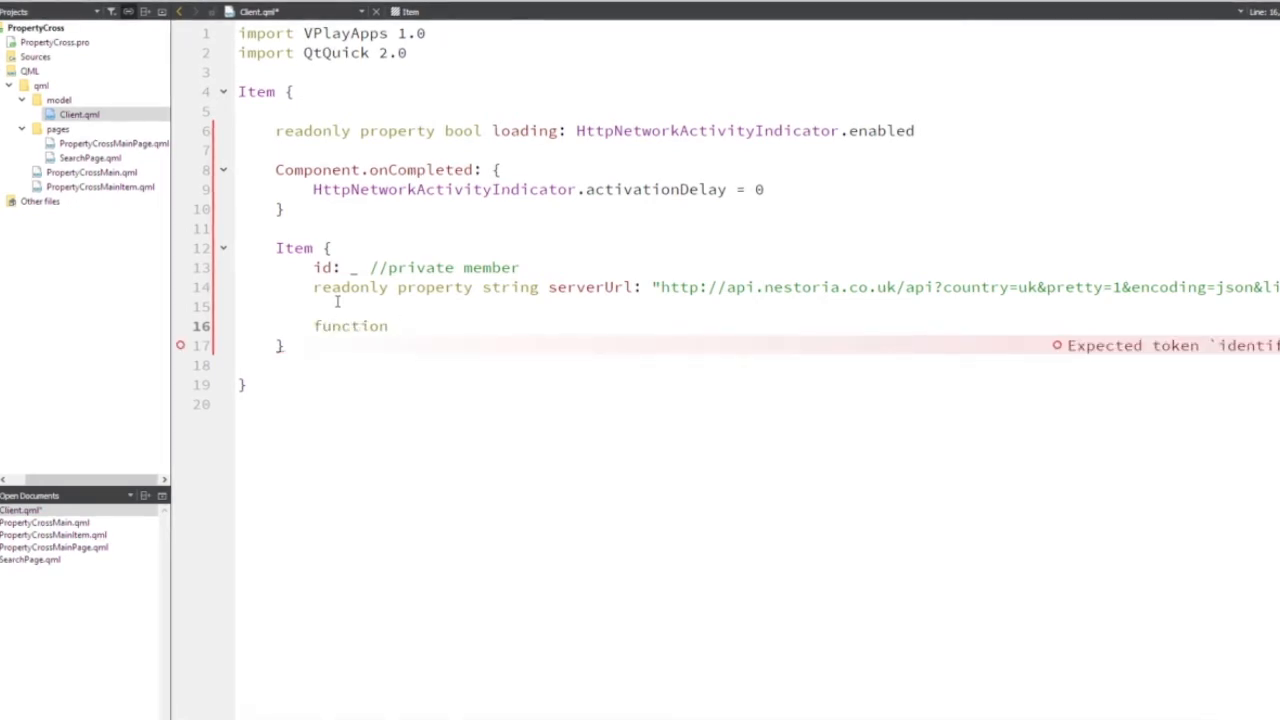
type("build")
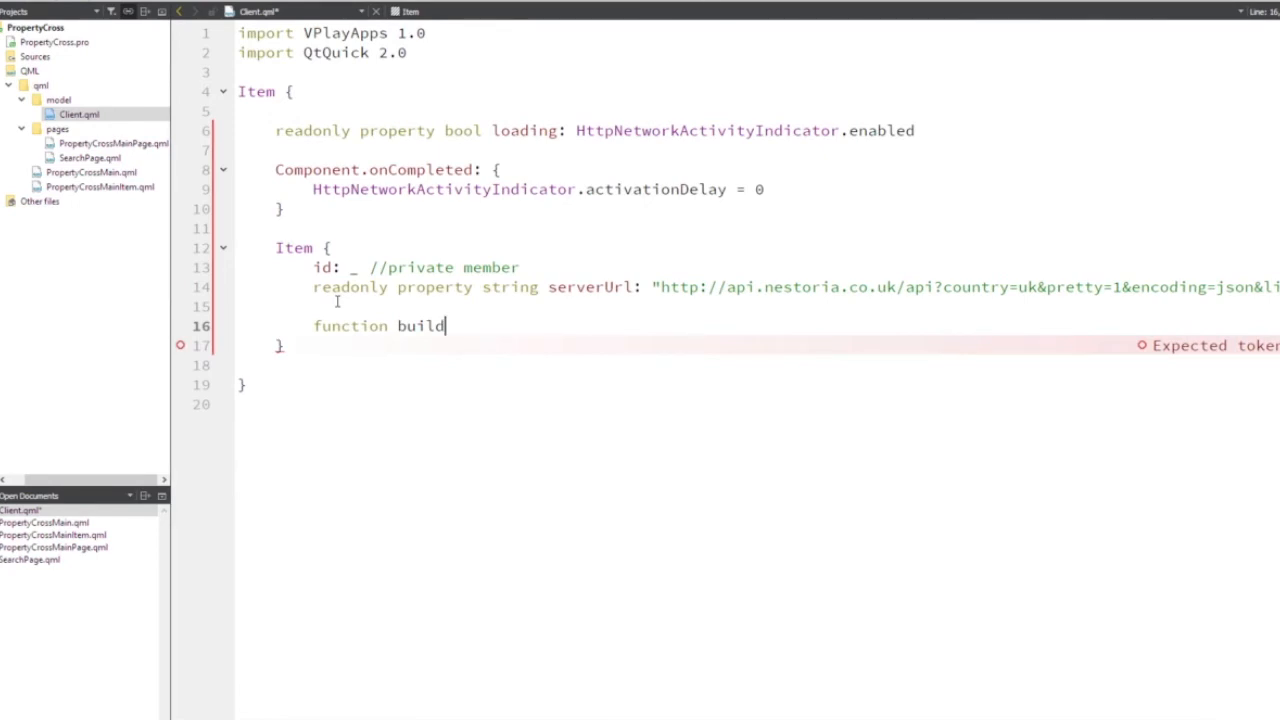
type("Url")
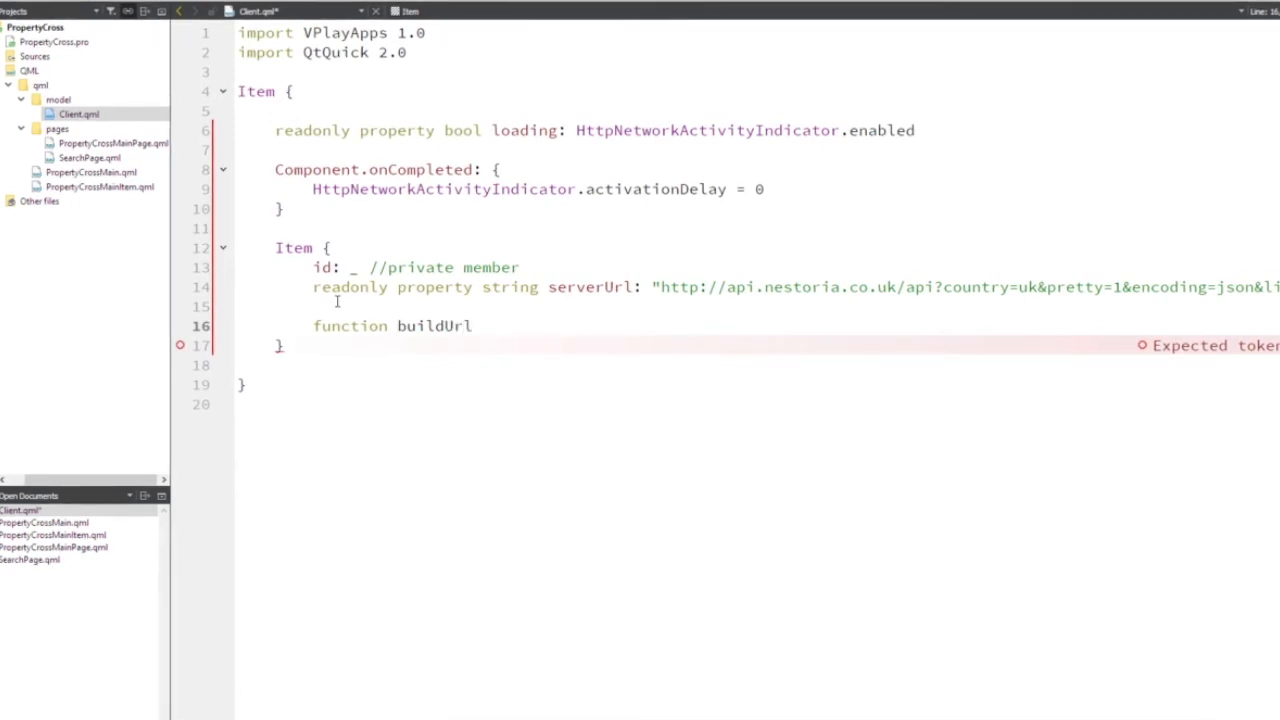
type("(paramM")
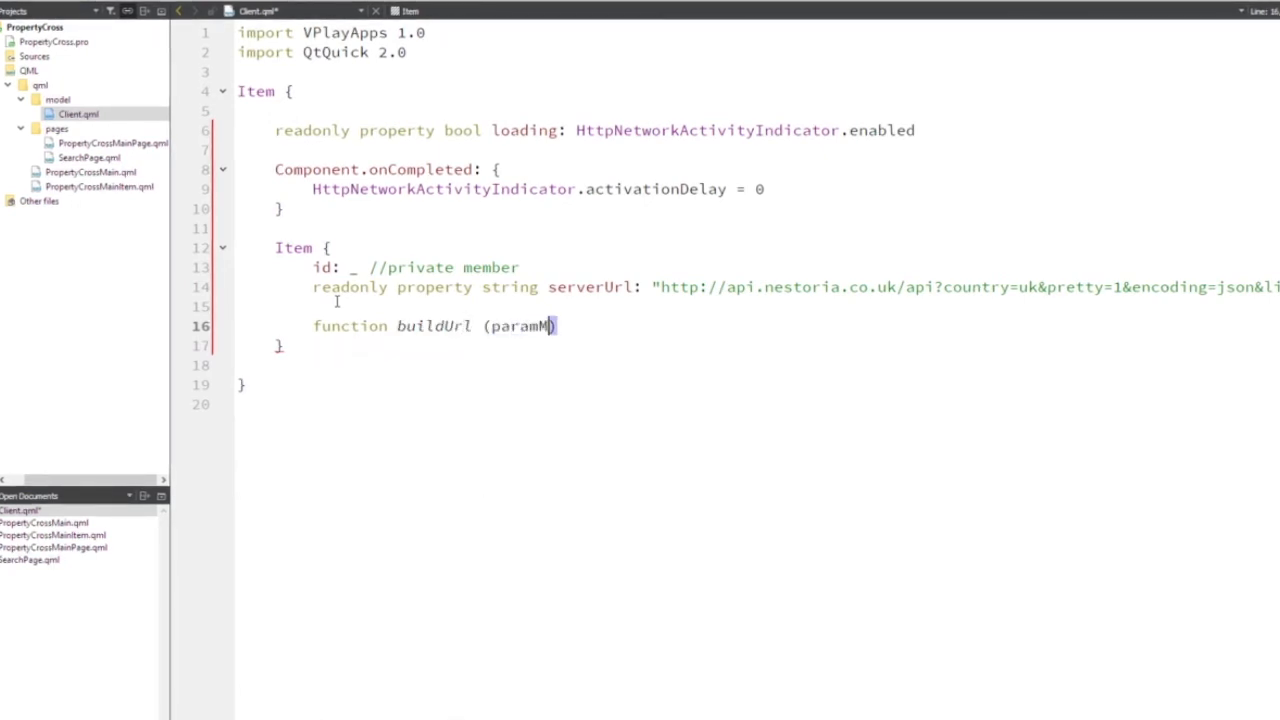
type("ap) {")
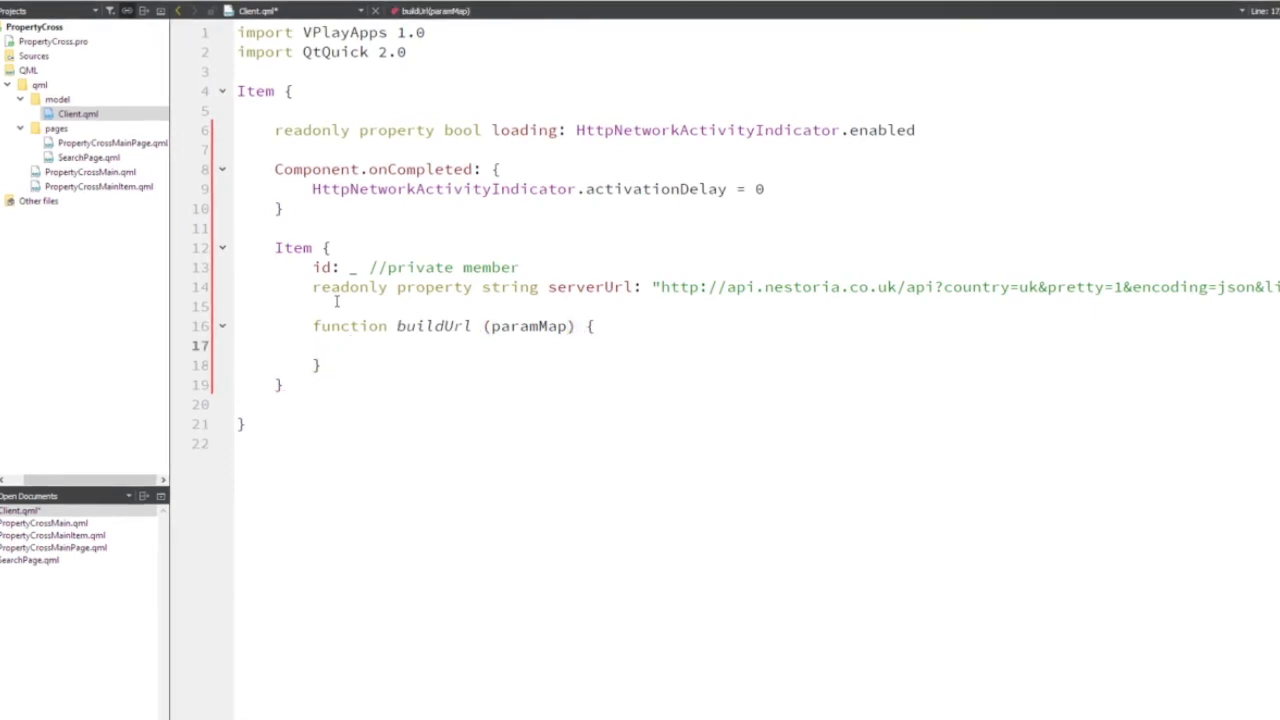
Initialize var url = serverUrl and open a for (var param in paramMap) loop.
left_click(349, 345)
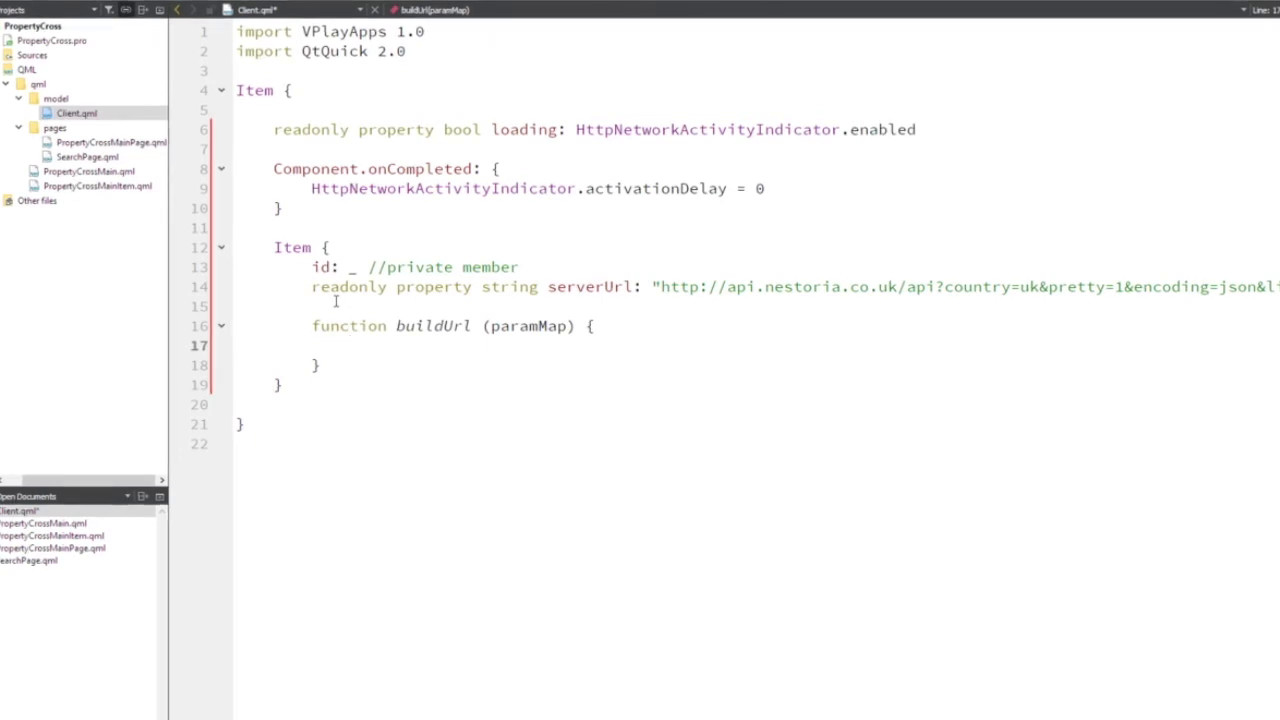
type("var url =")
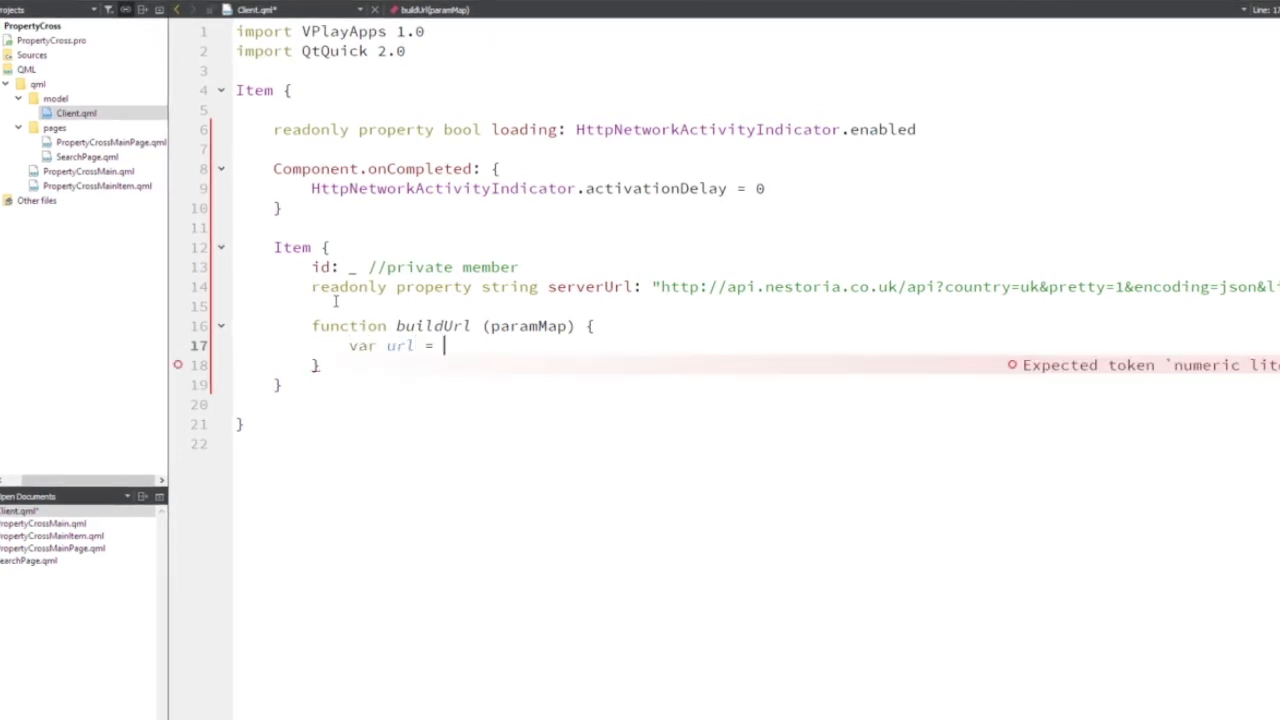
type("serverUrl")
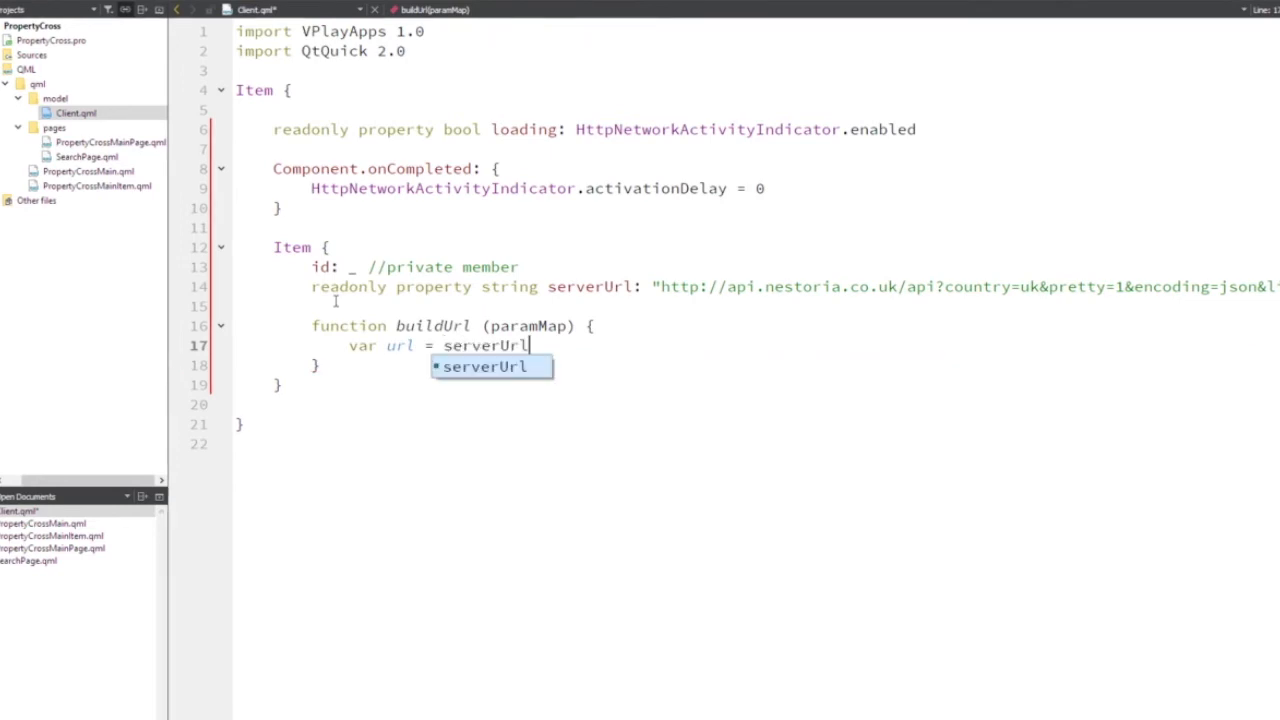
key("Return")
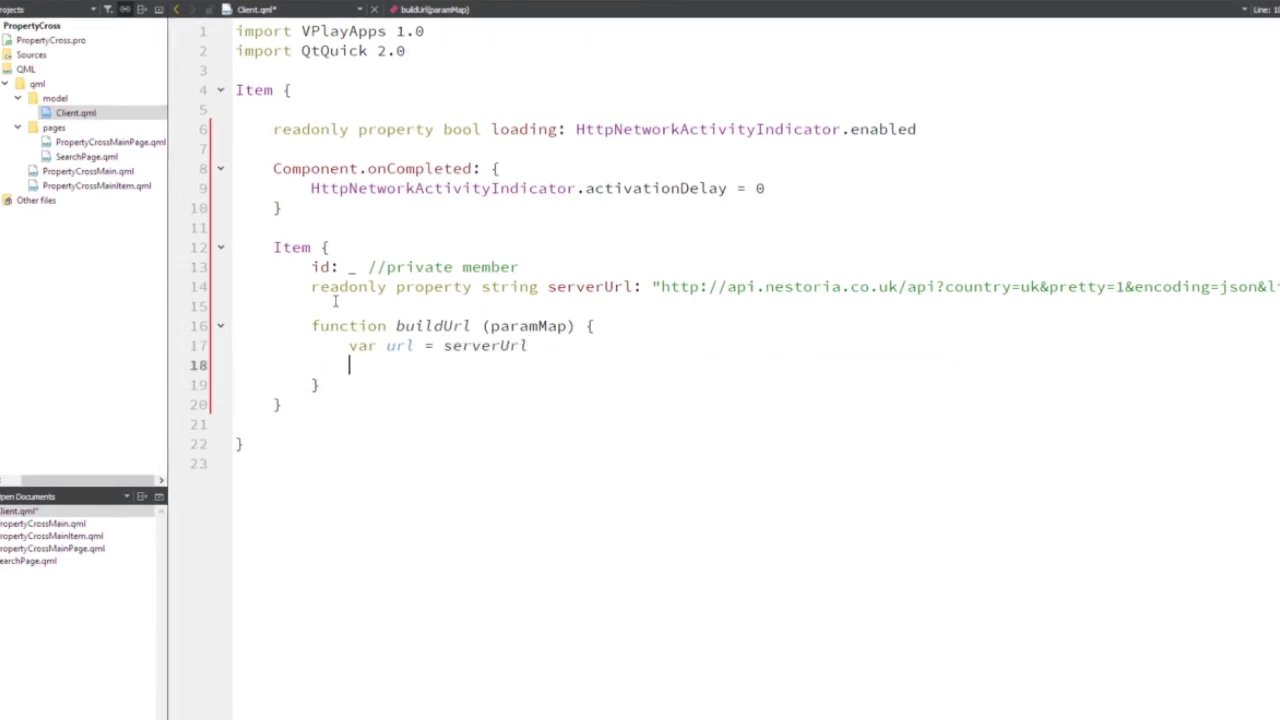
type("for (")
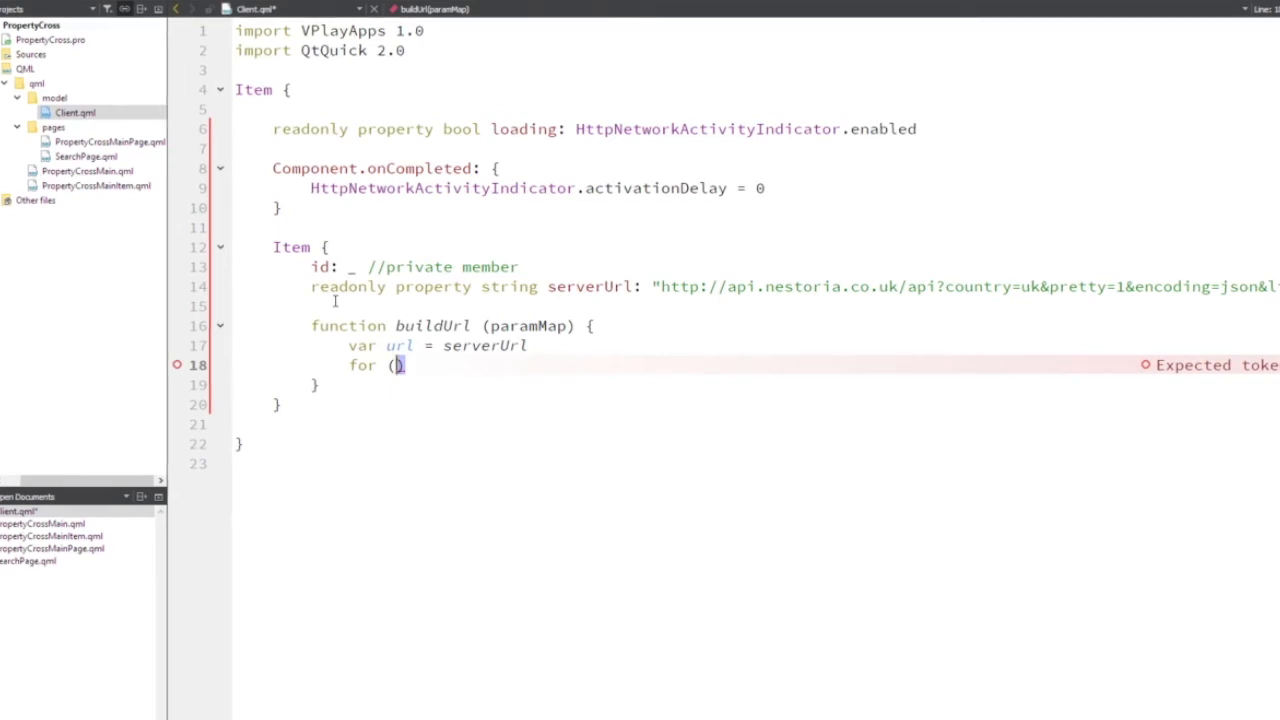
type("var param")
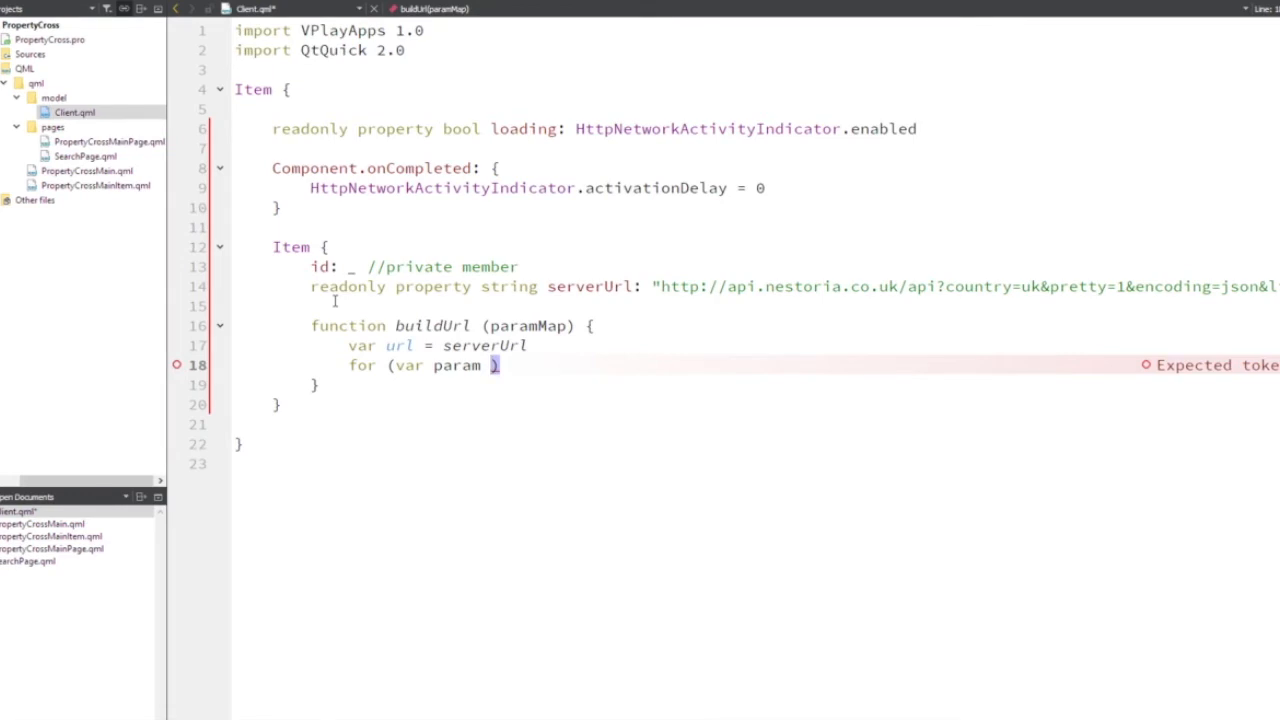
type("in paramMap")
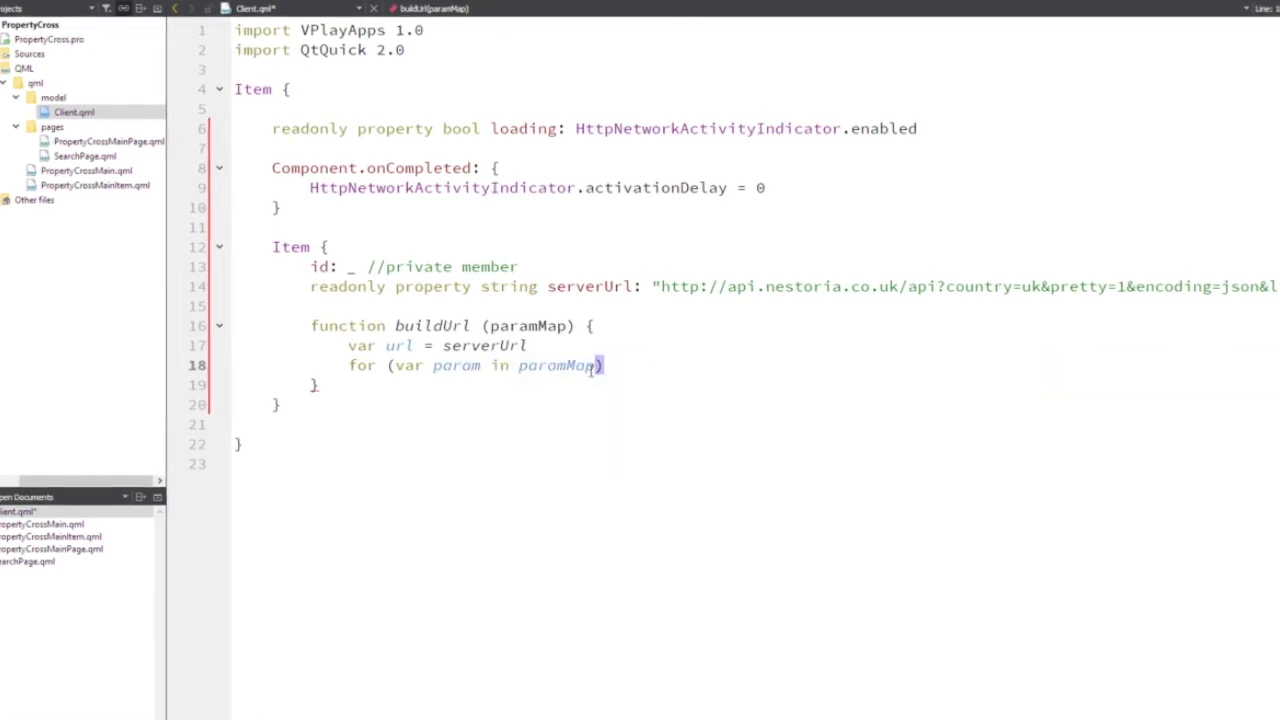
double_click(528, 325)
type(" {")
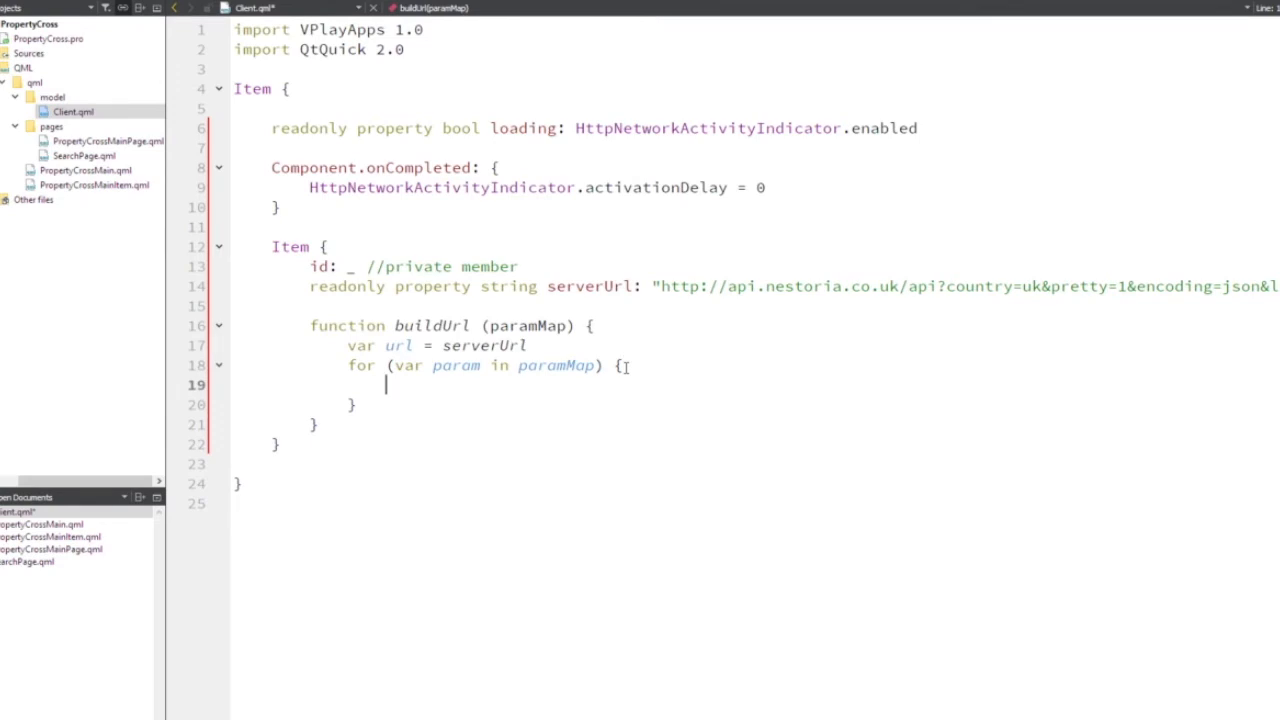
Append "&" + param + "=" + paramMap[param] to url inside the loop.
type("url")
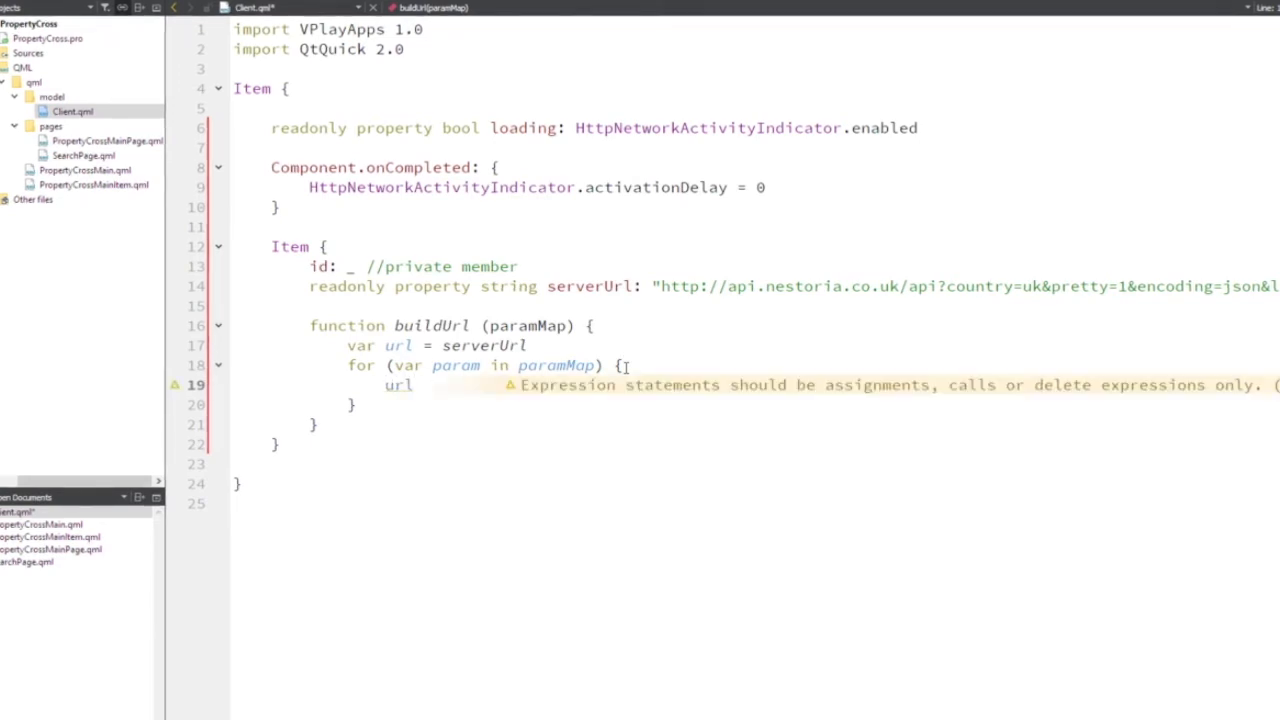
type("+=")
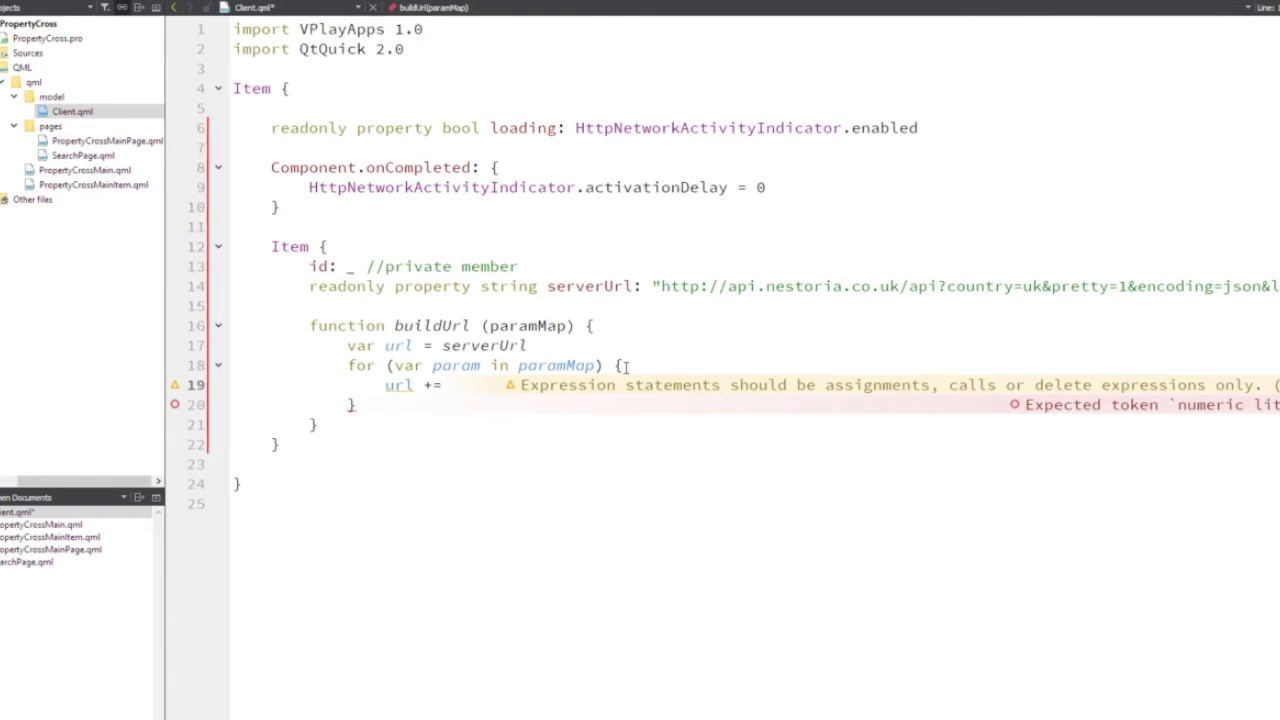
left_click(452, 385)
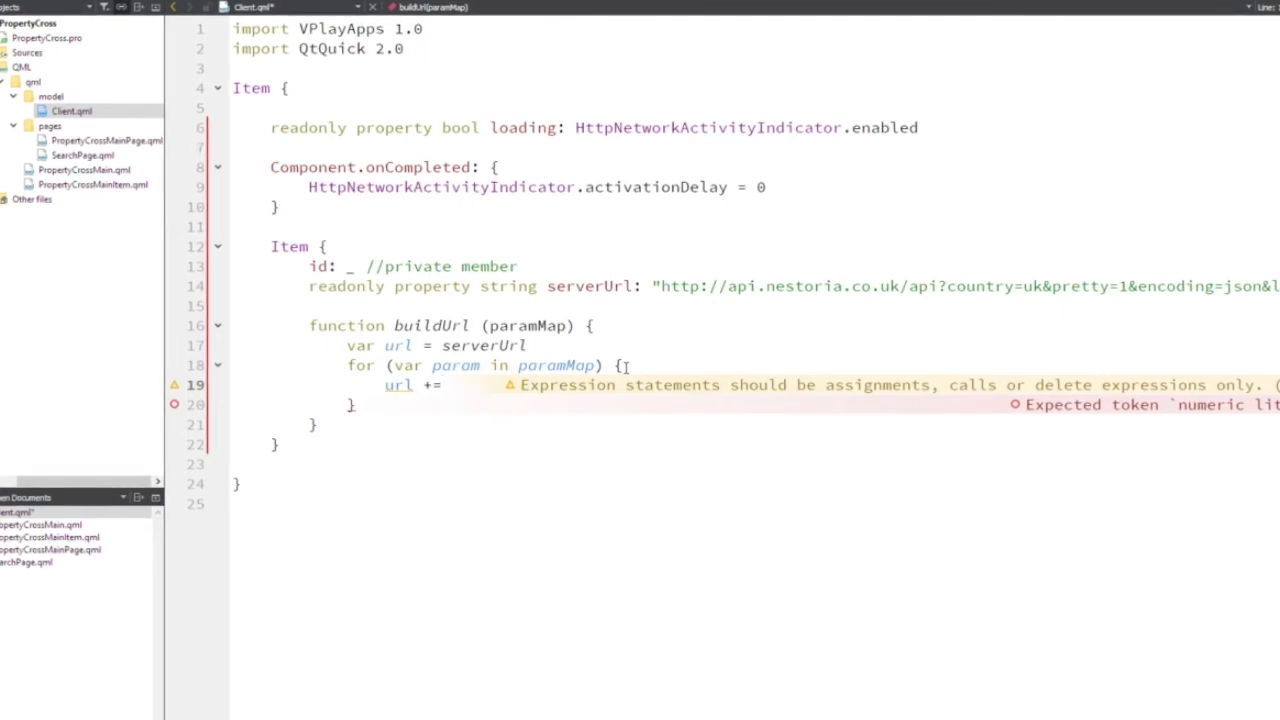
type("\"")
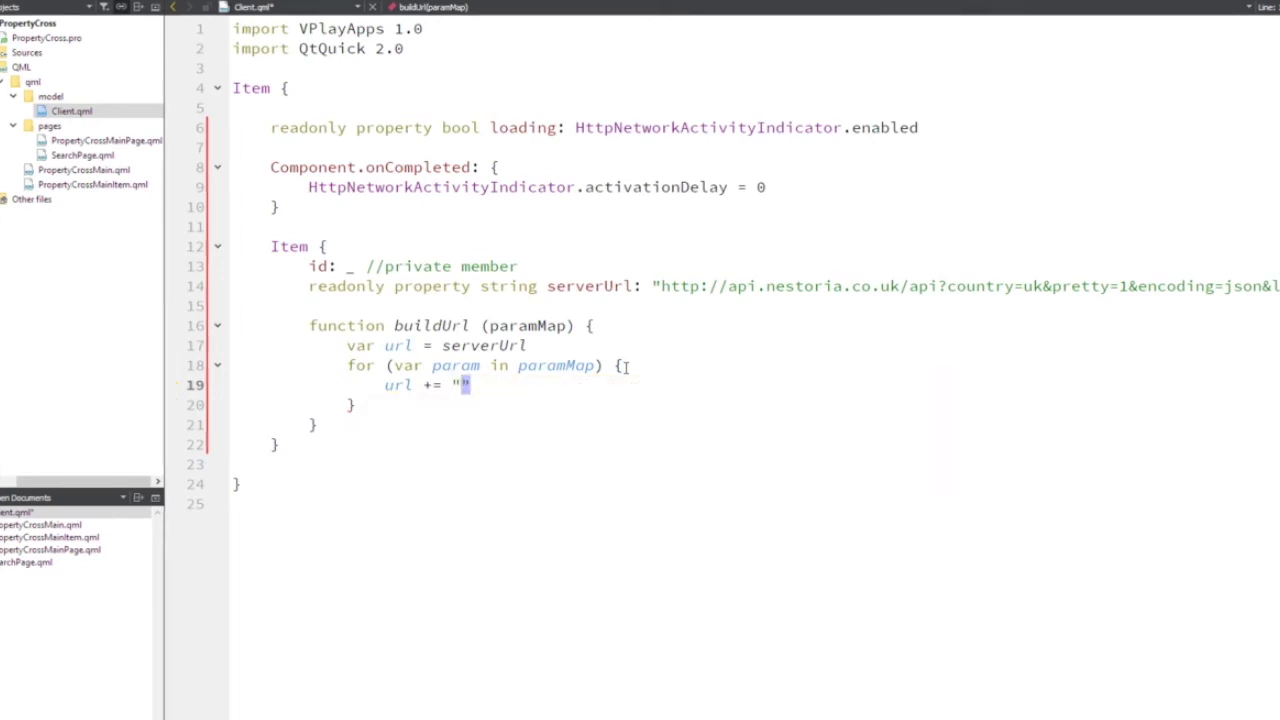
type("&")
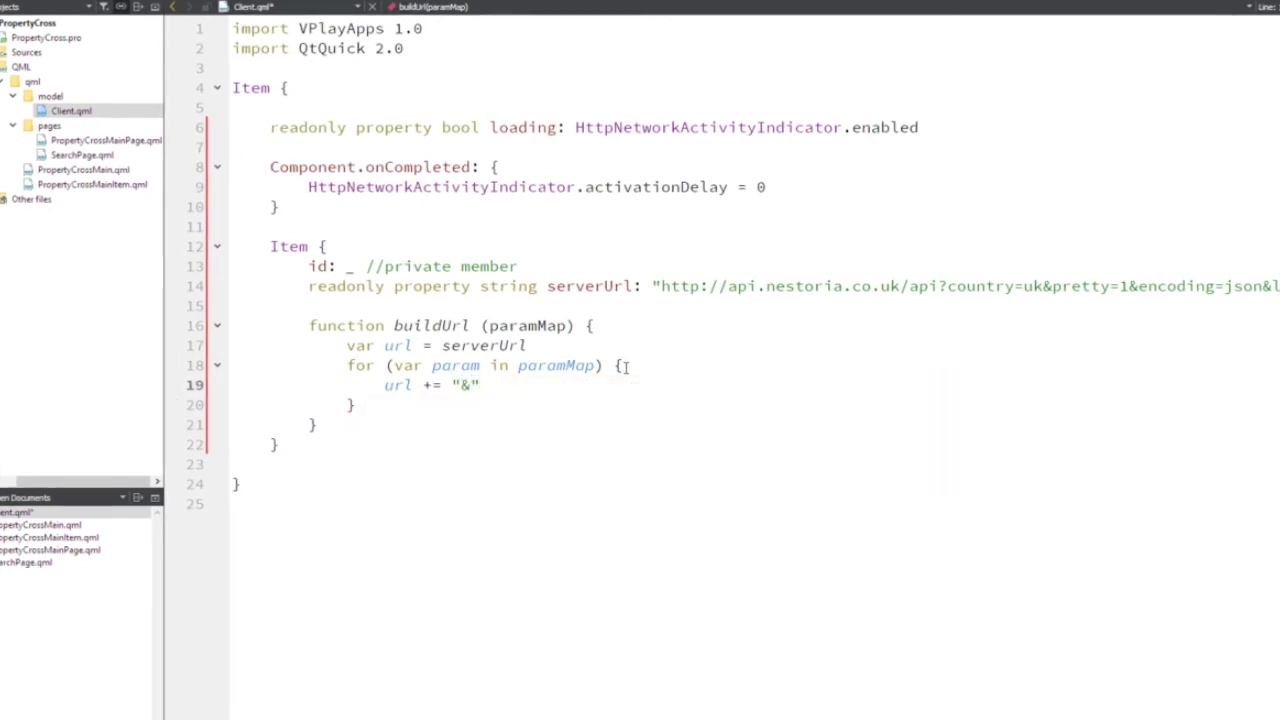
type("+ param")
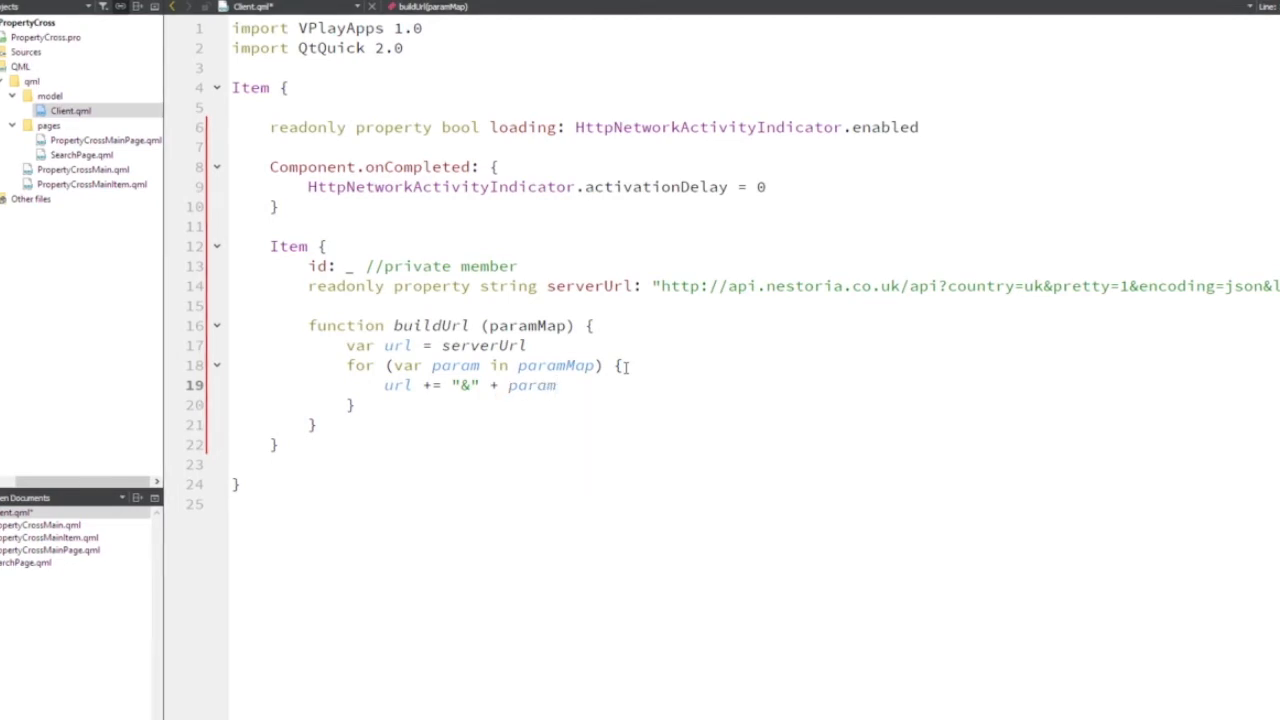
type("+")
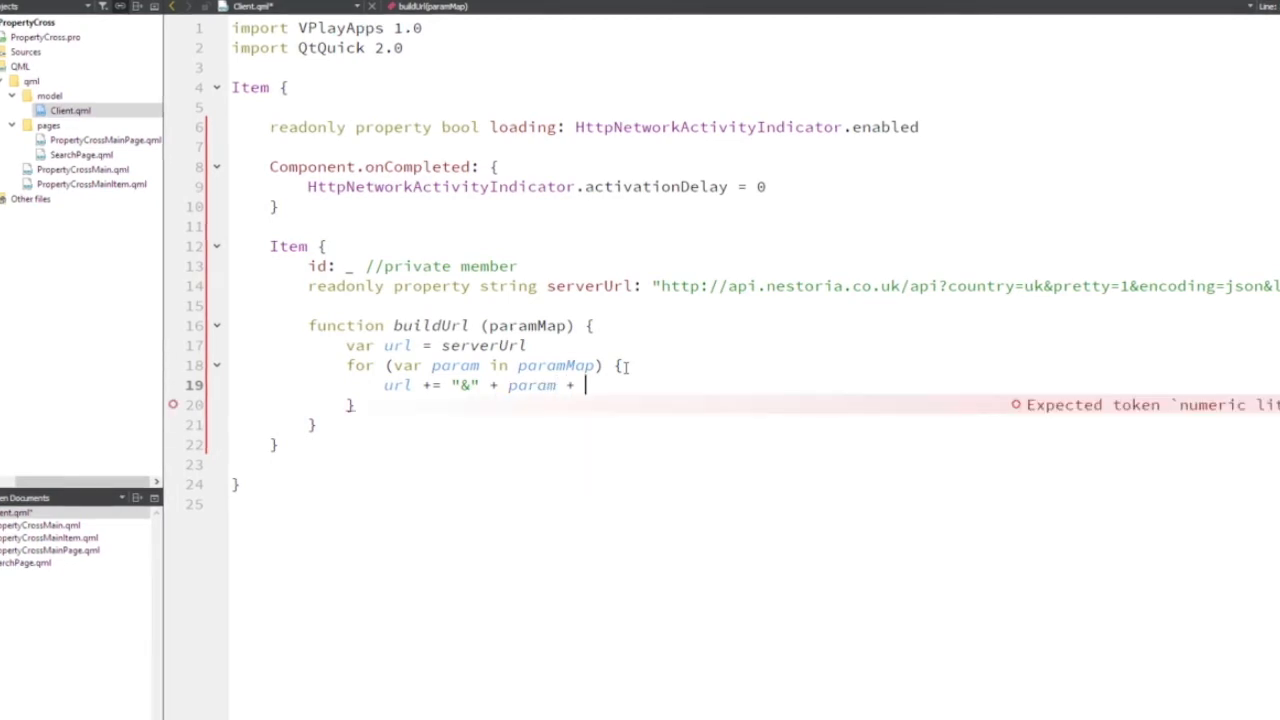
type("\"=\"")
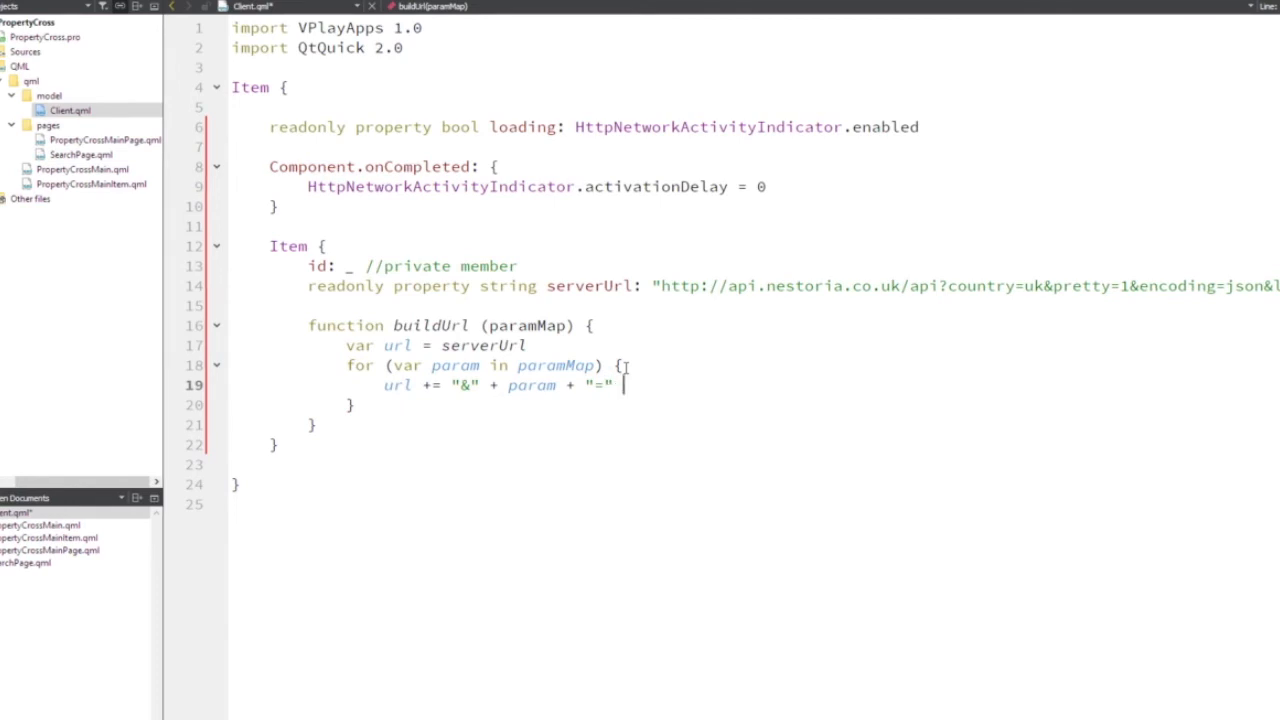
type("+ p")
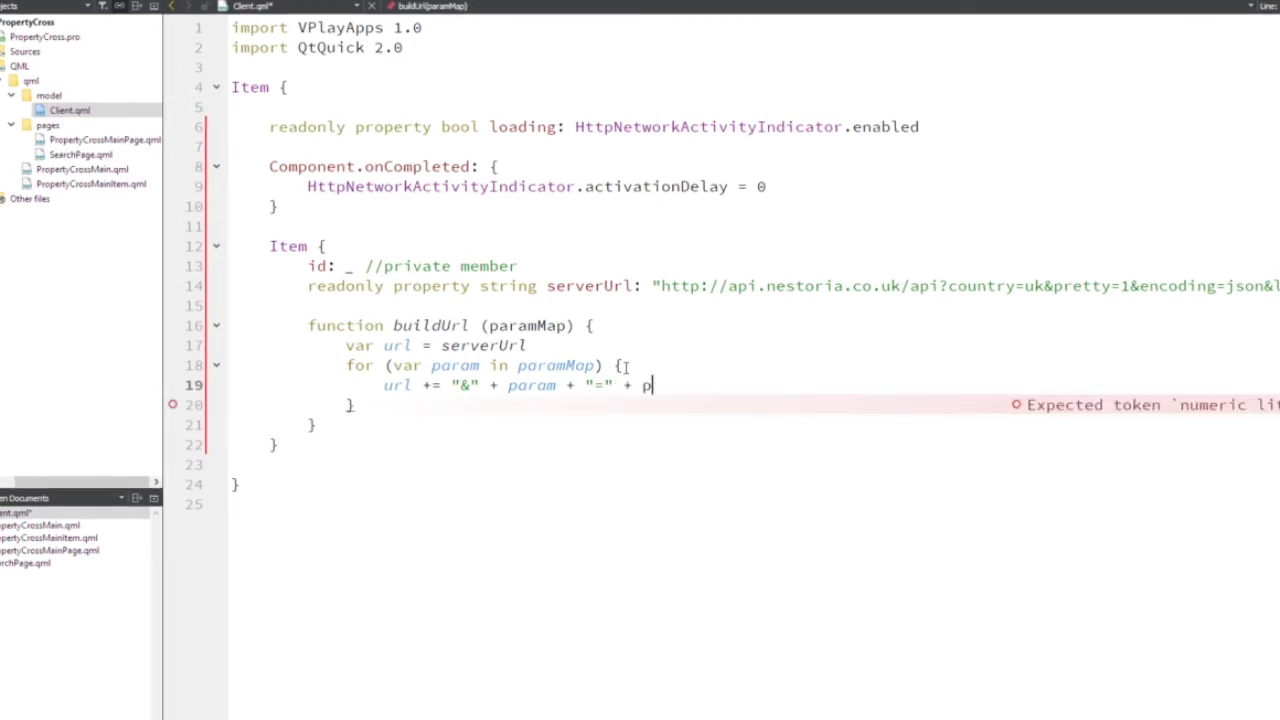
type("aramMap[")
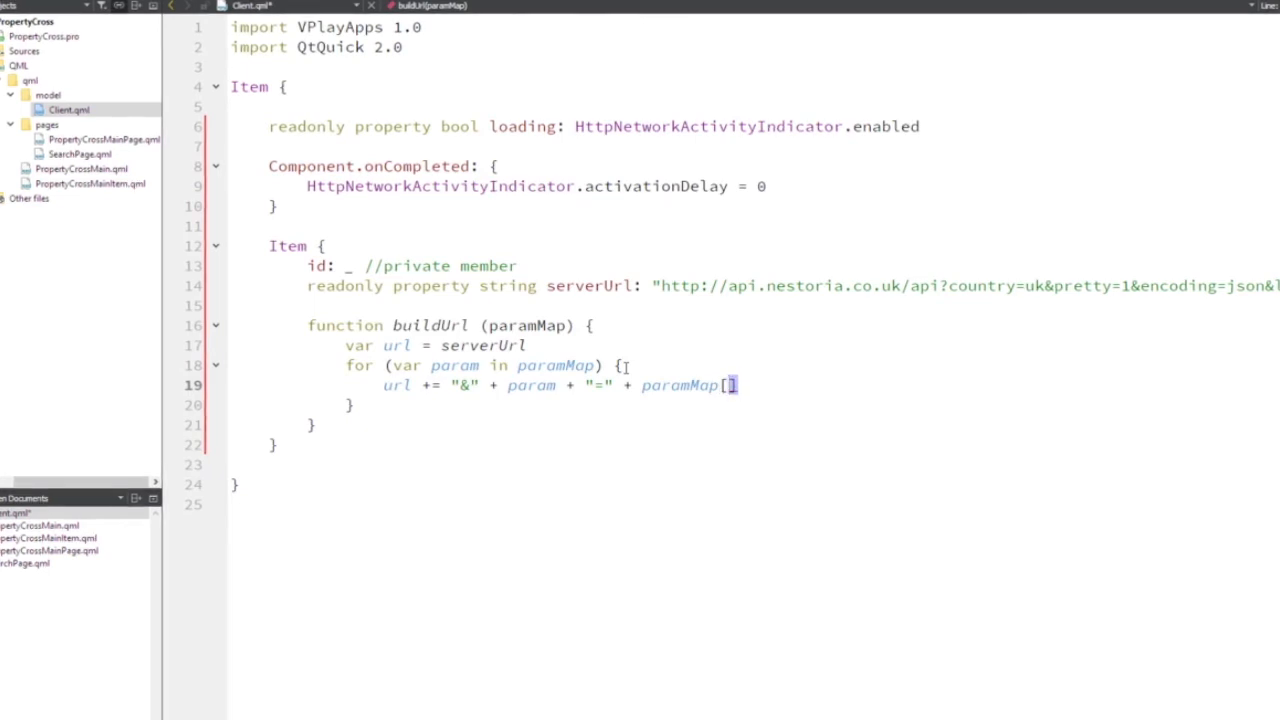
type("param")
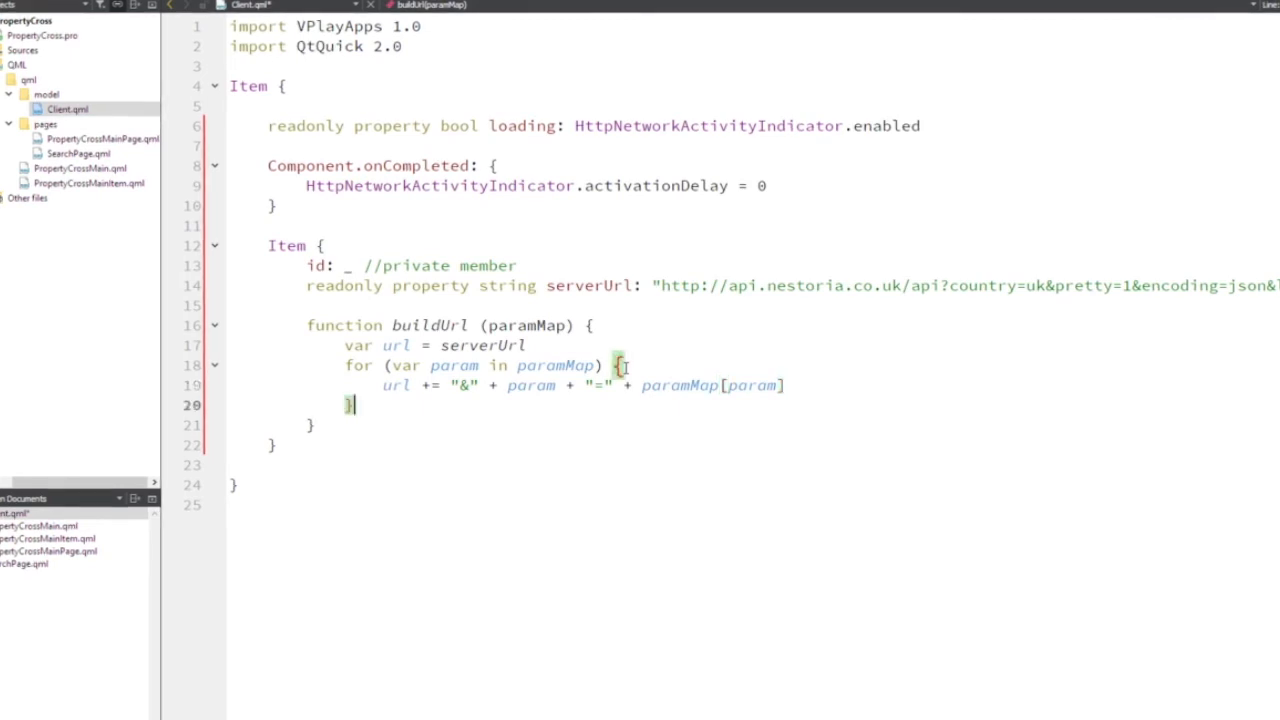
Return url at the end of buildUrl.
type("return")
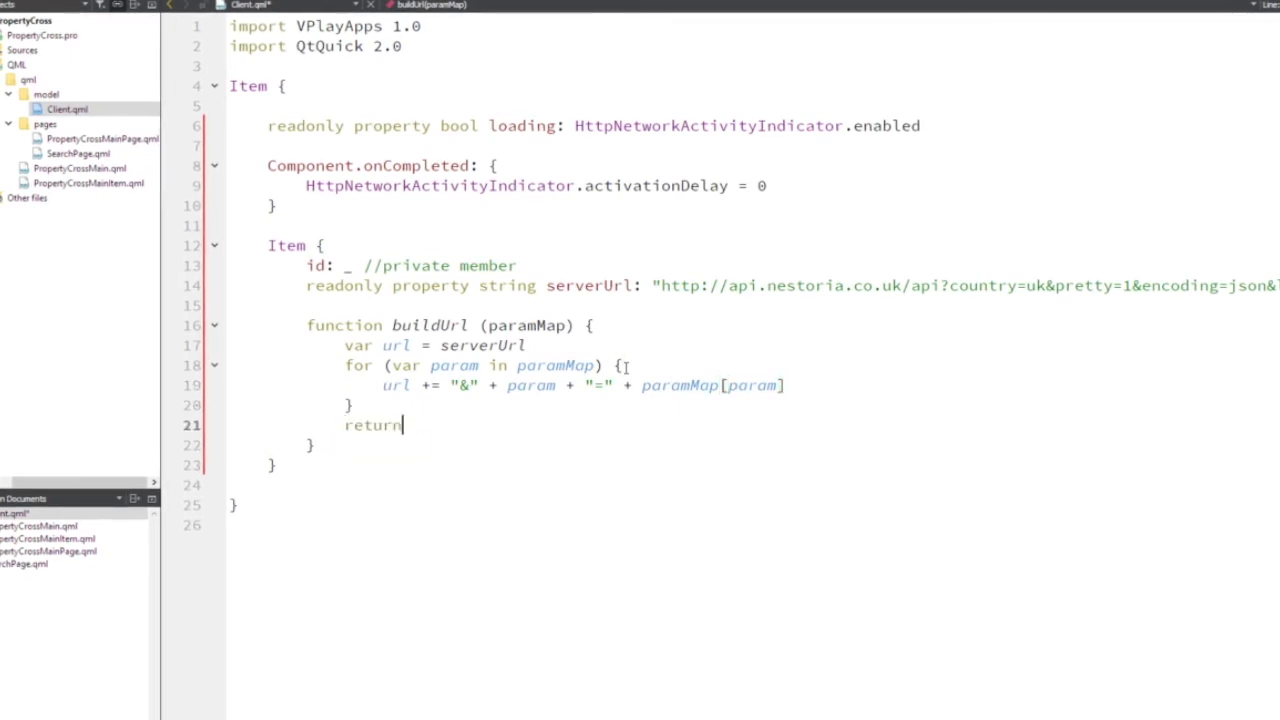
type("url")
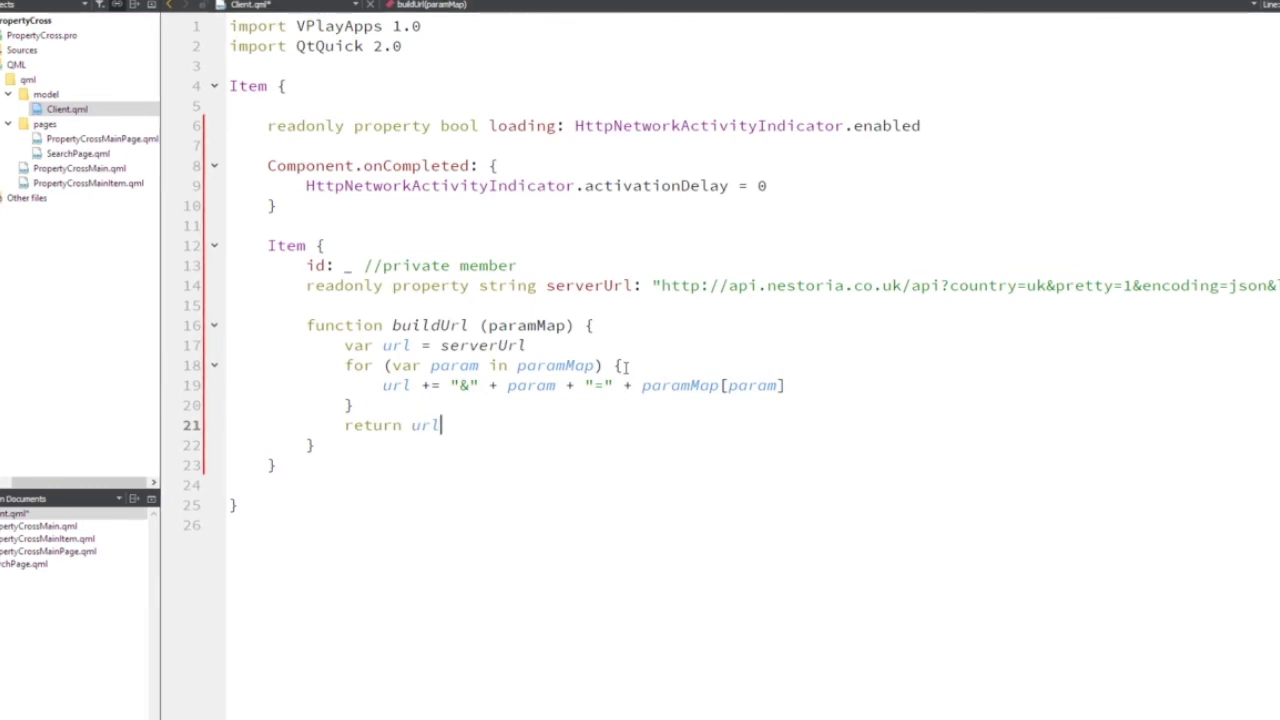
double_click(395, 345)
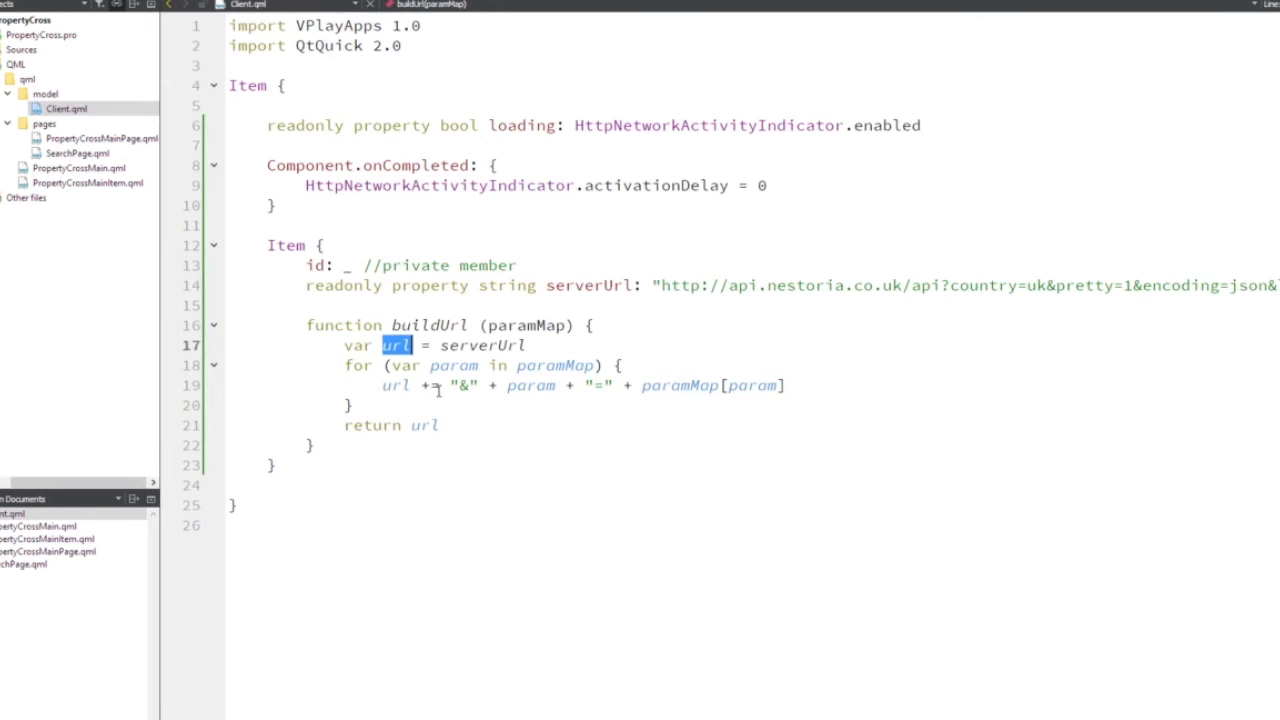
mouse_move(435, 390)
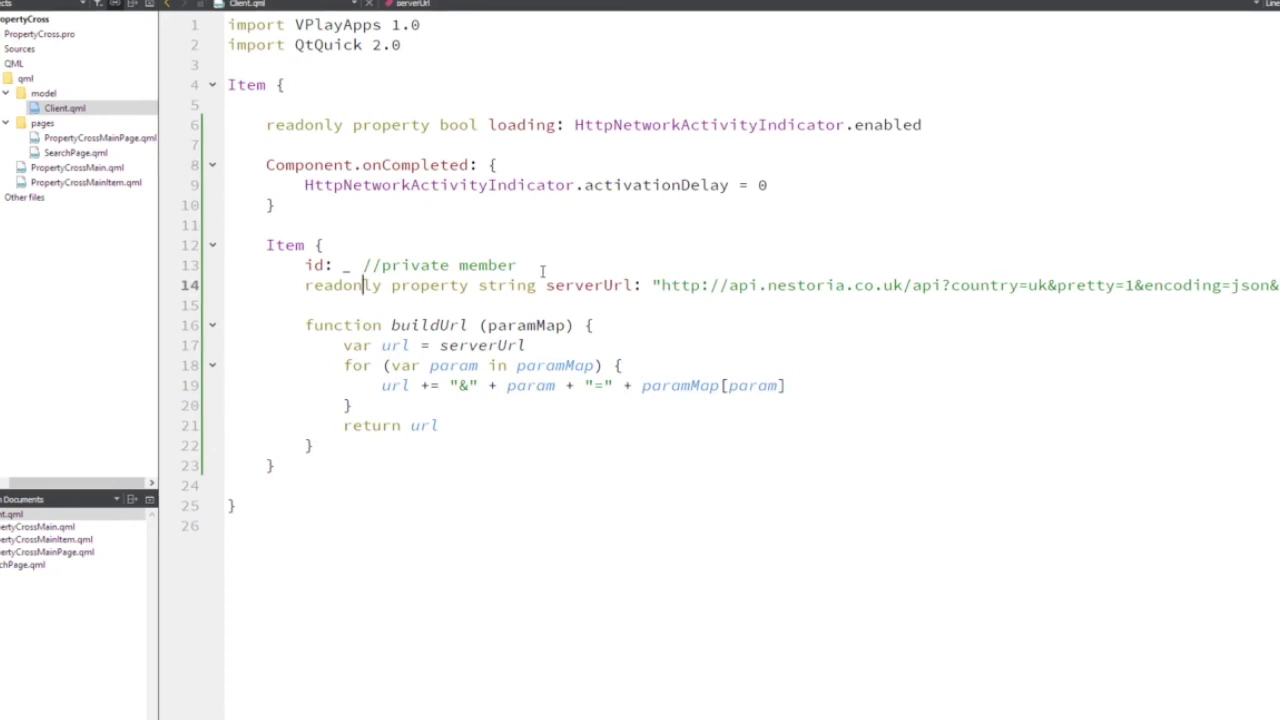
Add property var lastParamMap: ({}) on a new line below serverUrl.
left_click(398, 300)
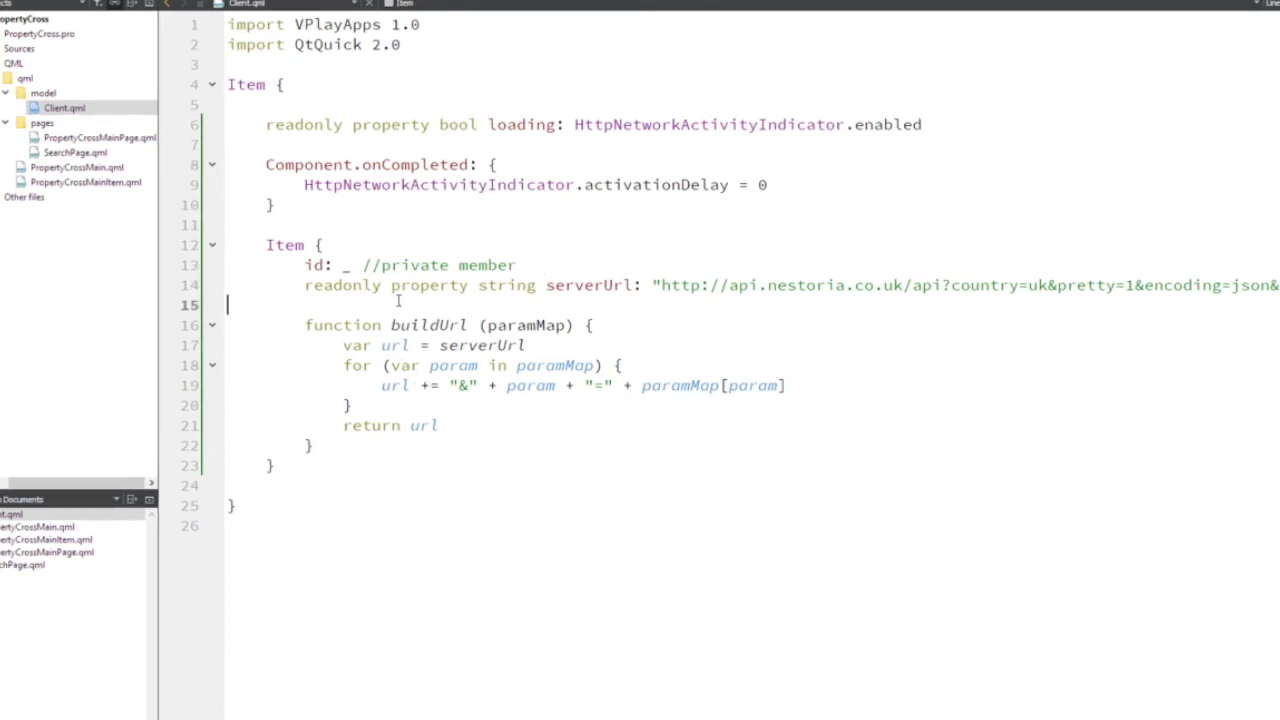
key("Return")
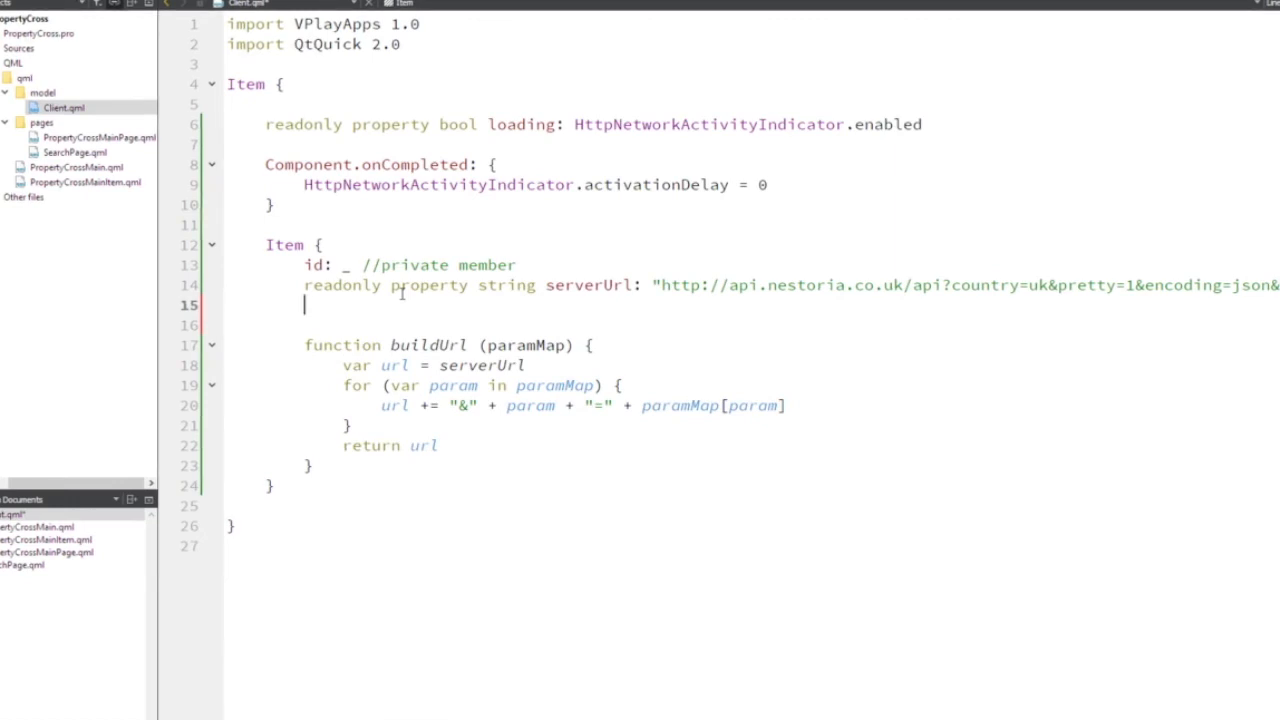
type("property var")
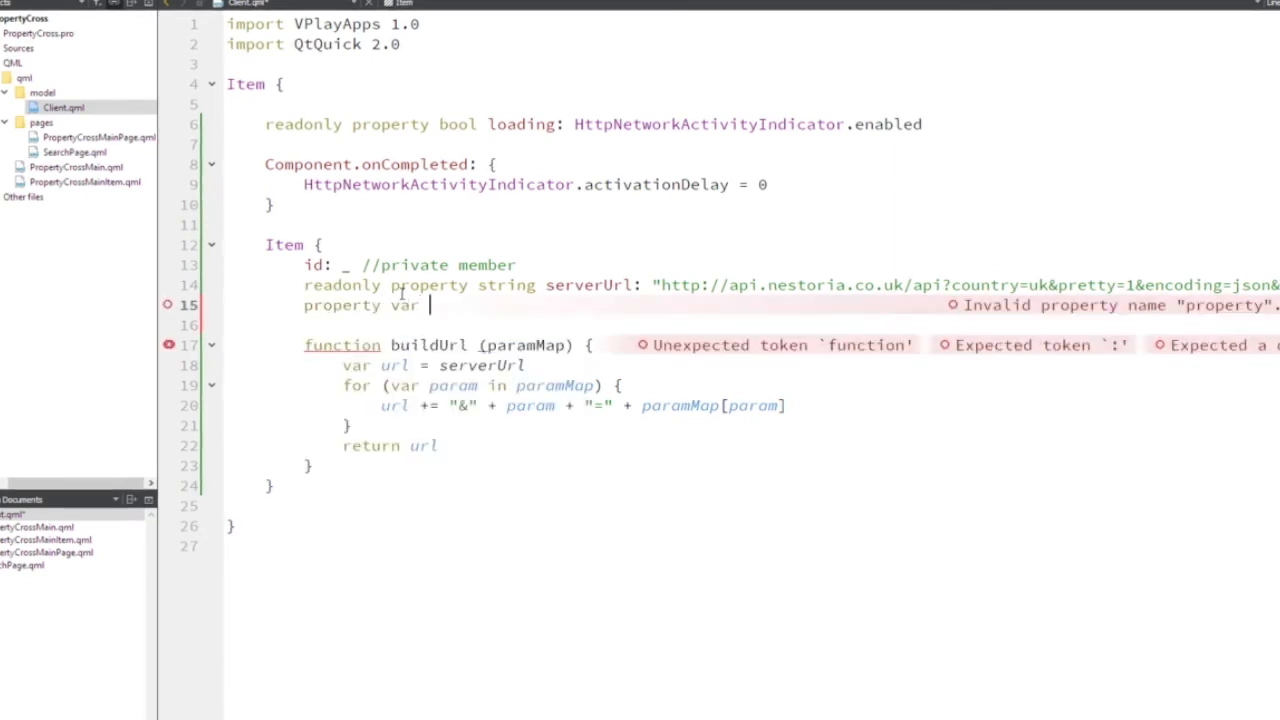
type("last")
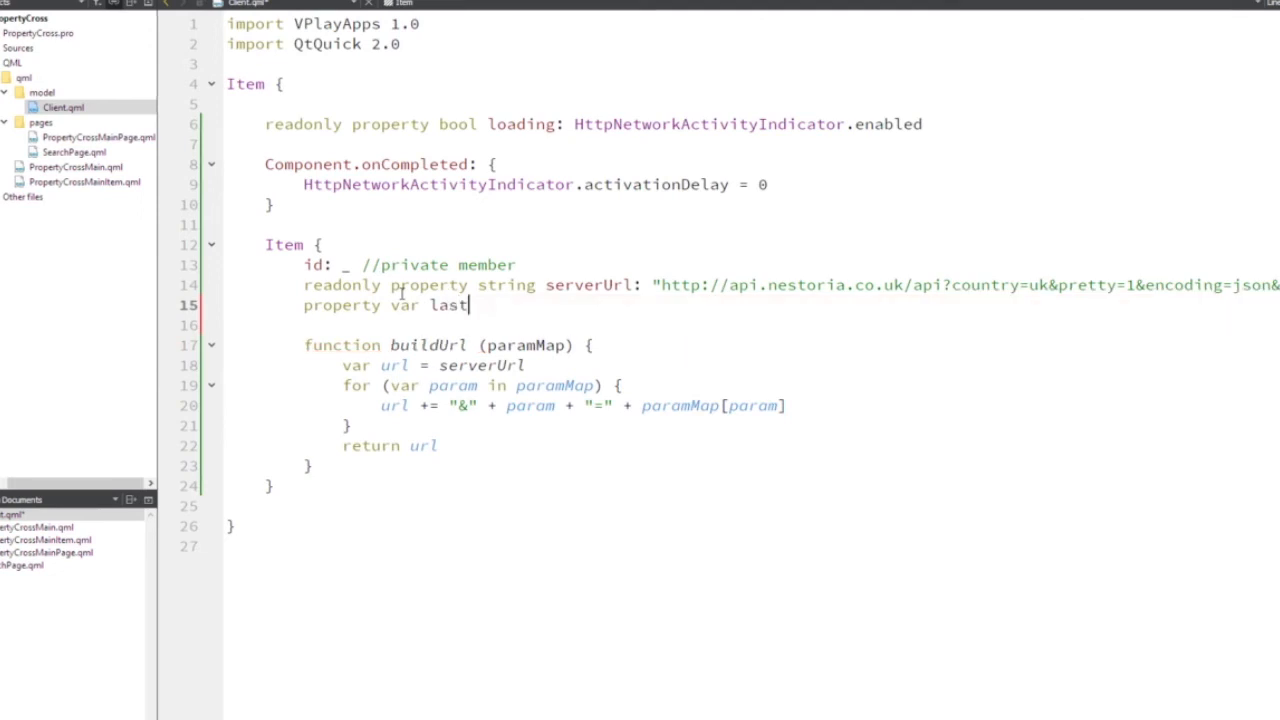
type("ParamMap: ({")
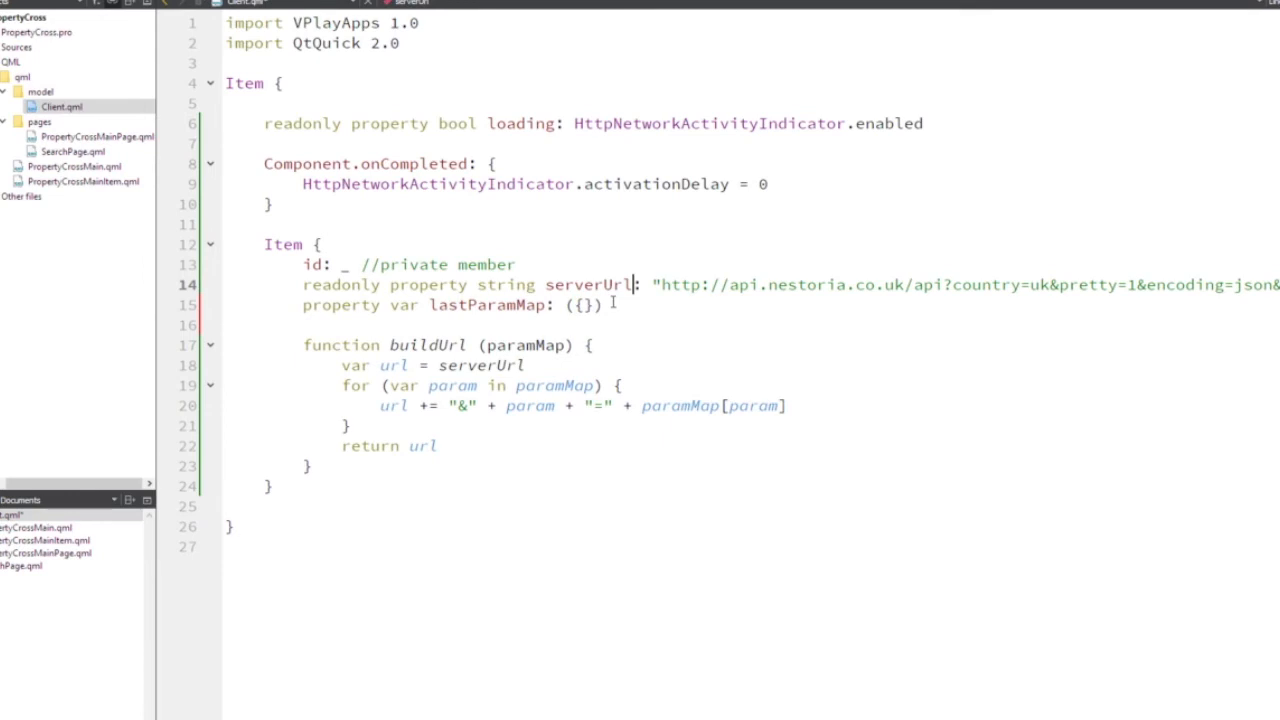
double_click(585, 305)
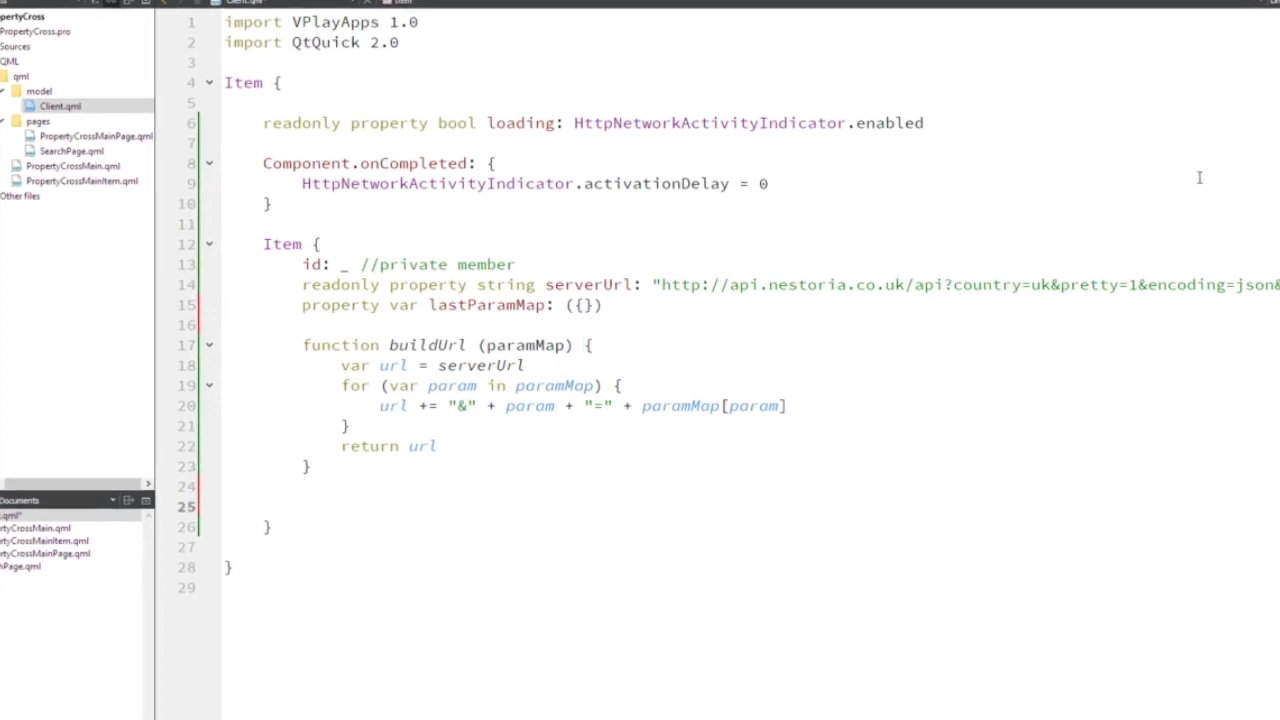
Write function sendRequest(paramMap, callback) { and open its empty body below buildUrl.
type("function")
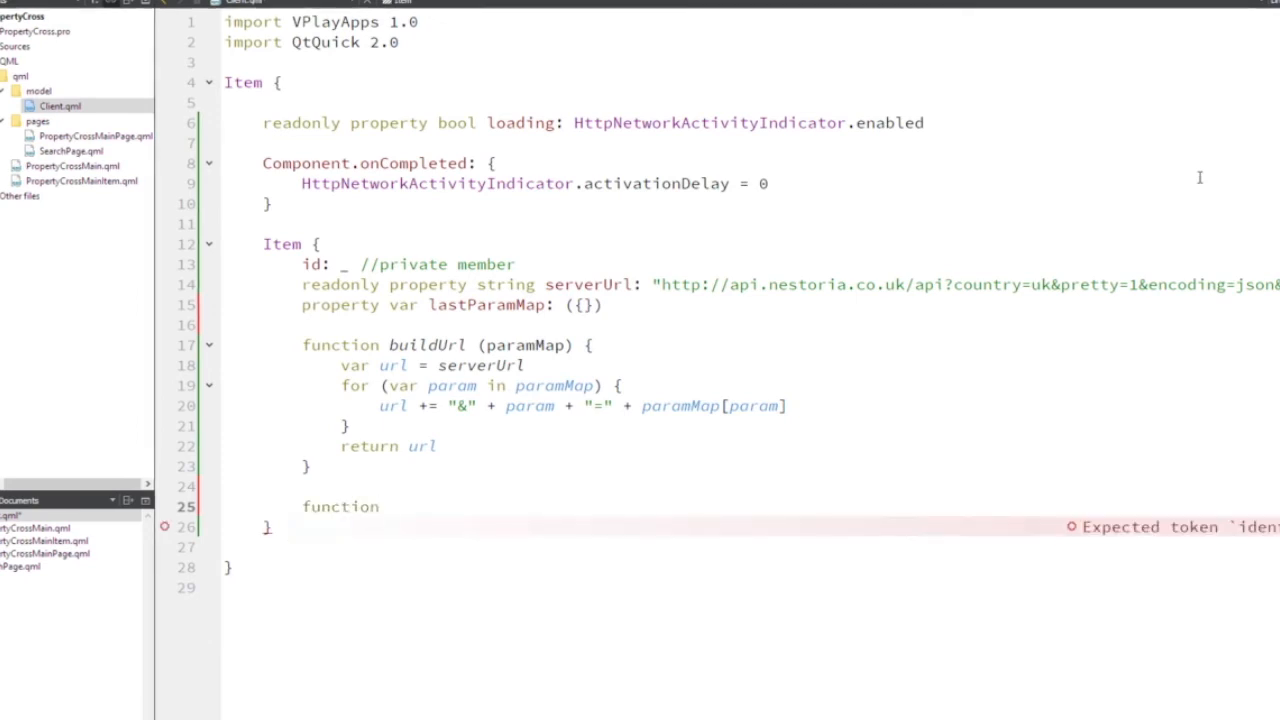
type("sendRe")
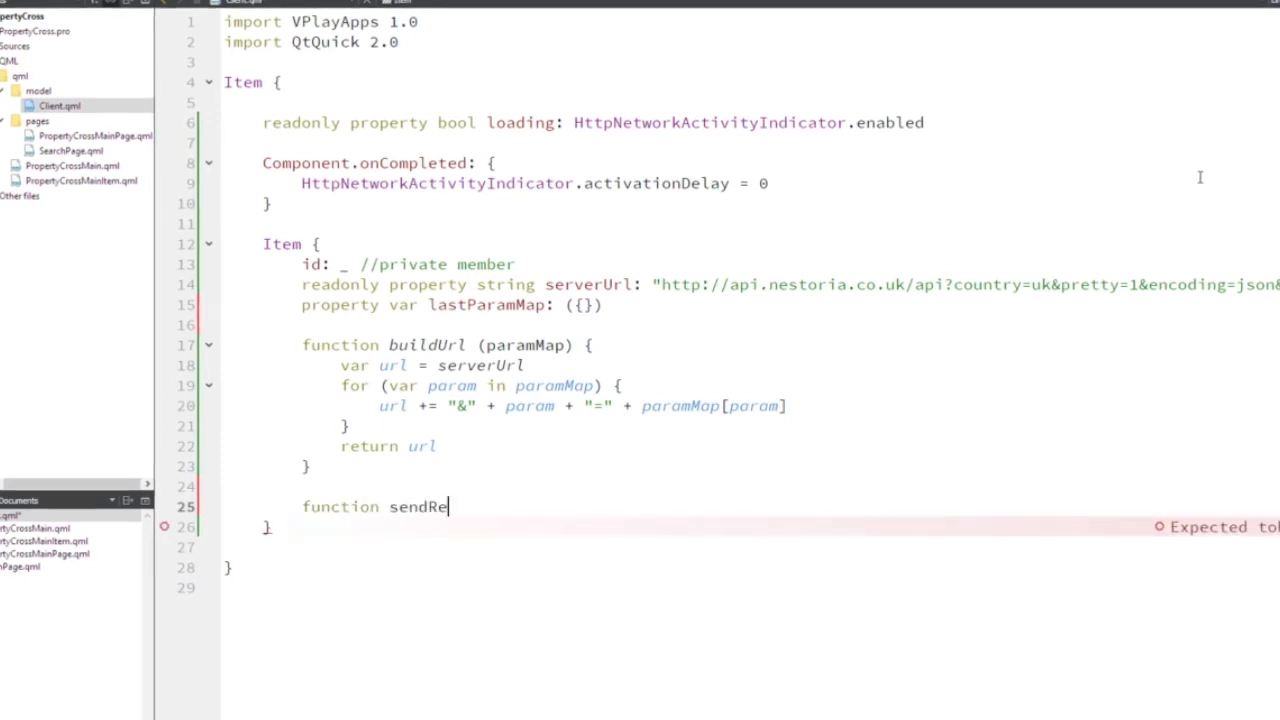
type("quest")
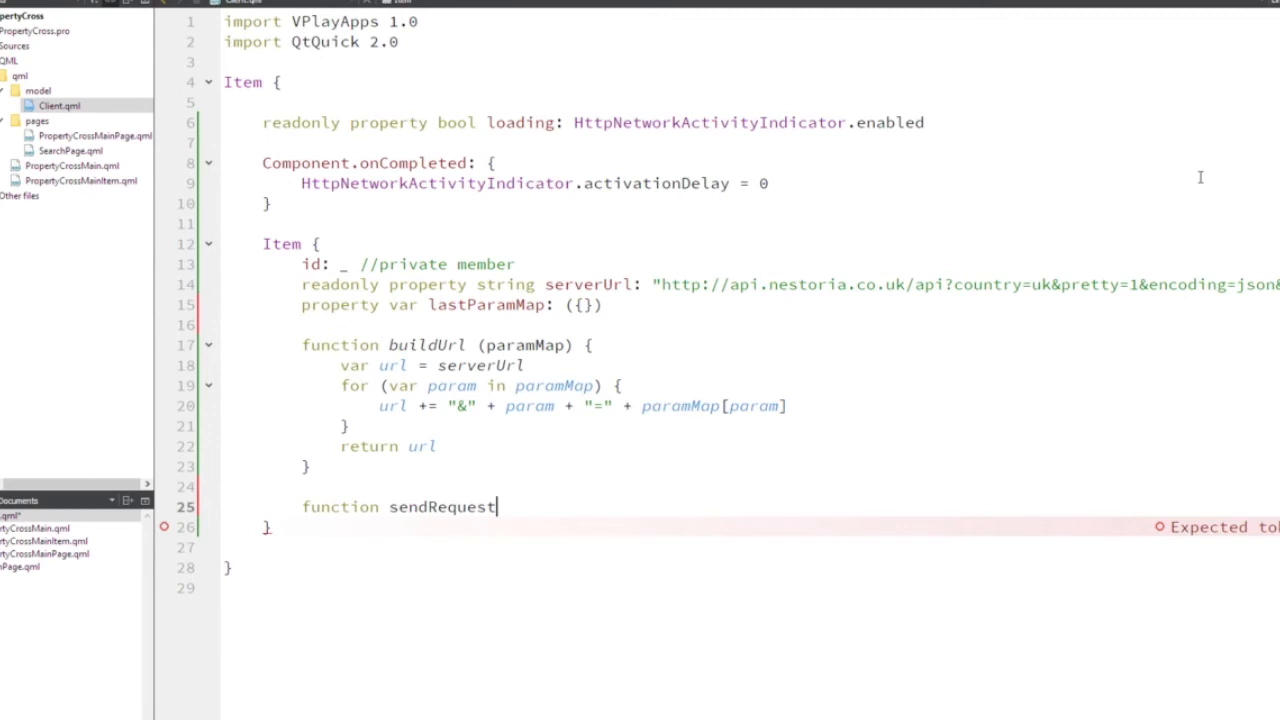
type("(paramM)")
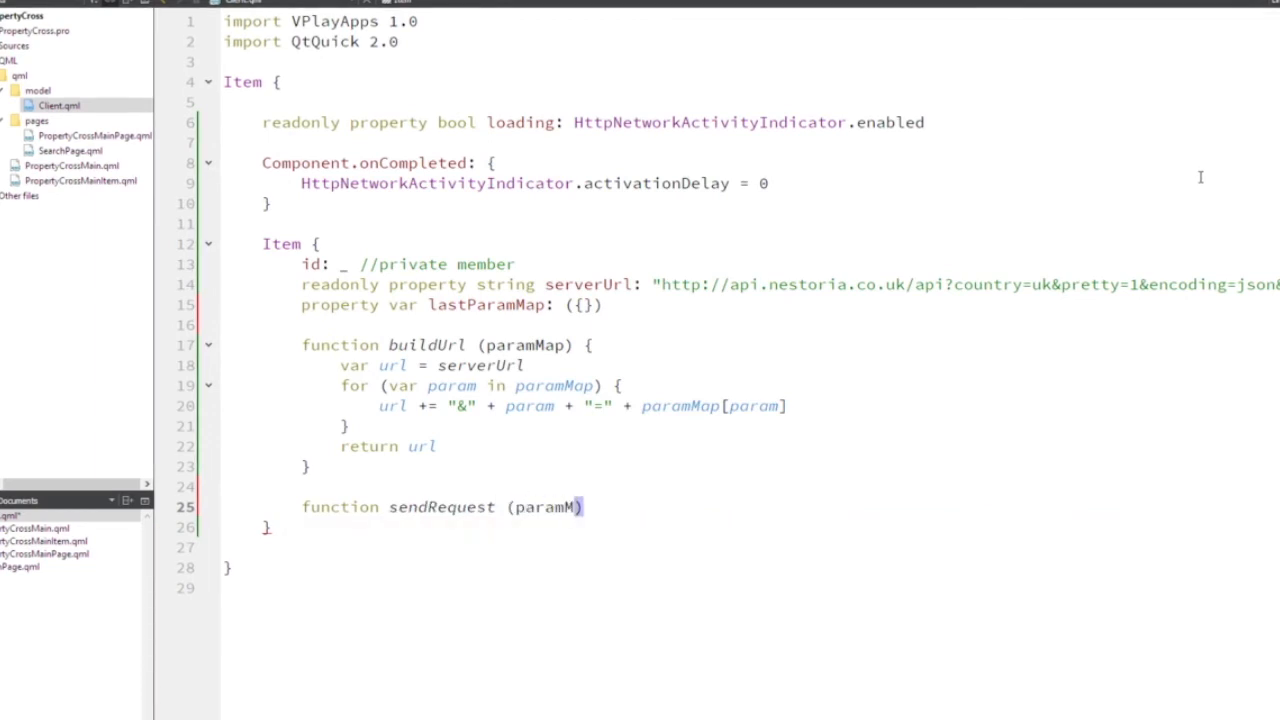
type("ap,")
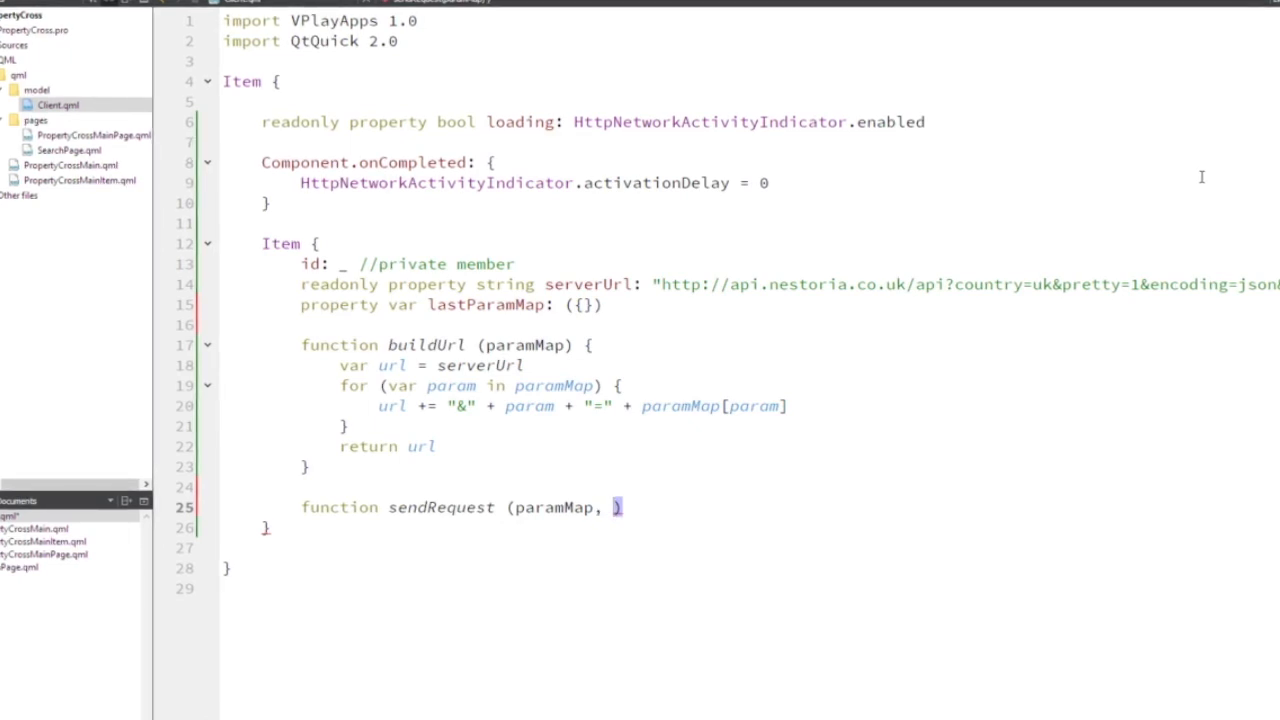
type("callback")
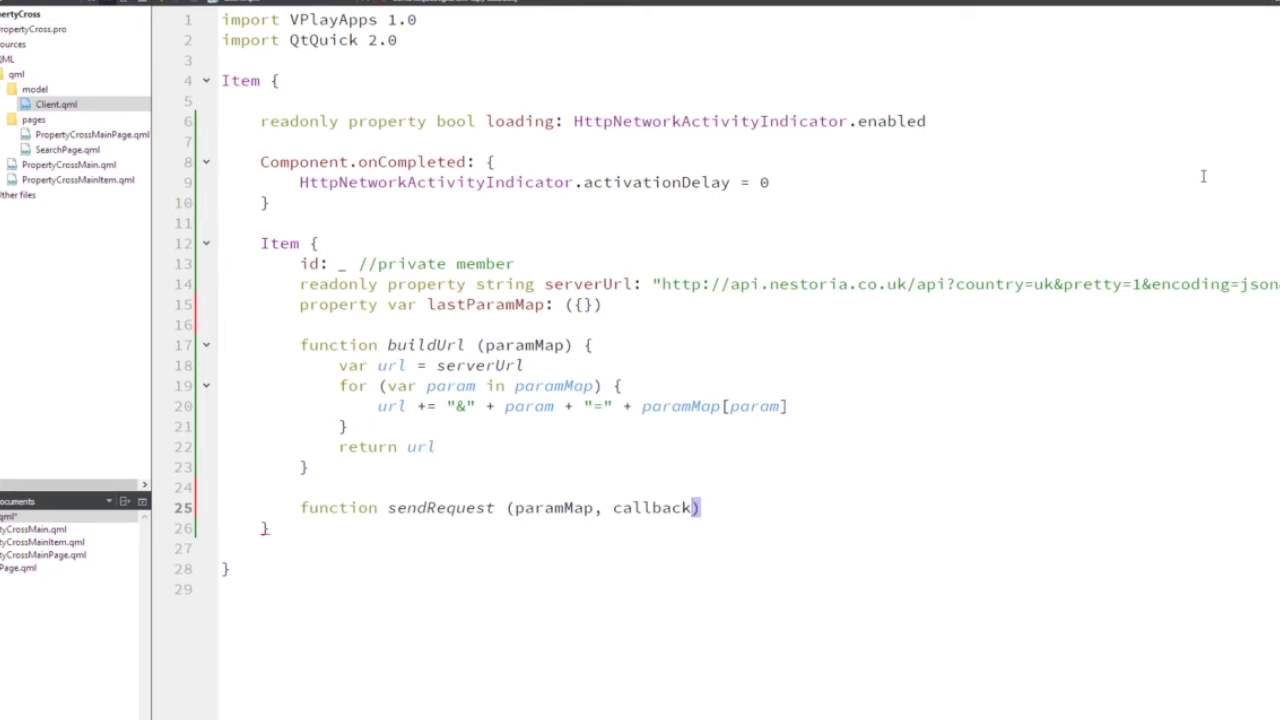
mouse_move(1105, 167)
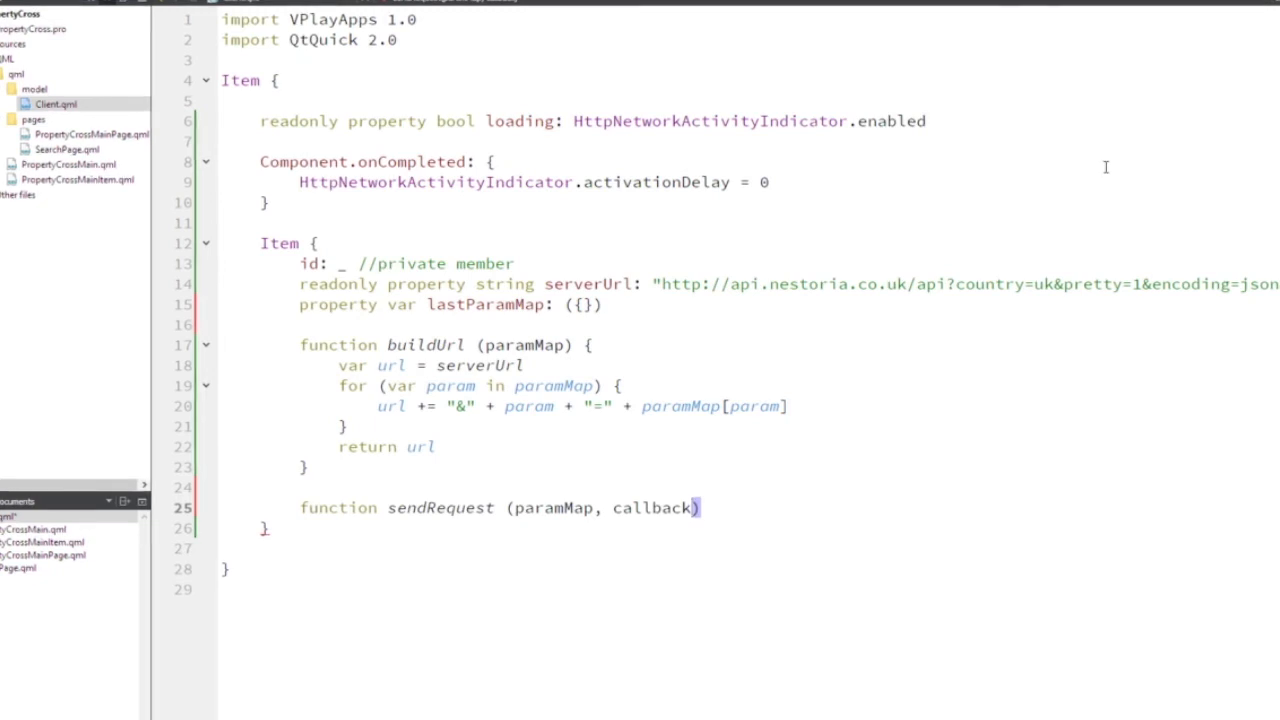
double_click(552, 508)
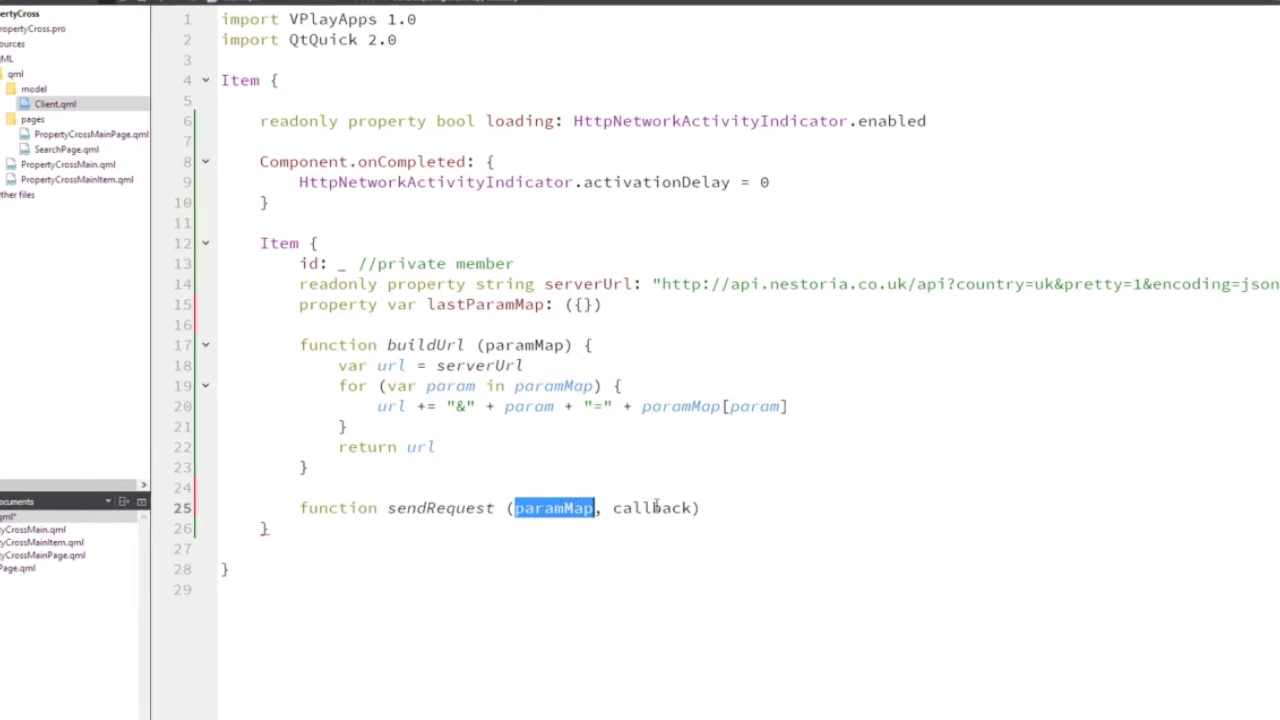
double_click(652, 508)
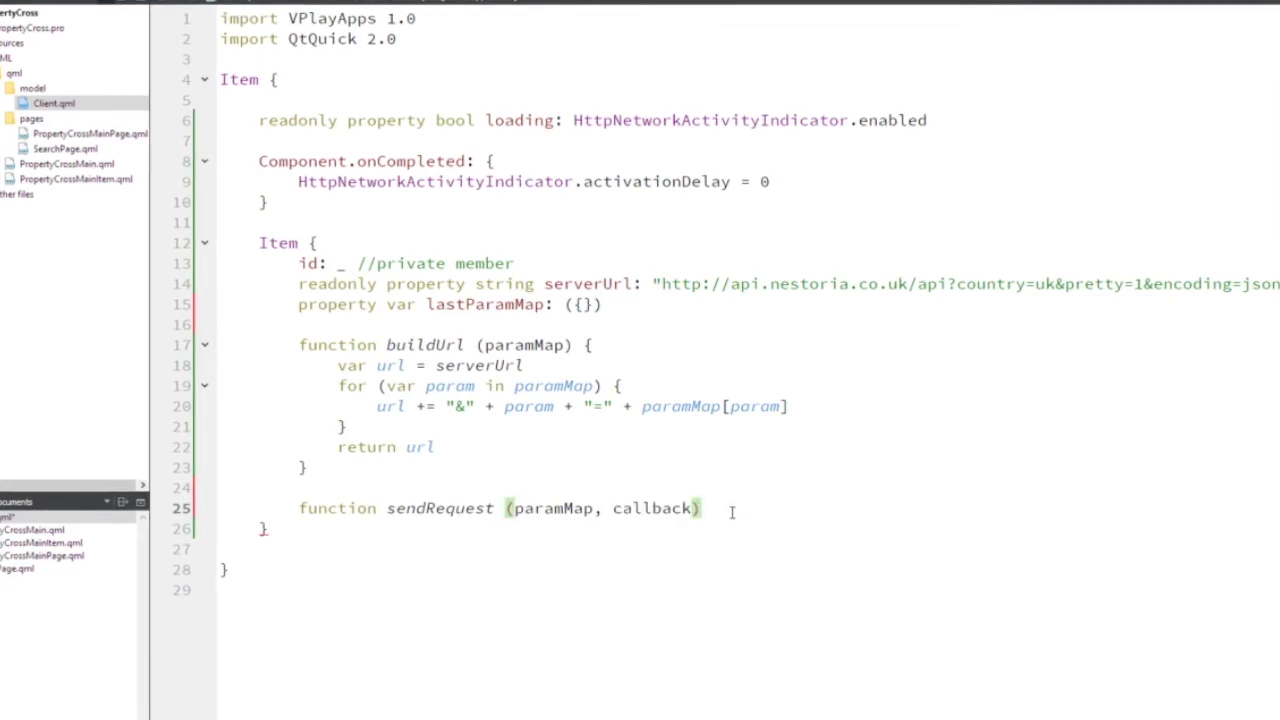
type("{")
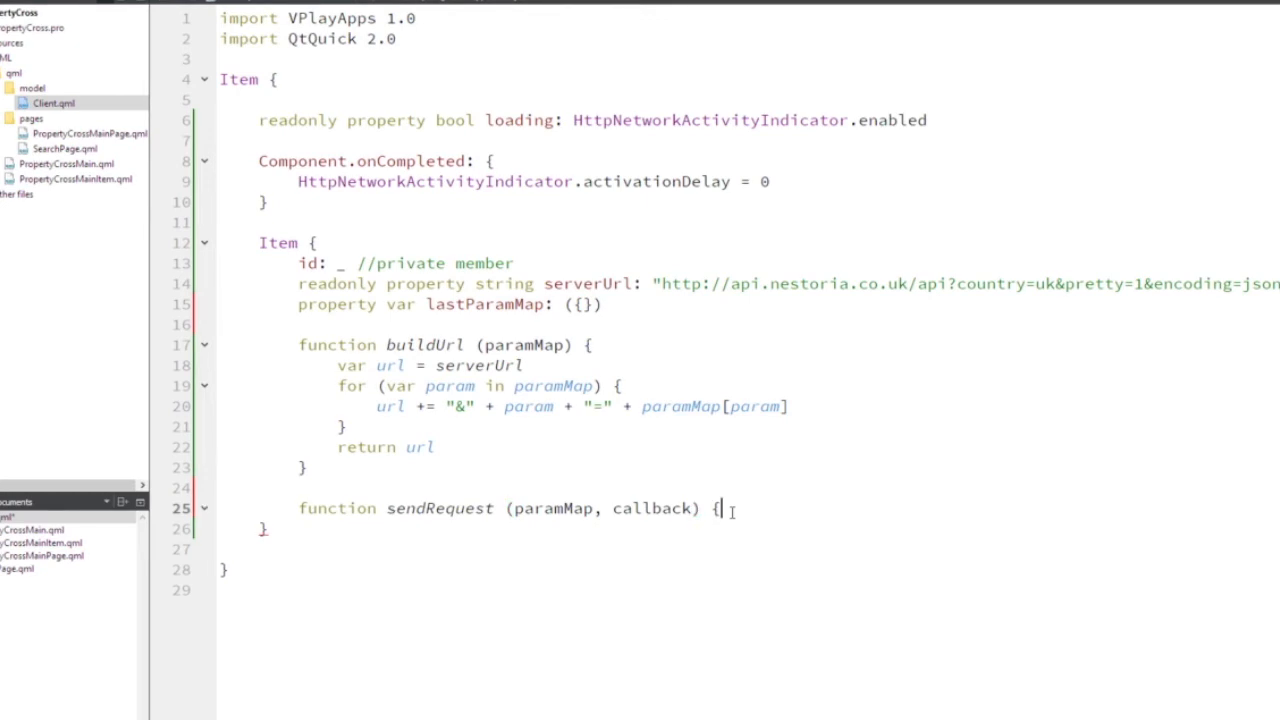
key("enter")
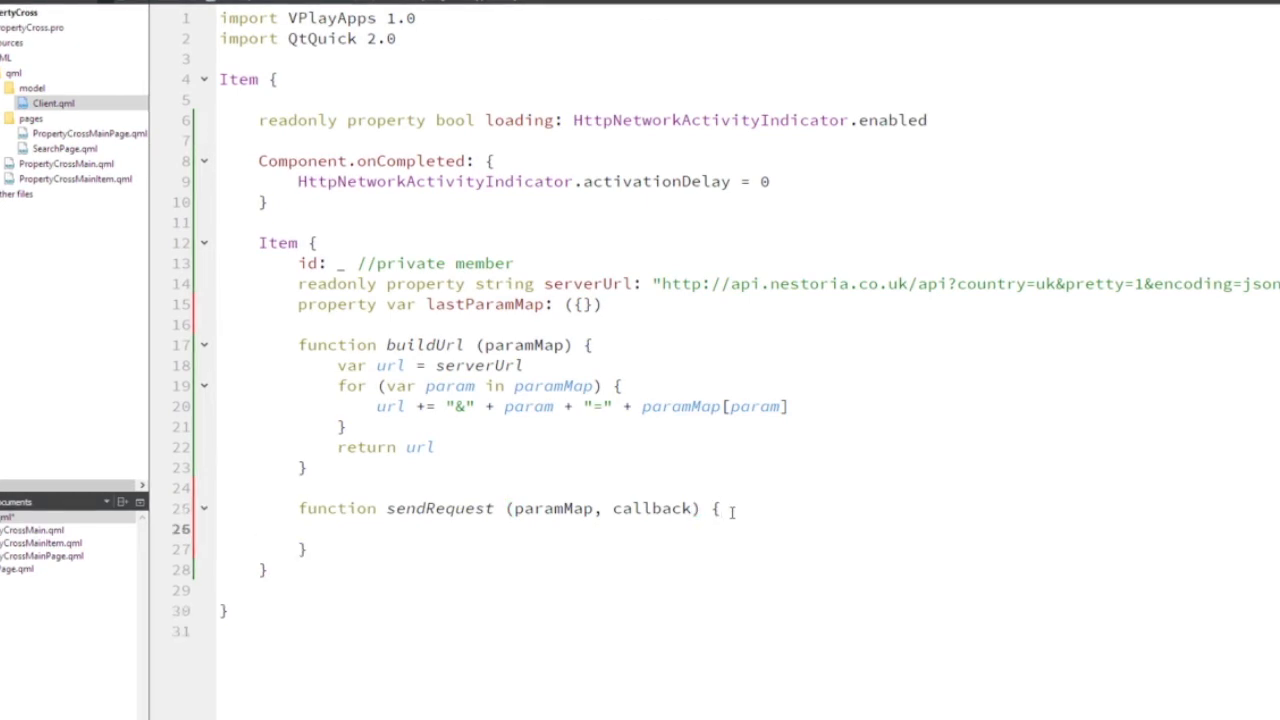
Declare var method = "GET" and var url = buildUrl(paramMap) in sendRequest.
type("var")
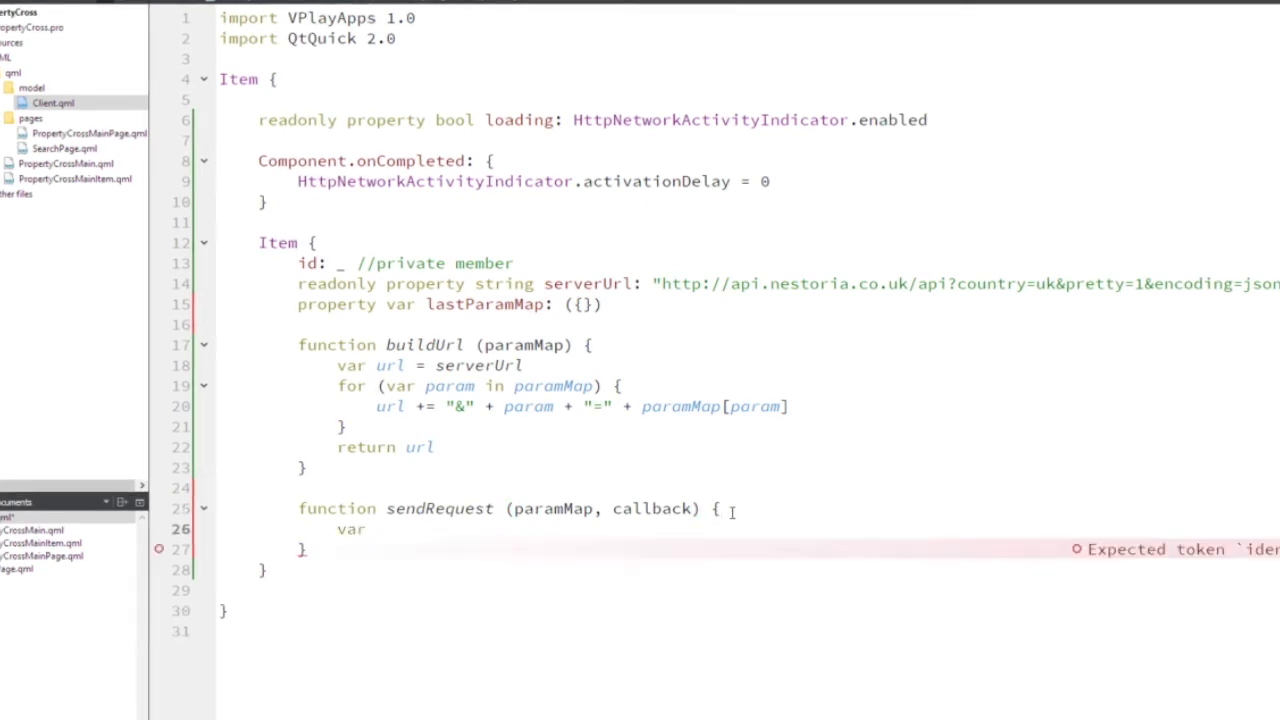
type("methos")
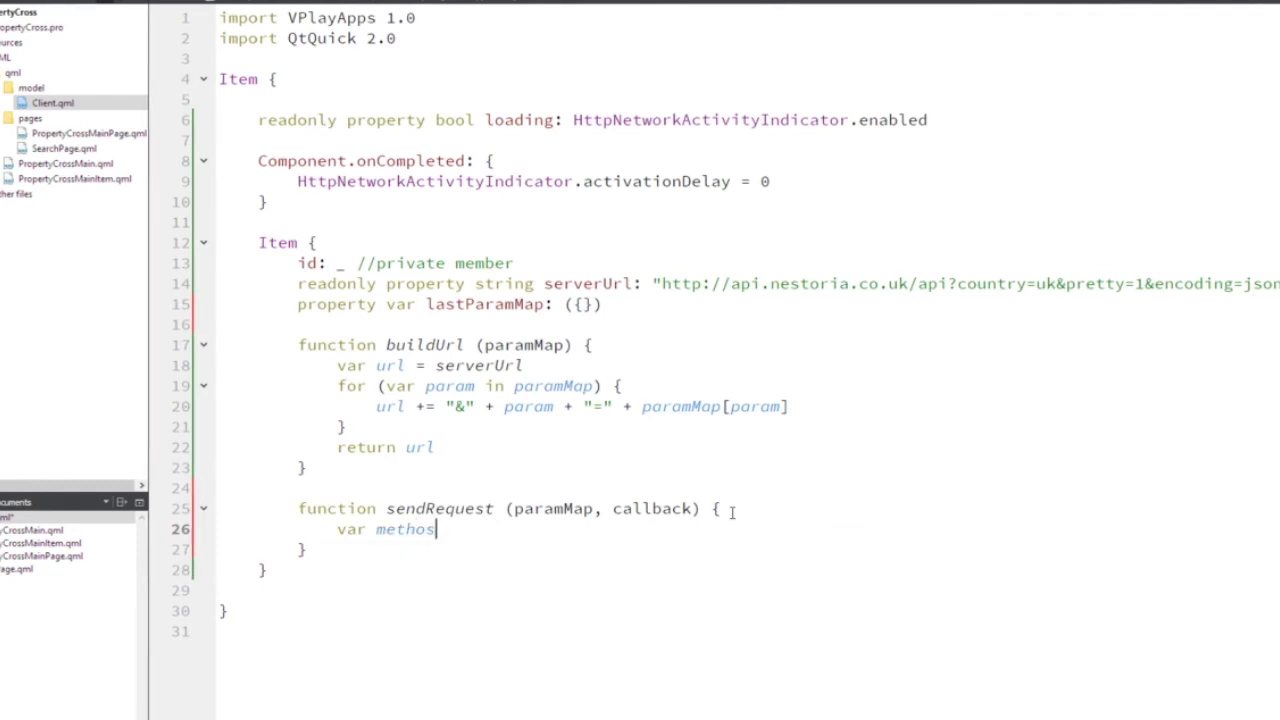
type("d")
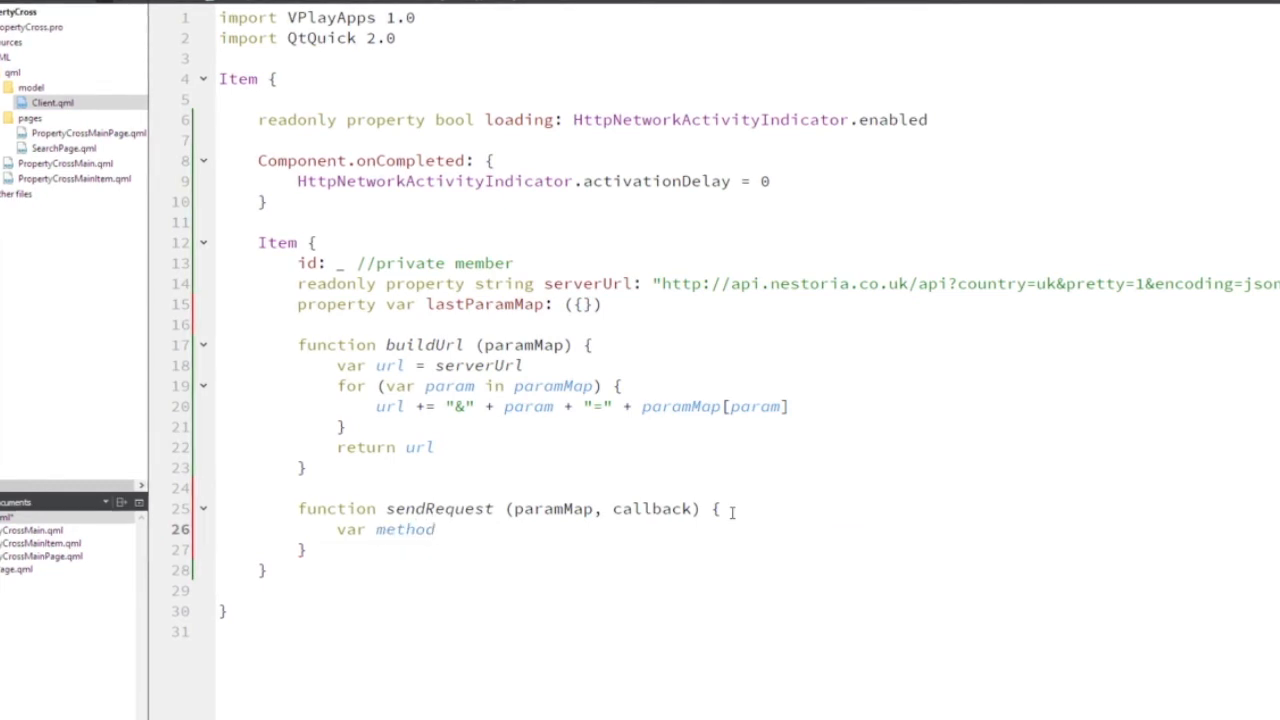
type("= \"")
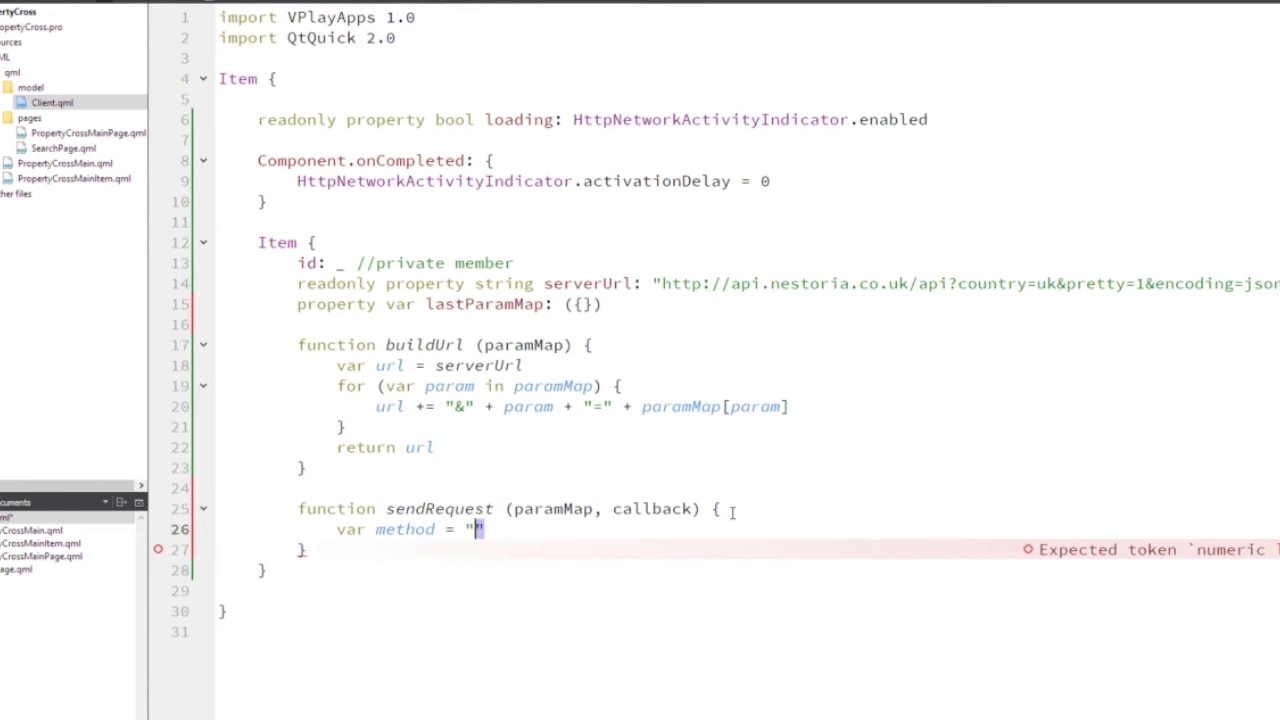
type("GET")
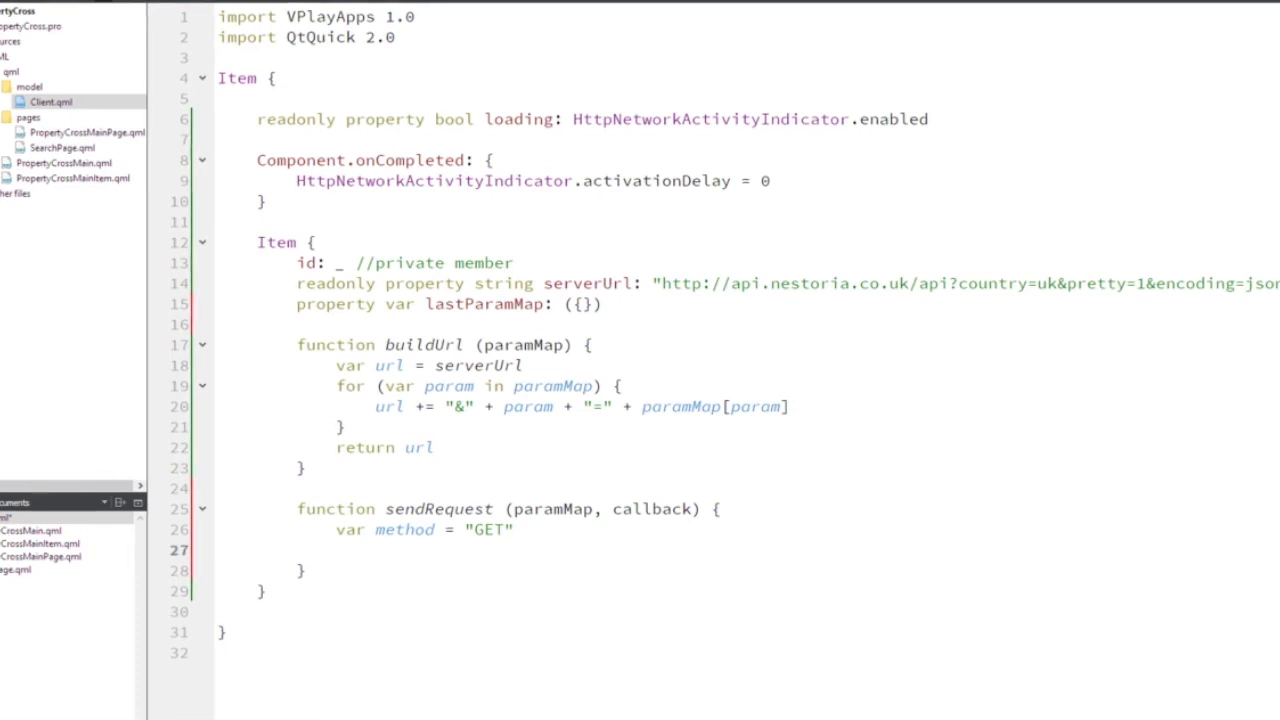
type("v")
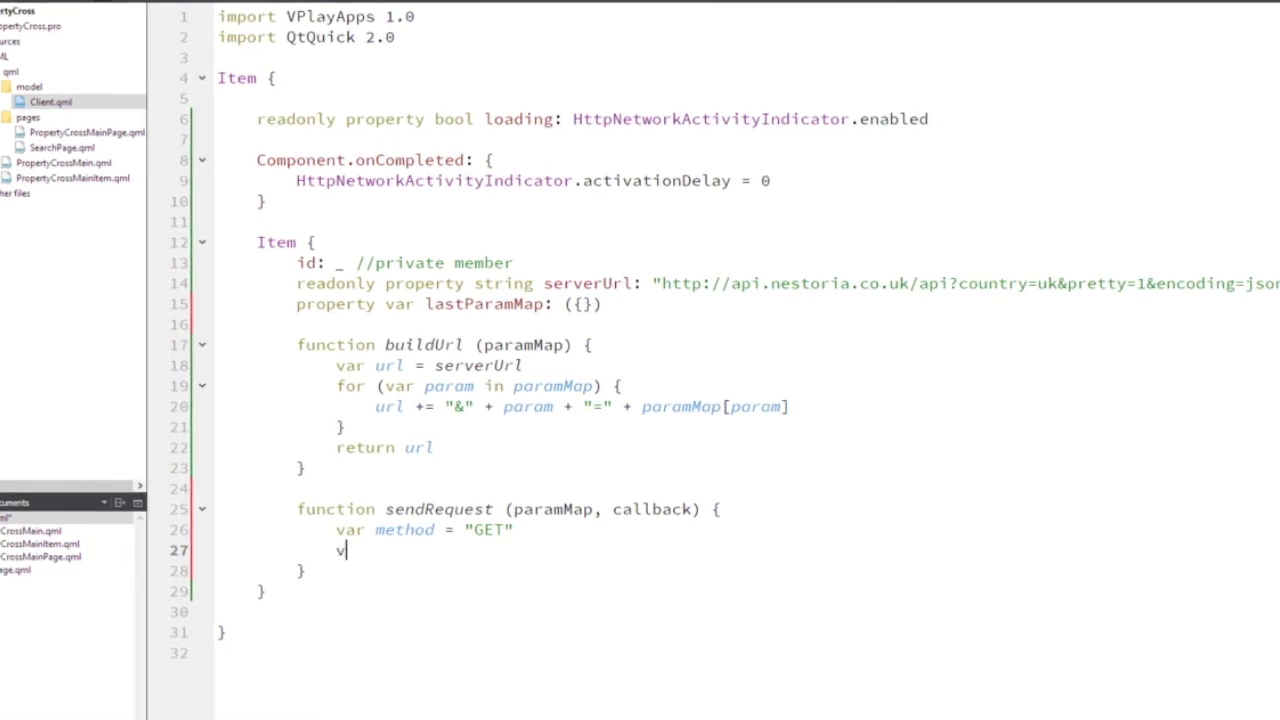
type("ar url =")
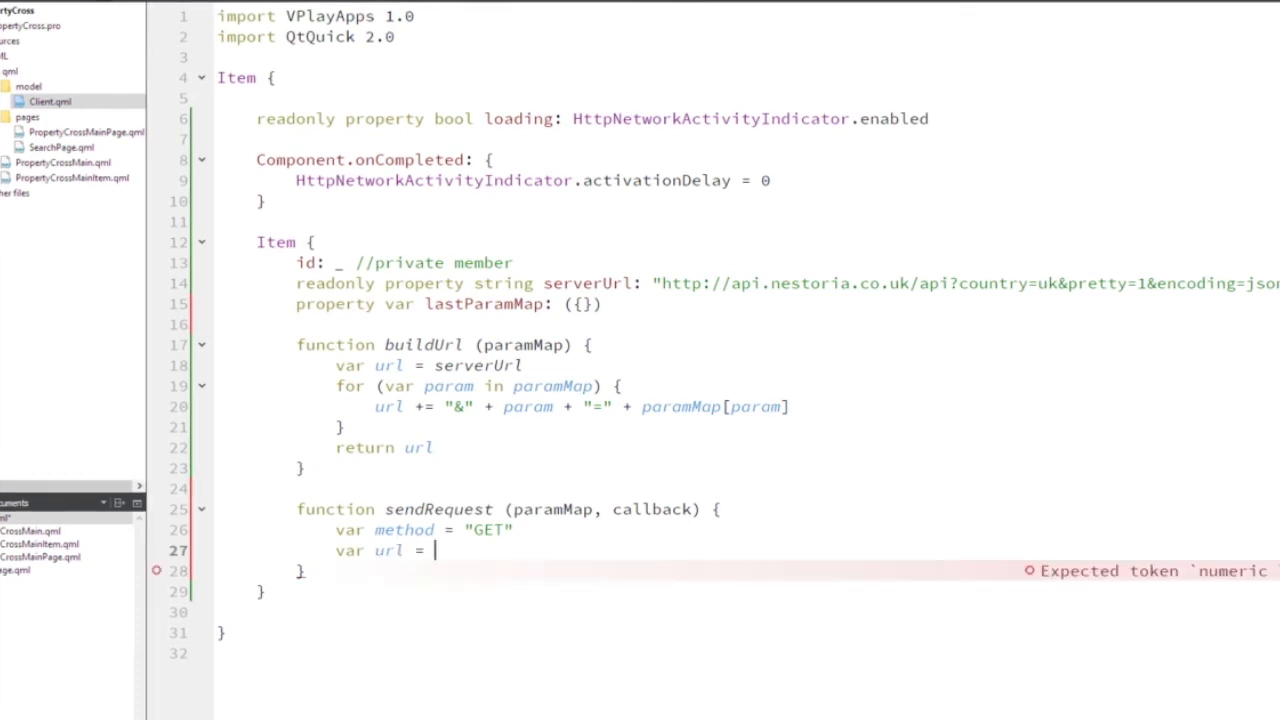
type("buiildUrl(")
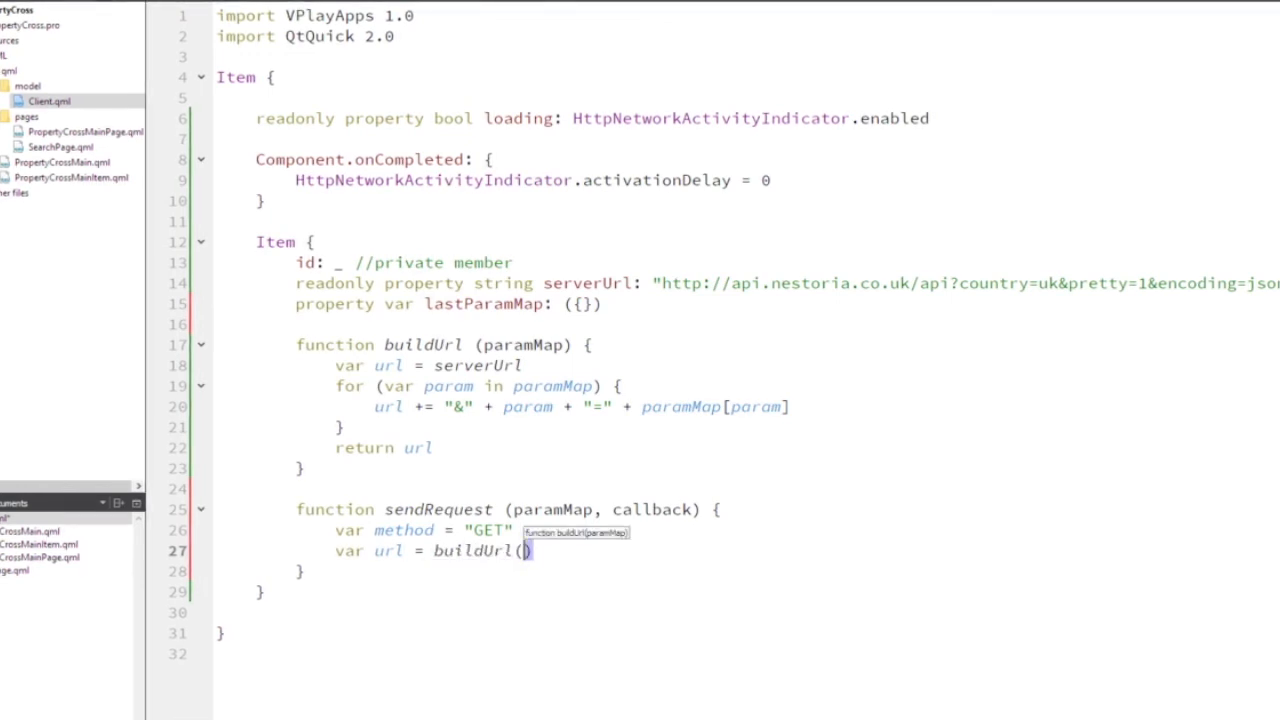
type("paramMap)")
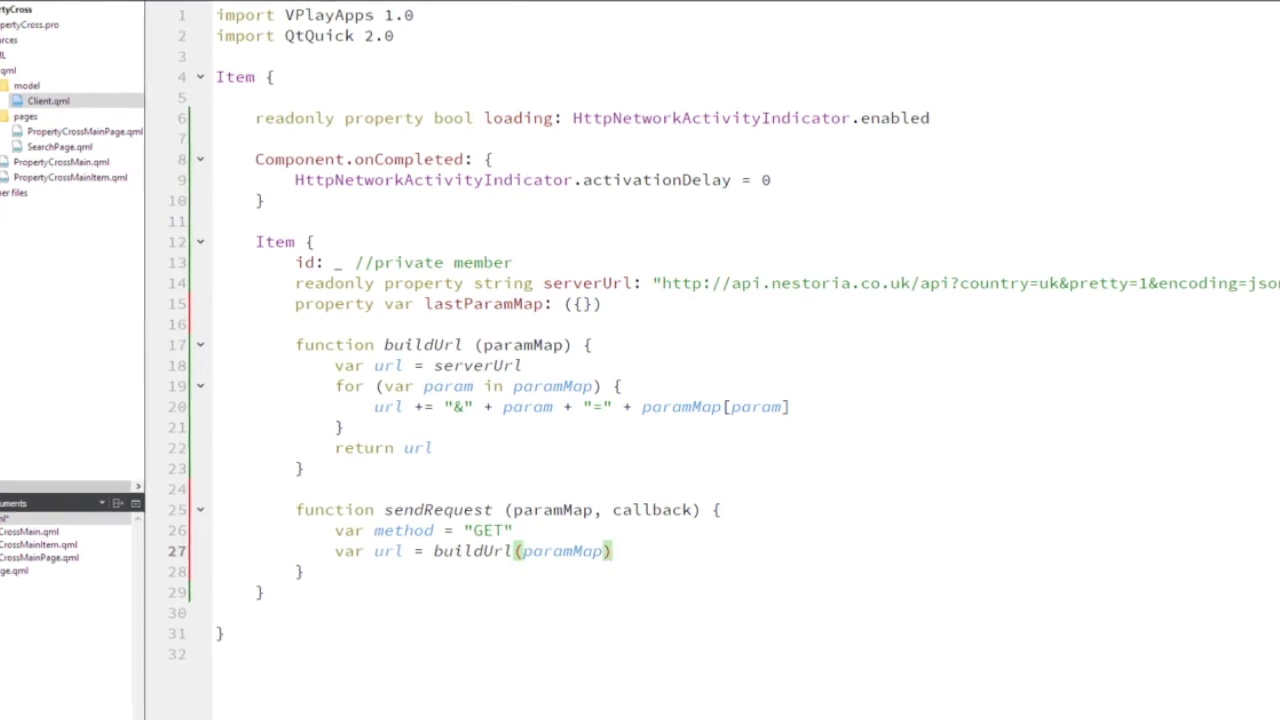
Log the request with console.debug(method + ": " + url).
type("console")
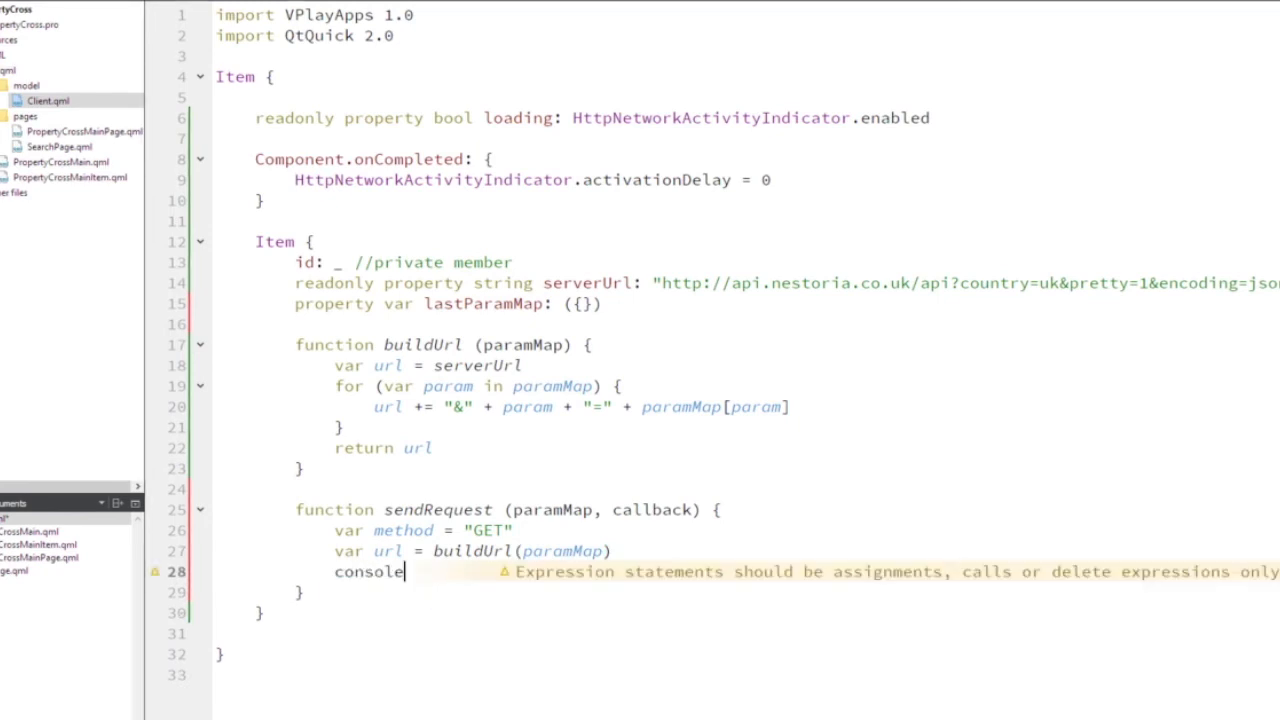
type(".debug()")
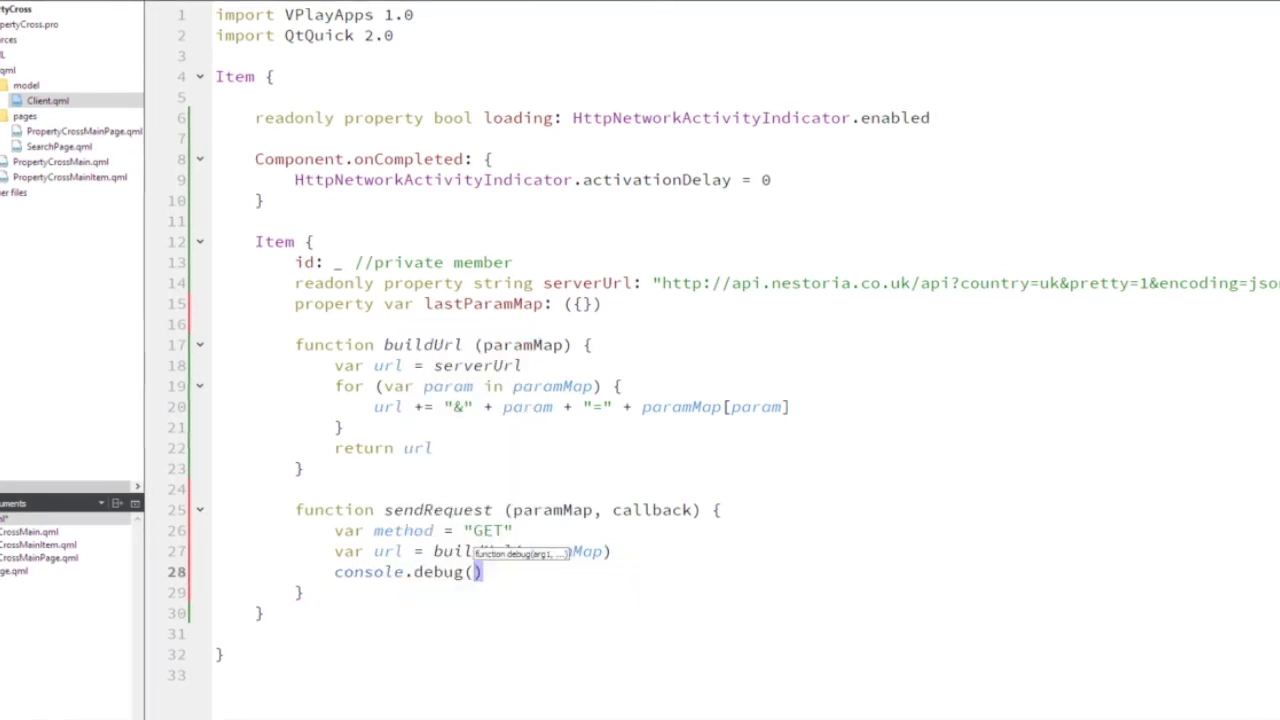
type("me")
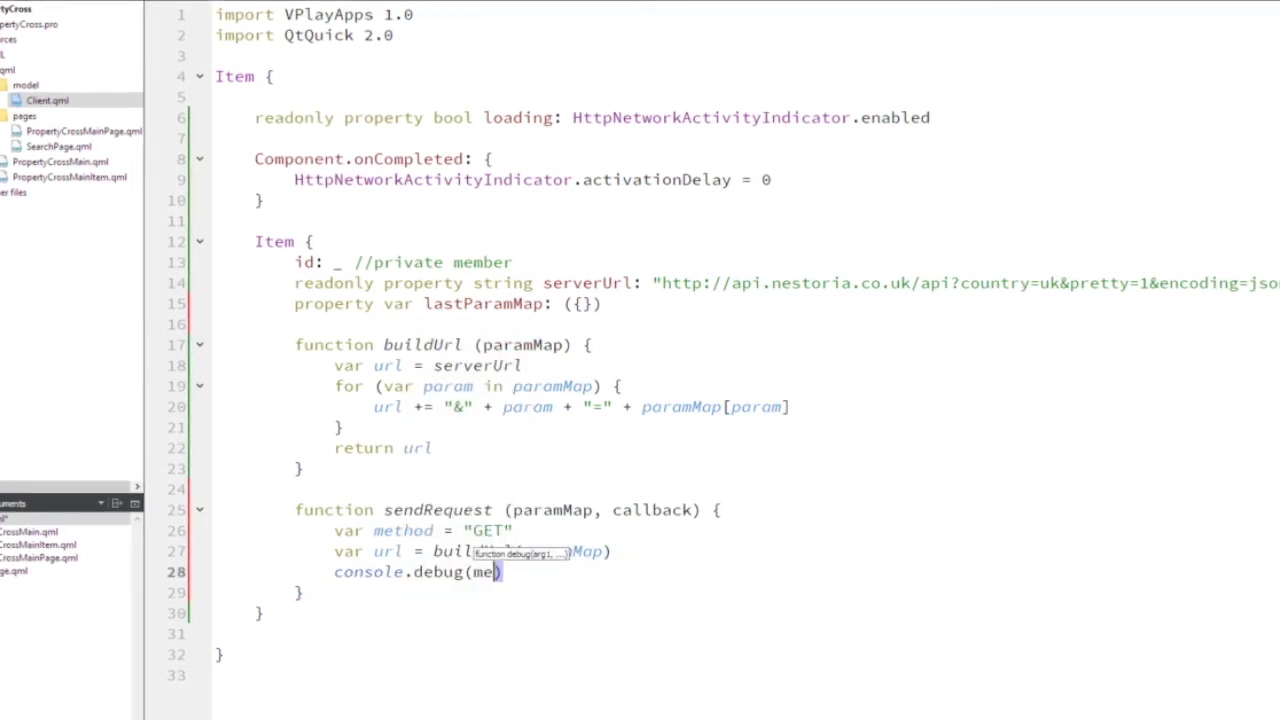
type("tho")
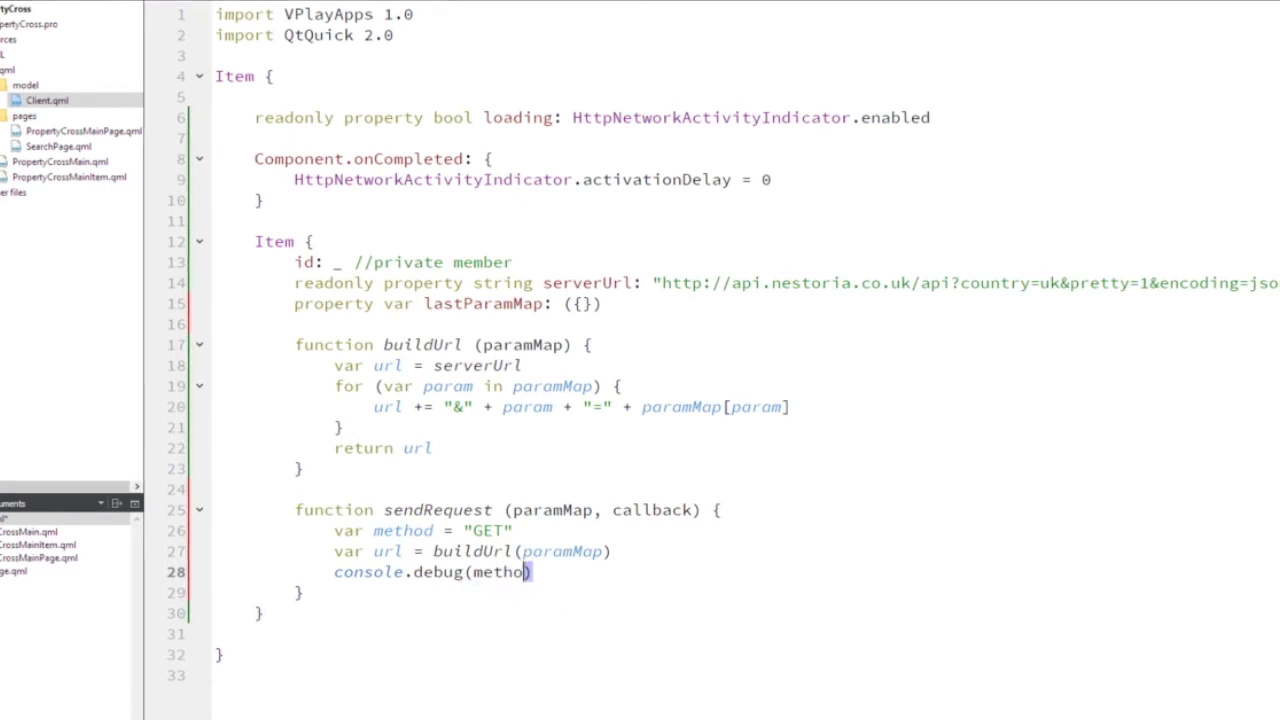
type("+ \": \"")
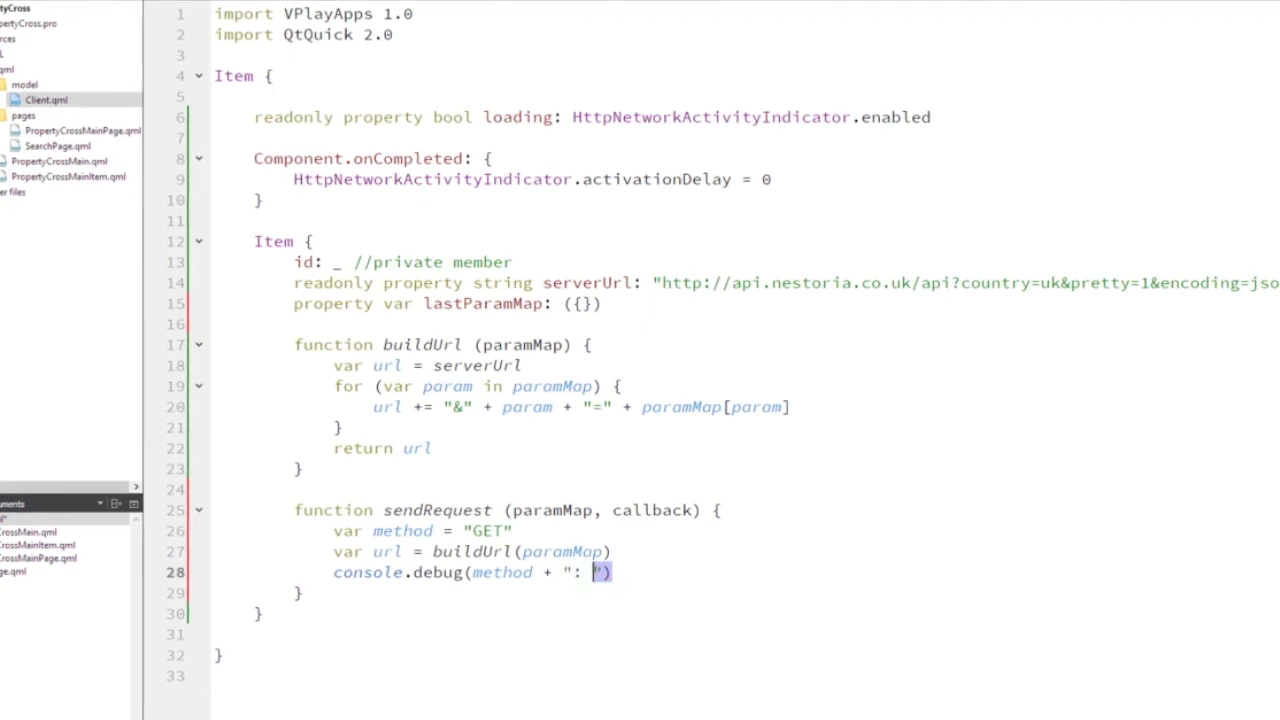
type("+")
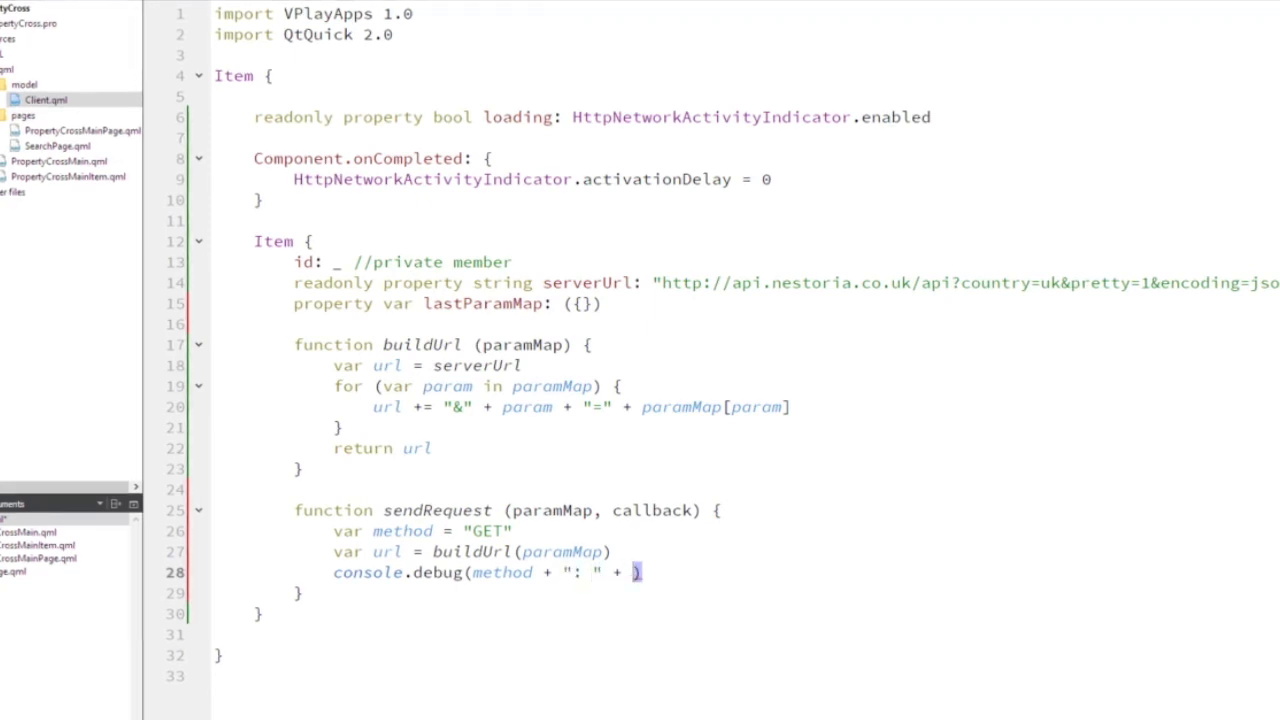
type("url")
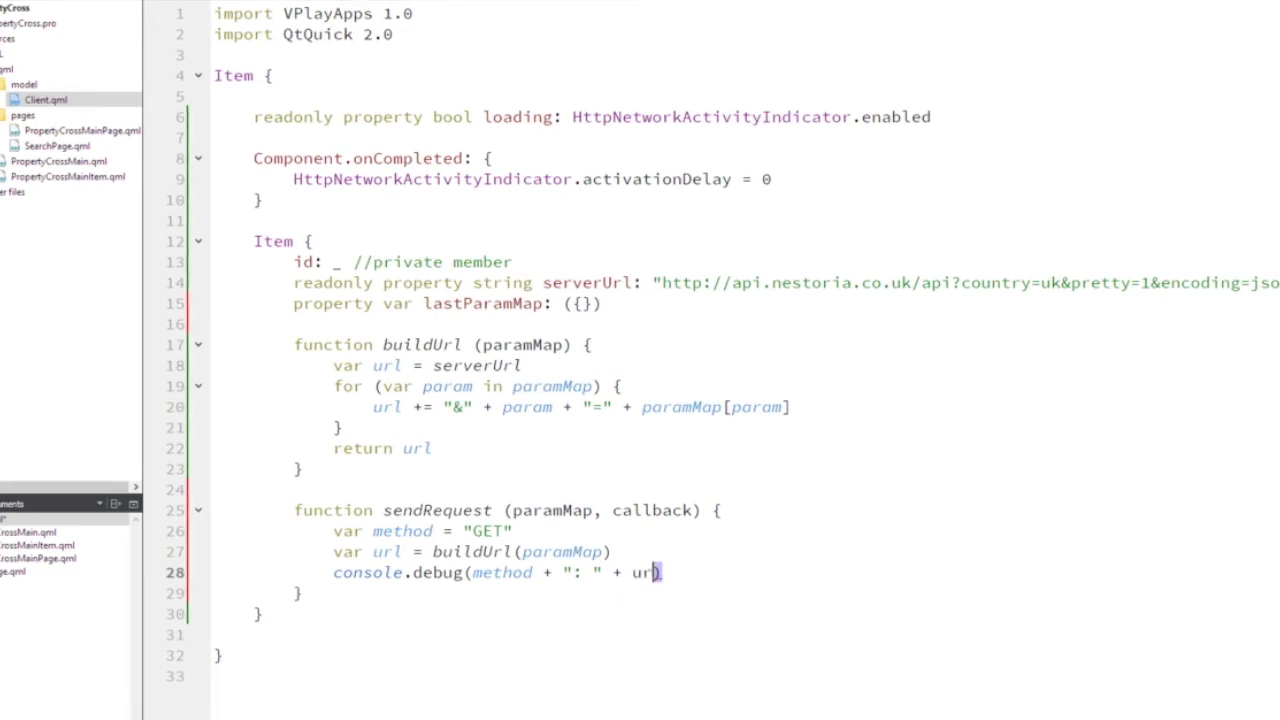
type(")")
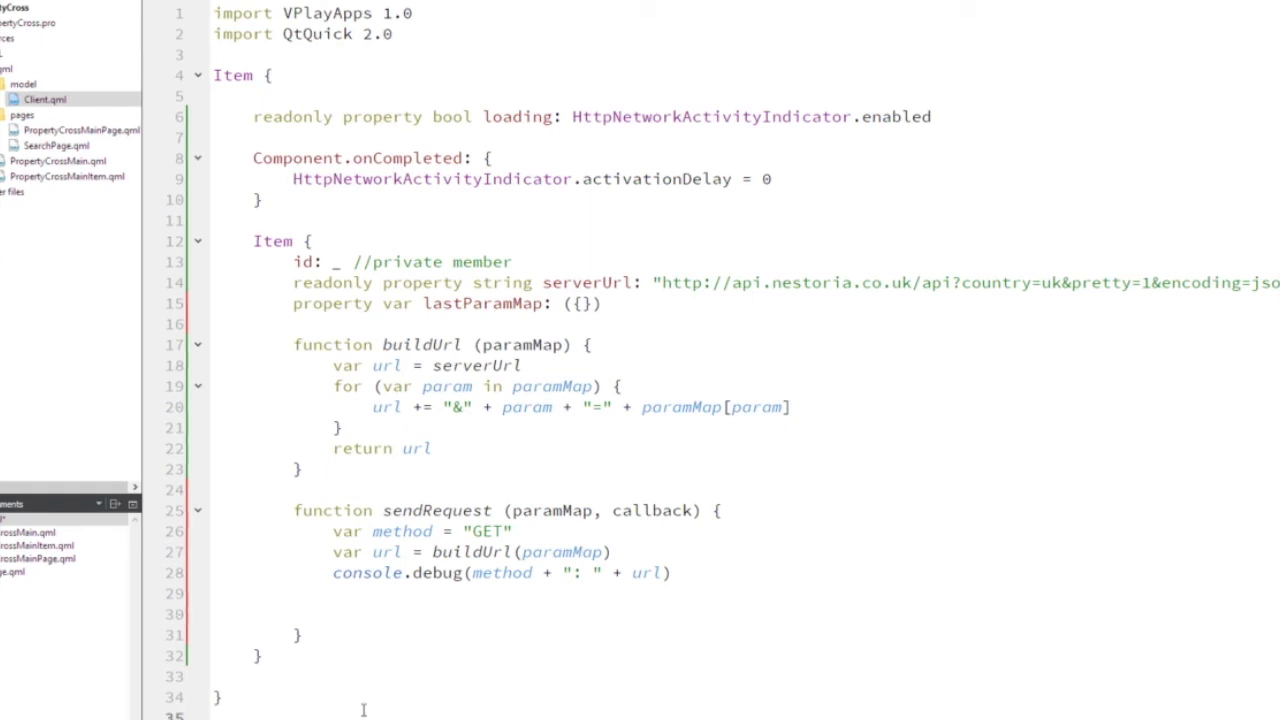
Below the debug line, call HttpRequest.get(url) with a .then(function(res) { }) handler.
scroll("down", 3)
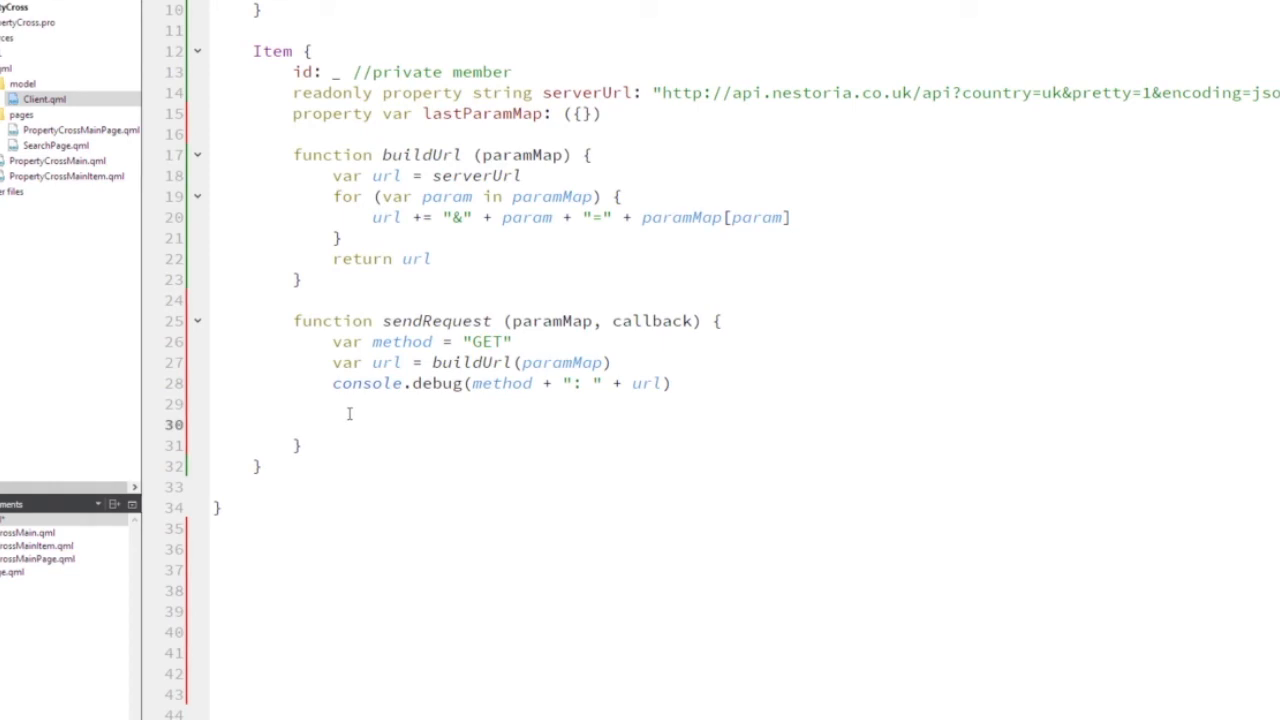
type("HttpRequest")
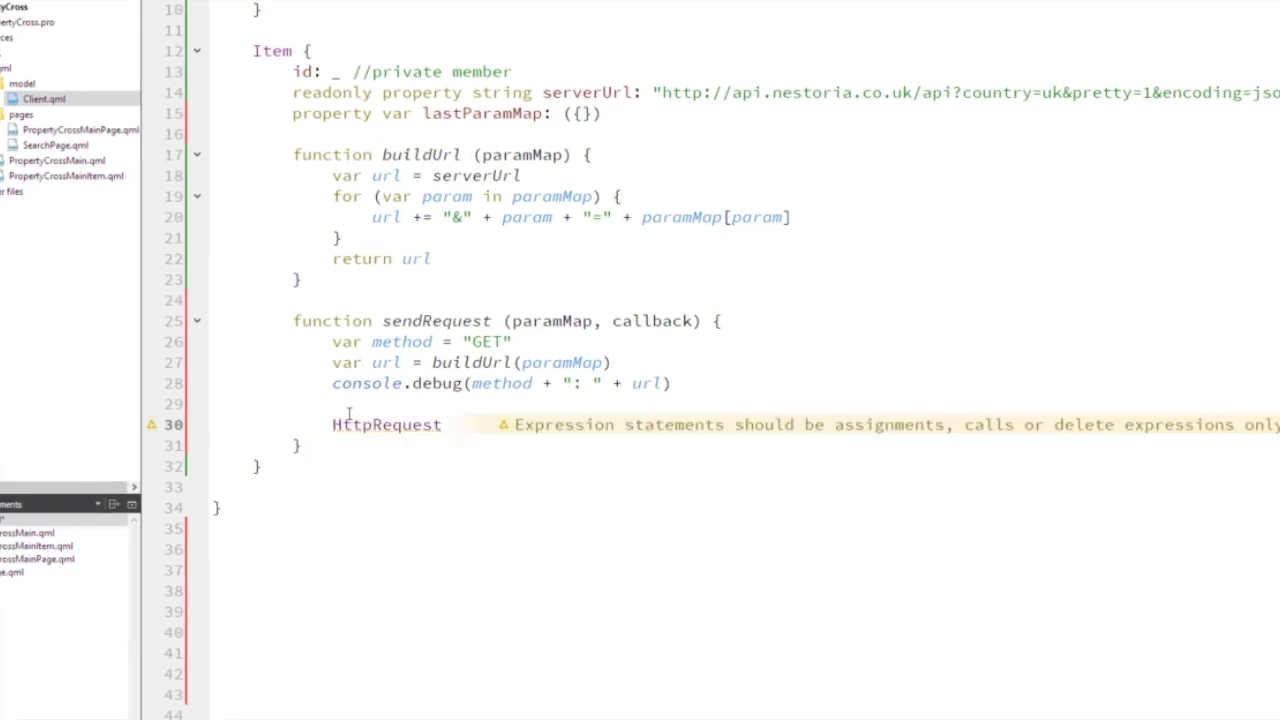
type(".get")
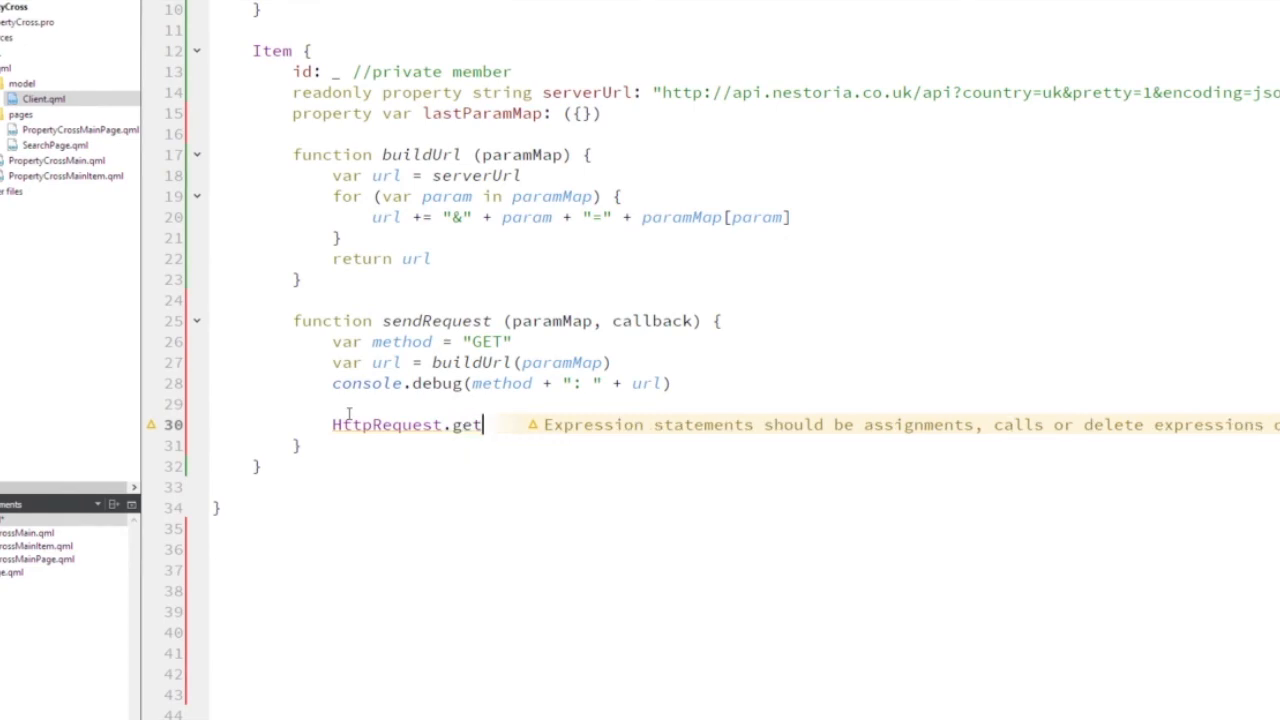
type("(url)")
type(".then")
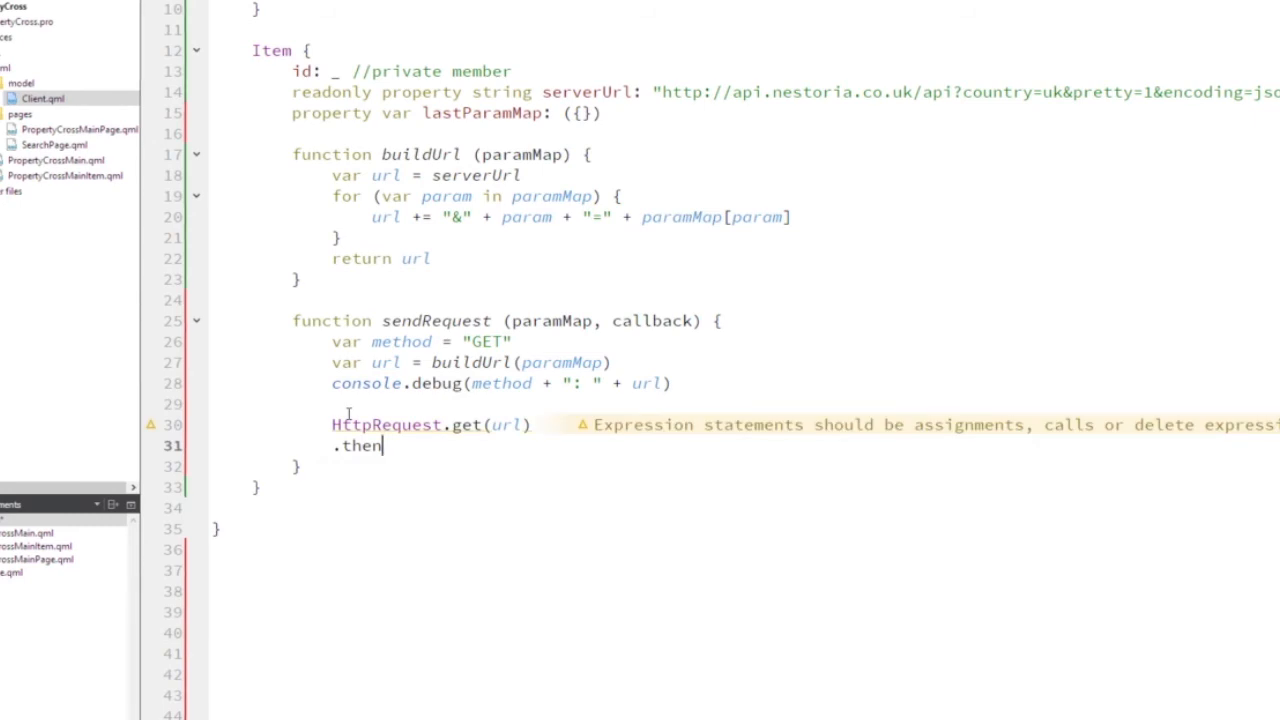
type("(function(res)")
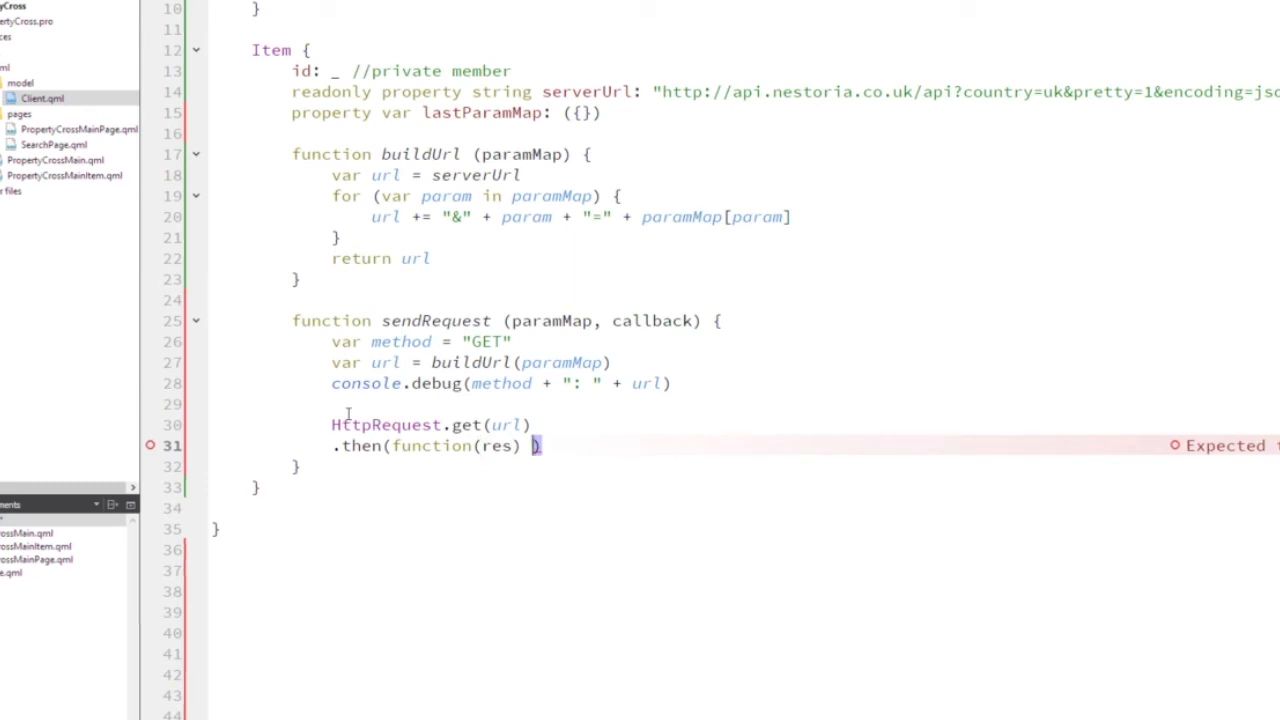
type("{")
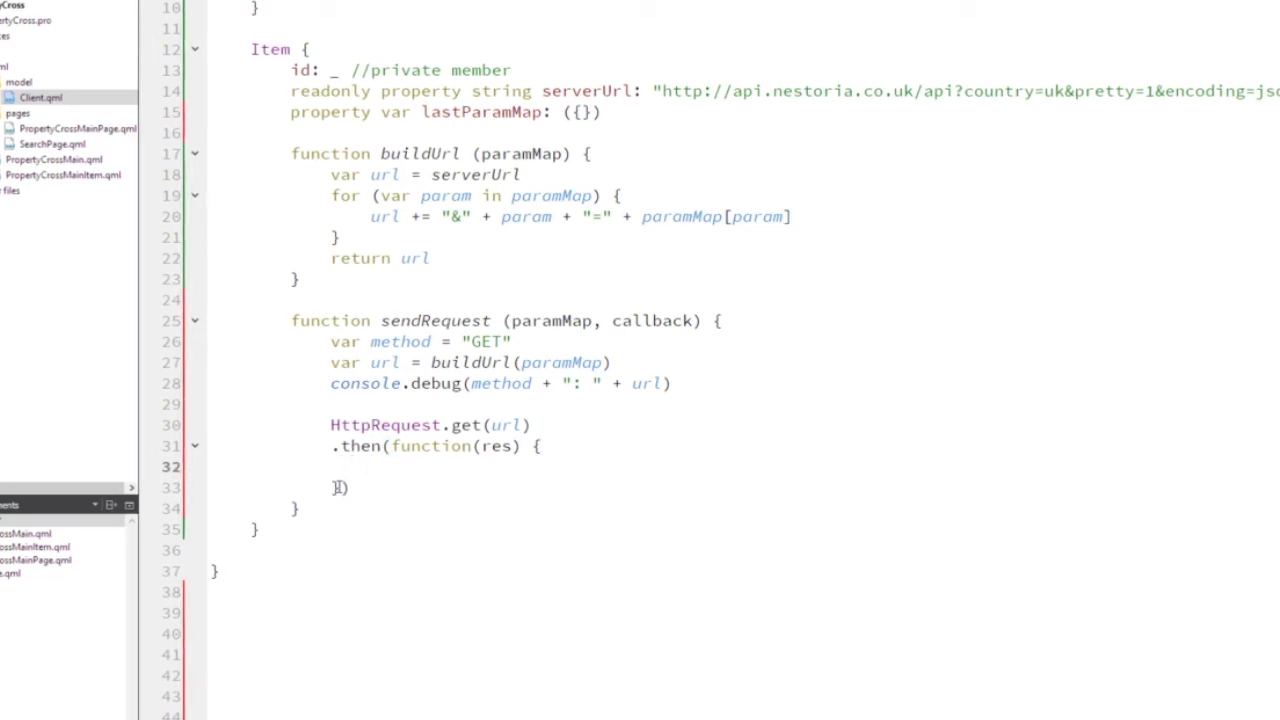
In the try block, store res.text in content and parse it into obj with JSON.parse.
type("var content =")
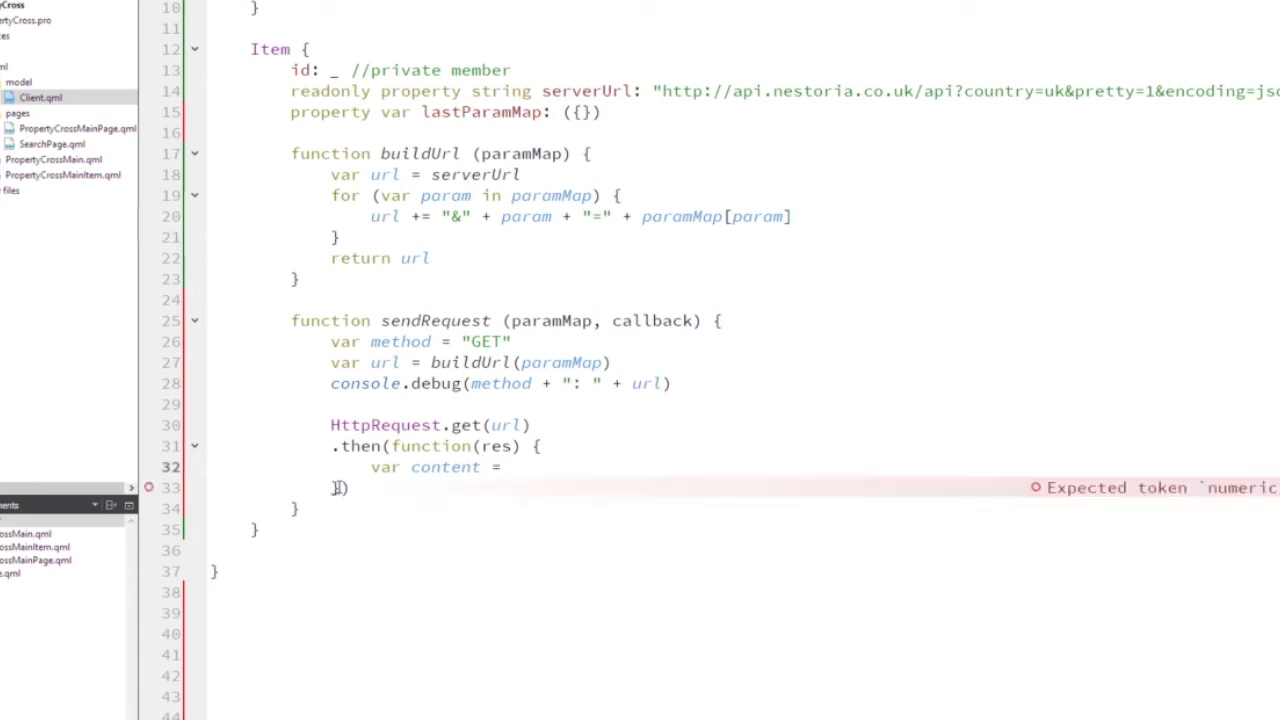
type("res.te")
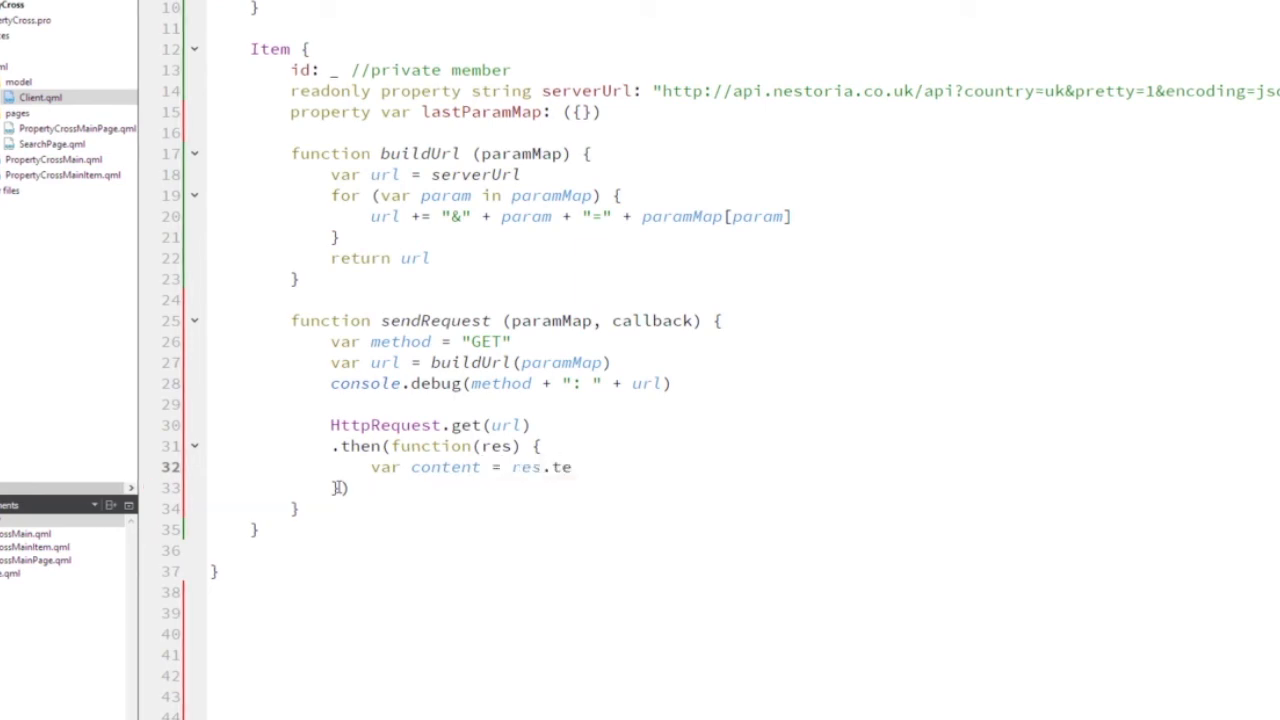
type("xt")
type("try {")
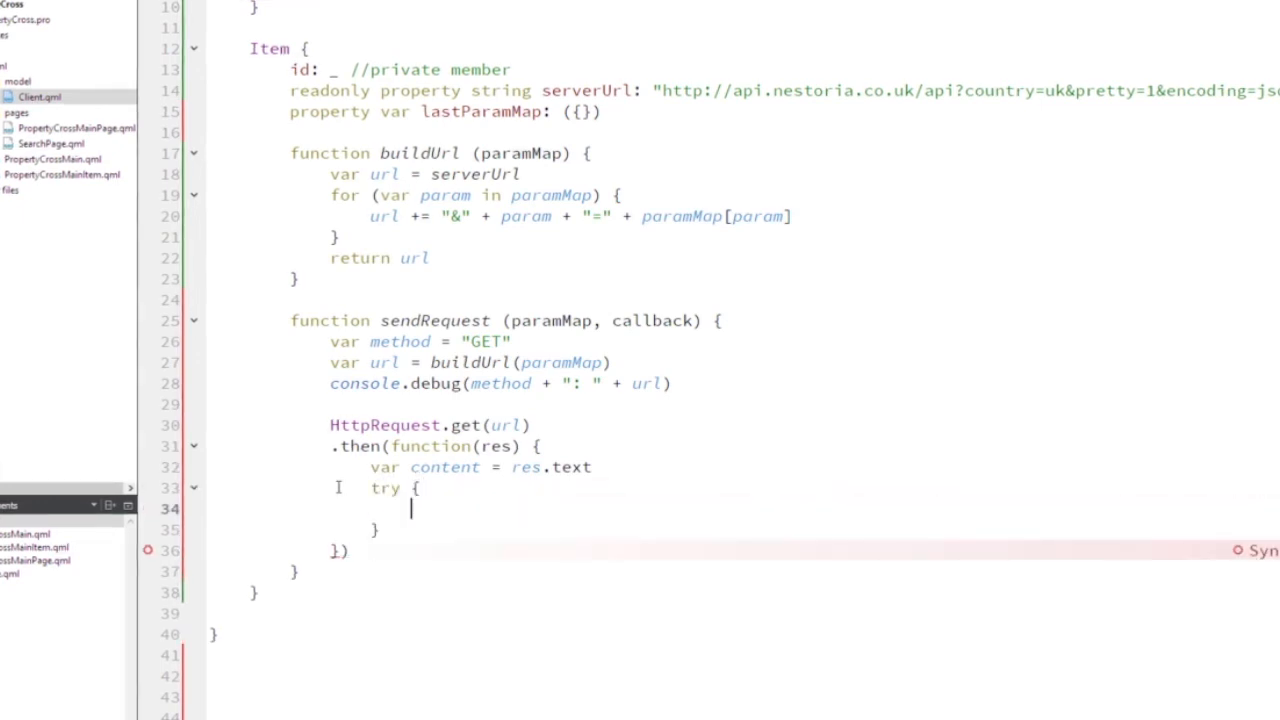
type("var o")
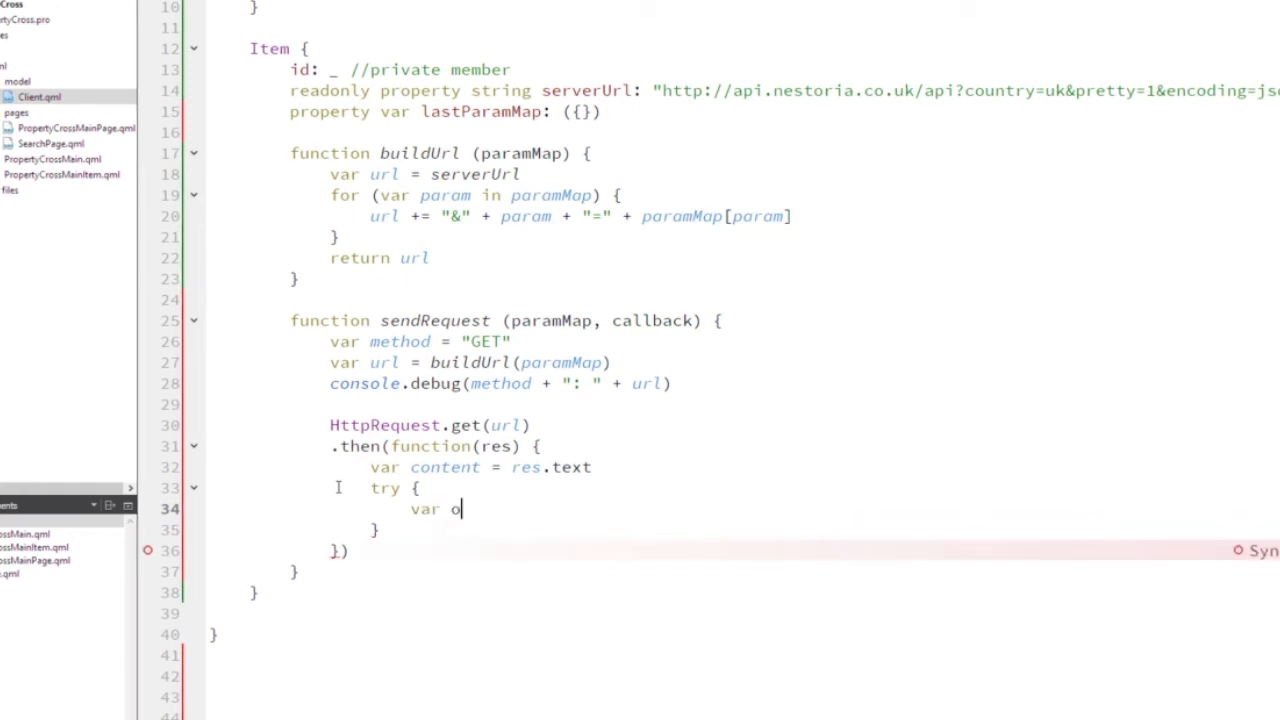
type("bj =")
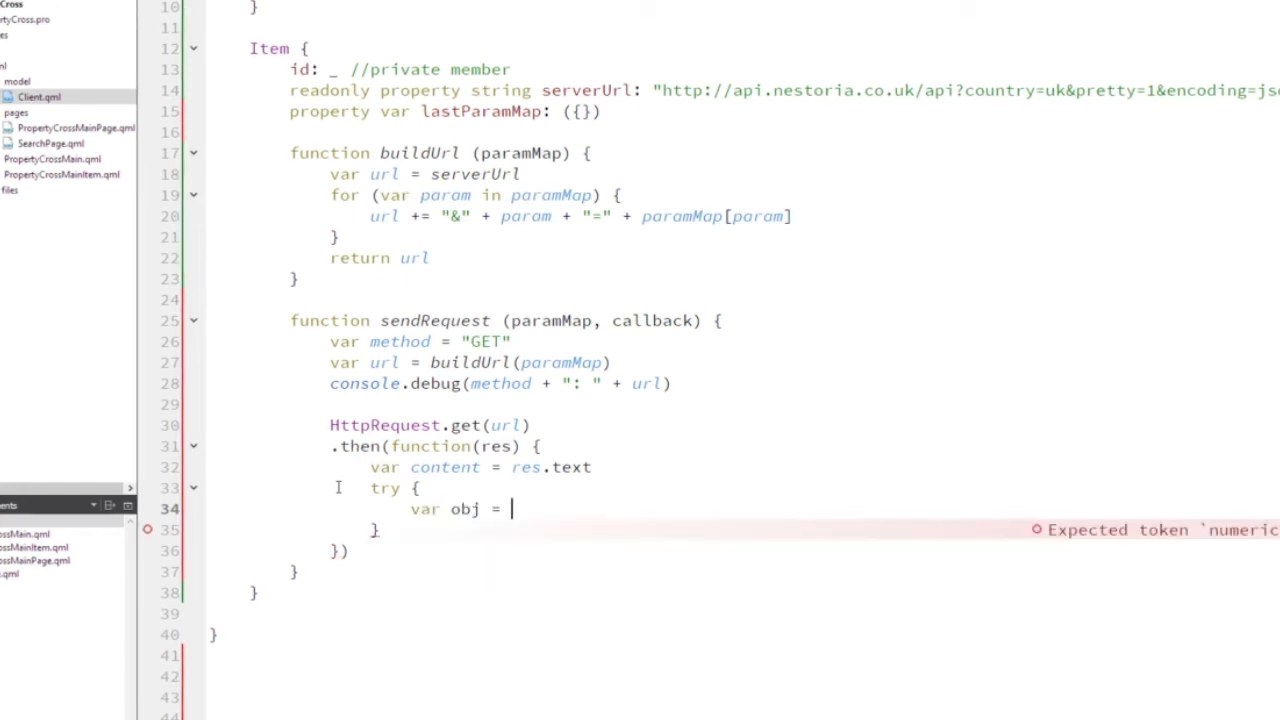
type("JSON.parse(")
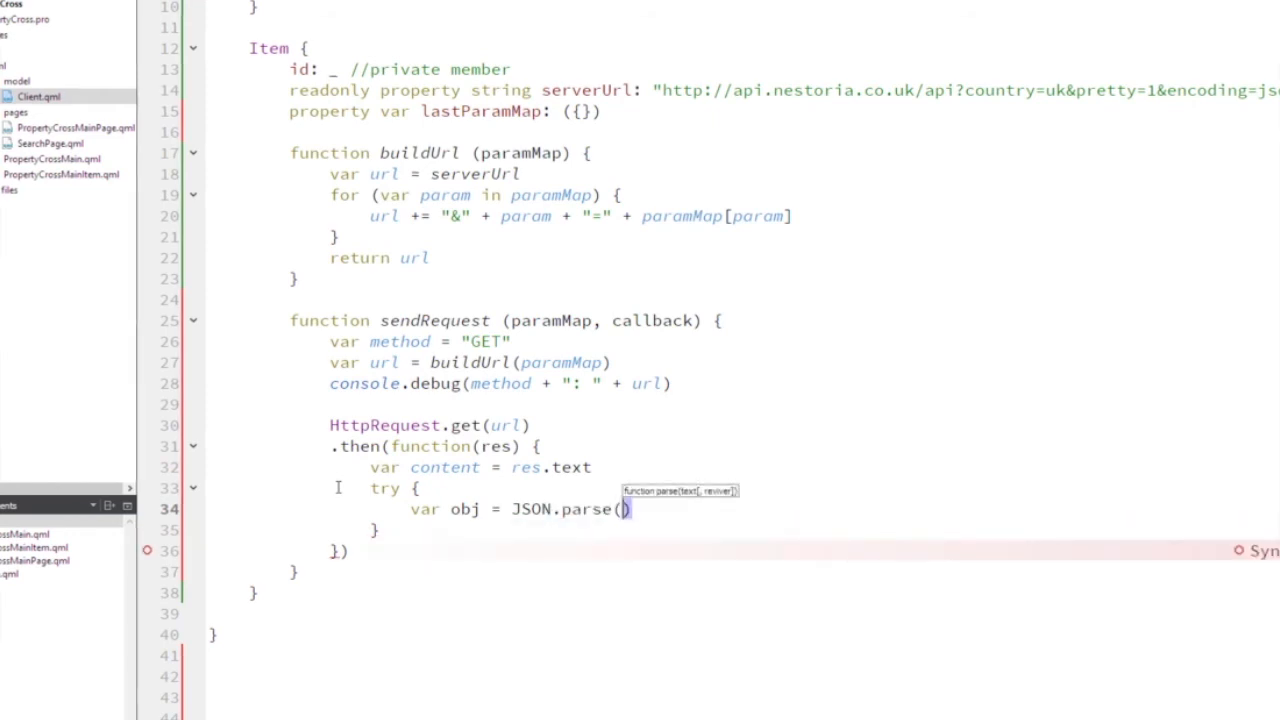
type("content")
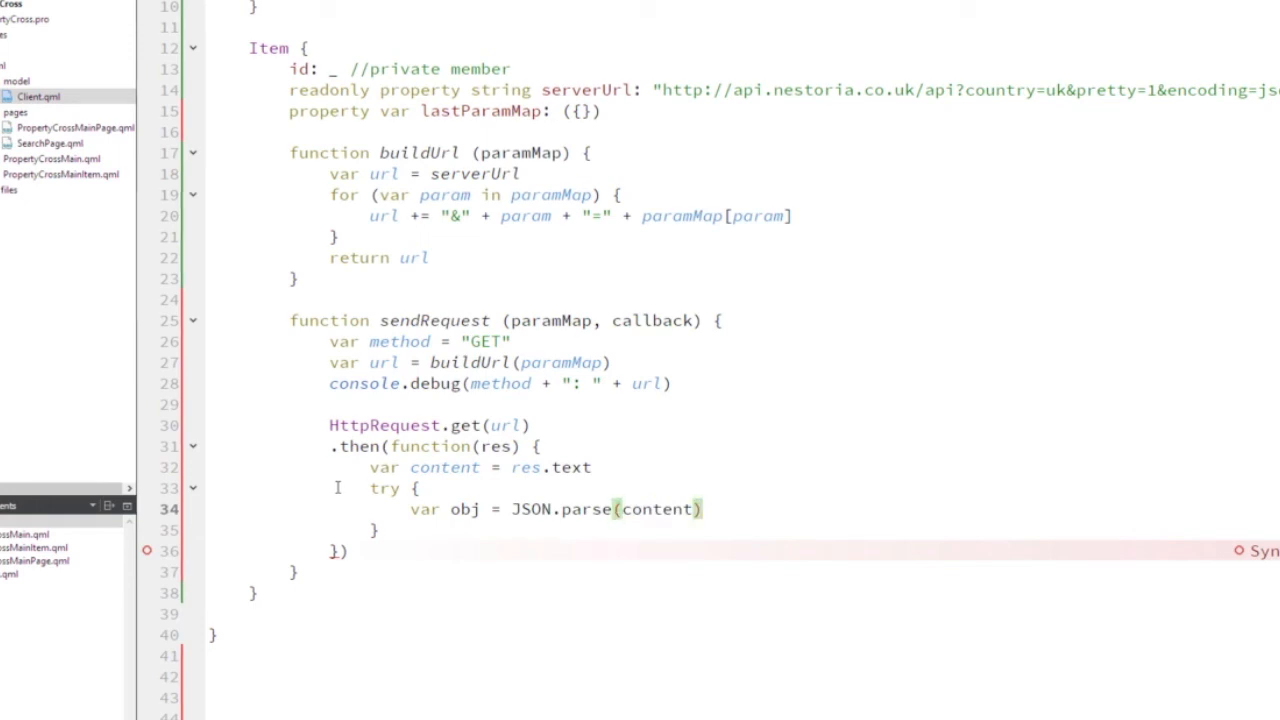
Add catch (ex) logging console.error("Could not parse JSON: ", ex).
type("catch (e")
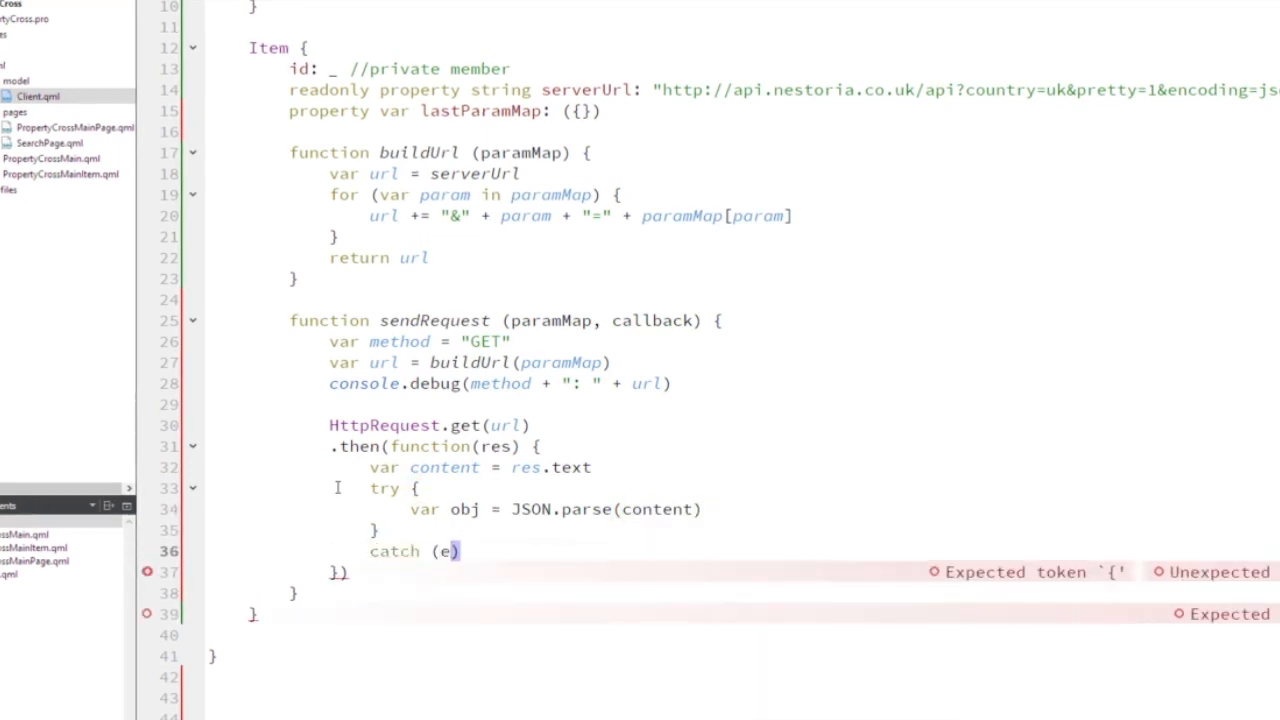
type("x")
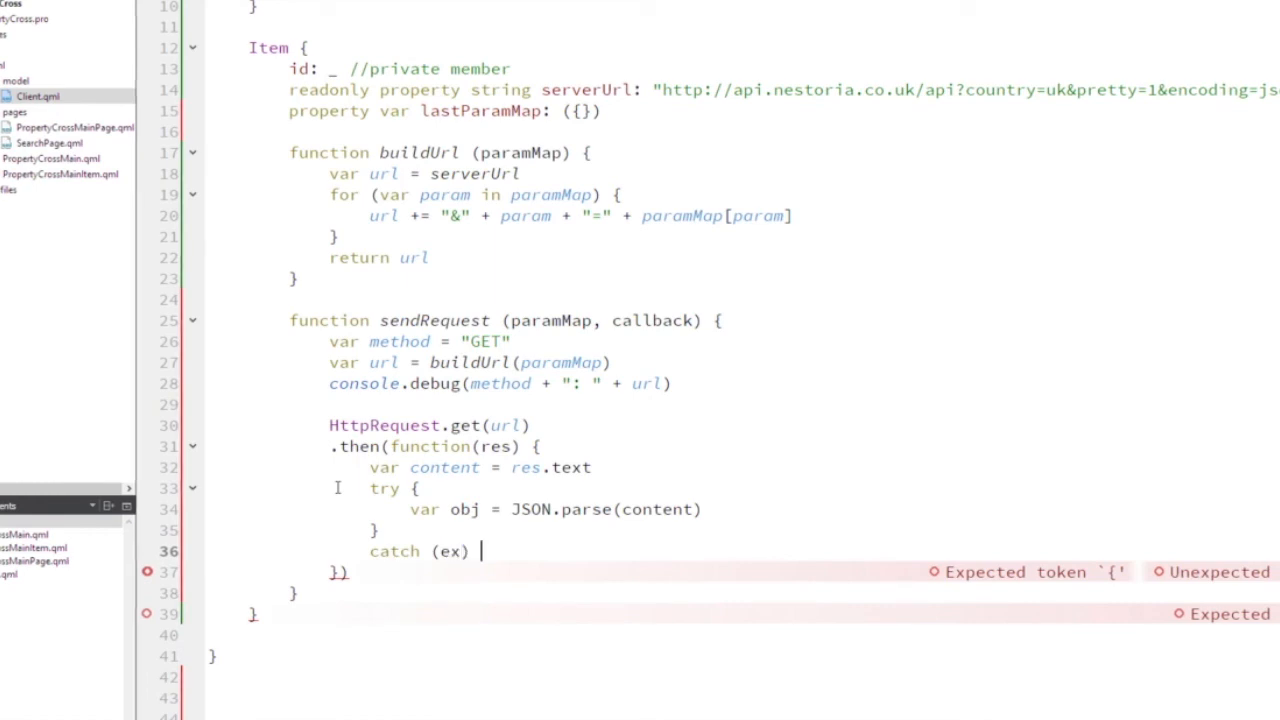
type("{")
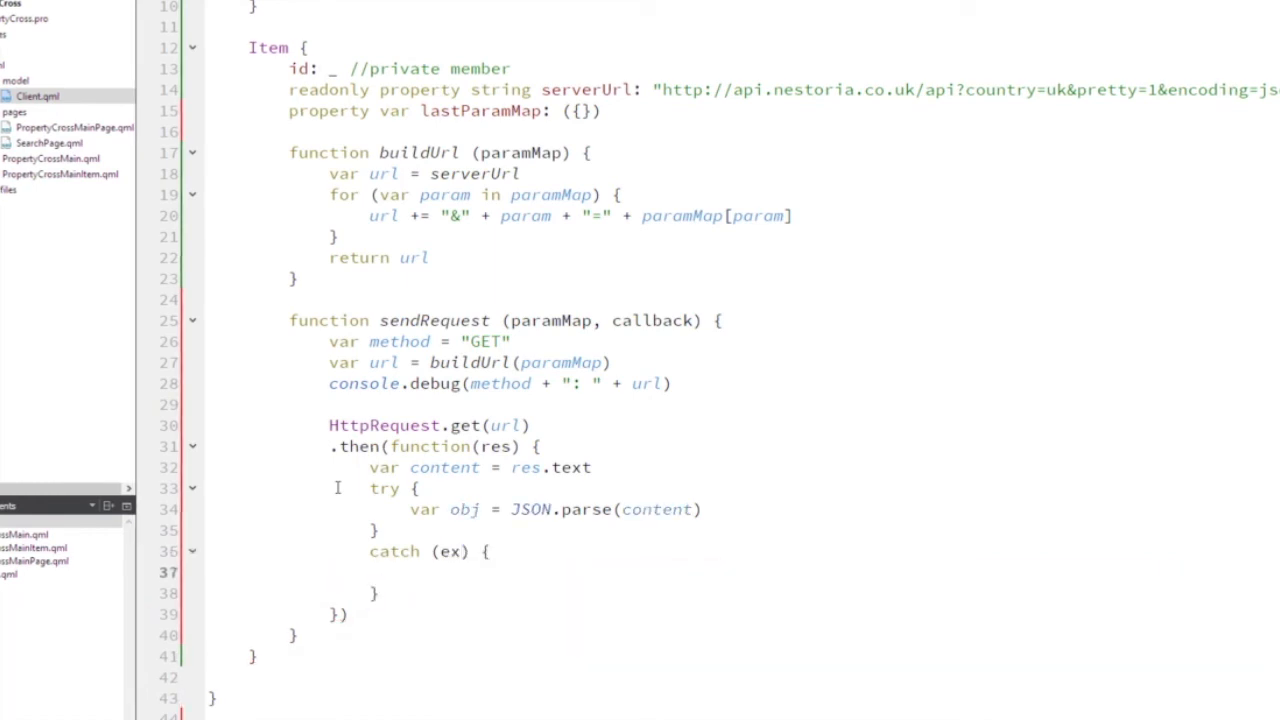
type("console")
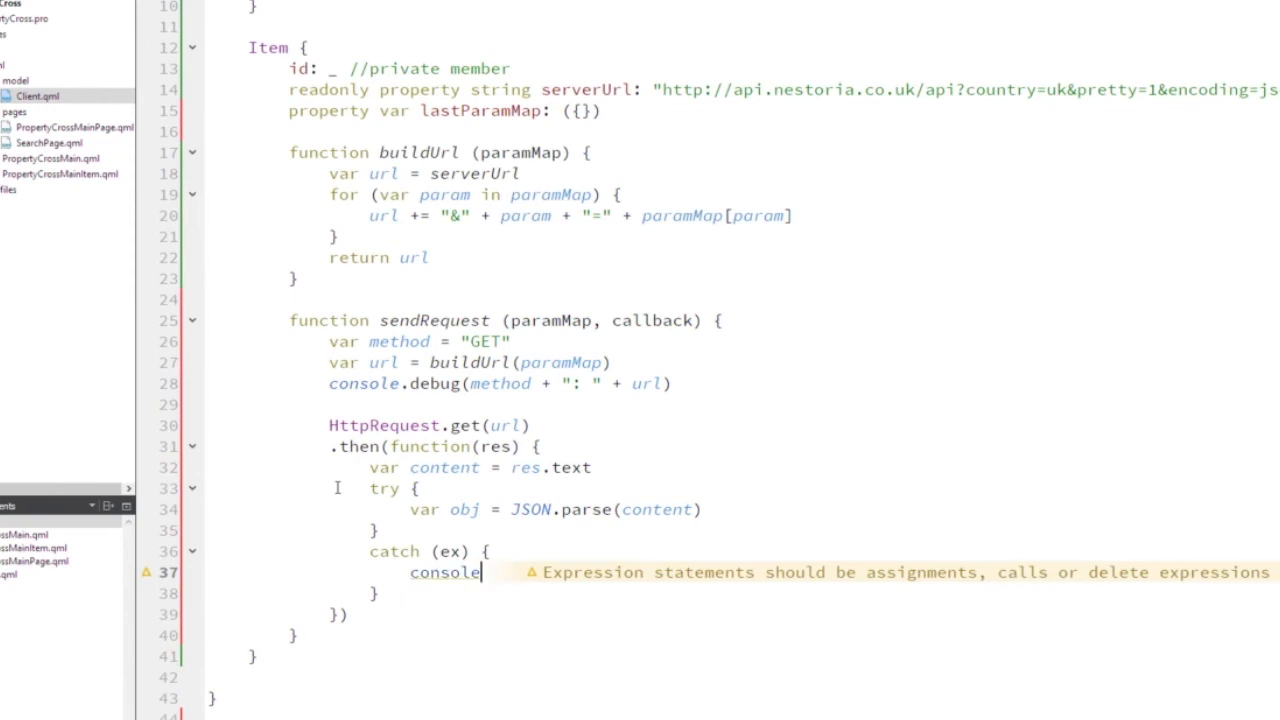
type(".error()")
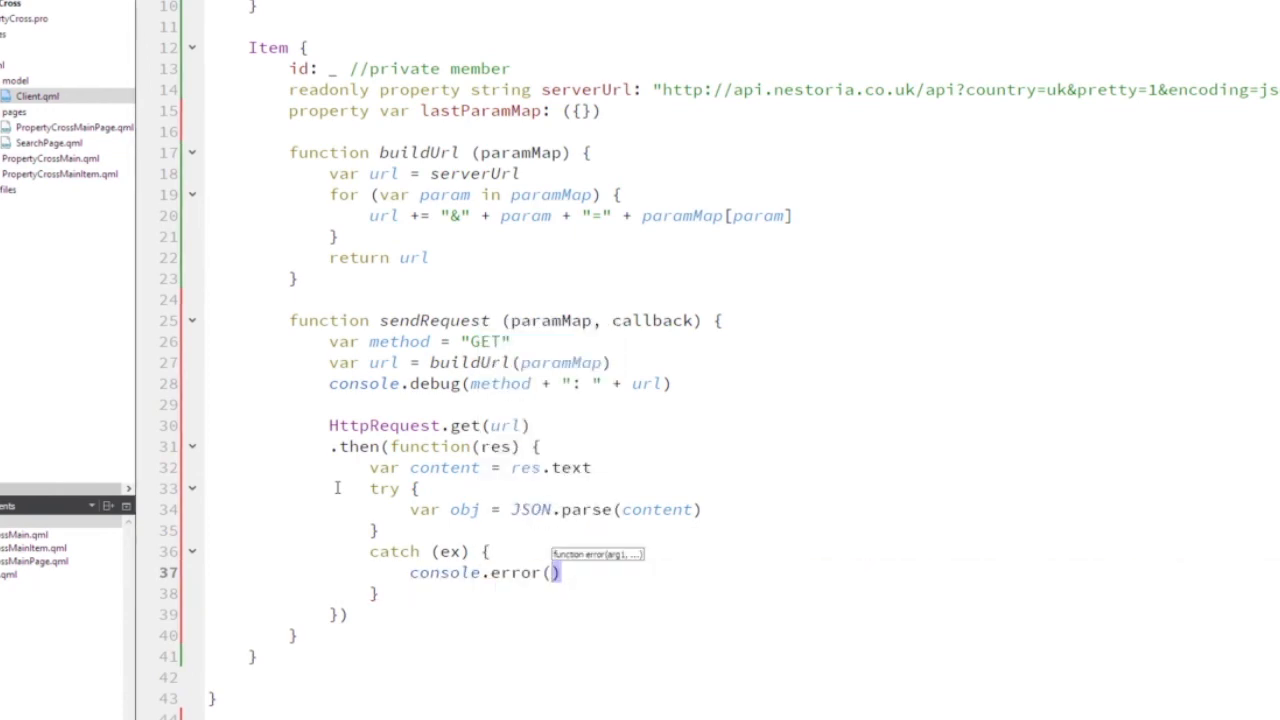
type("\"\"")
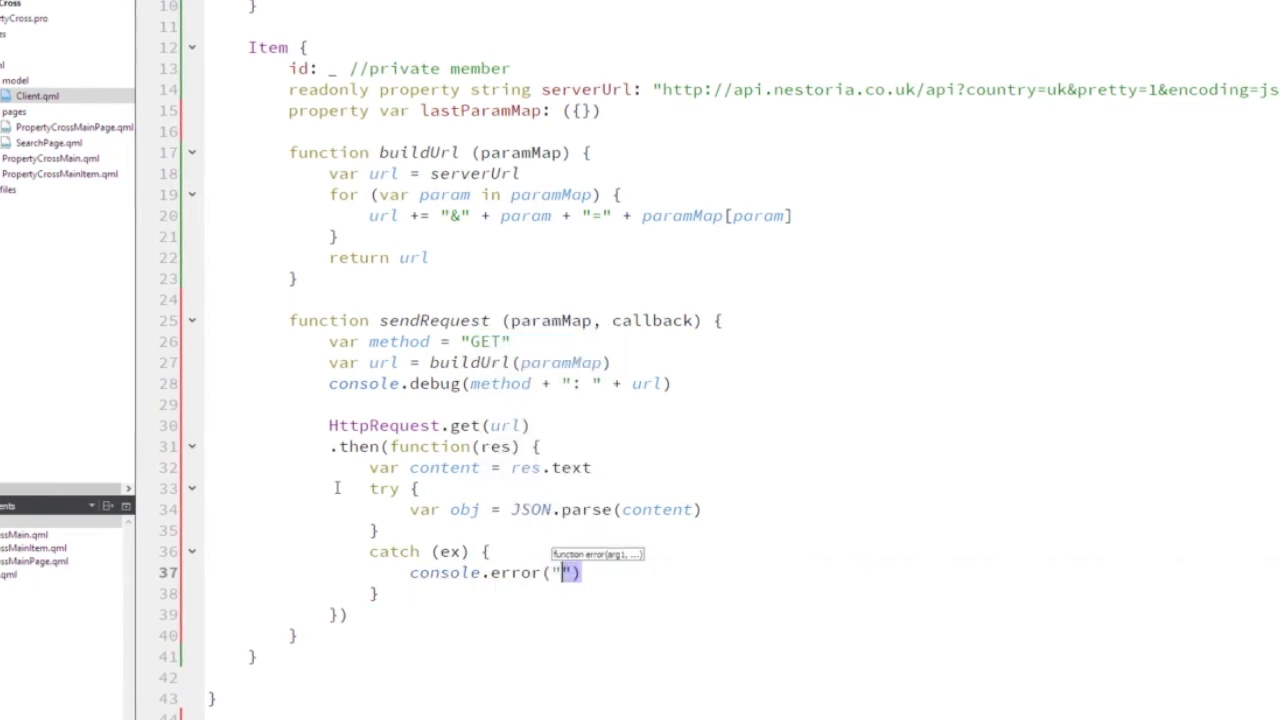
type("C")
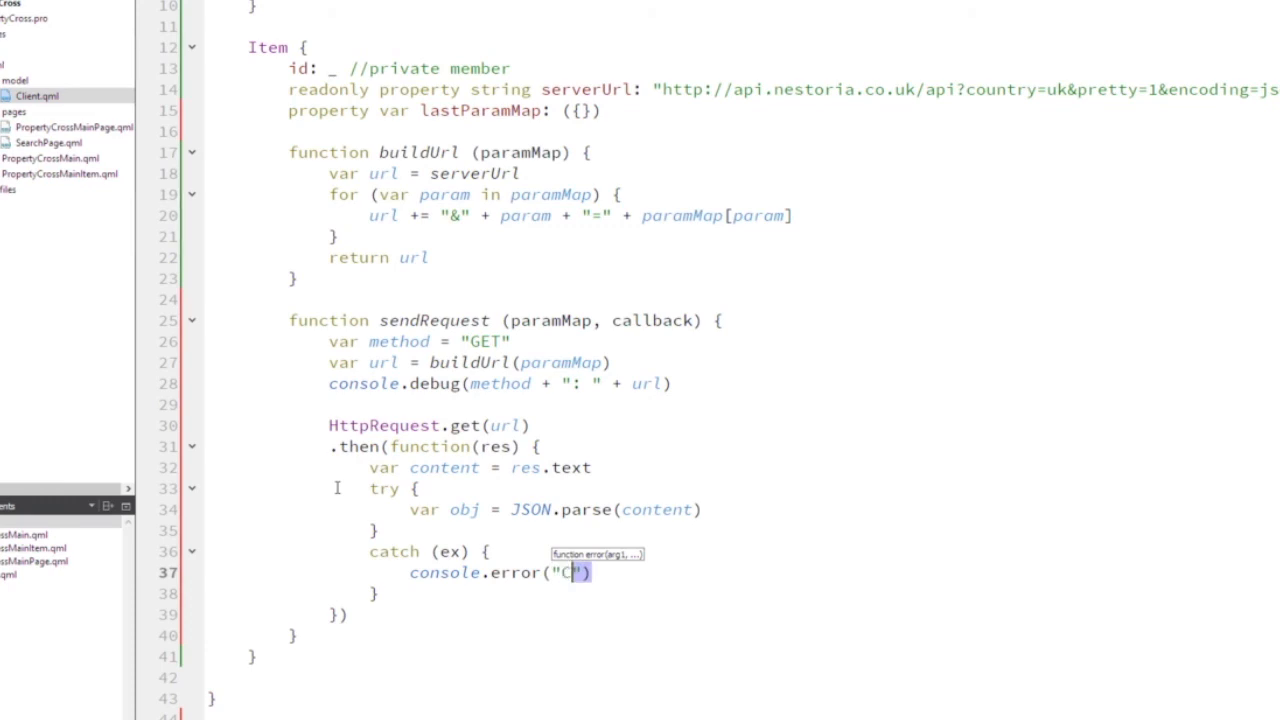
type("ould not parse JSON:")
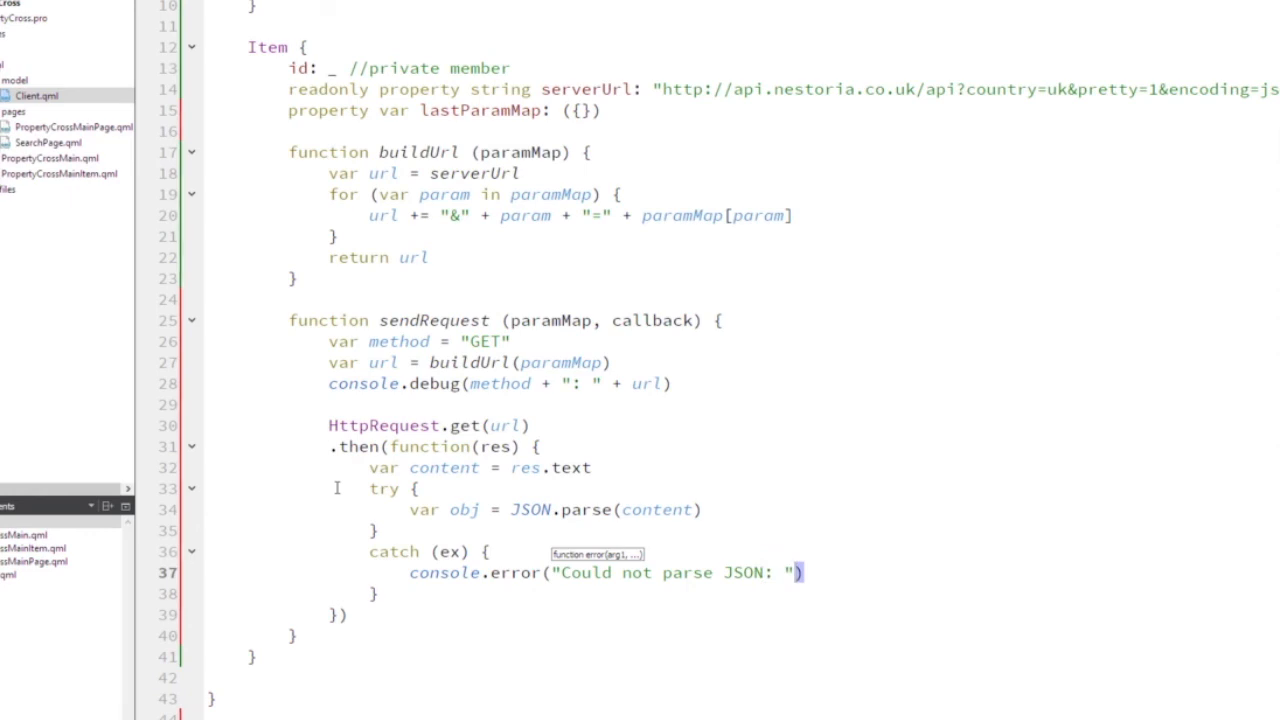
type(", ex")
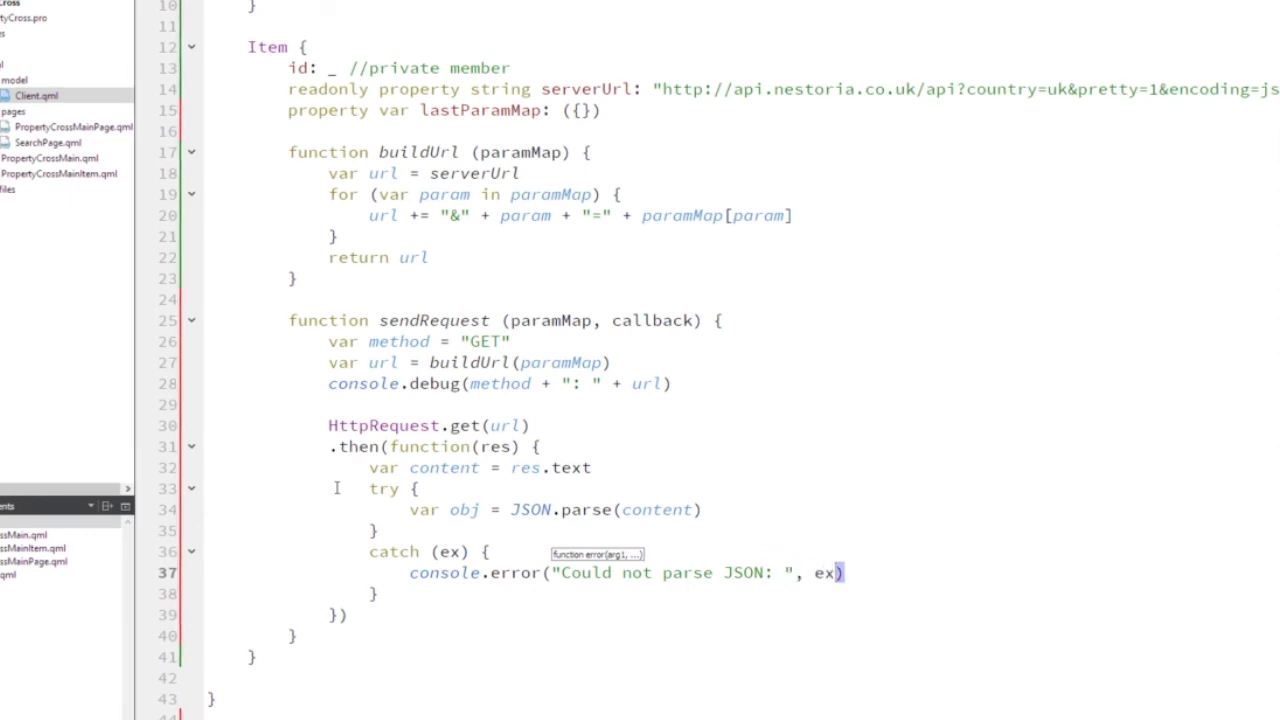
key("Return")
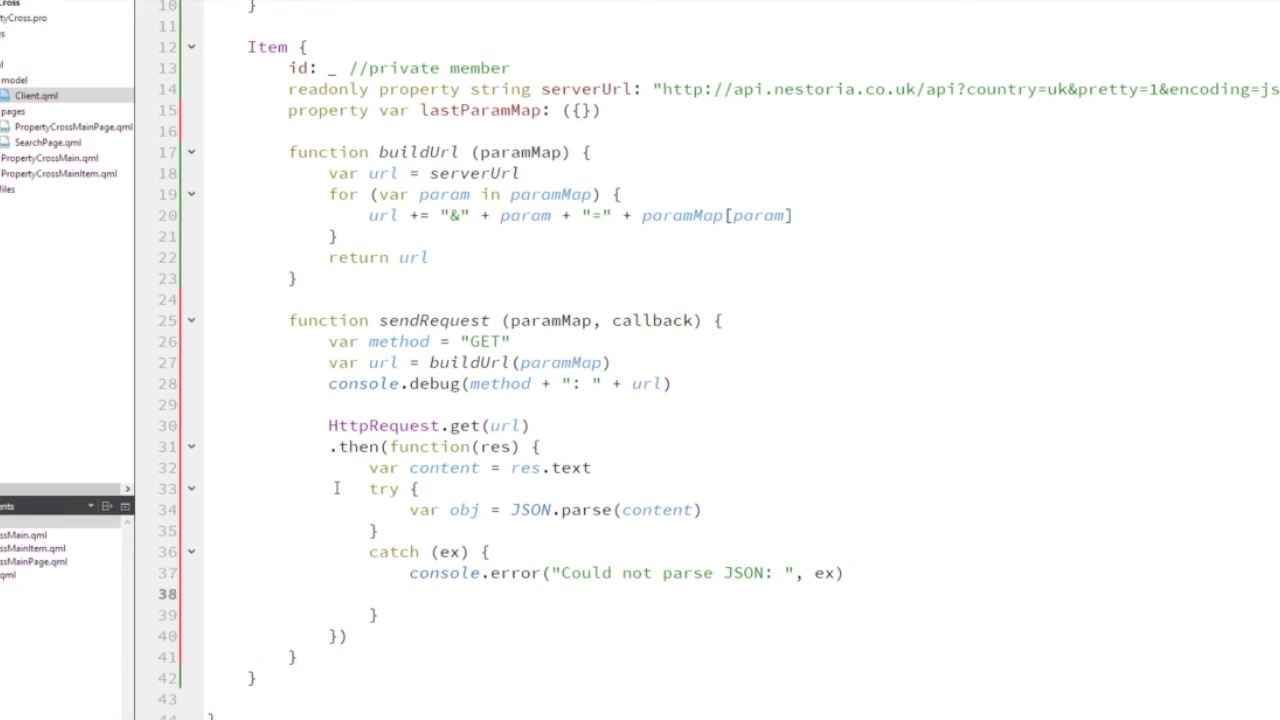
Return from the catch block, then log "Success parsing JSON" with console.debug.
type("return")
type("console.debug((")
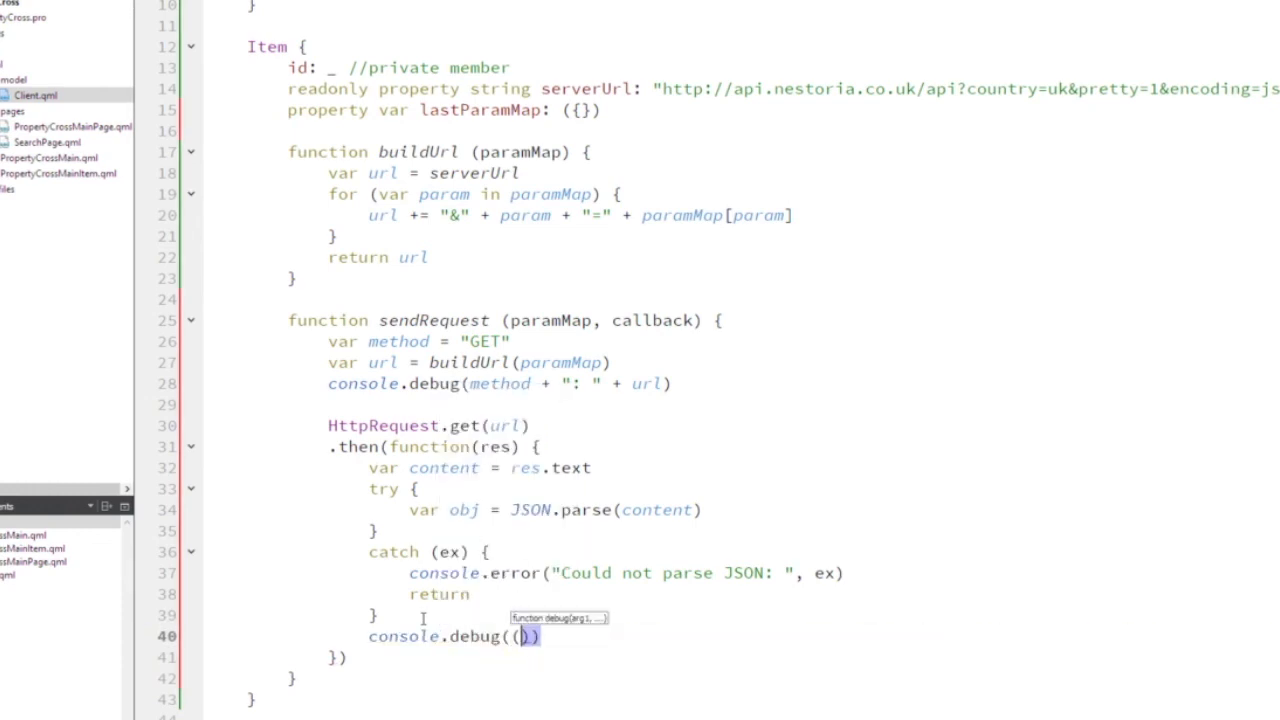
type("\"")
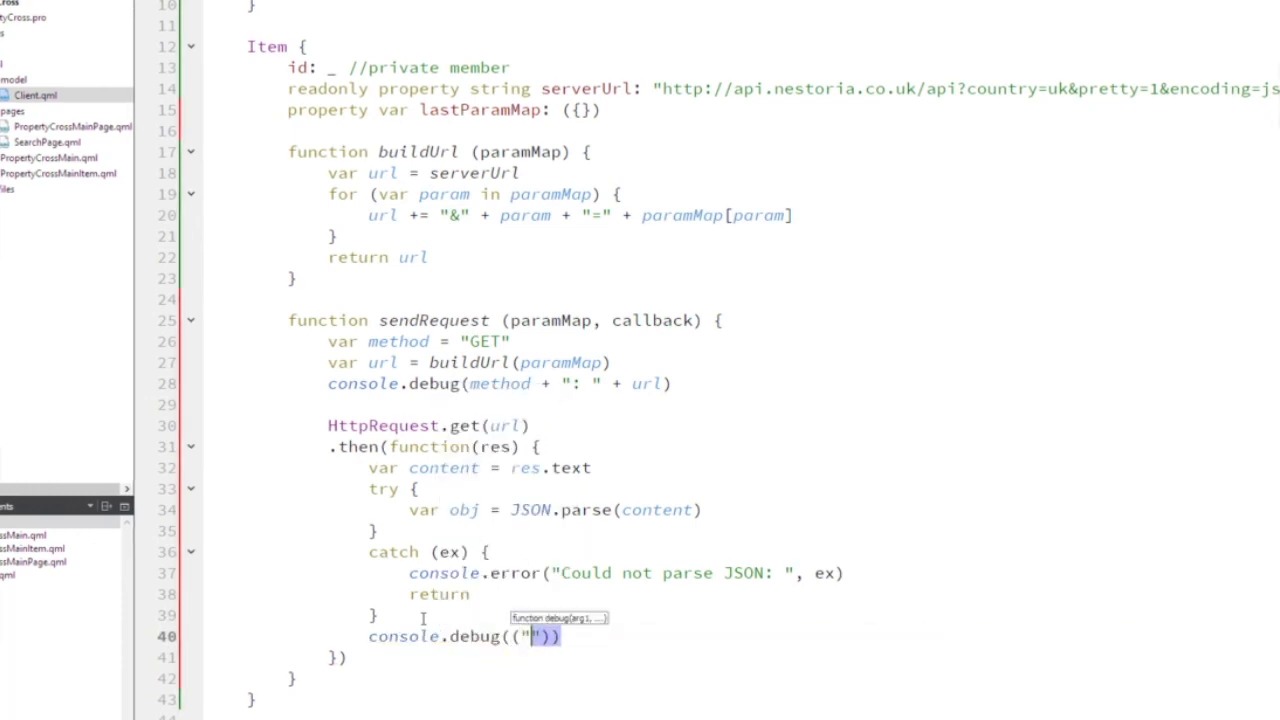
type("Success par")
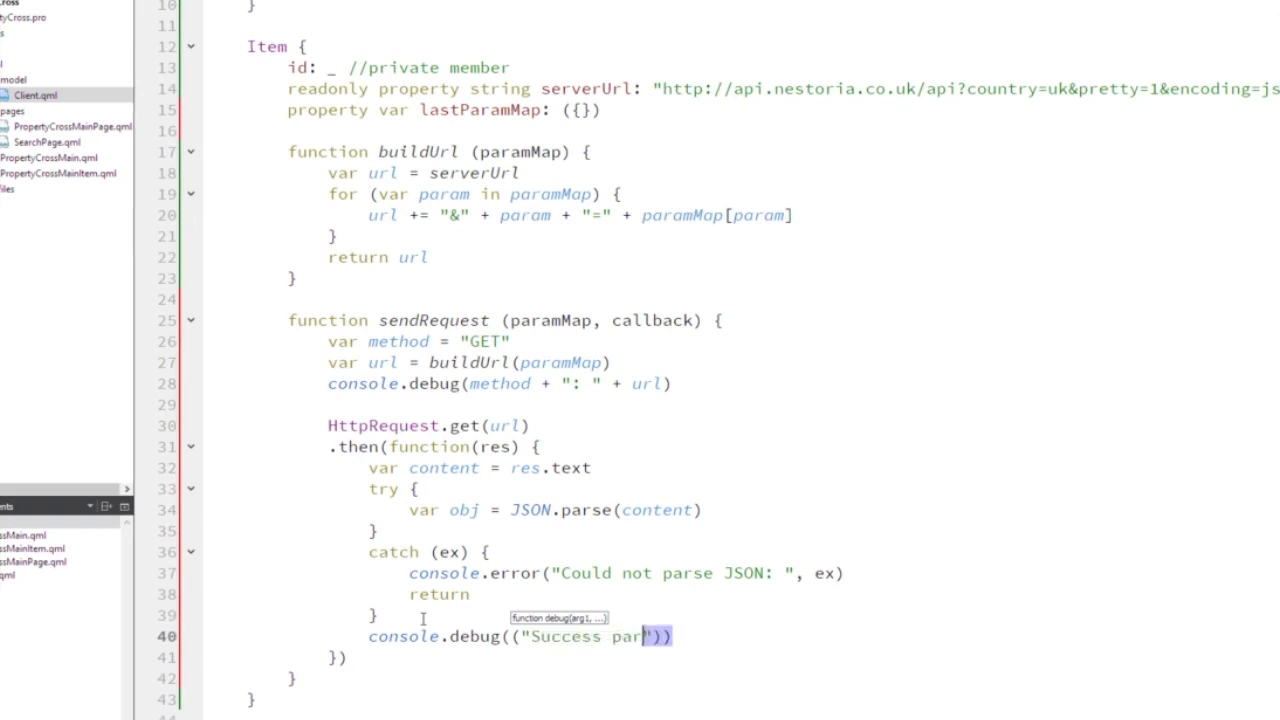
type("sing")
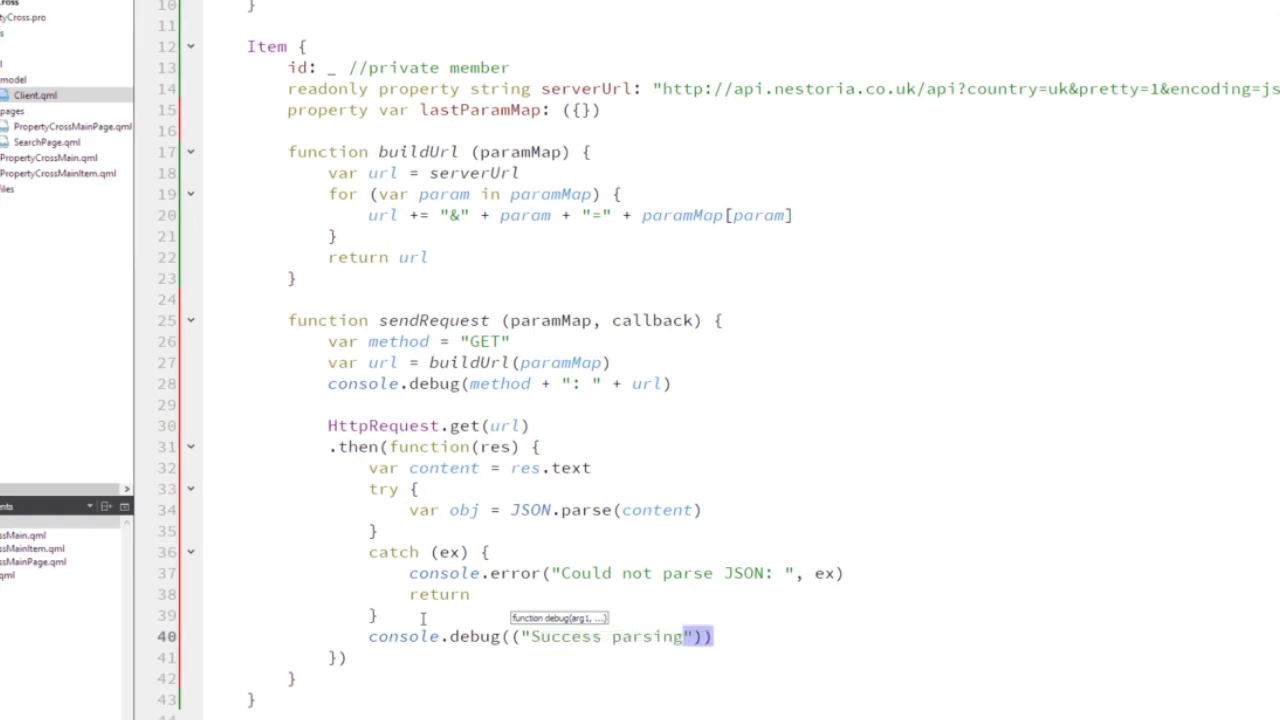
type("JSON")
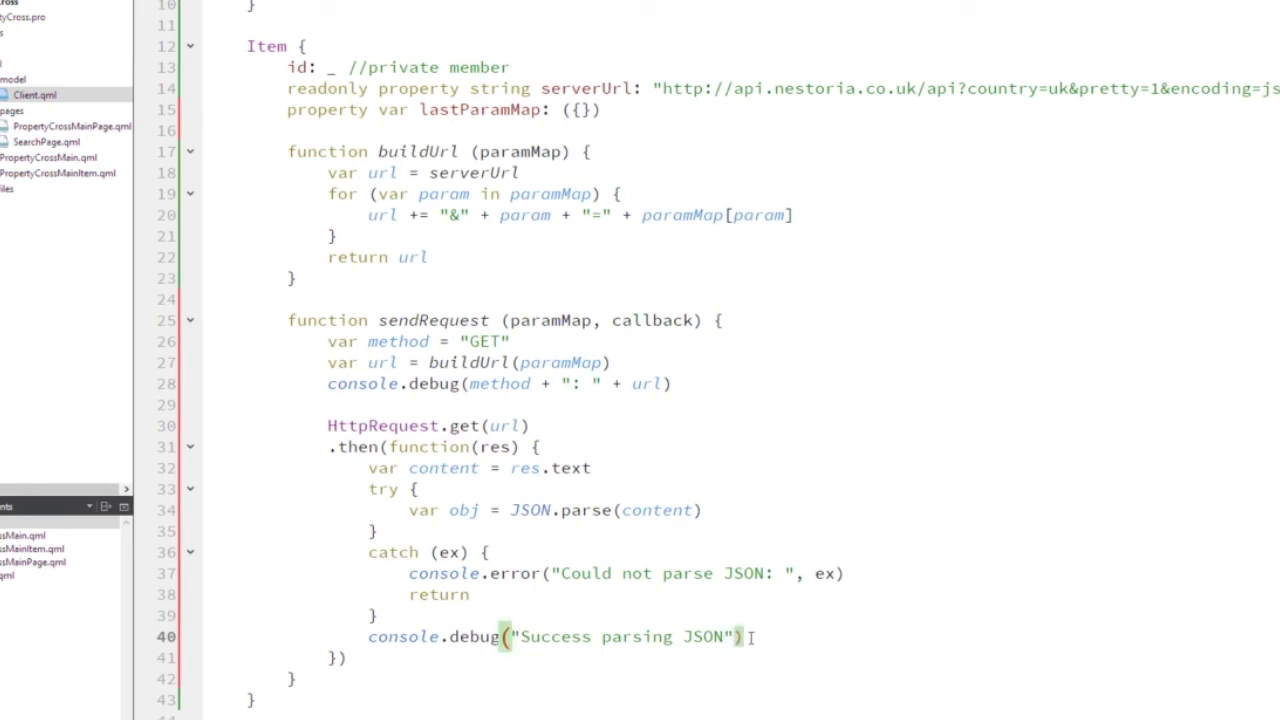
Pass the parsed object to the callback with callback(obj).
type("callback")
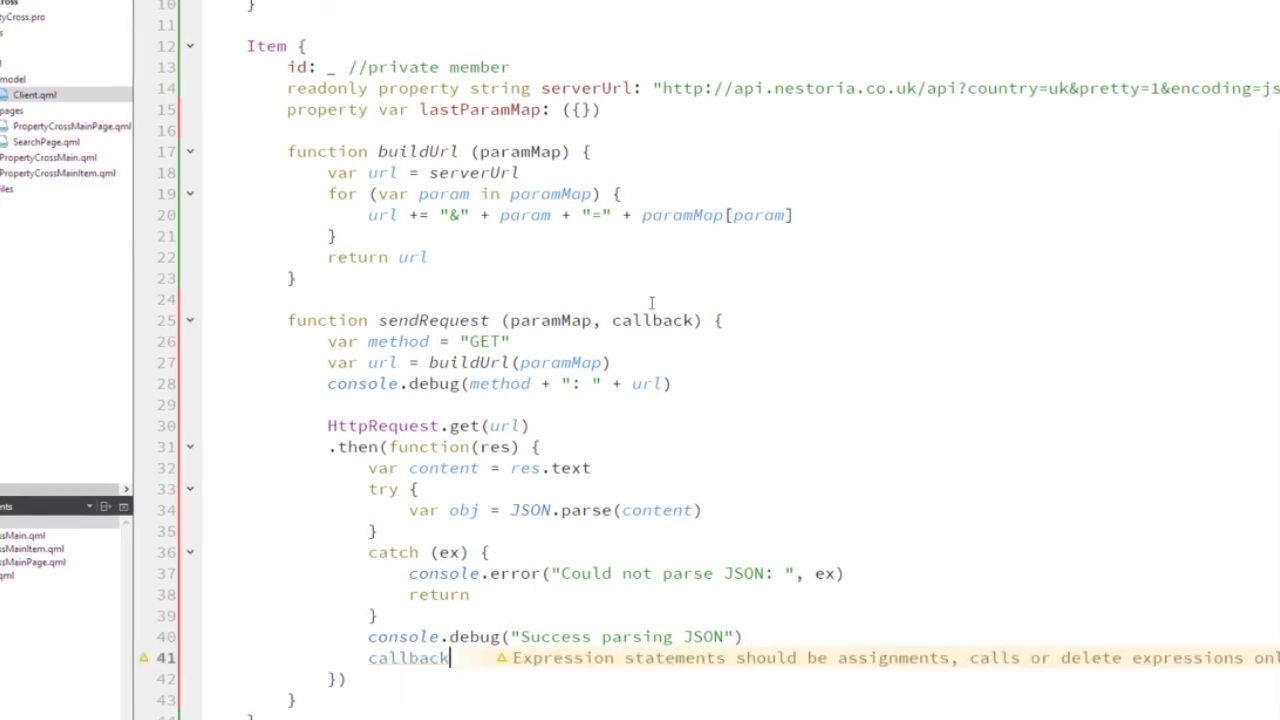
double_click(652, 320)
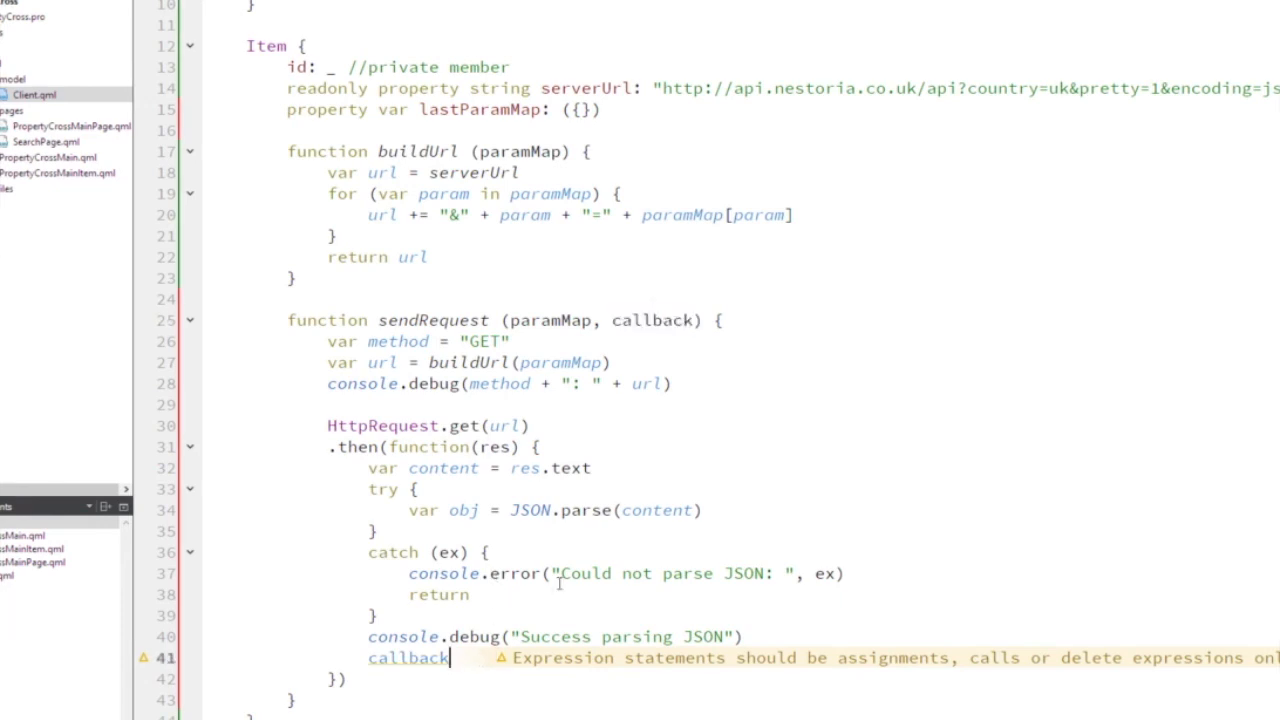
type("(obj)")
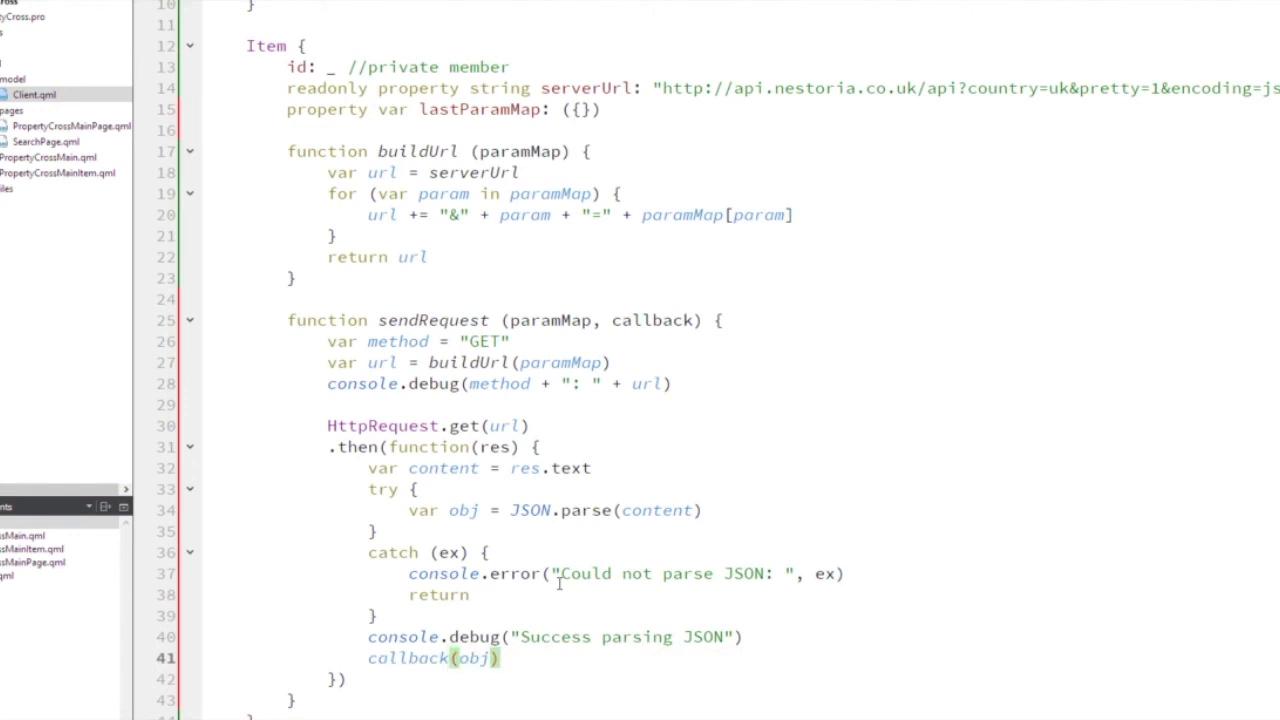
double_click(463, 510)
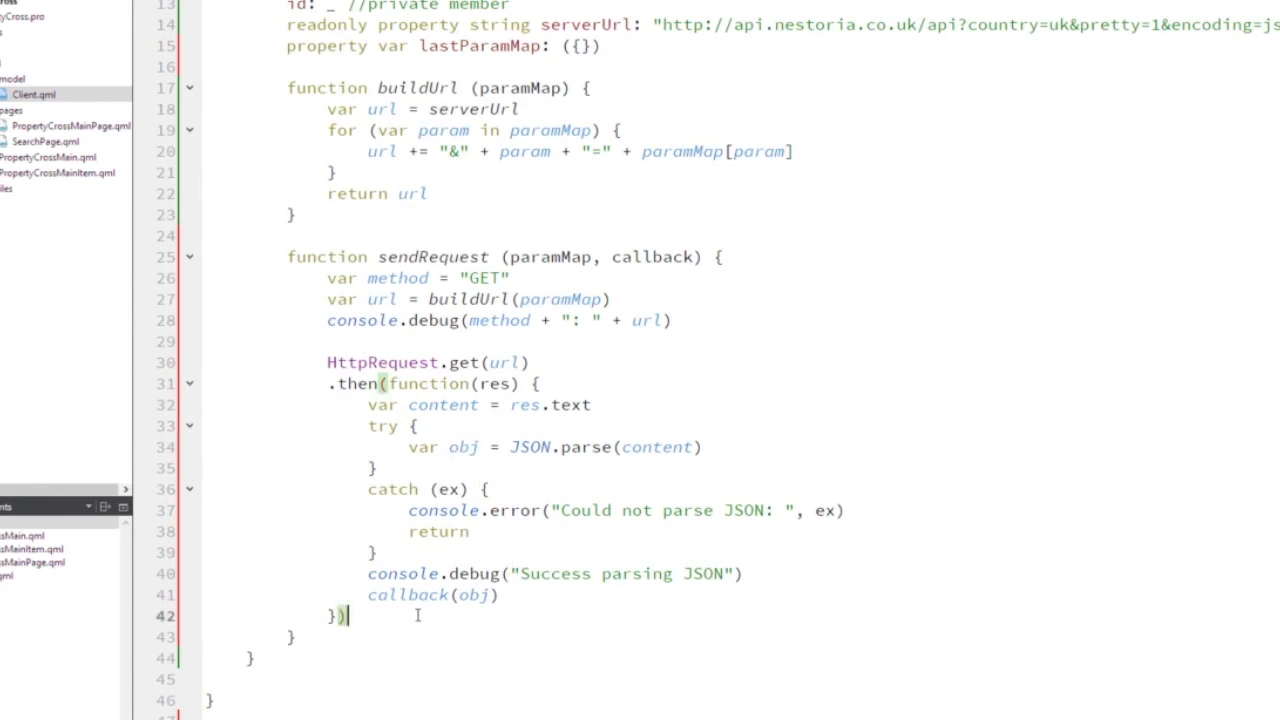
Append .catch(function(err) { console.debug("Fatal error in URL GET") }) after the .then block.
type(".cat")
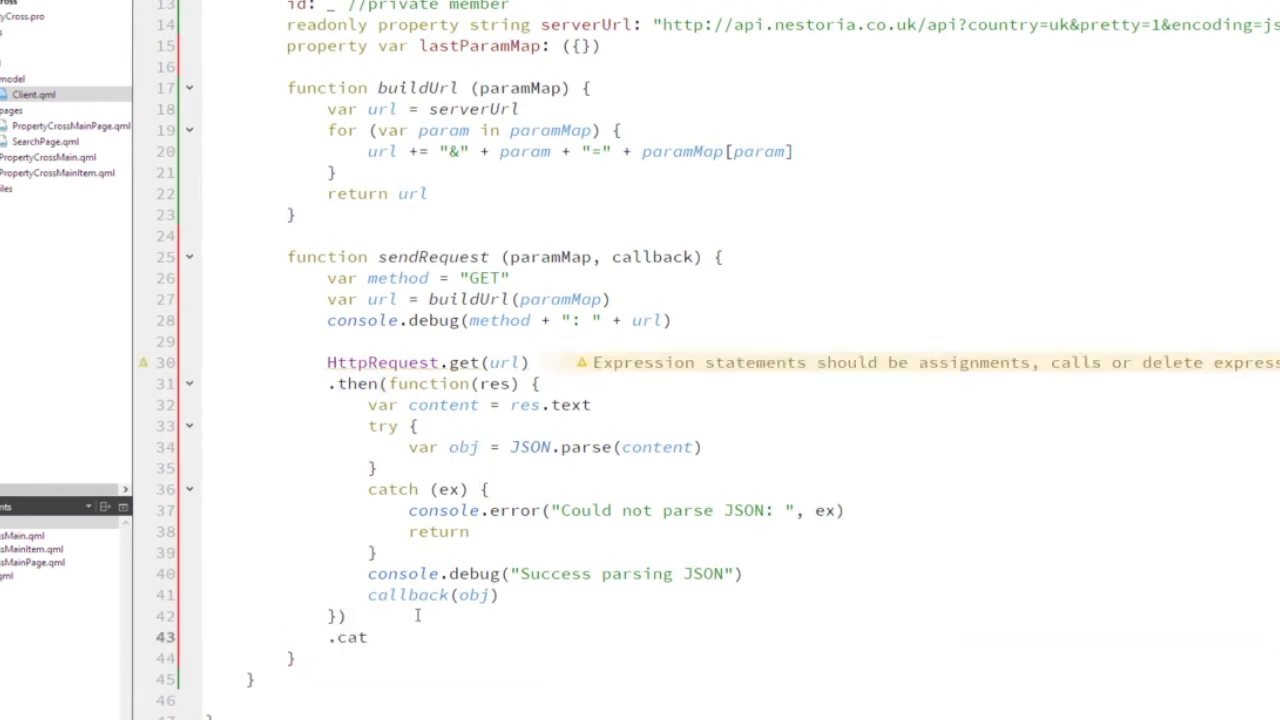
type("ch")
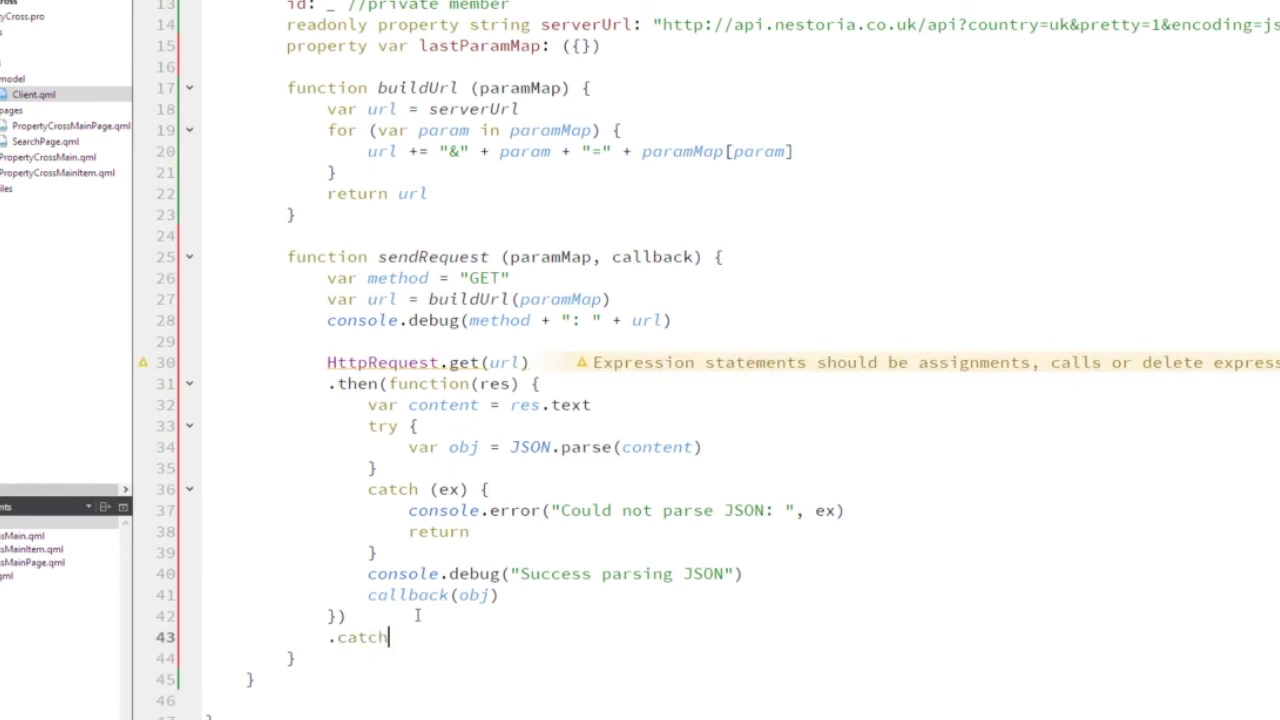
type("(function")
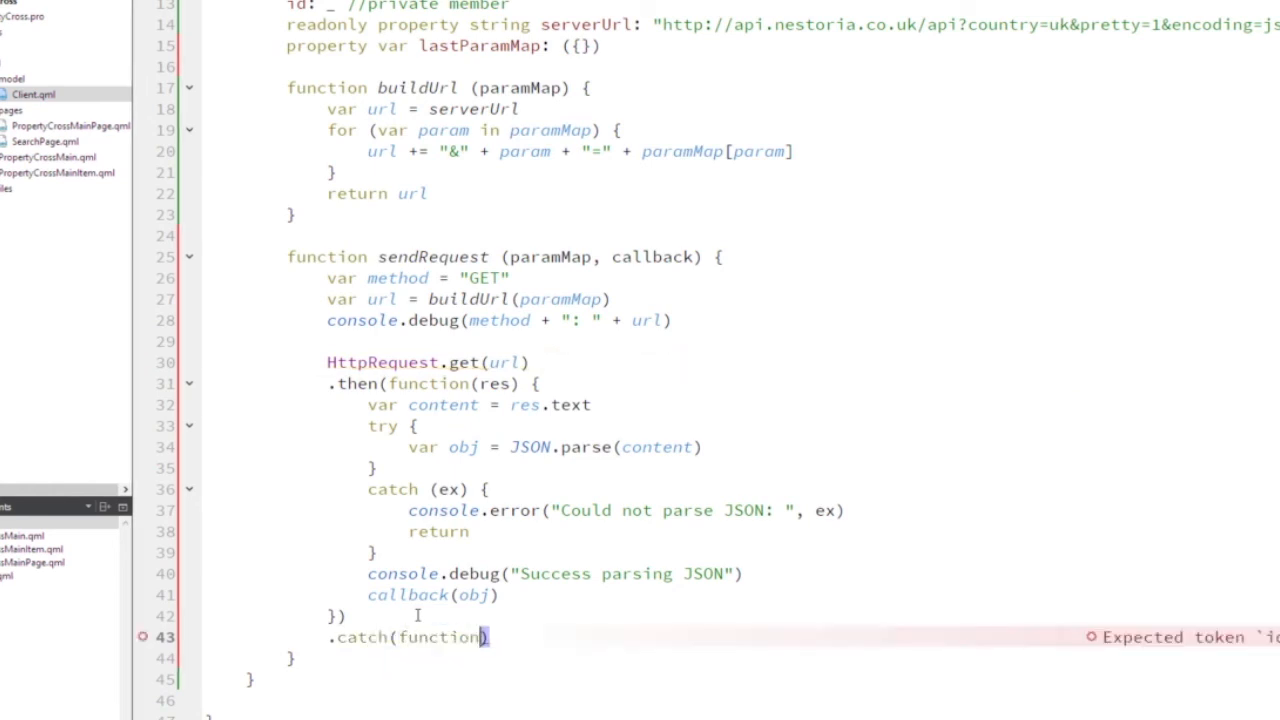
type("err")
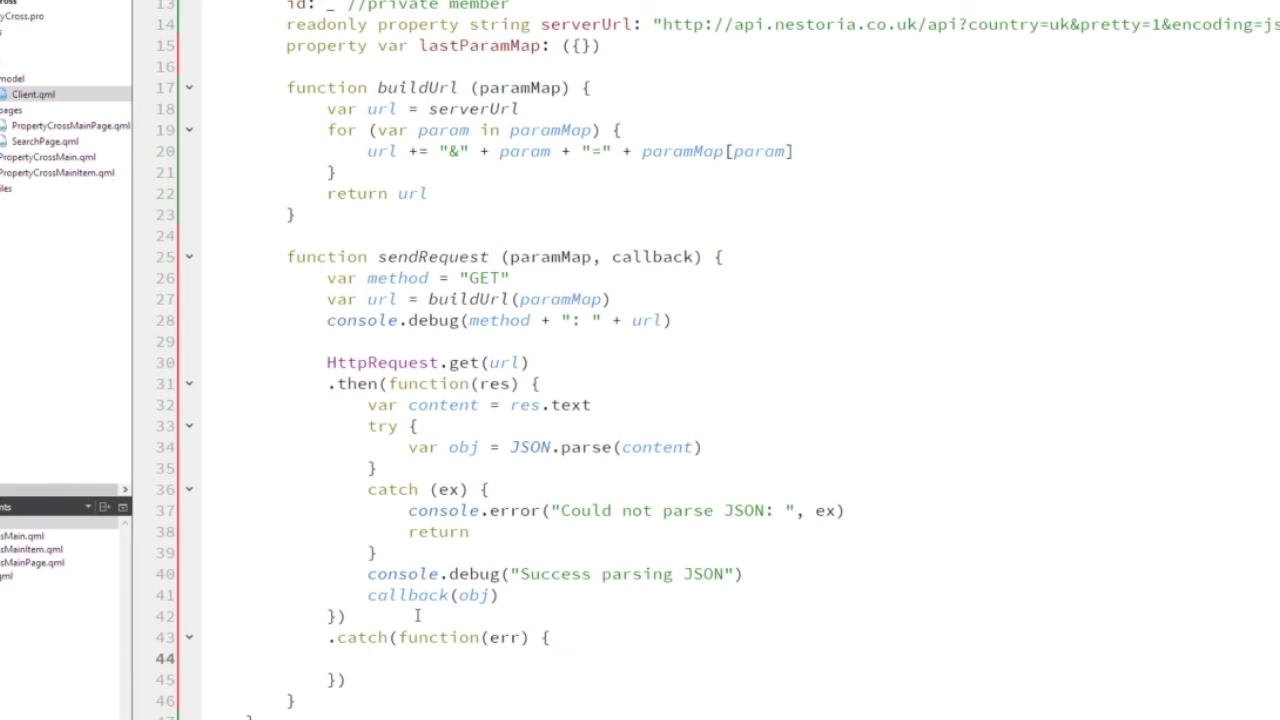
type("console.debug((\"Fatal error in")
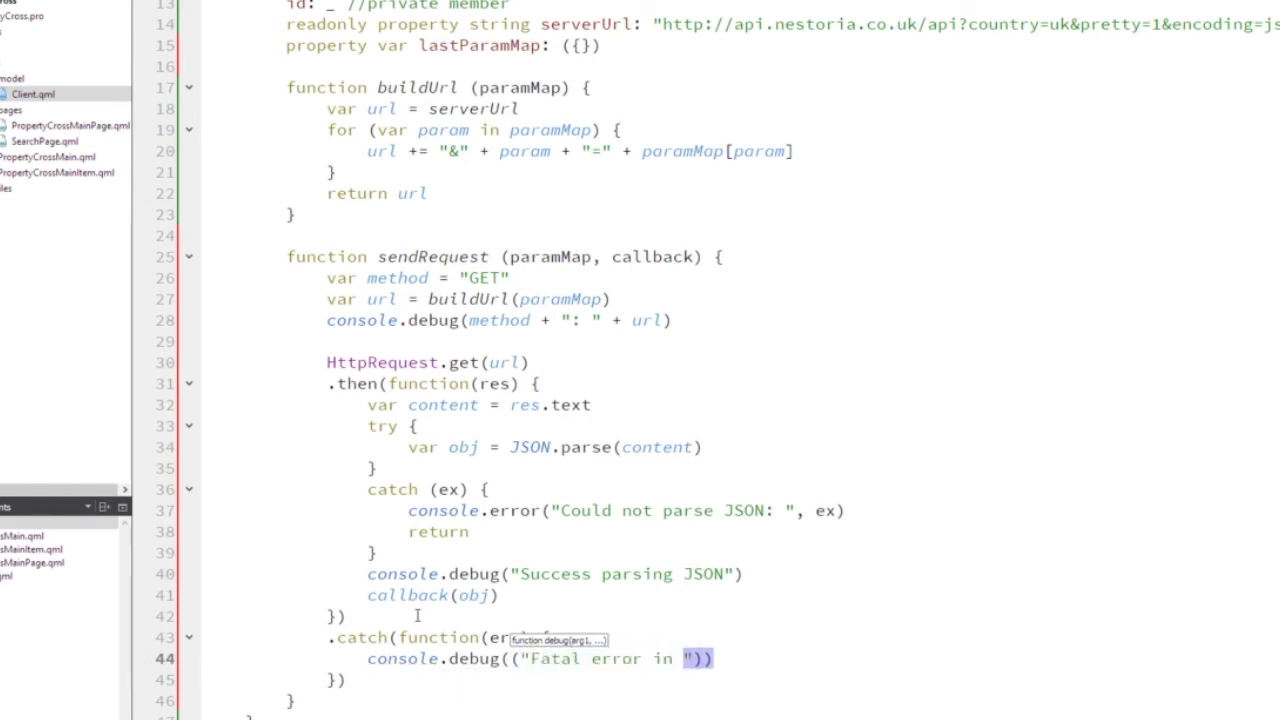
type("URL GET")
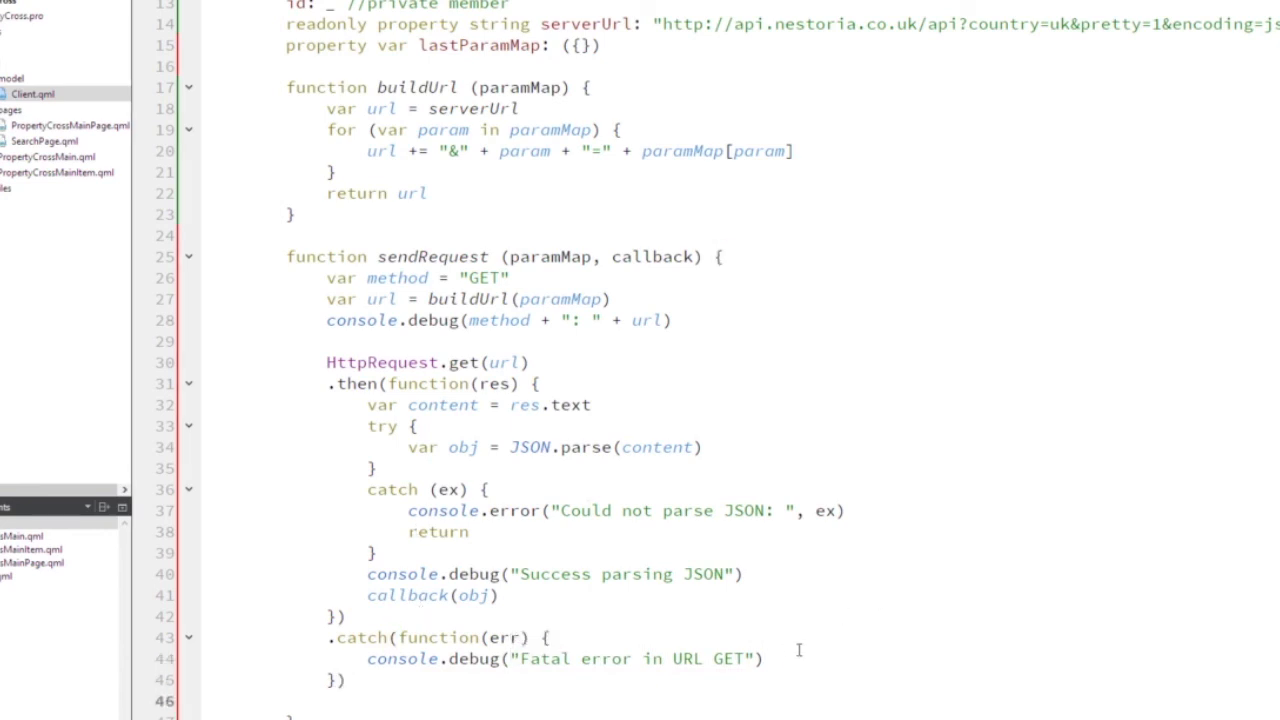
scroll("down", 3)
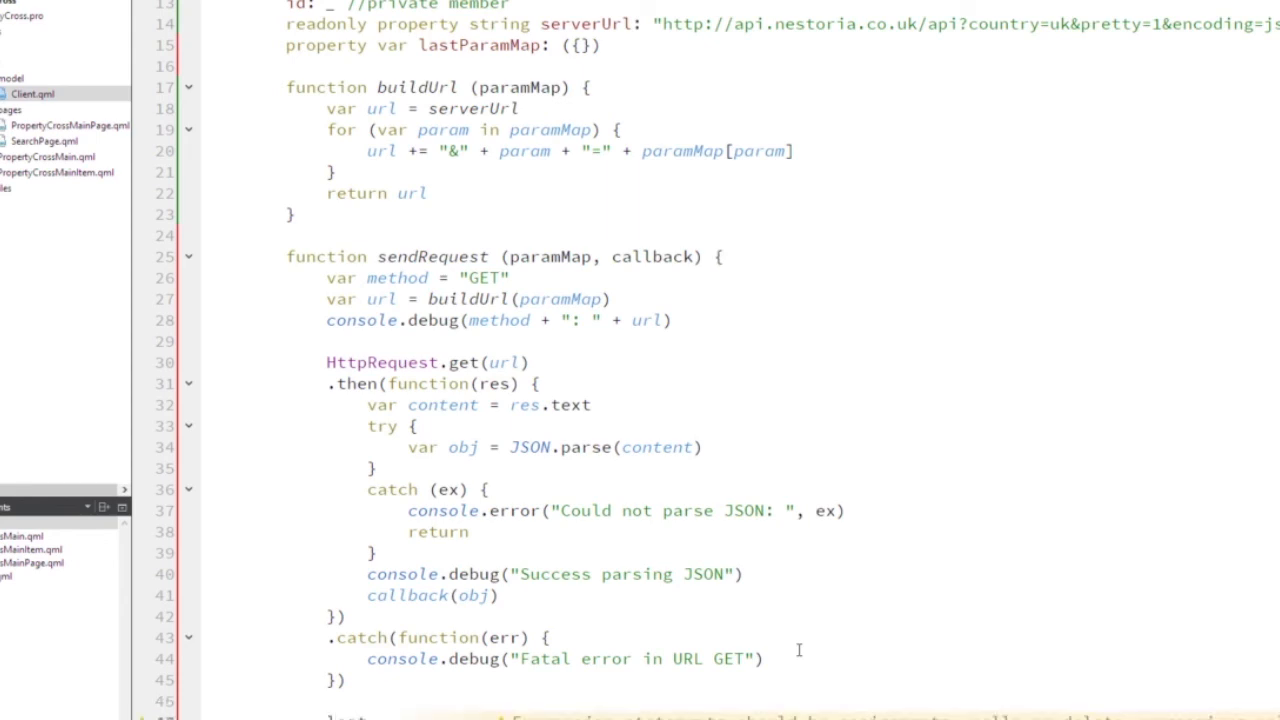